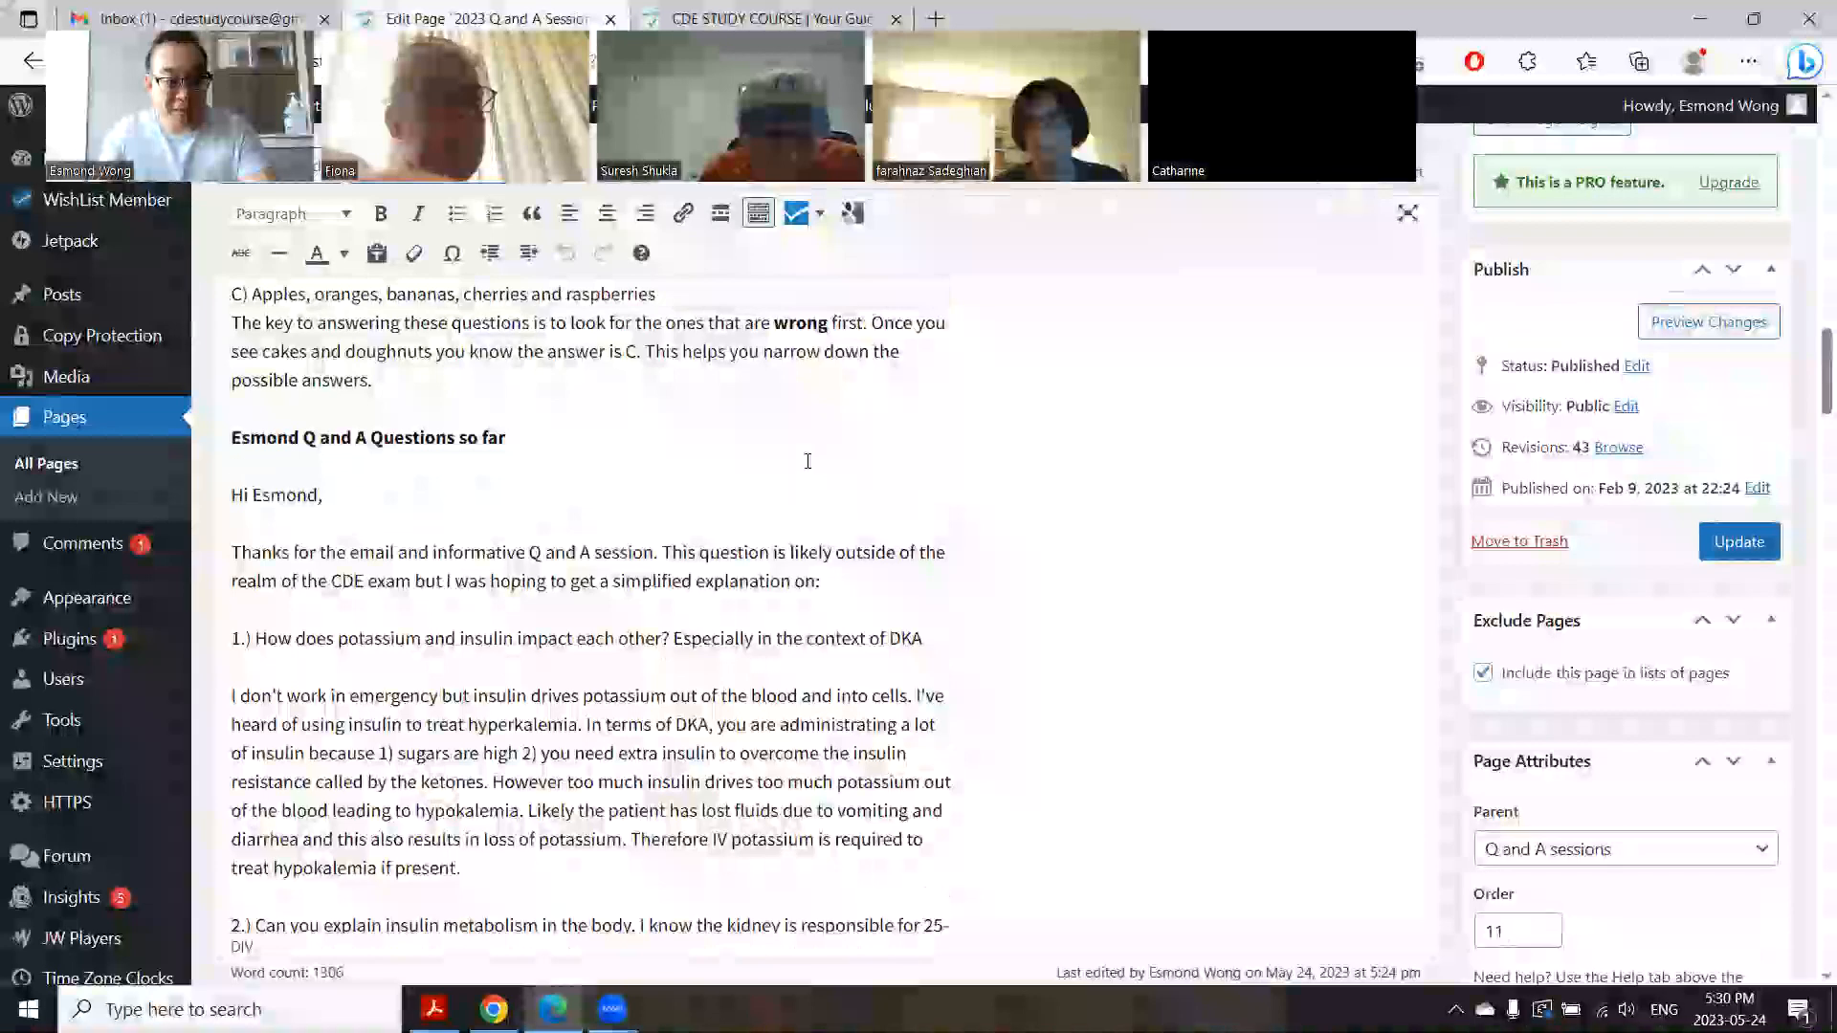
Step: Scroll down to the insulin metabolism answer and the Lantus versus Basaglar splitting question
{"action": "scroll", "scroll_direction": "down", "scroll_amount": 3}
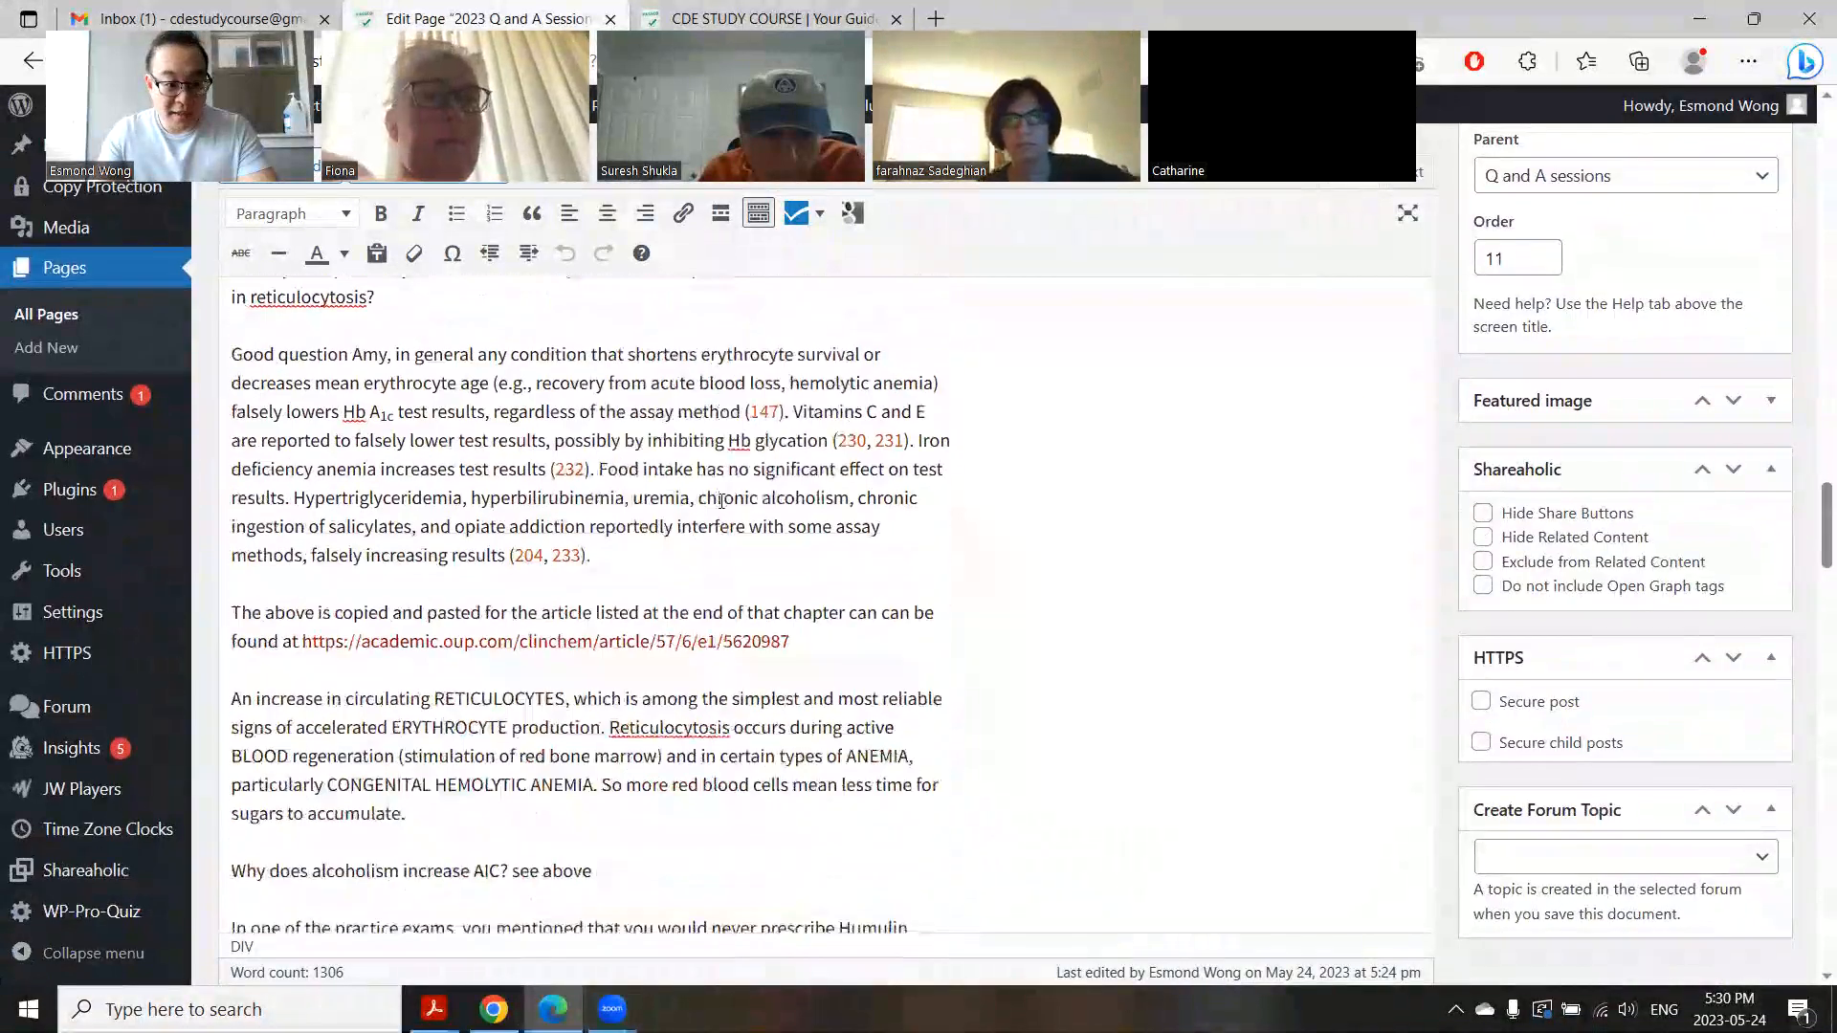
{"action": "scroll", "scroll_direction": "down", "scroll_amount": 3}
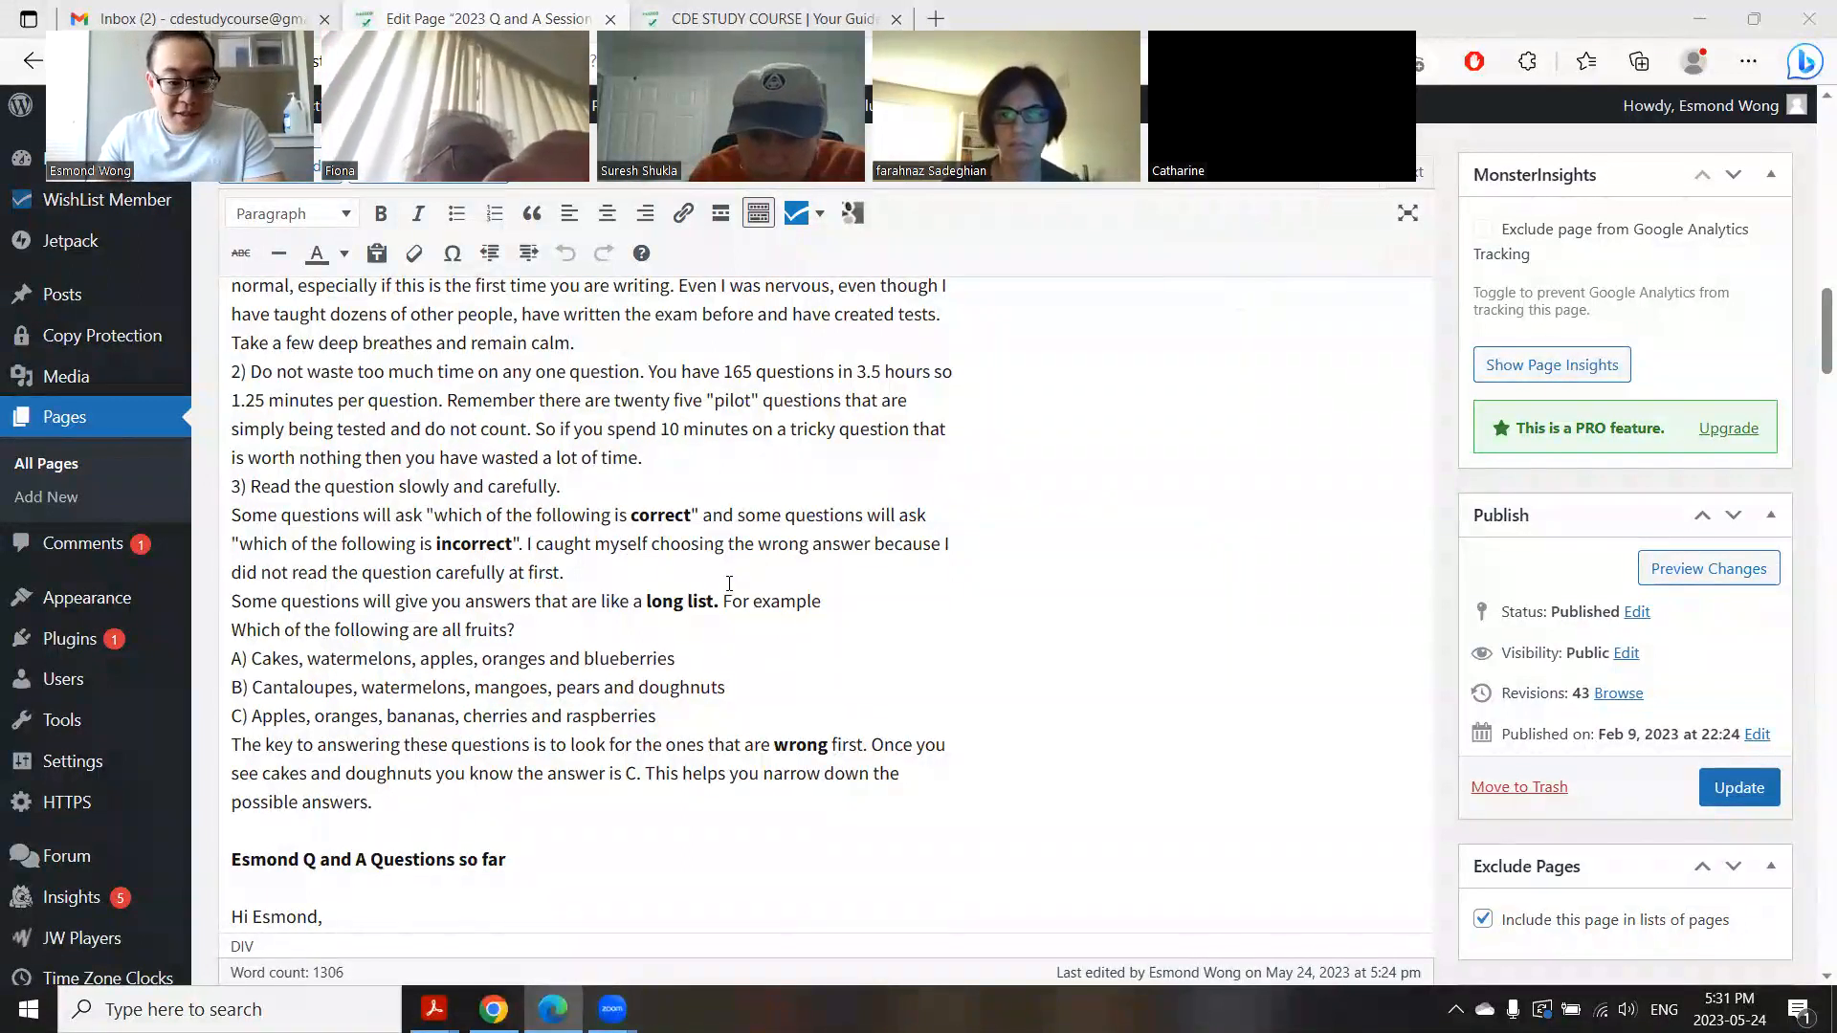
{"action": "scroll", "scroll_direction": "down", "scroll_amount": 3}
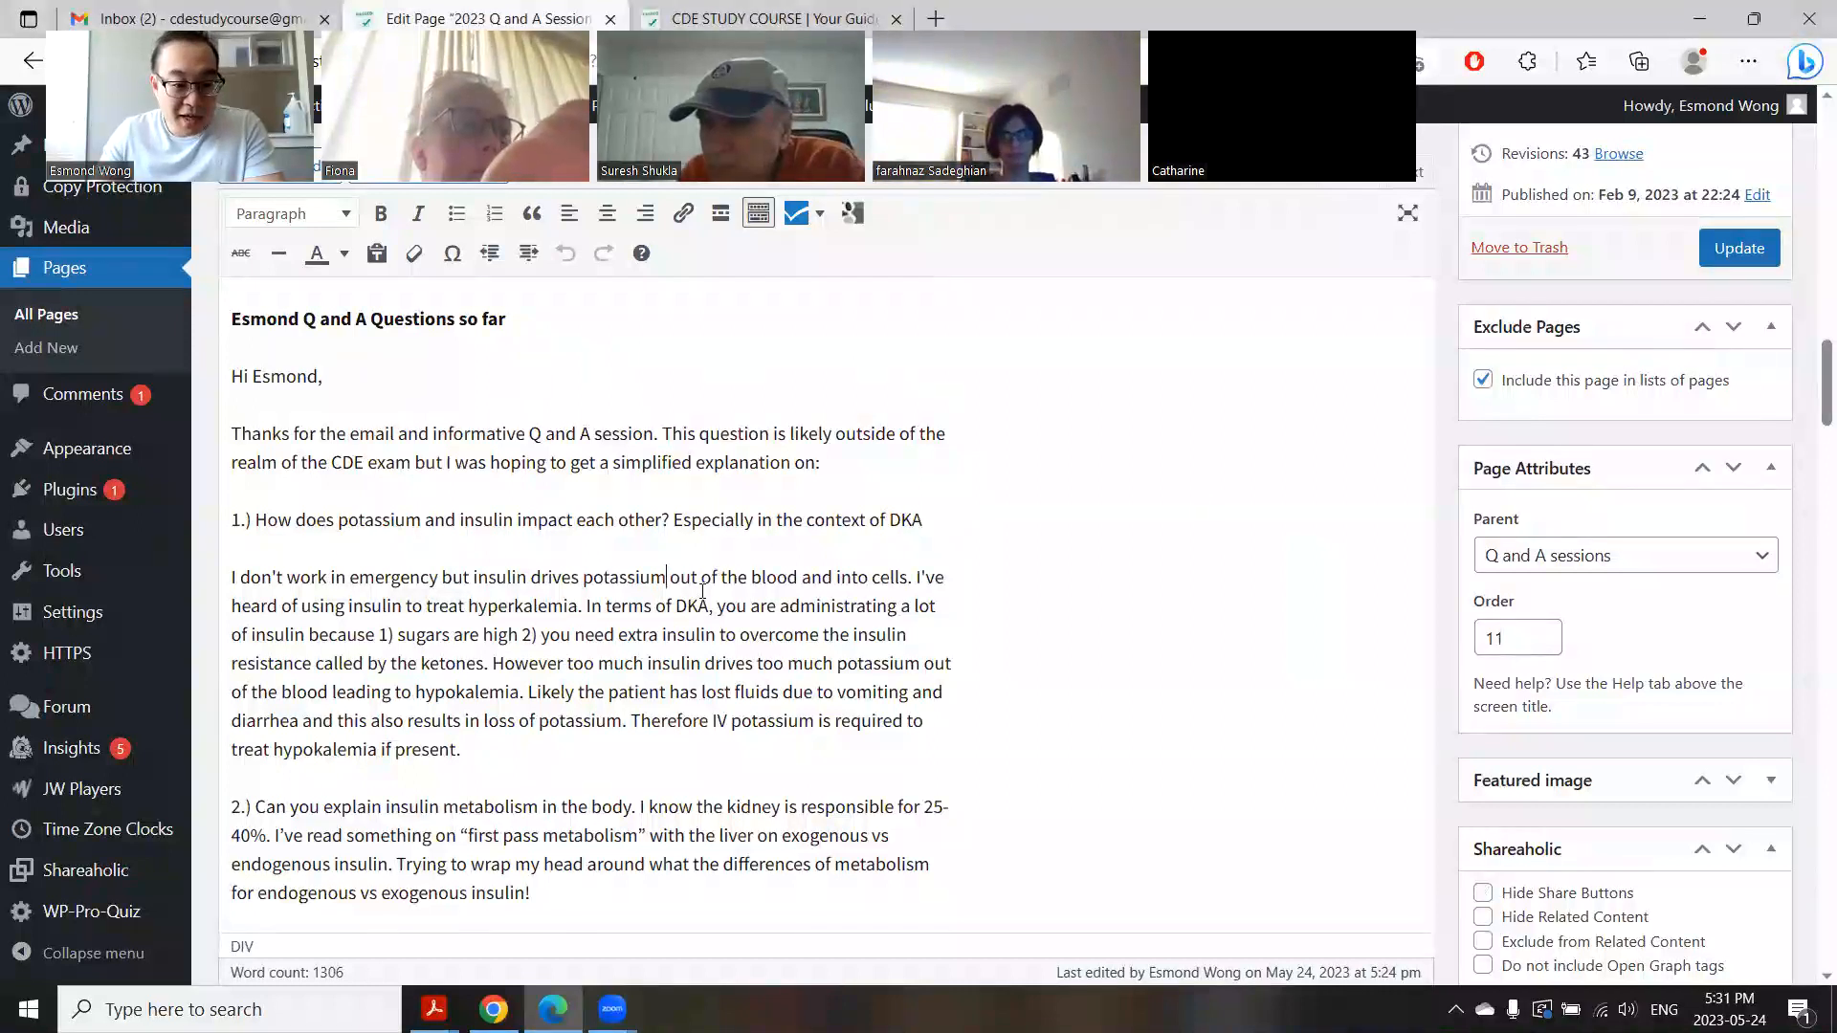
{"action": "scroll", "scroll_direction": "down", "scroll_amount": 3}
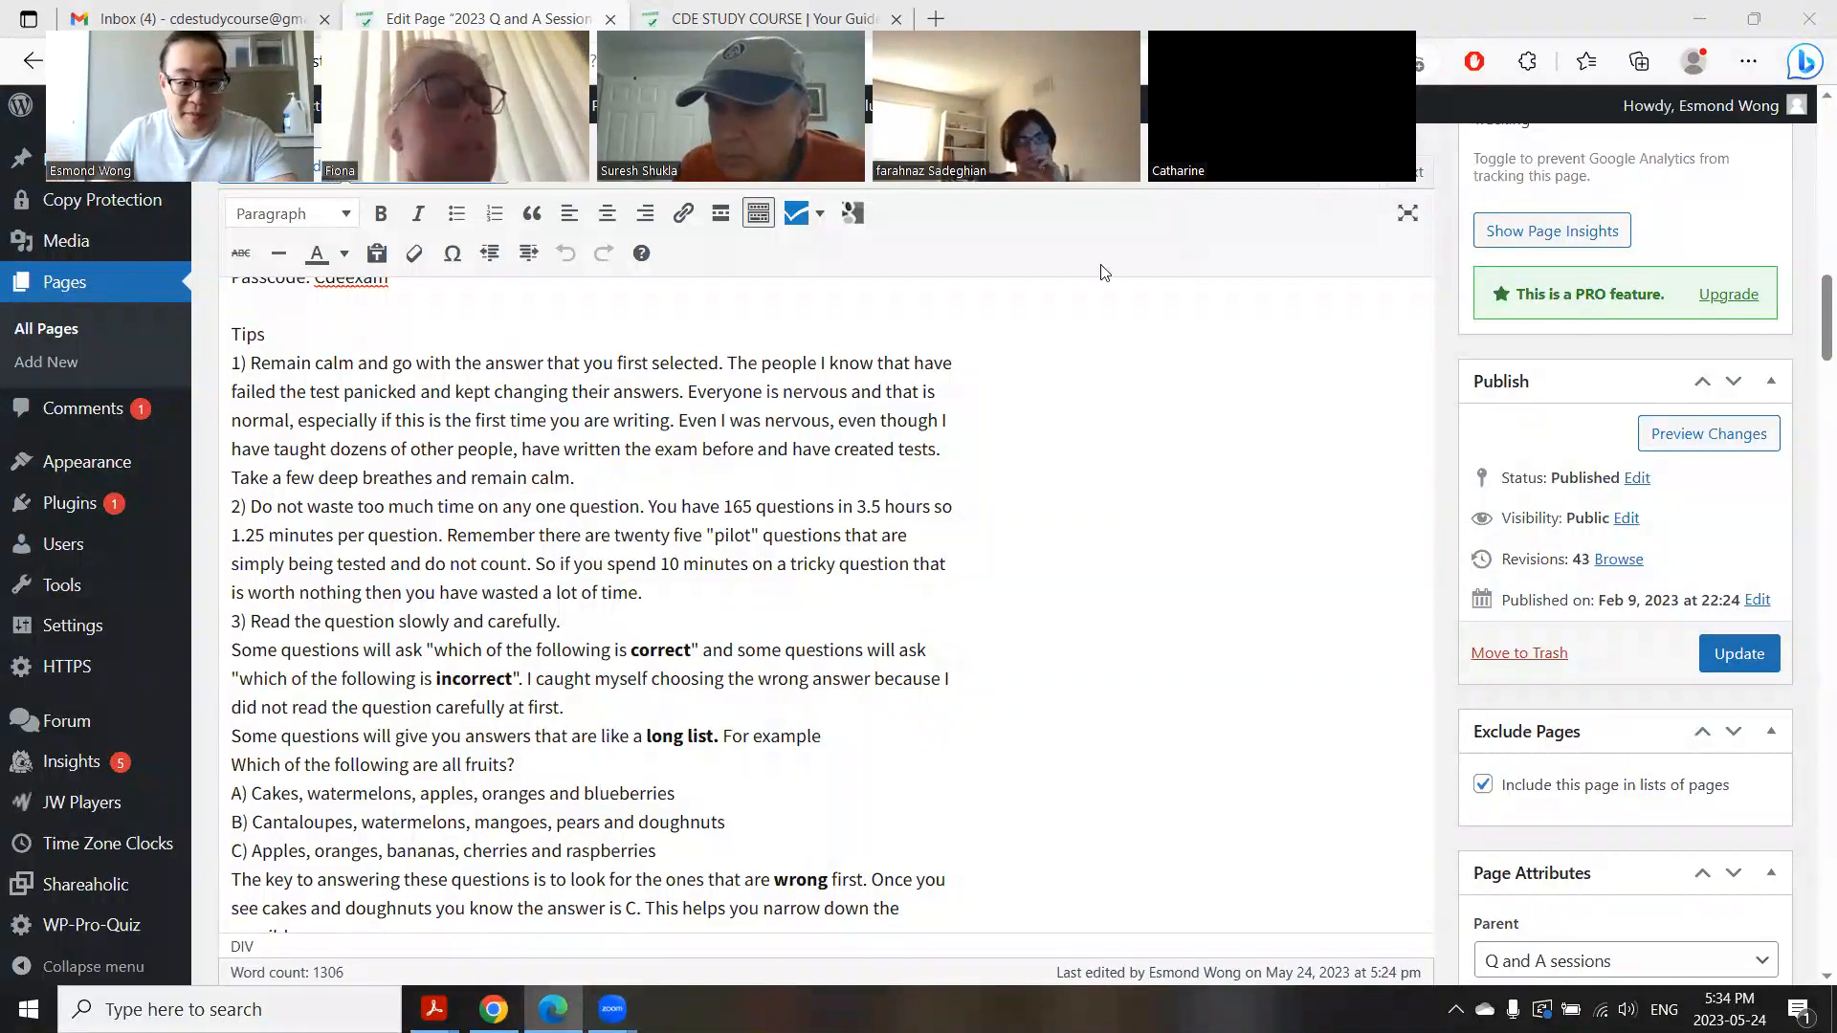
{"action": "scroll", "scroll_direction": "down", "scroll_amount": 3}
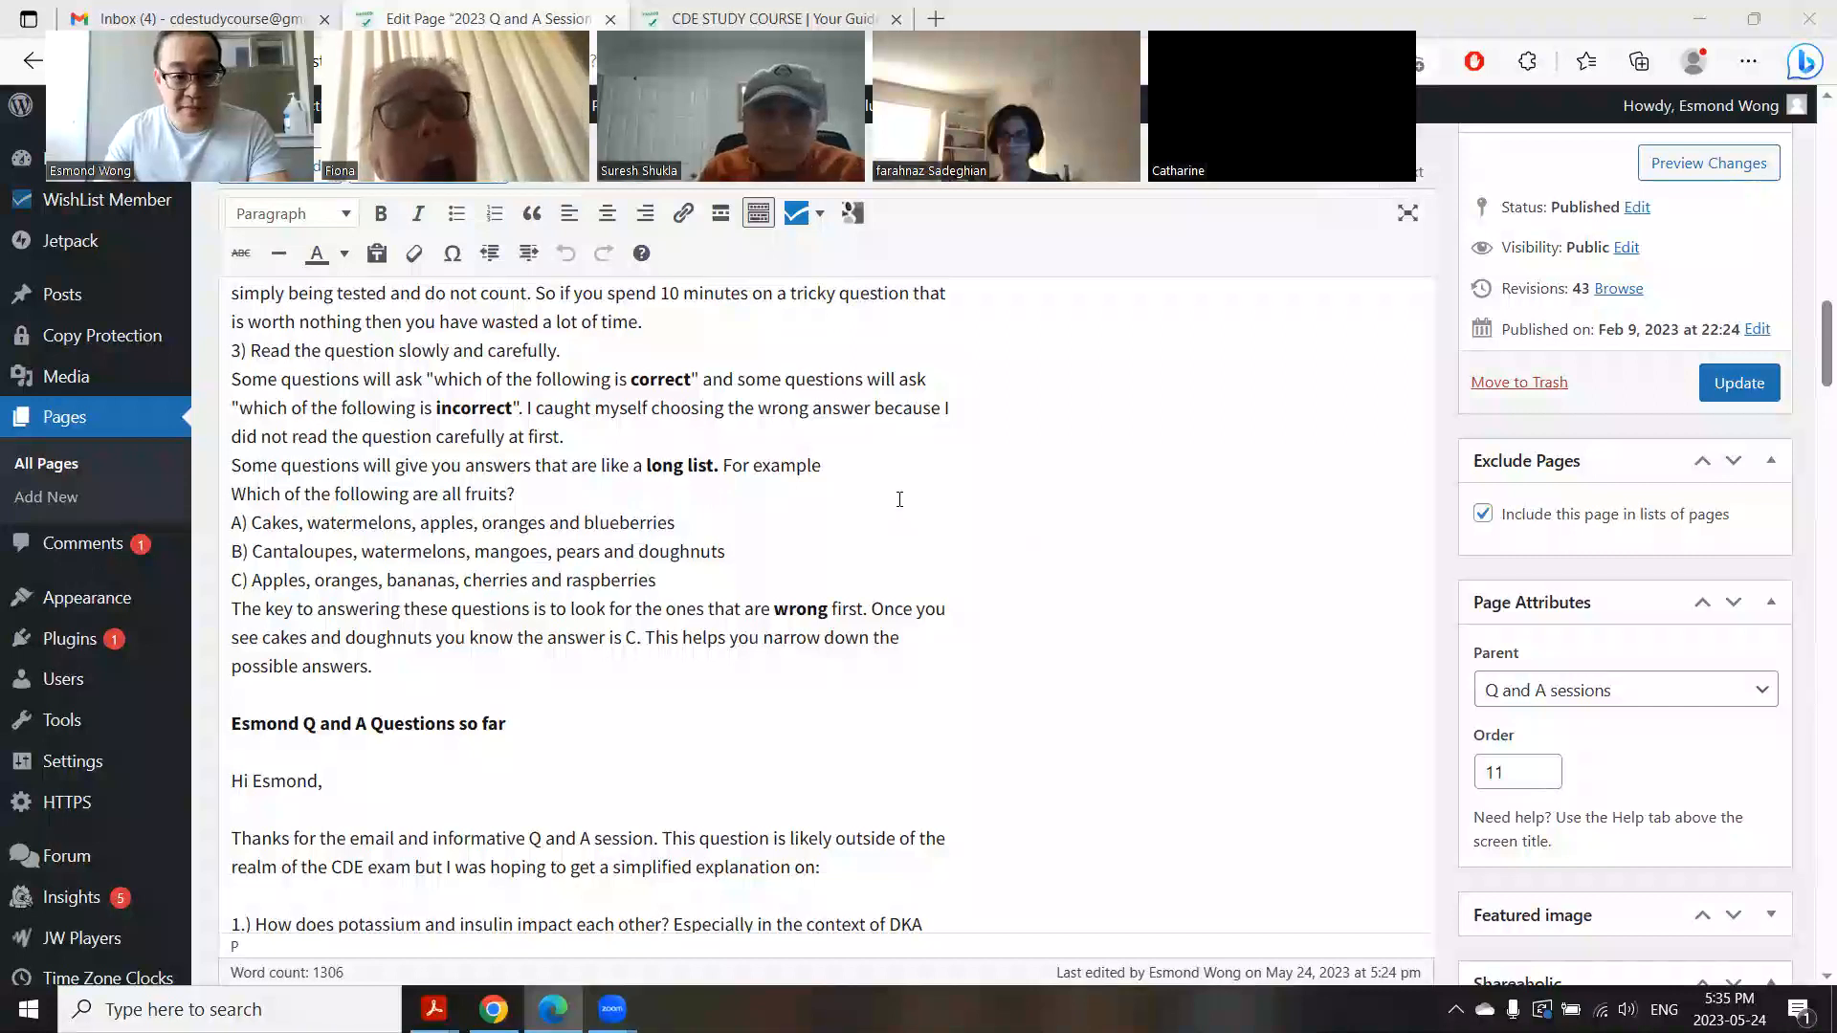
{"action": "scroll", "scroll_direction": "down", "scroll_amount": 3}
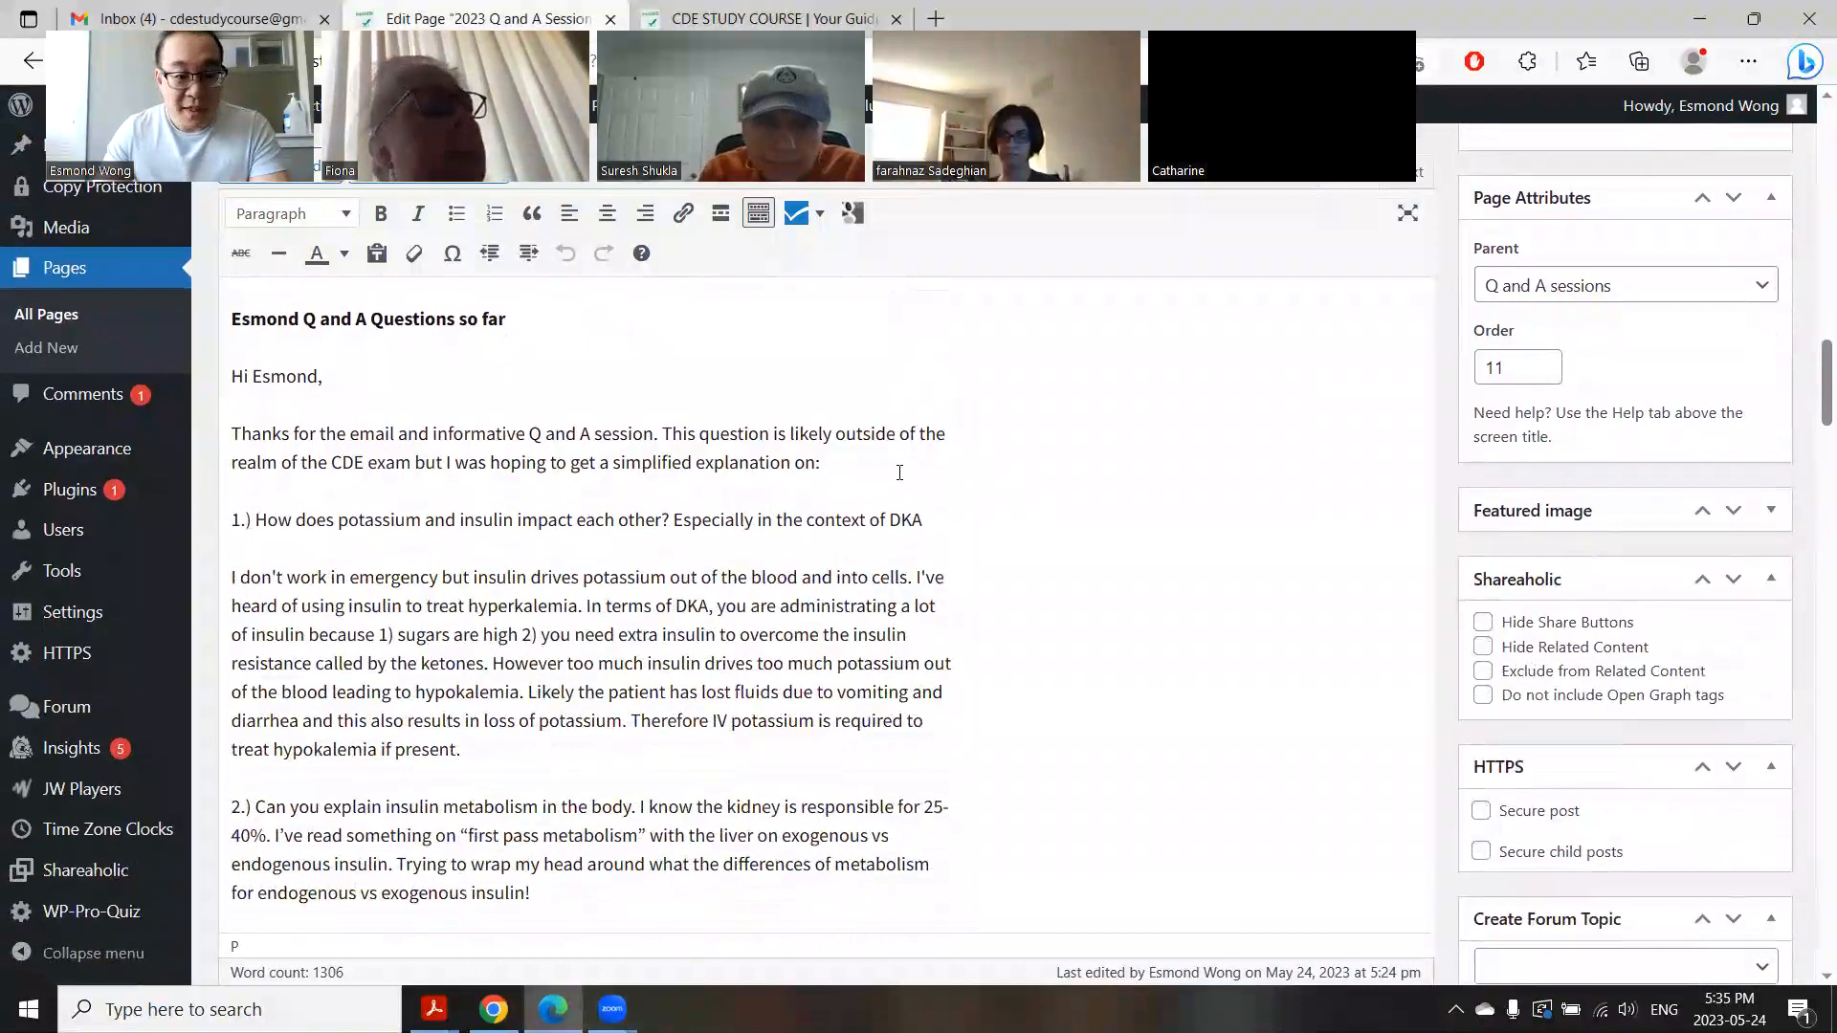
{"action": "scroll", "scroll_direction": "down", "scroll_amount": 3}
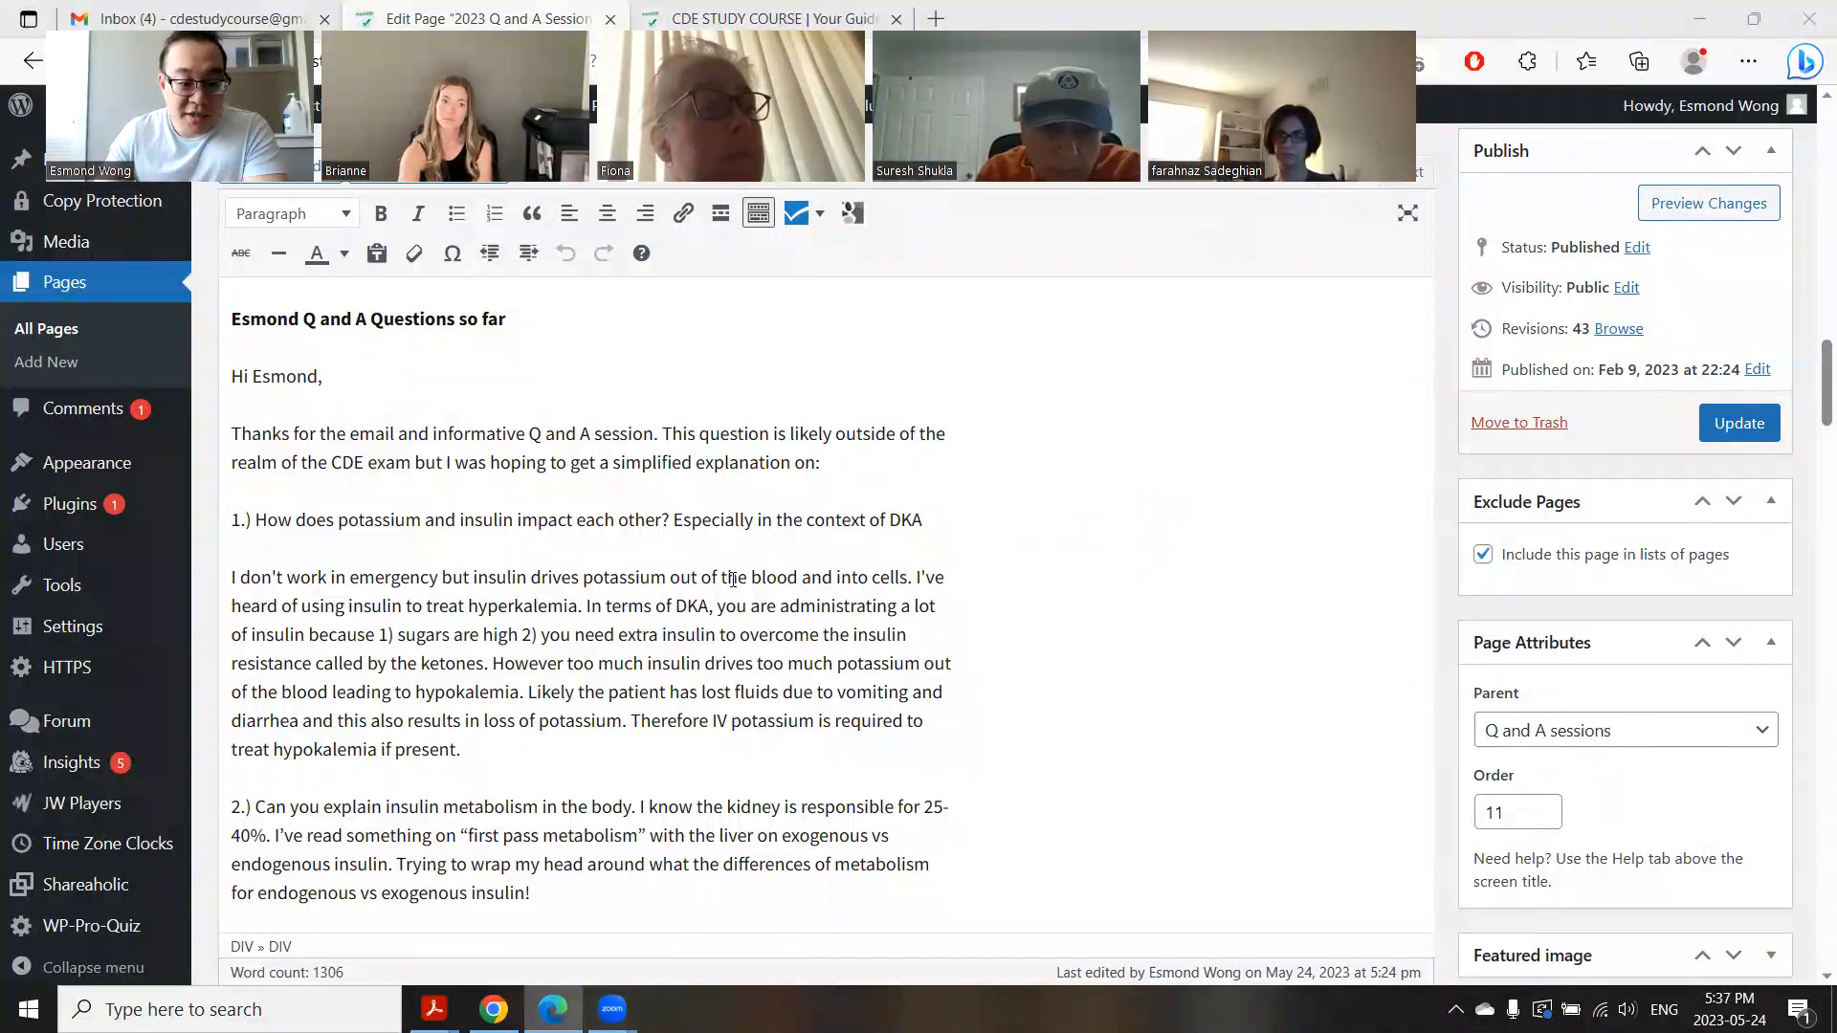
{"action": "scroll", "scroll_direction": "down", "scroll_amount": 3}
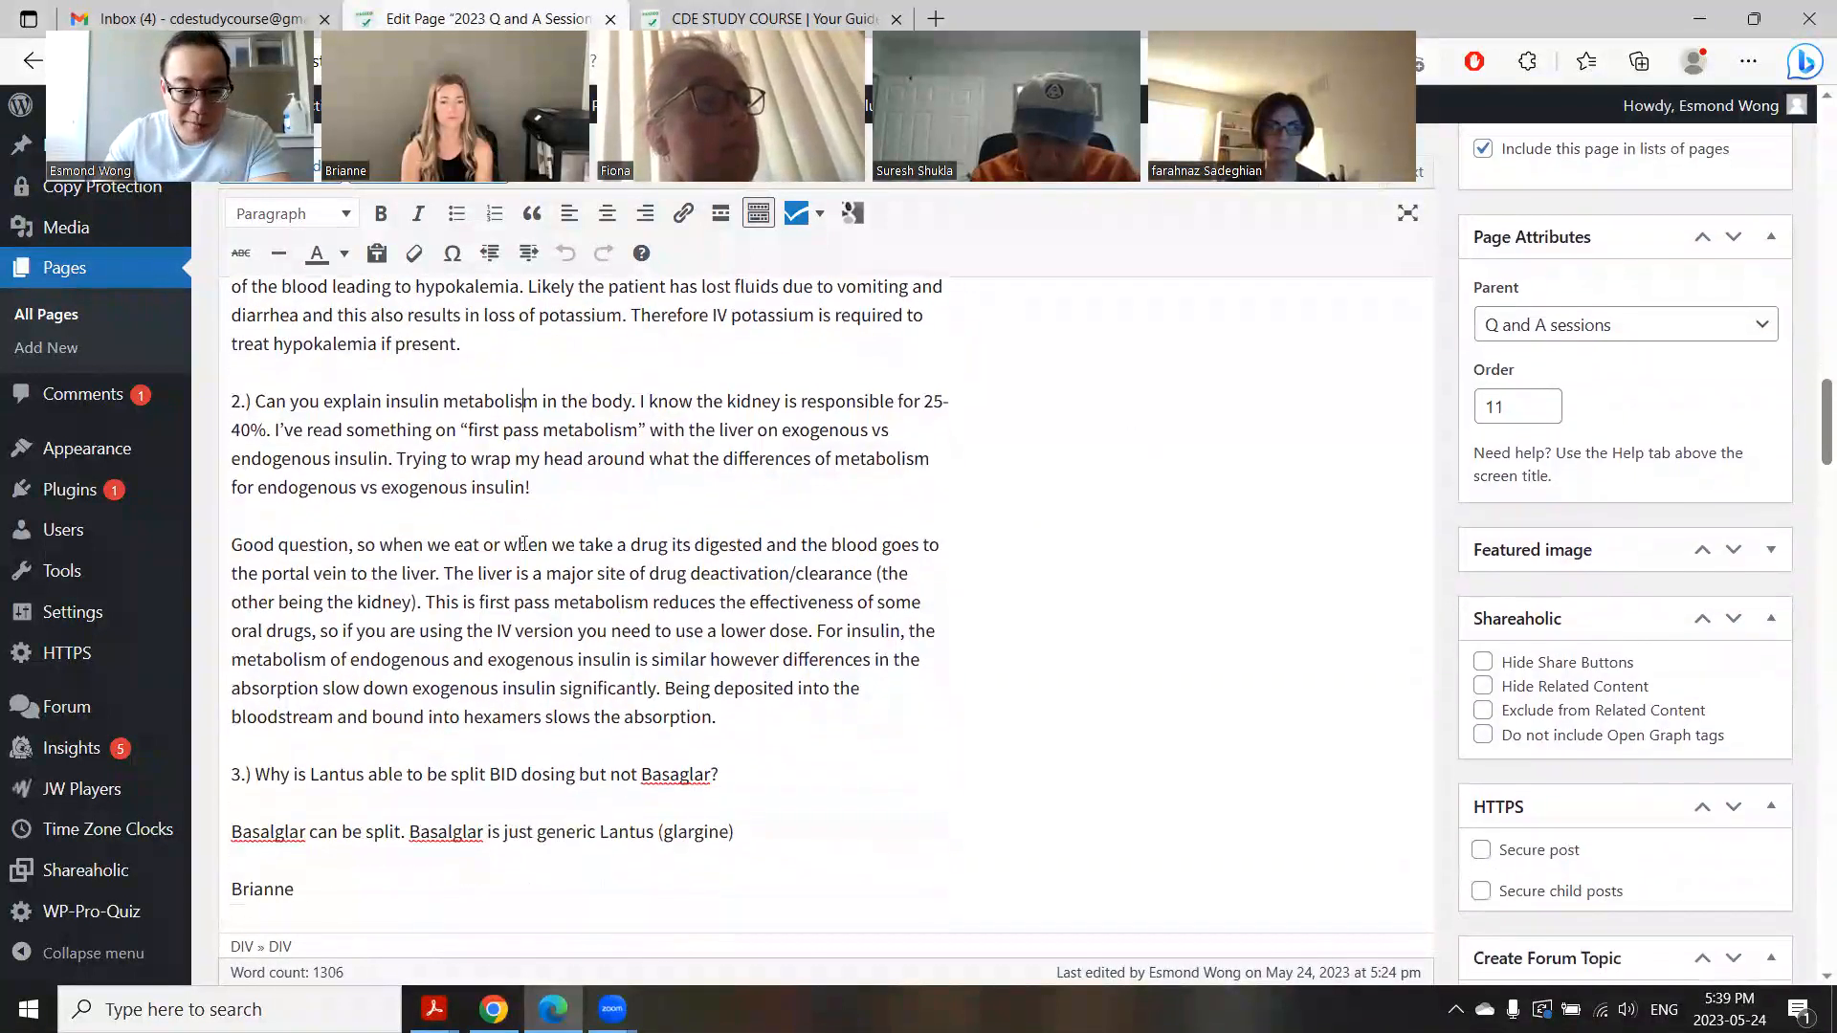
Step: Scroll to Christy's combination oral meds question and Amy's A1C decrease question
{"action": "scroll", "scroll_direction": "down", "scroll_amount": 3}
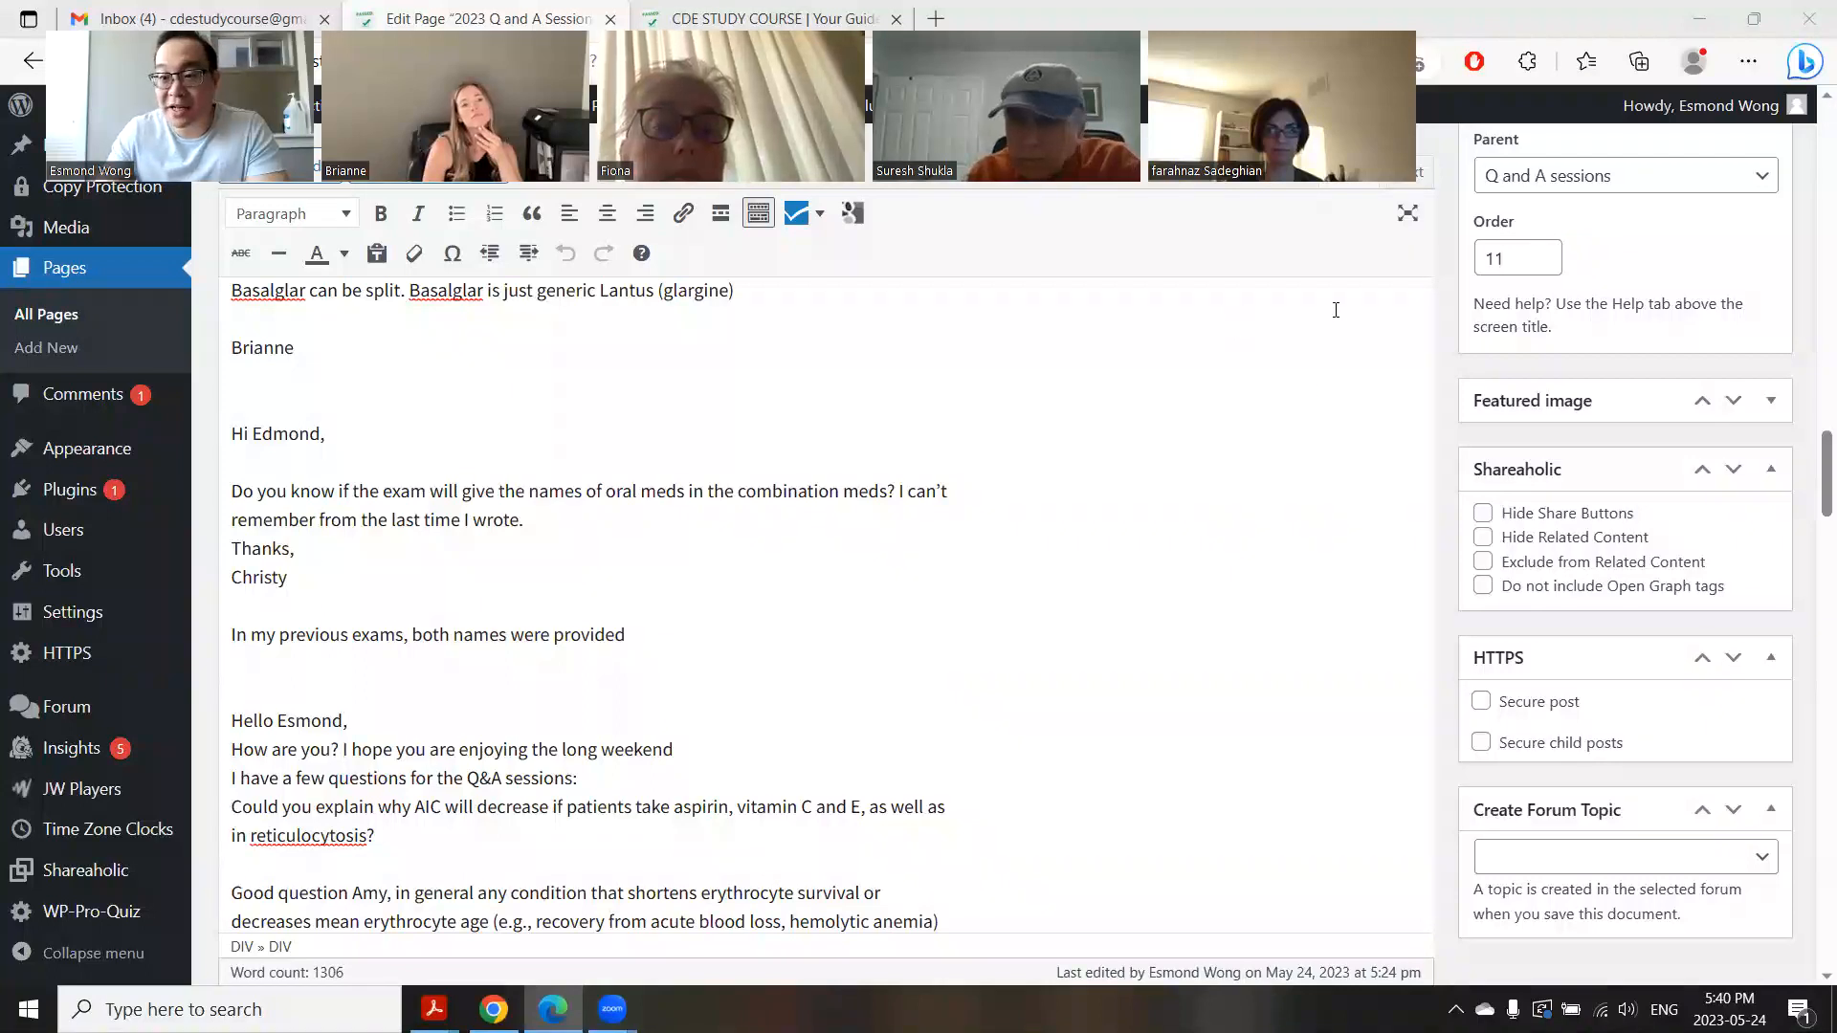
Step: Read Amy's full A1C answer, its source article link and the reticulocytosis explanation
{"action": "scroll", "scroll_direction": "down", "scroll_amount": 3}
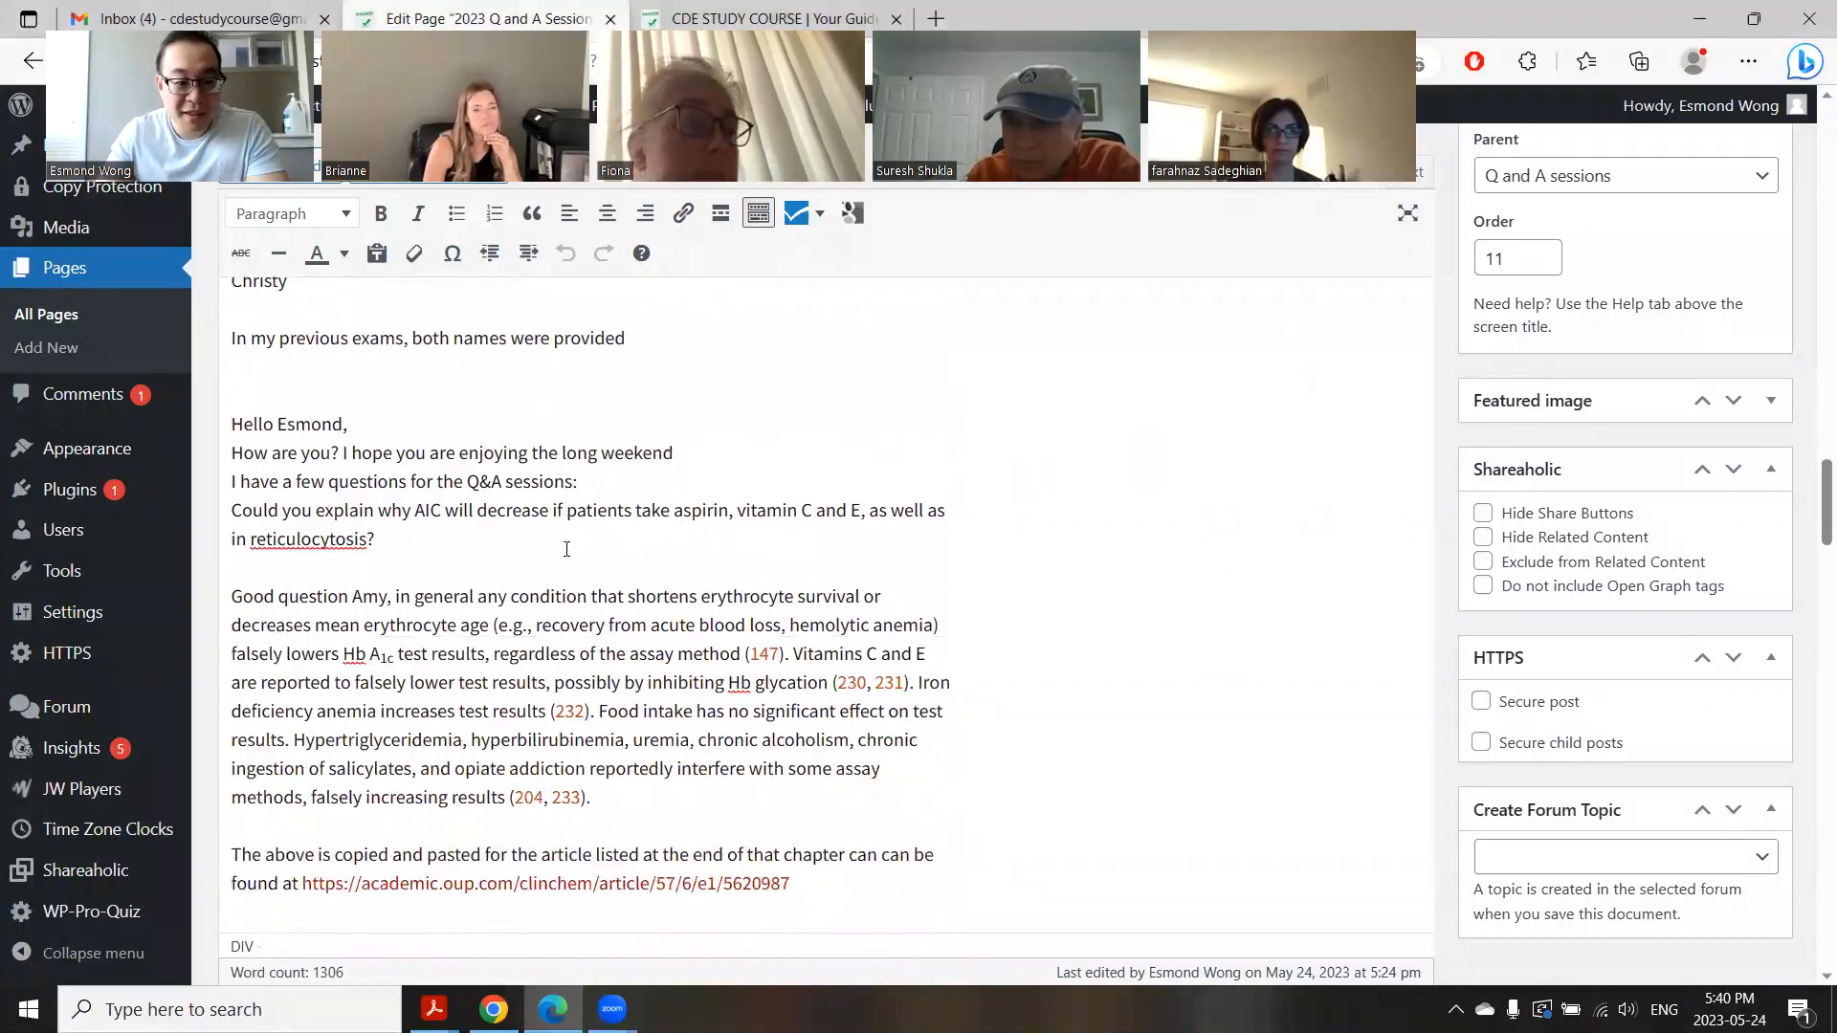
{"action": "scroll", "scroll_direction": "down", "scroll_amount": 3}
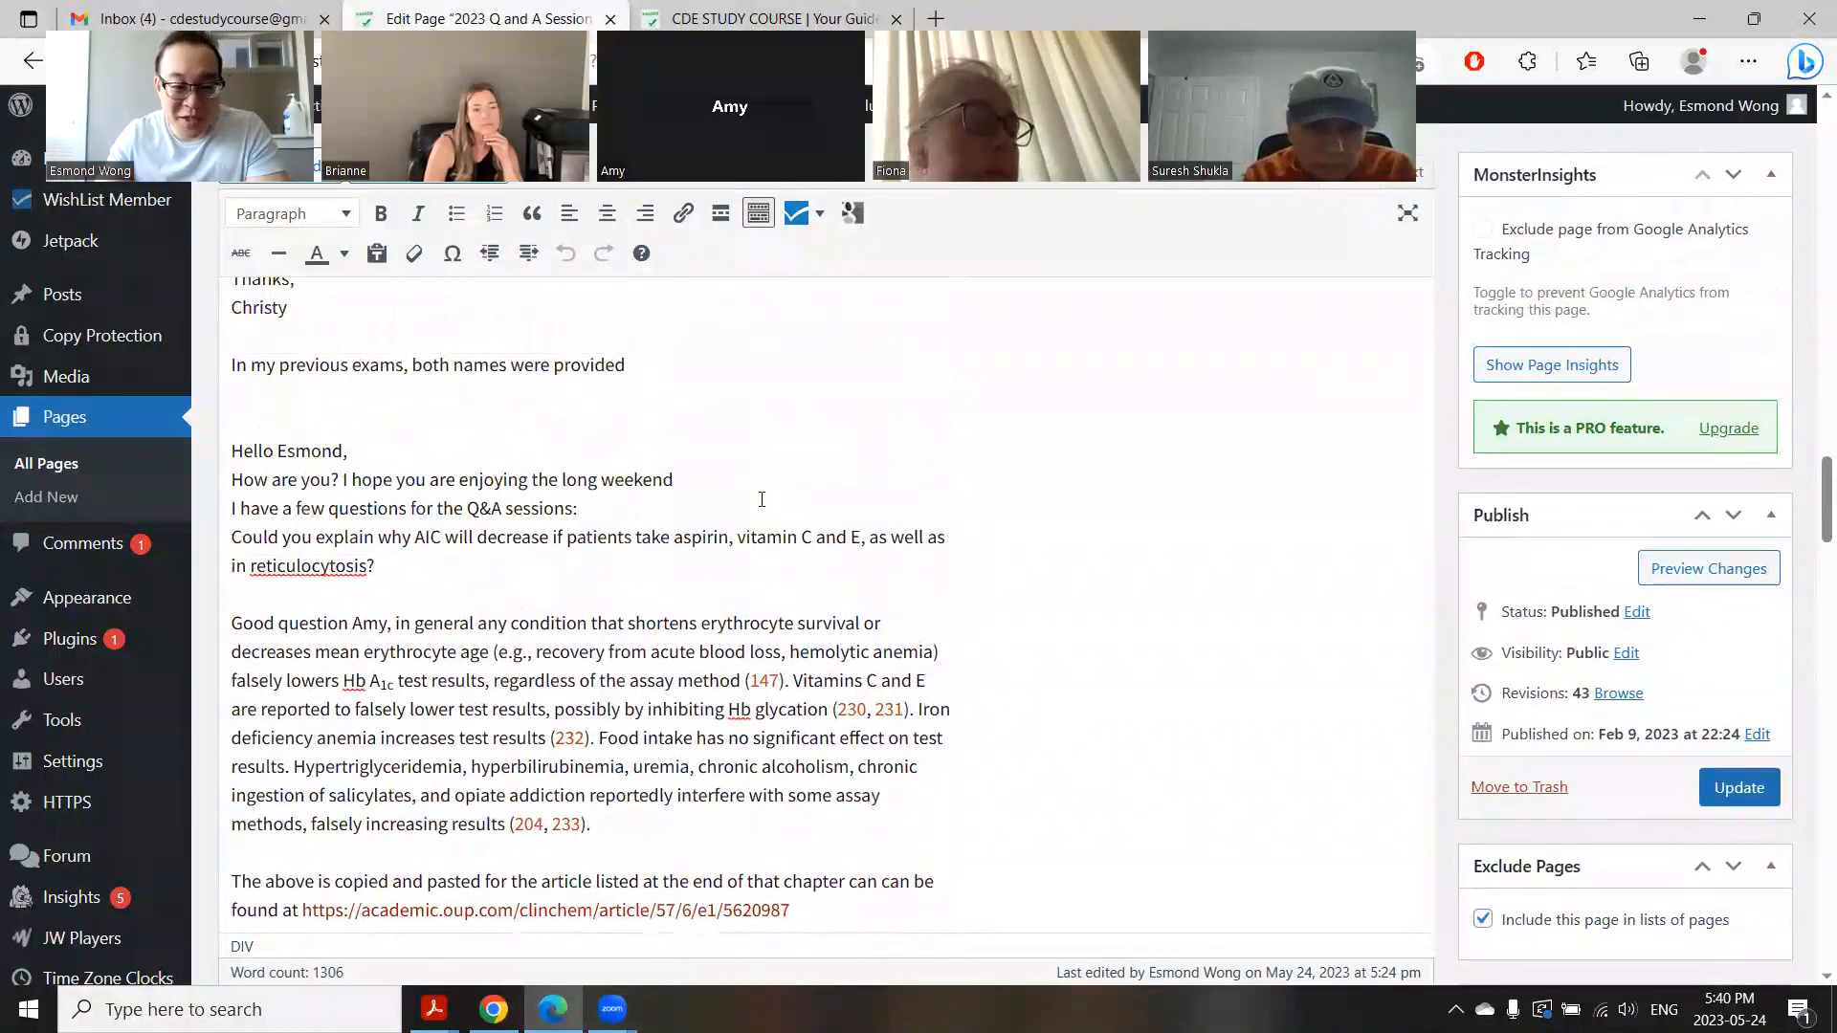
{"action": "scroll", "scroll_direction": "down", "scroll_amount": 3}
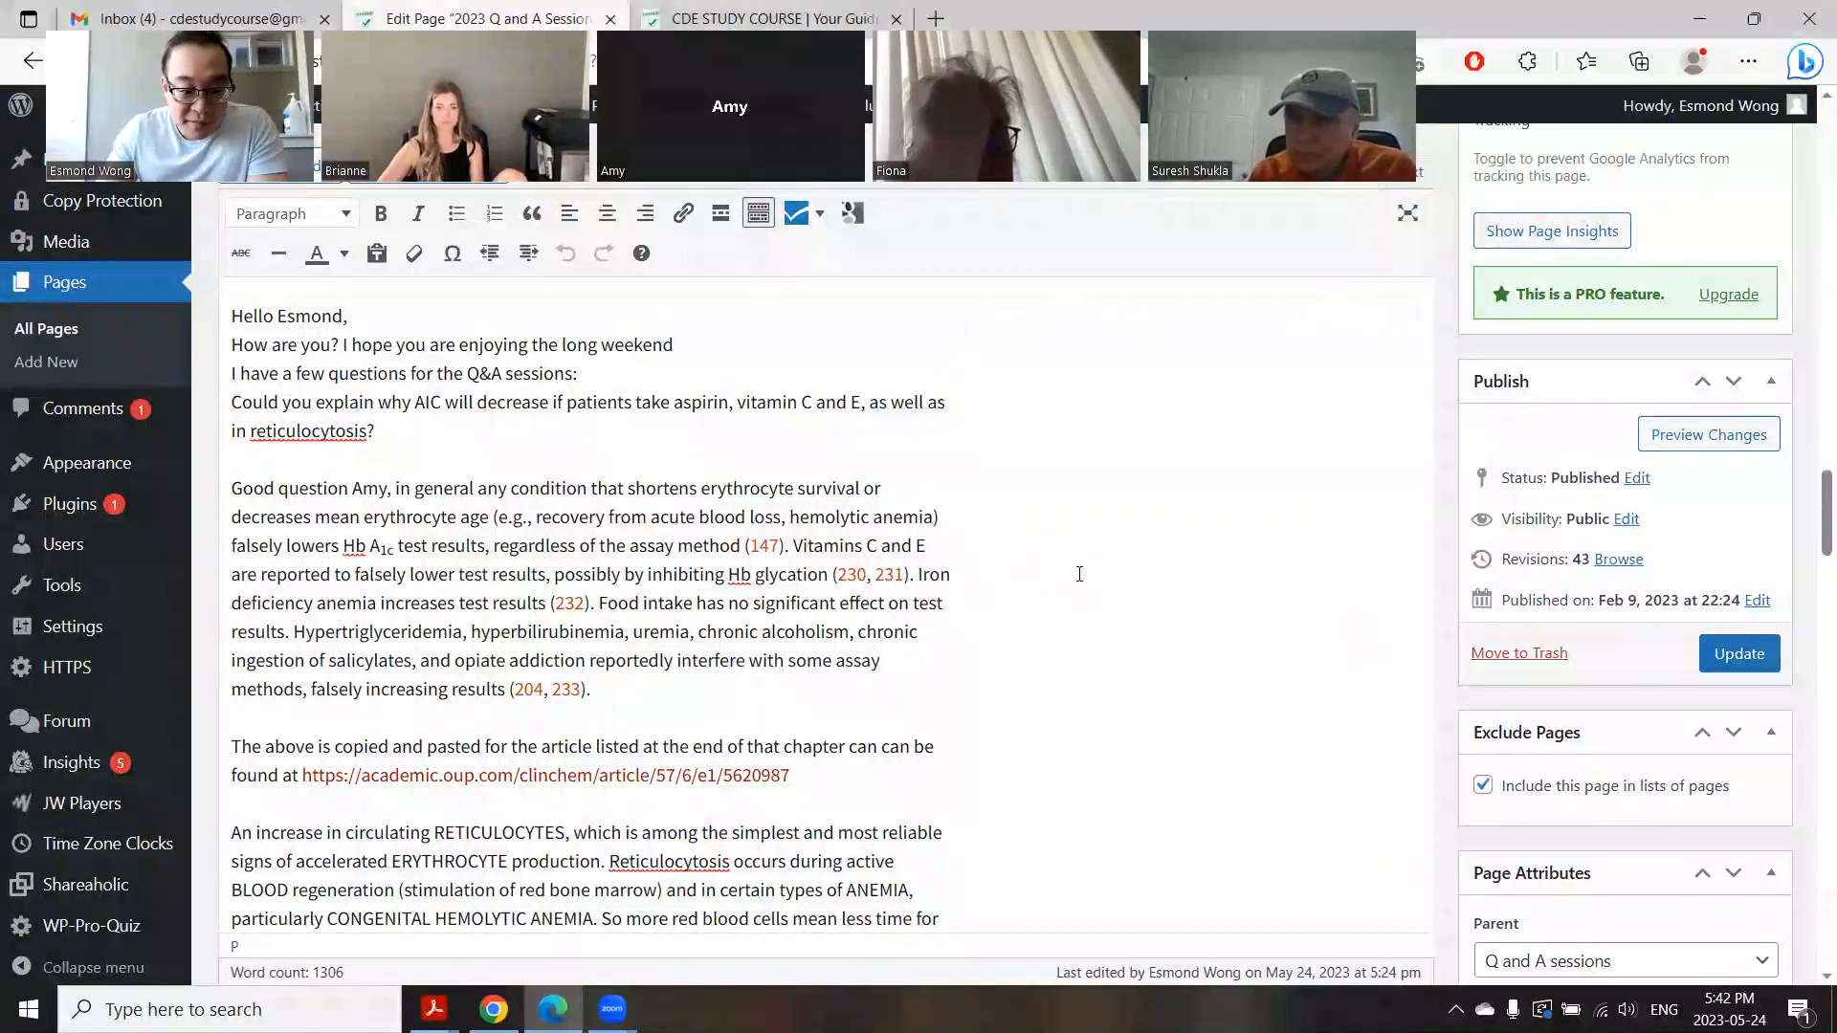
{"action": "scroll", "scroll_direction": "down", "scroll_amount": 3}
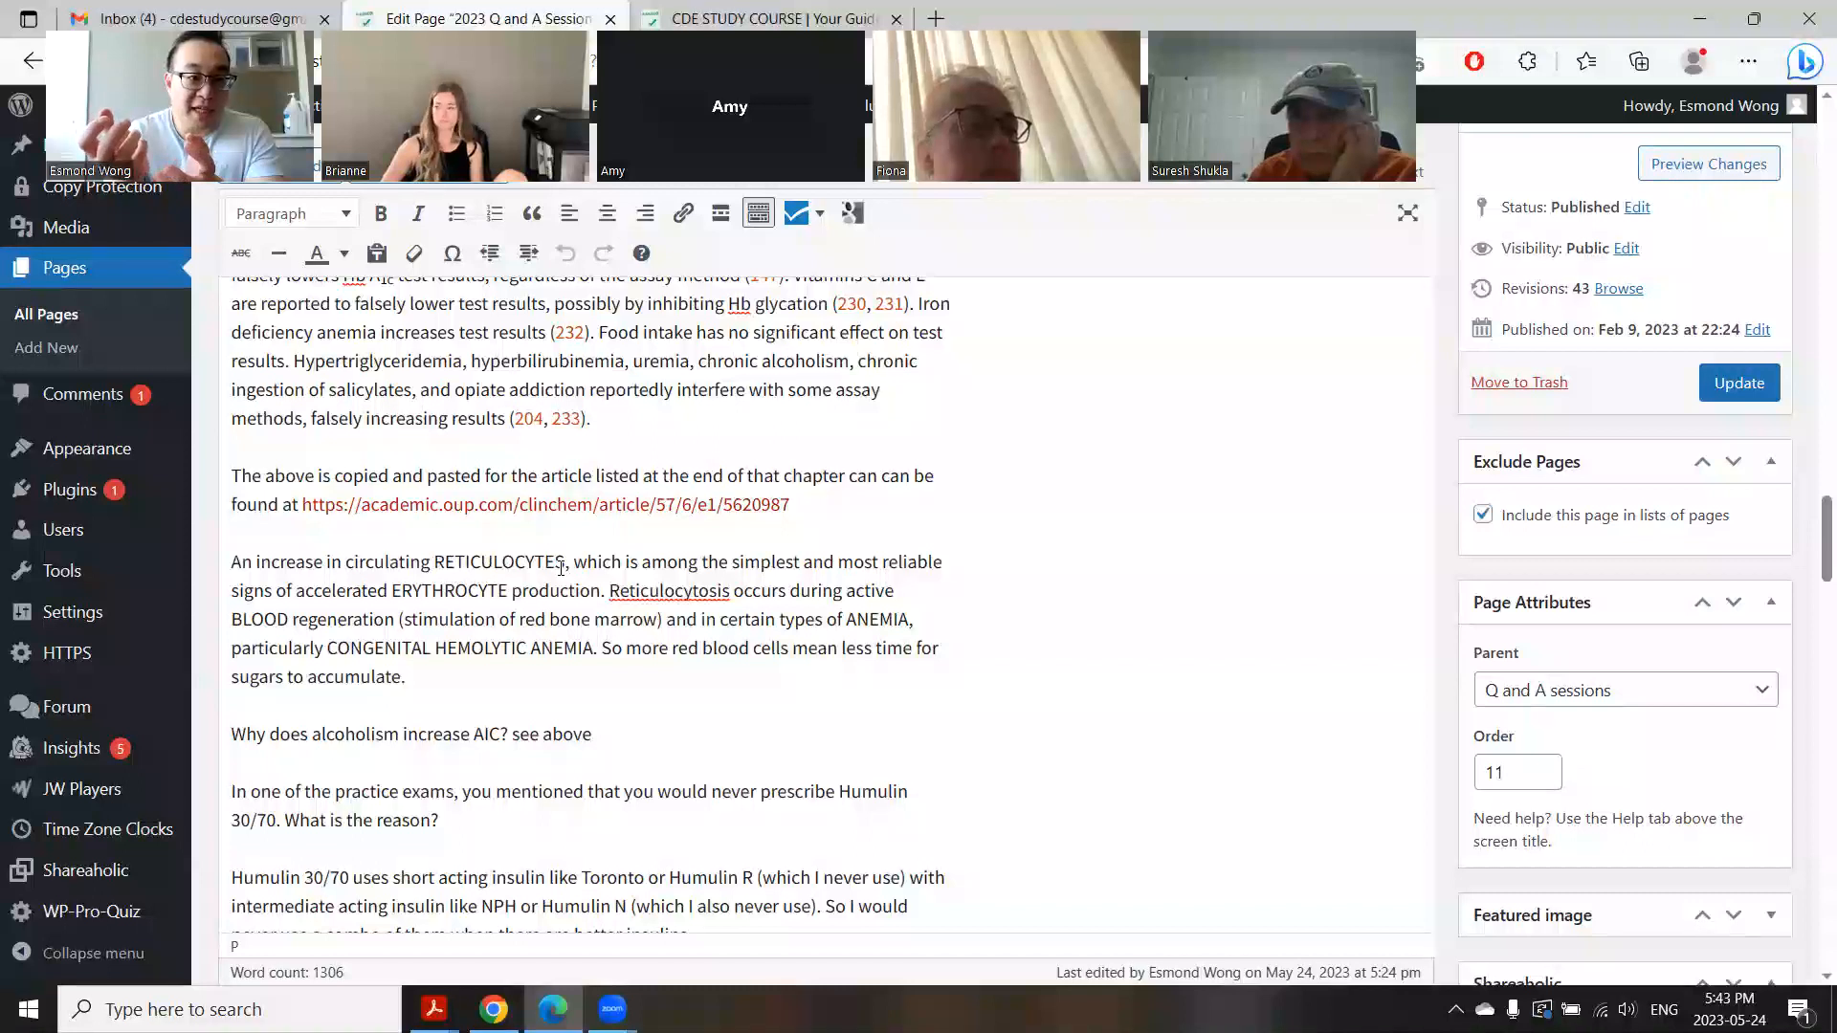
{"action": "left_click", "coordinate": [591, 418]}
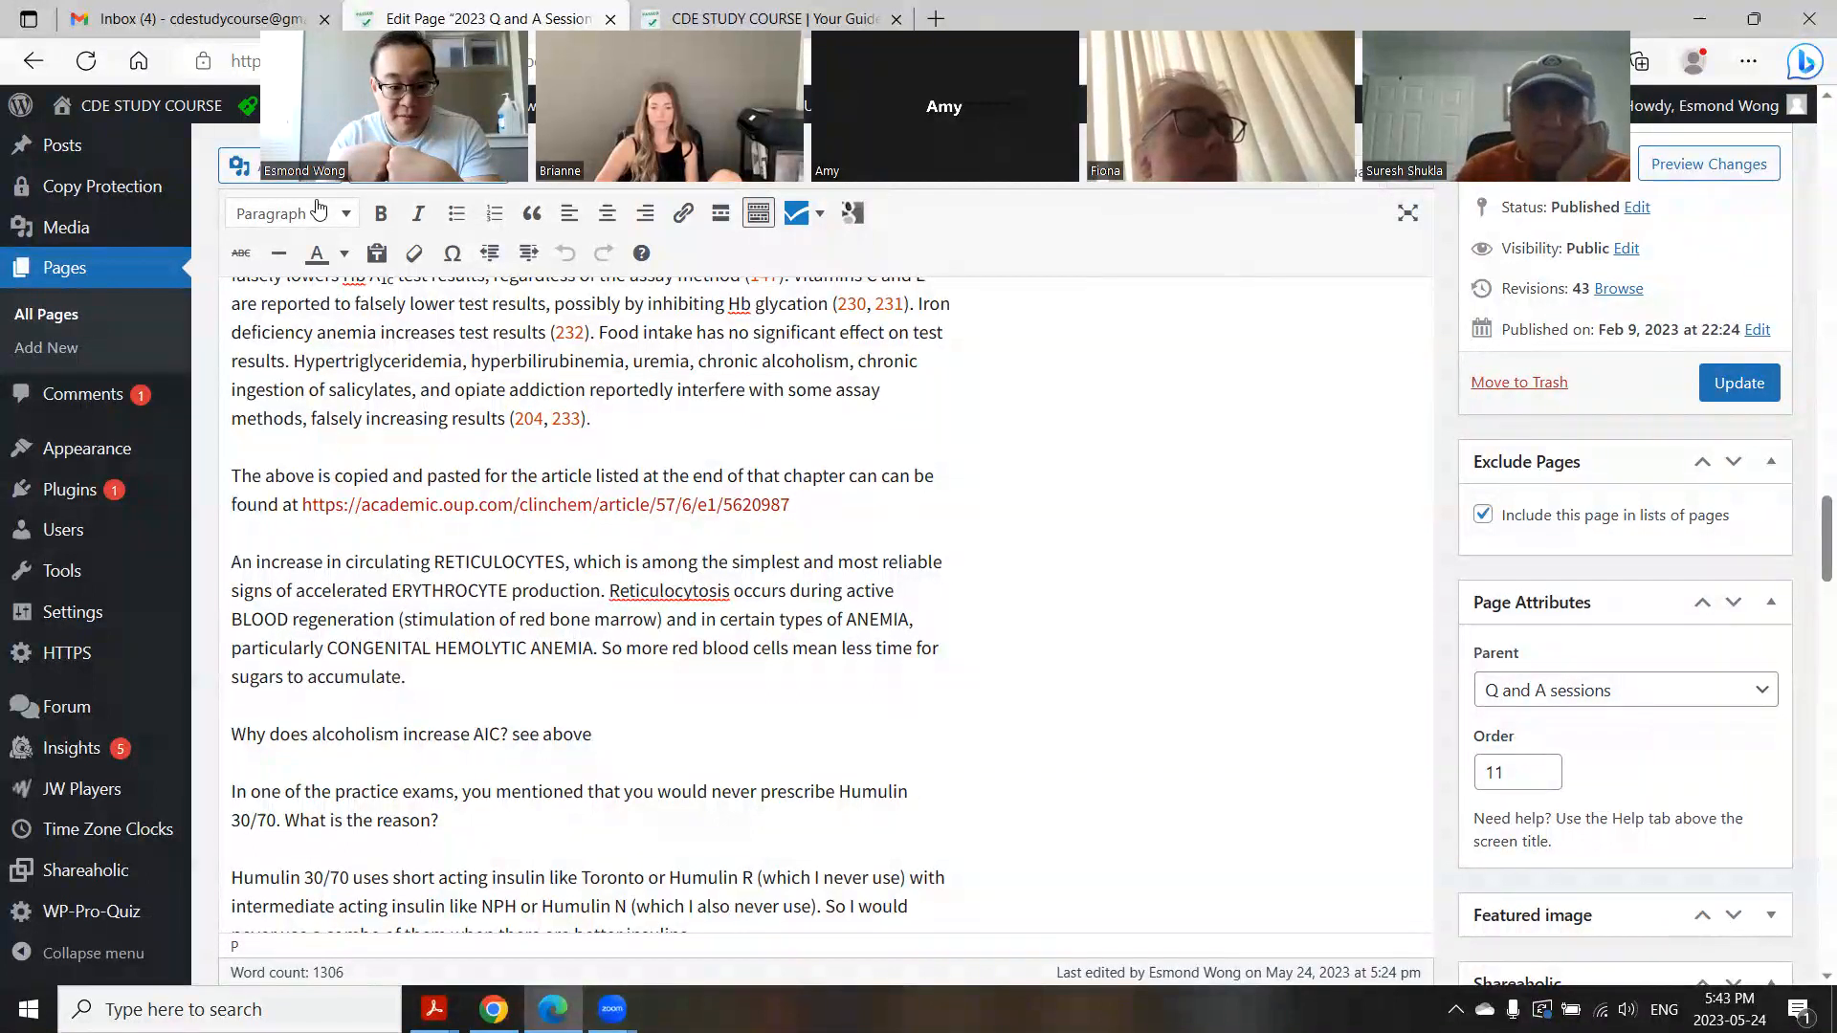
{"action": "left_click", "coordinate": [593, 418]}
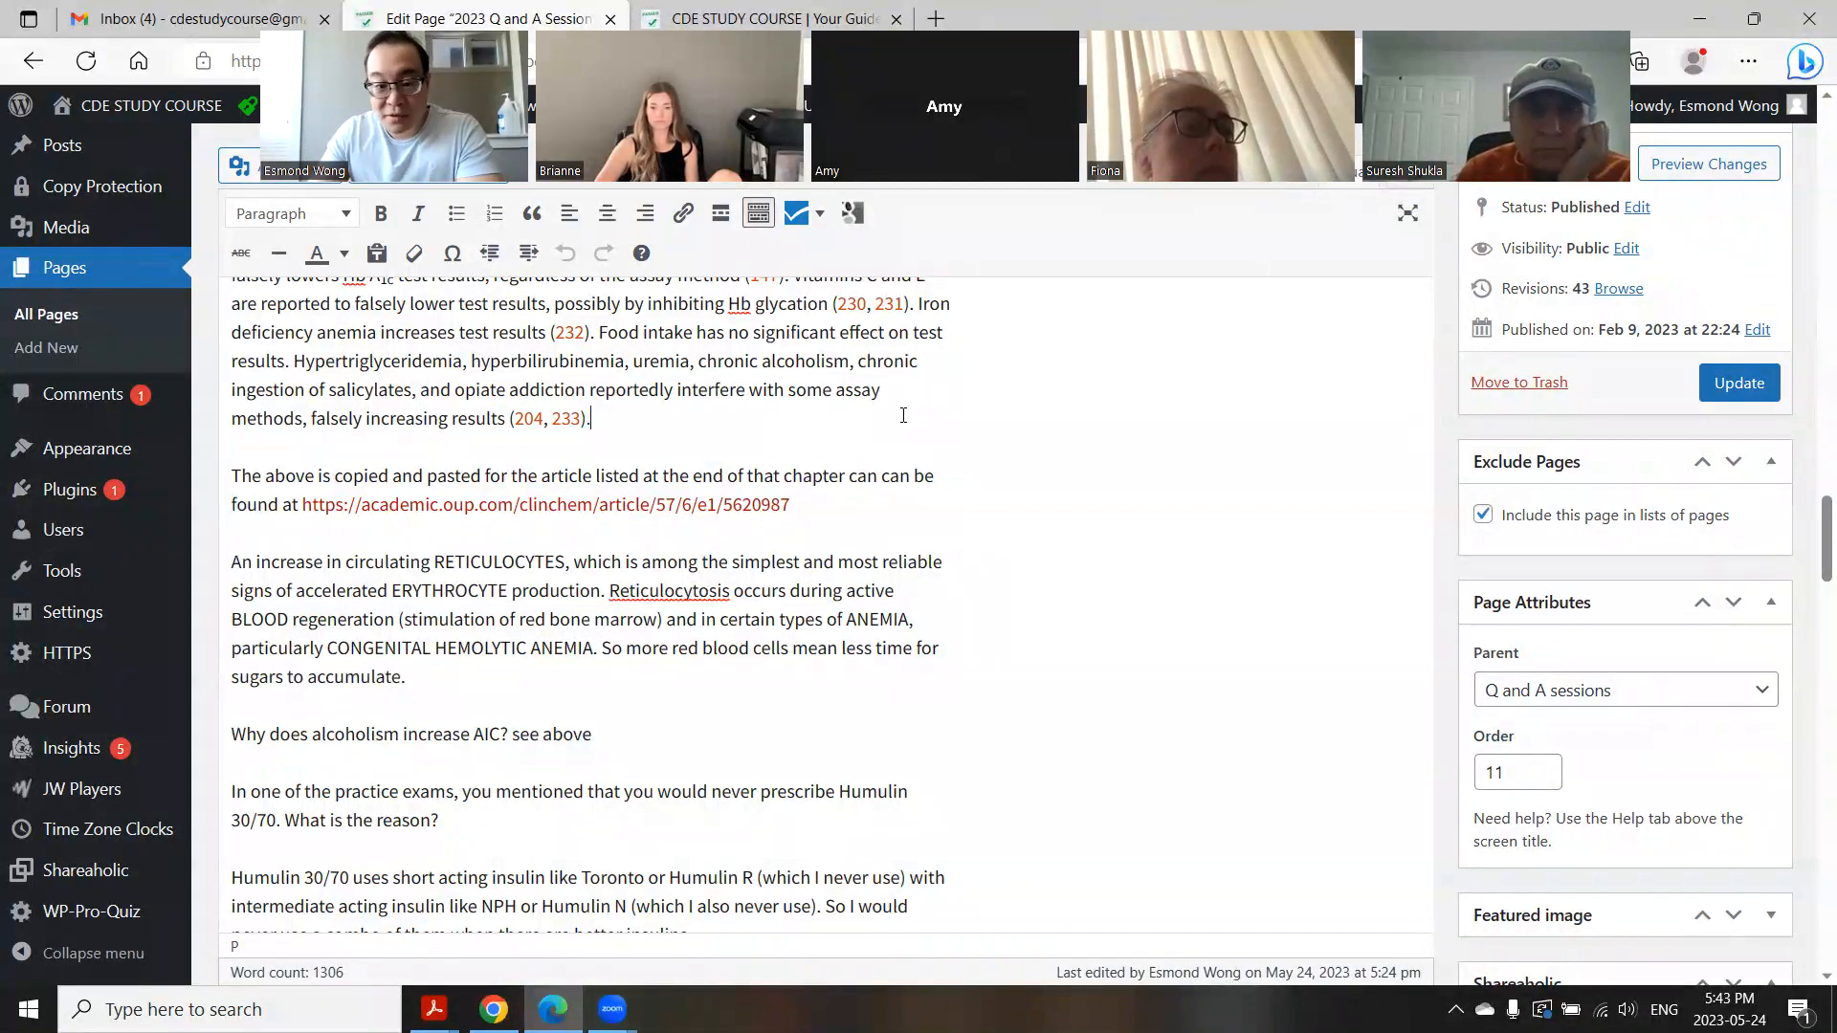
{"action": "scroll", "scroll_direction": "down", "scroll_amount": 3}
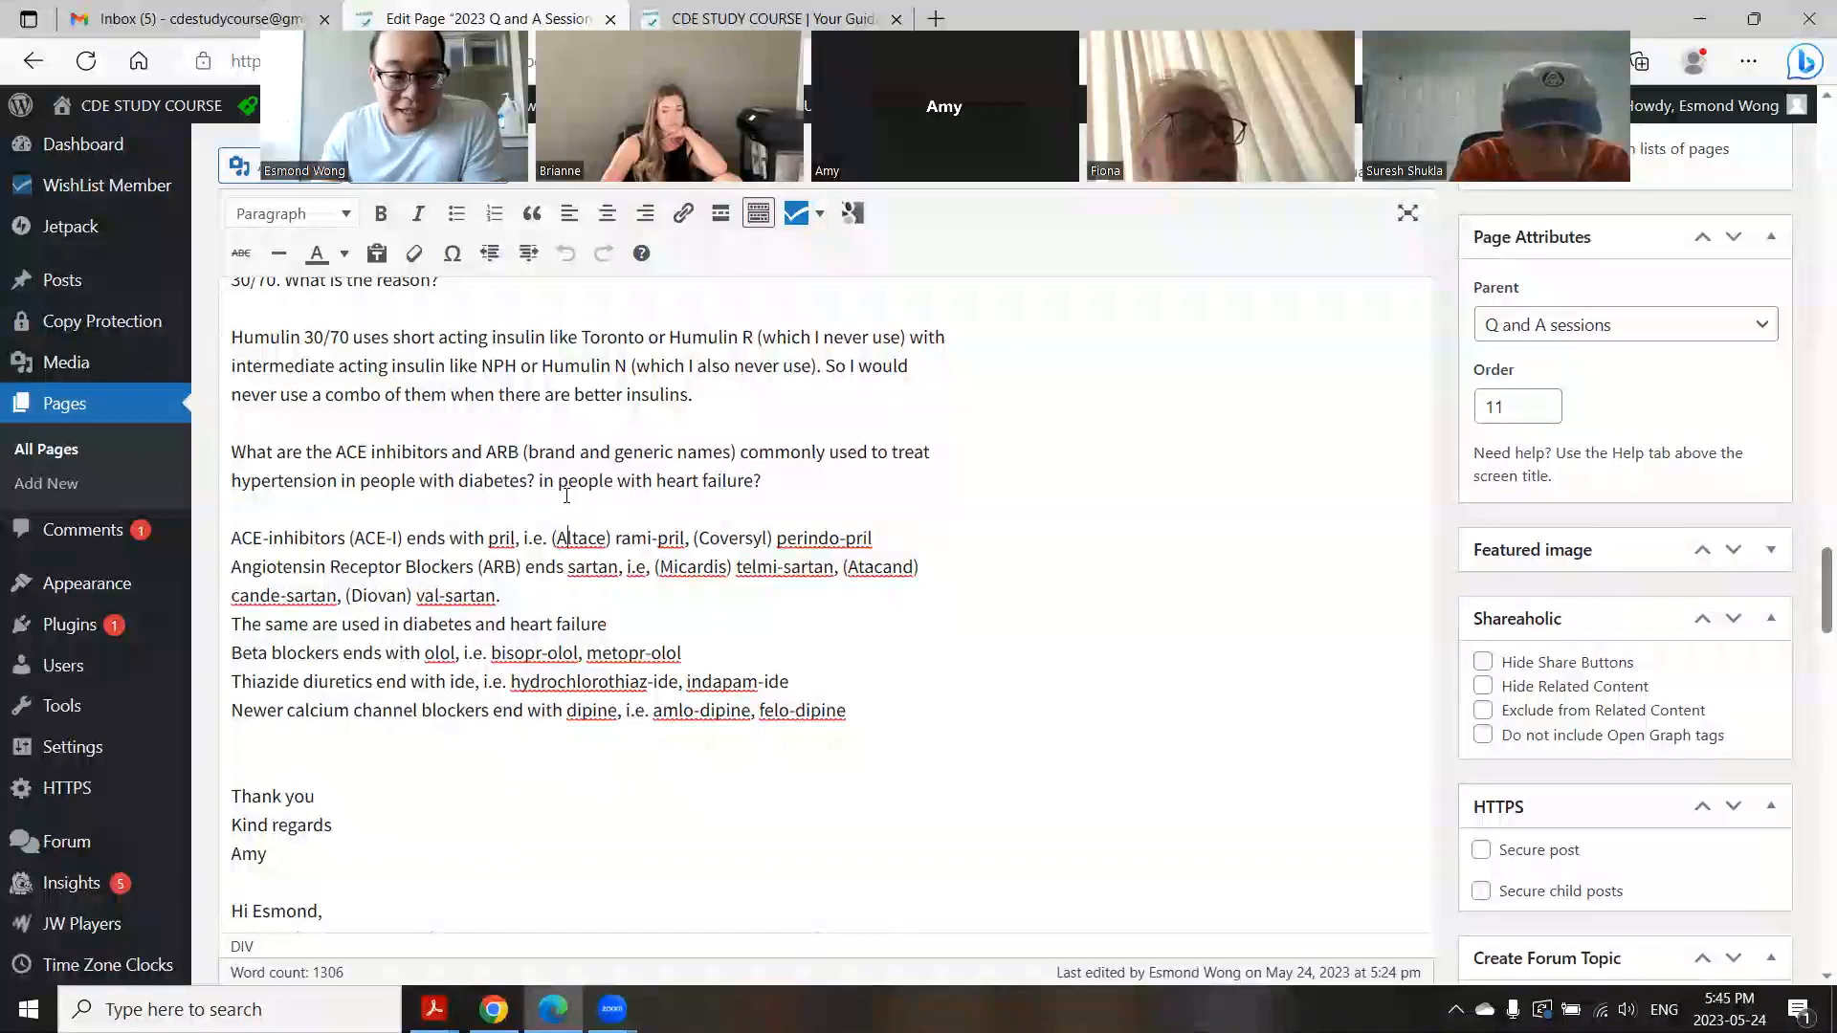
{"action": "scroll", "scroll_direction": "down", "scroll_amount": 3}
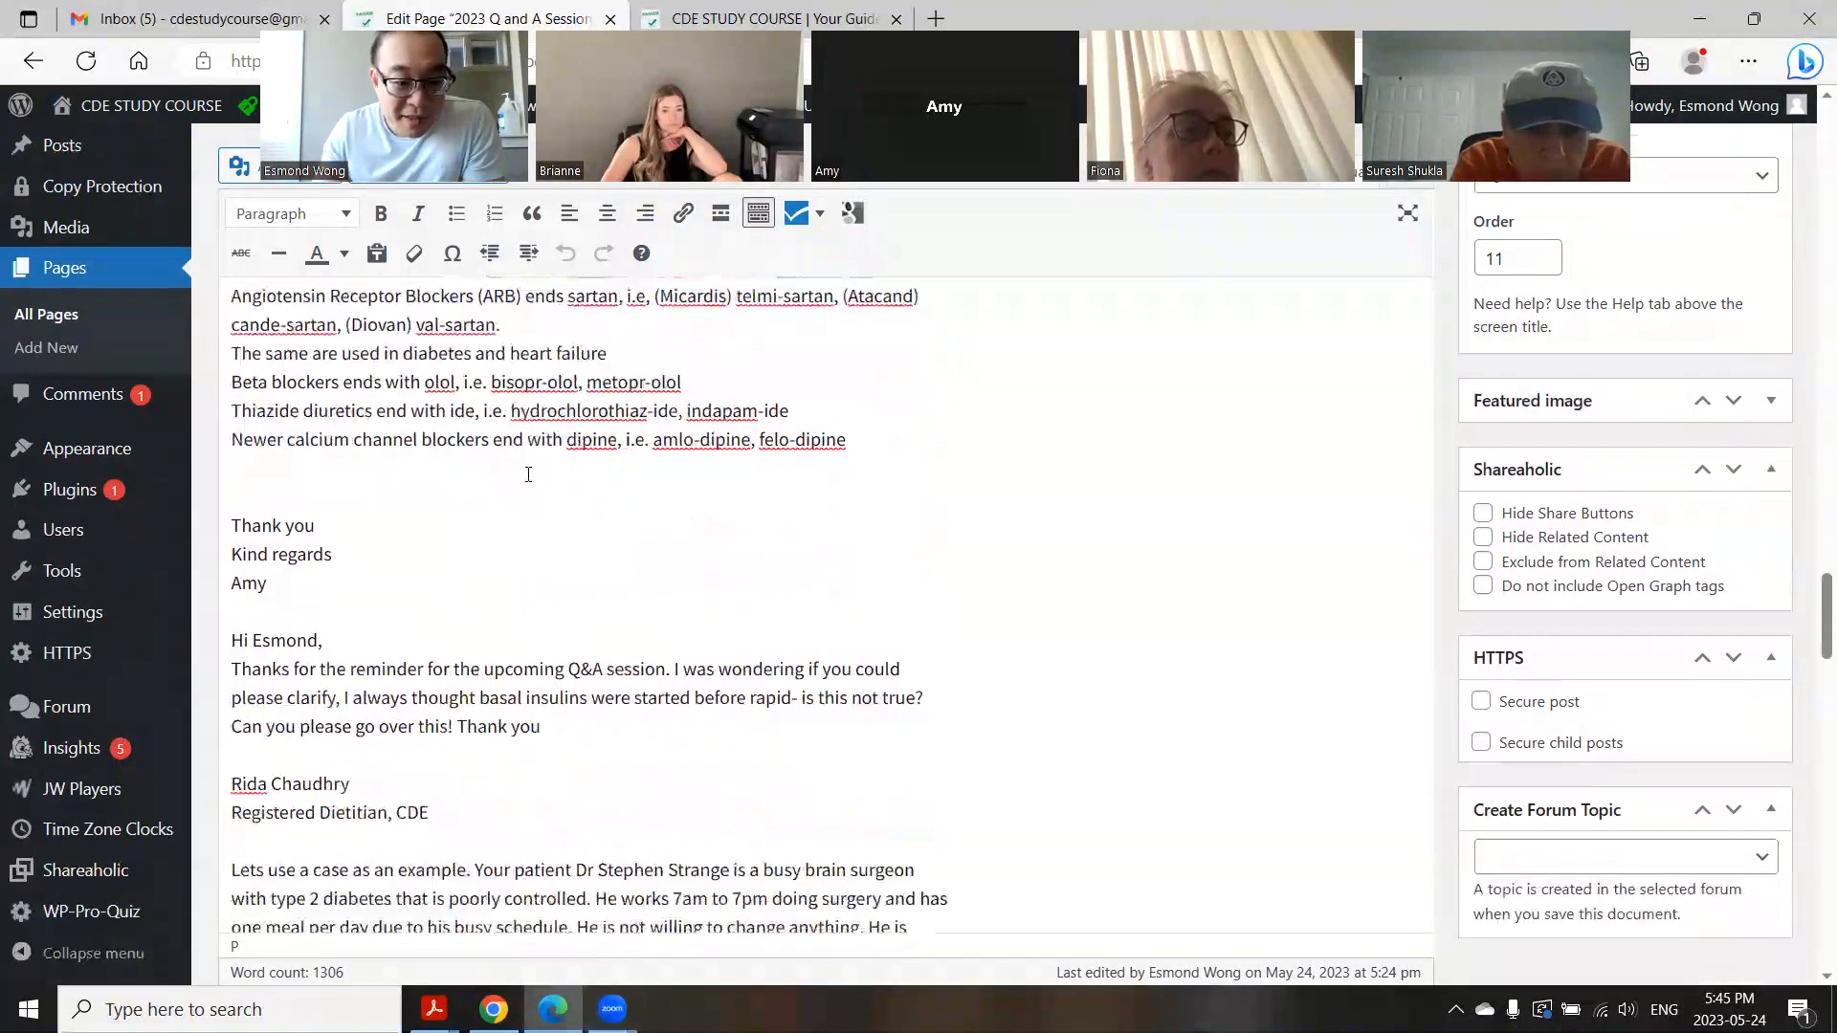
{"action": "scroll", "scroll_direction": "down", "scroll_amount": 3}
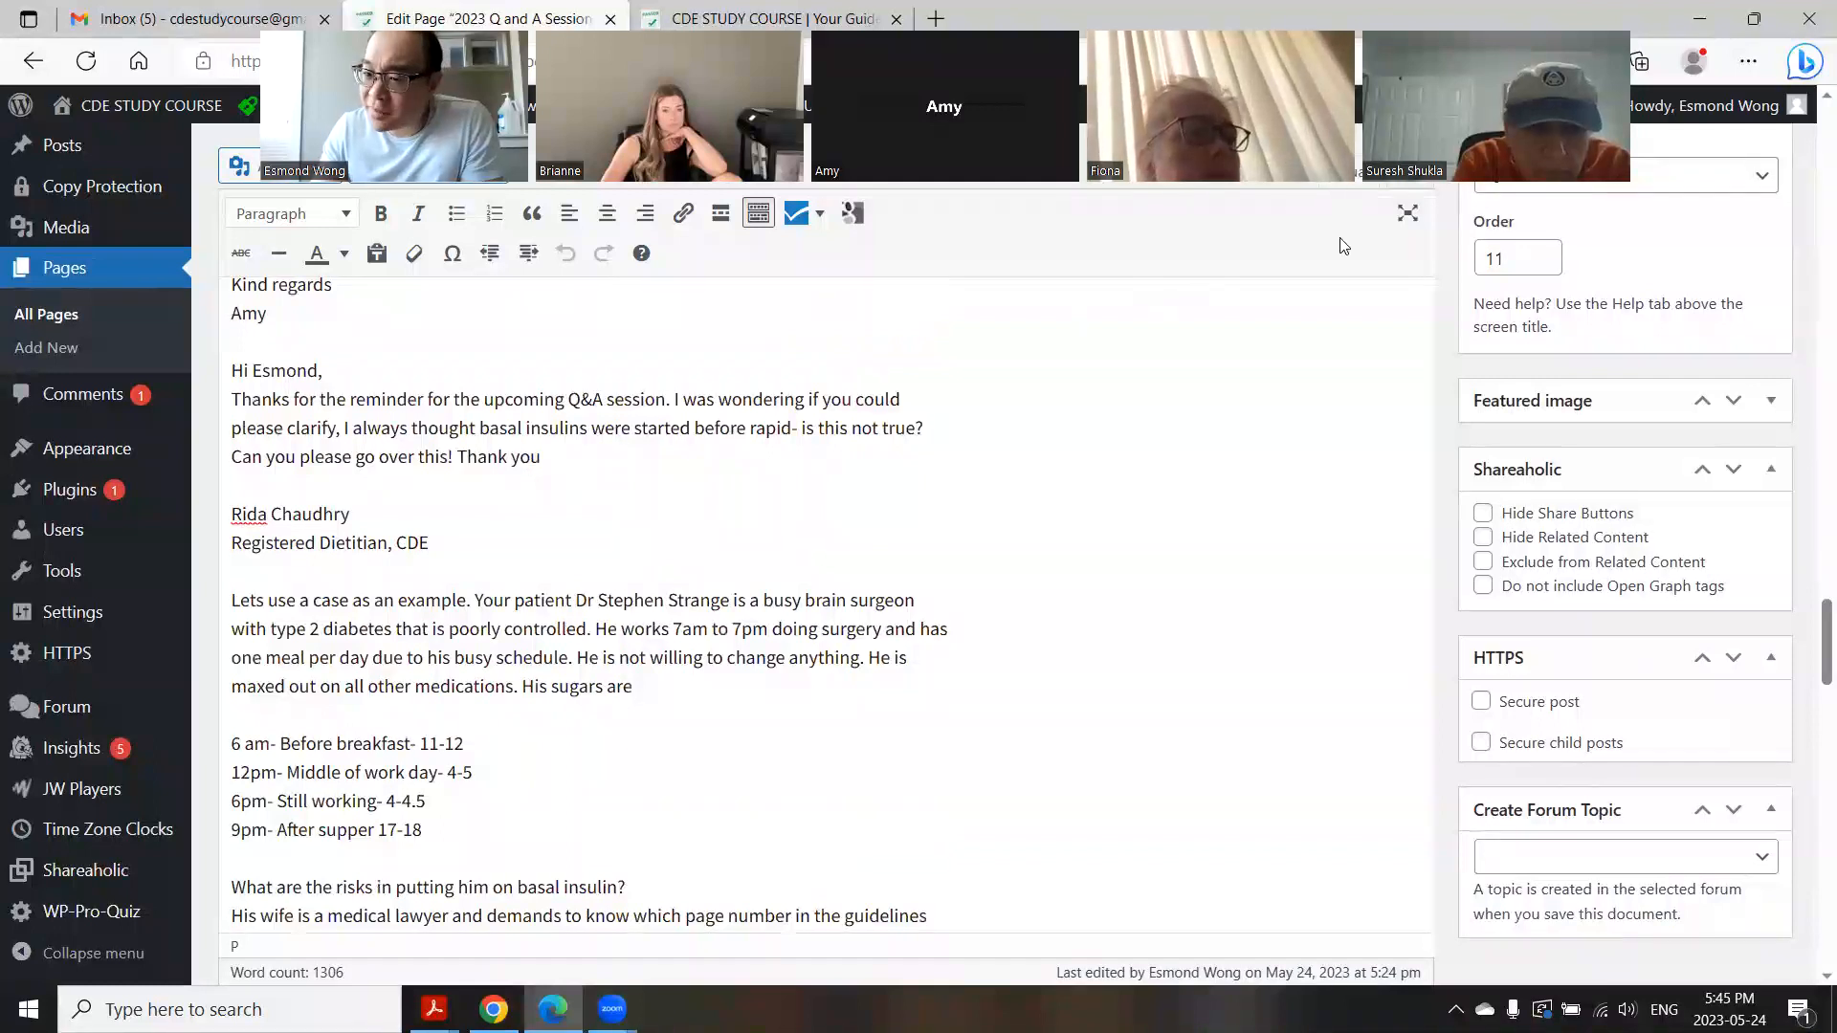
{"action": "scroll", "scroll_direction": "down", "scroll_amount": 3}
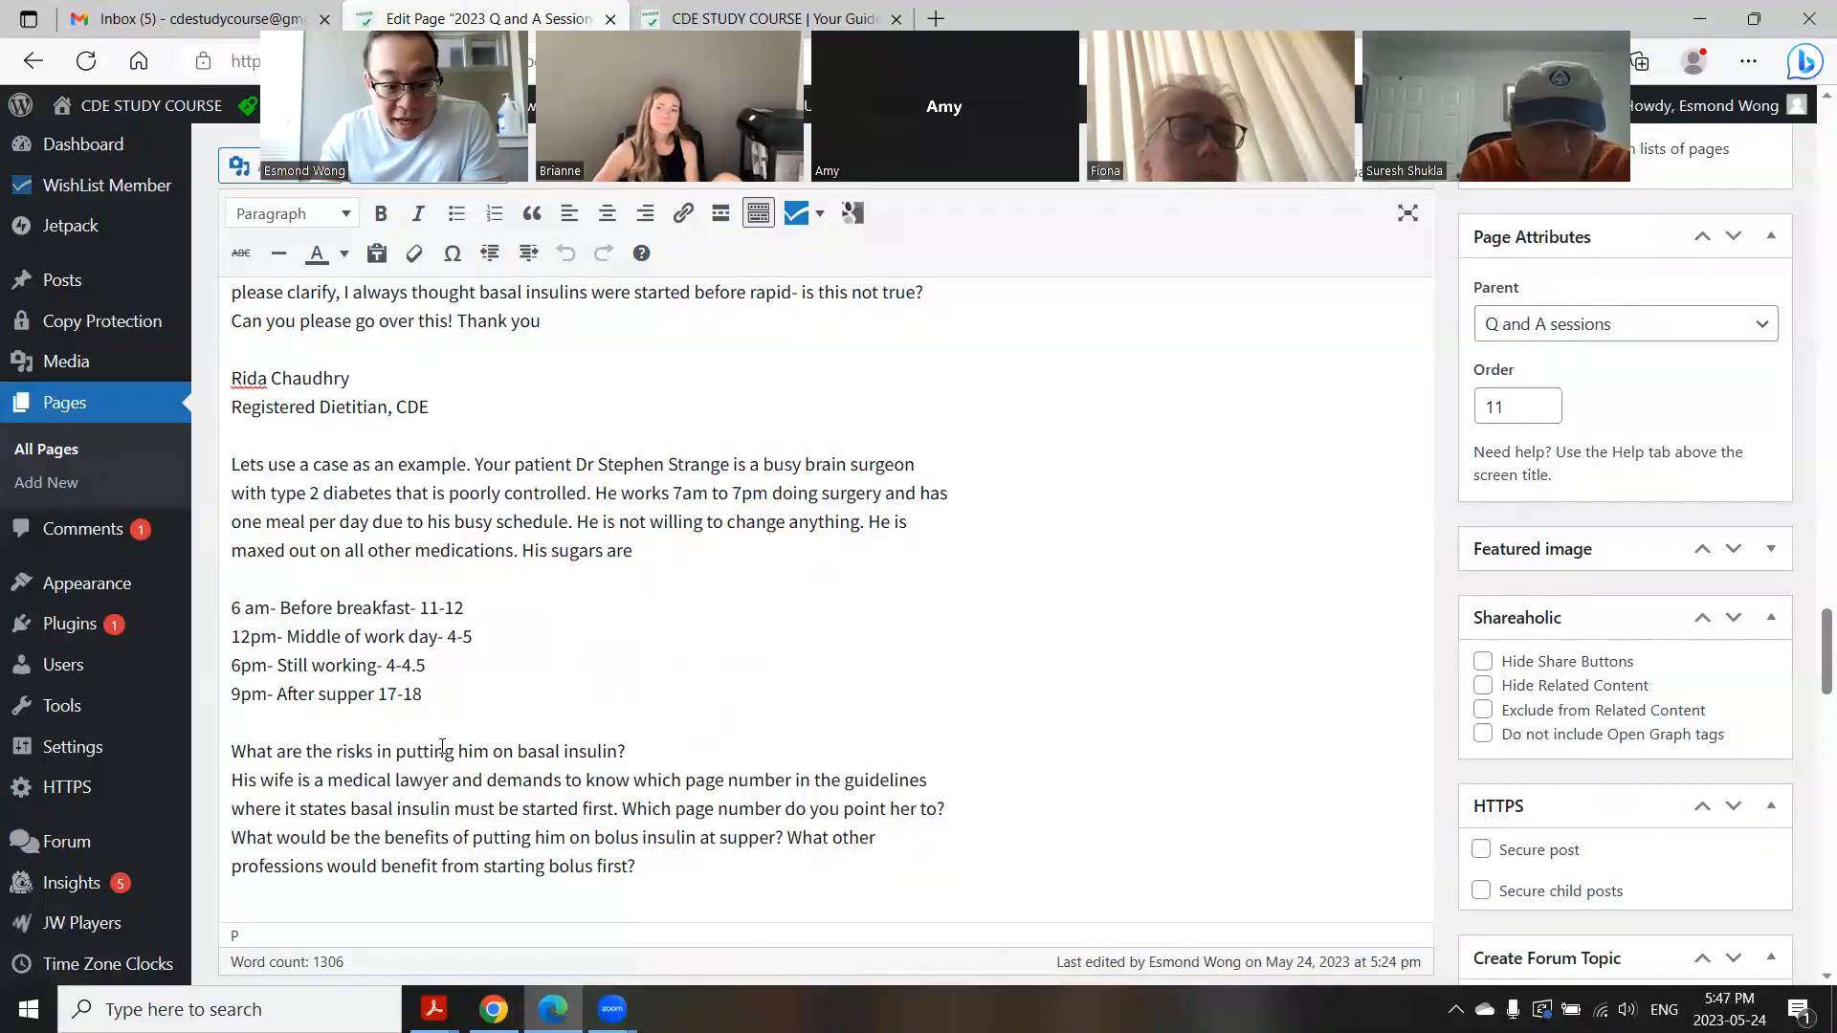
{"action": "left_click_drag", "start_coordinate": [302, 779], "coordinate": [925, 809]}
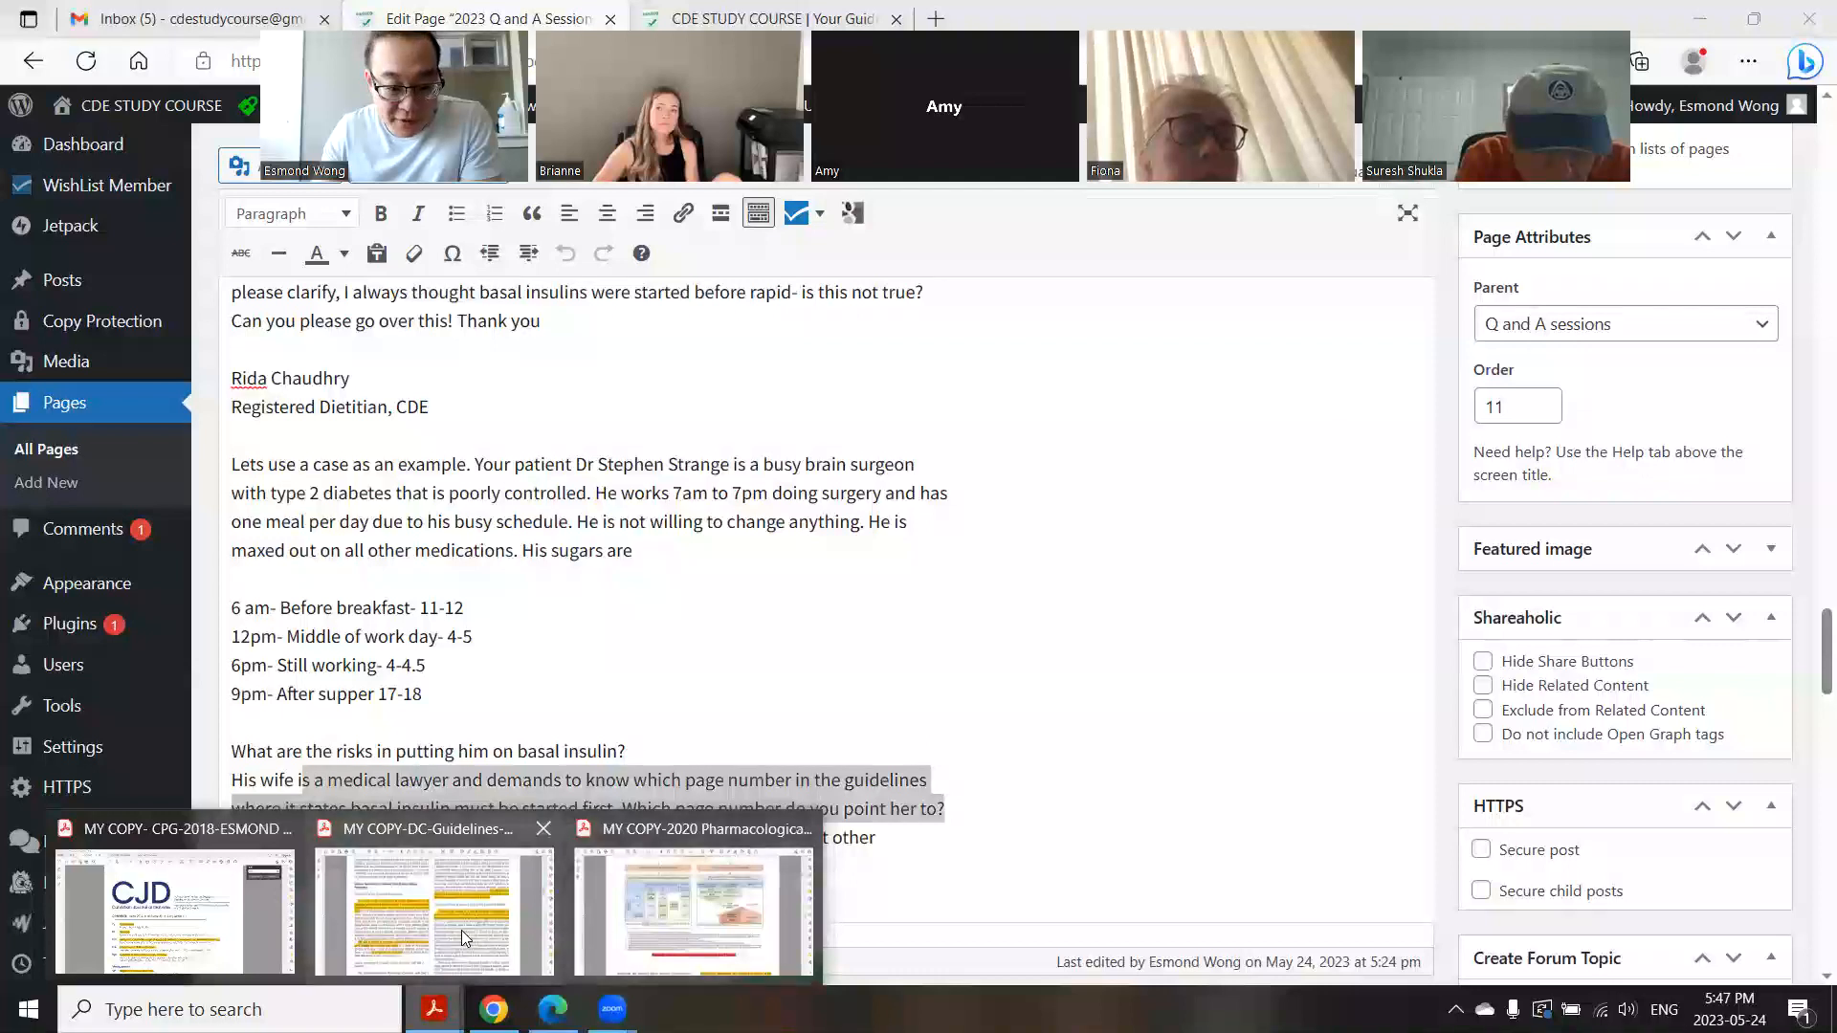
Step: Bring up the Diabetes Canada 2021 blood glucose monitoring PDF in Acrobat and scroll through it
{"action": "left_click", "coordinate": [433, 914]}
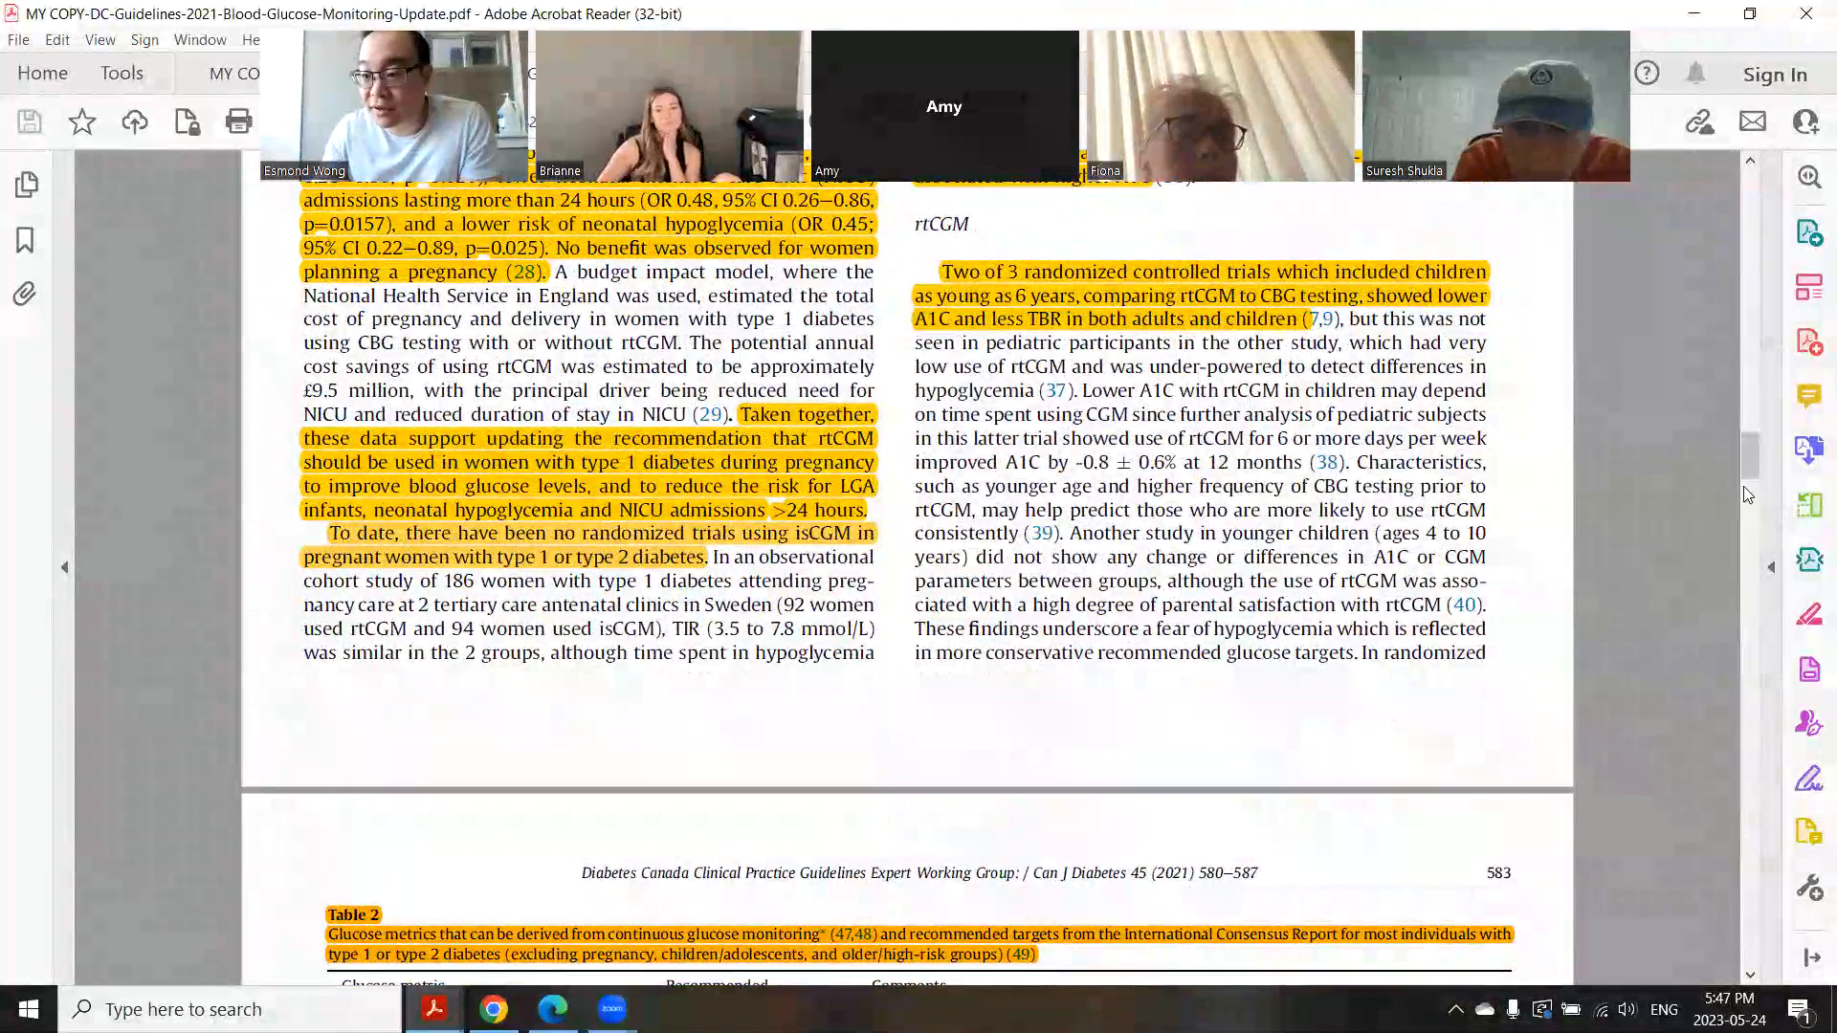
{"action": "scroll", "scroll_direction": "down", "scroll_amount": 3}
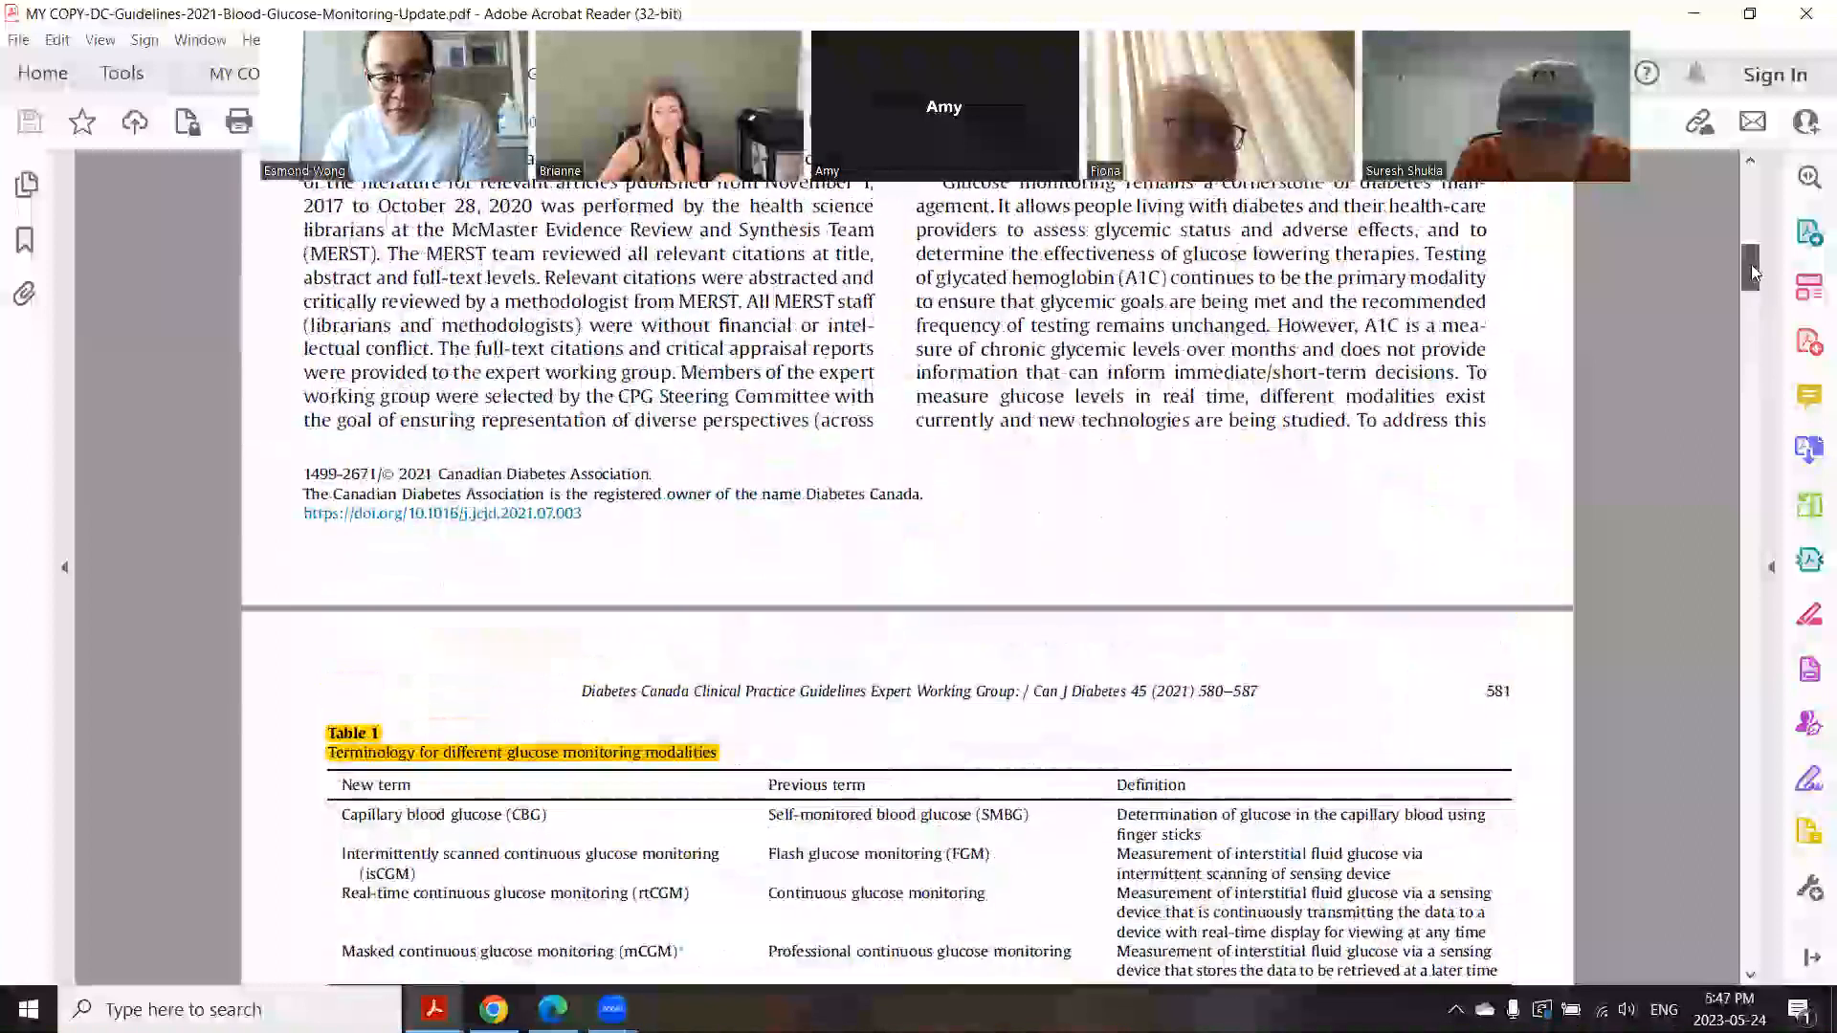
{"action": "mouse_move", "coordinate": [433, 1008]}
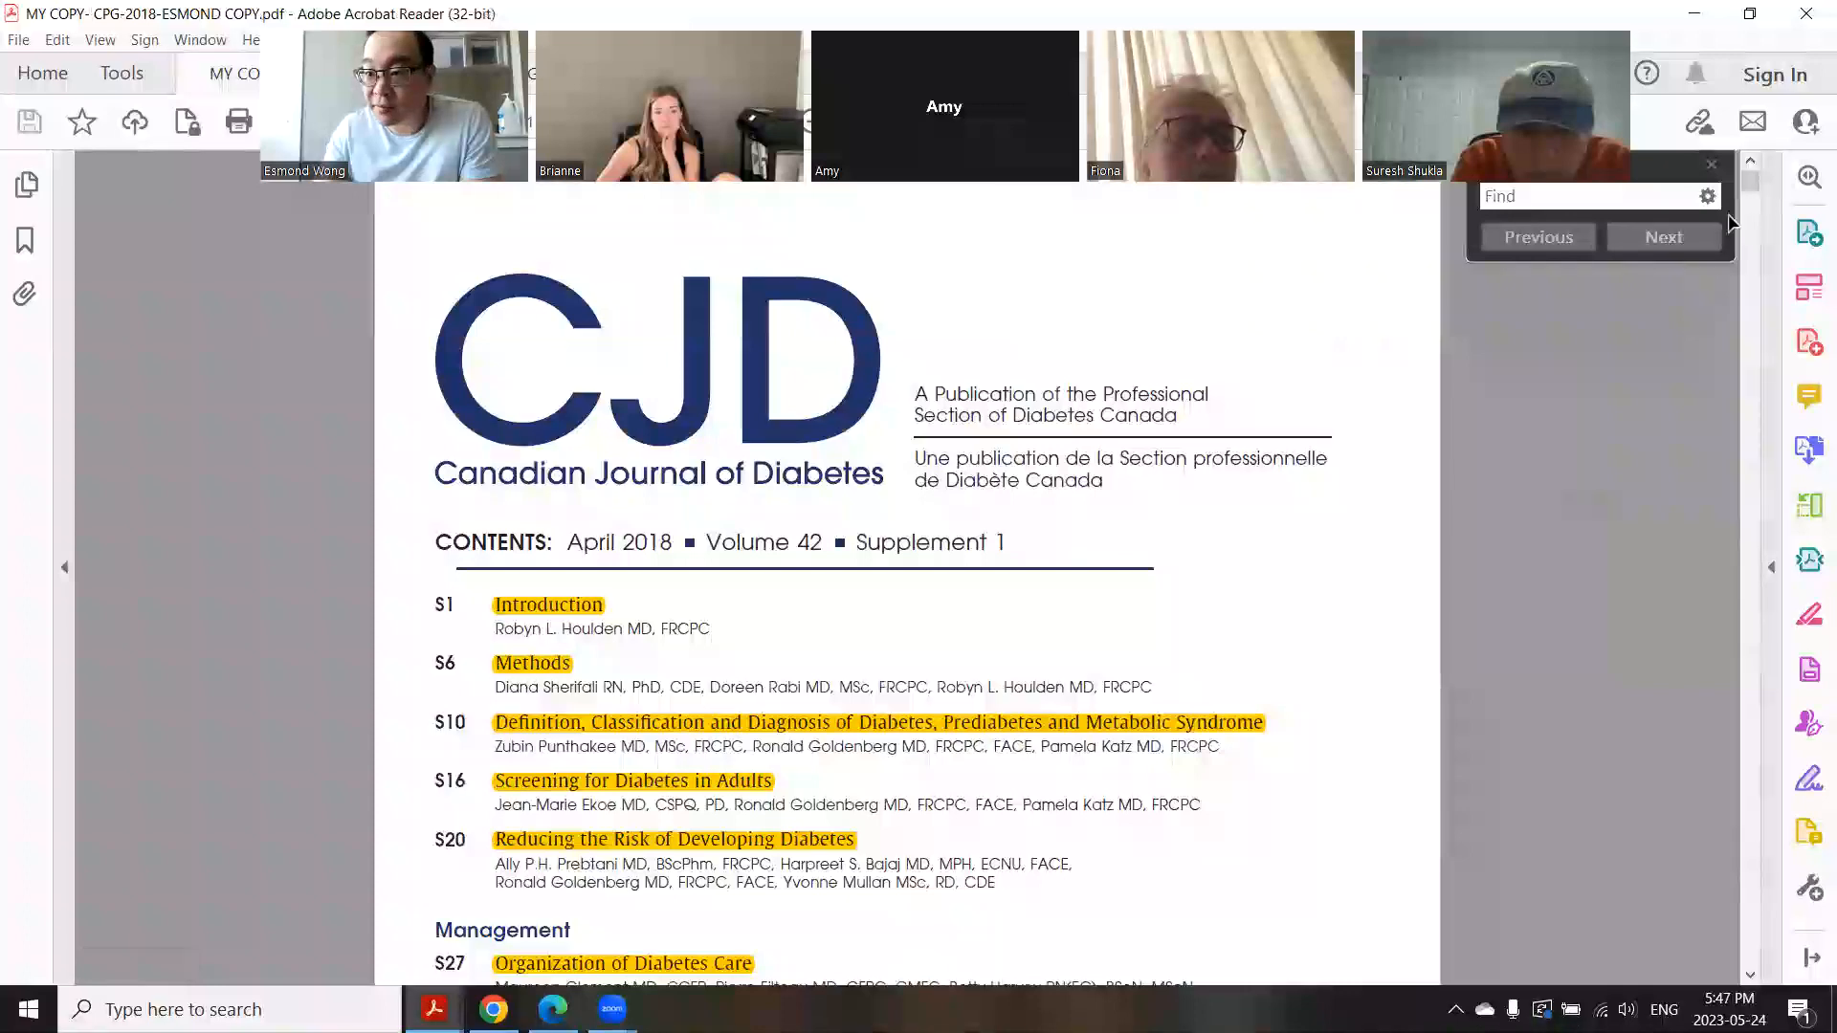
Step: Scroll from type 1 insulin therapy to the type 2 basal insulin analogue recommendation
{"action": "scroll", "scroll_direction": "down", "scroll_amount": 3}
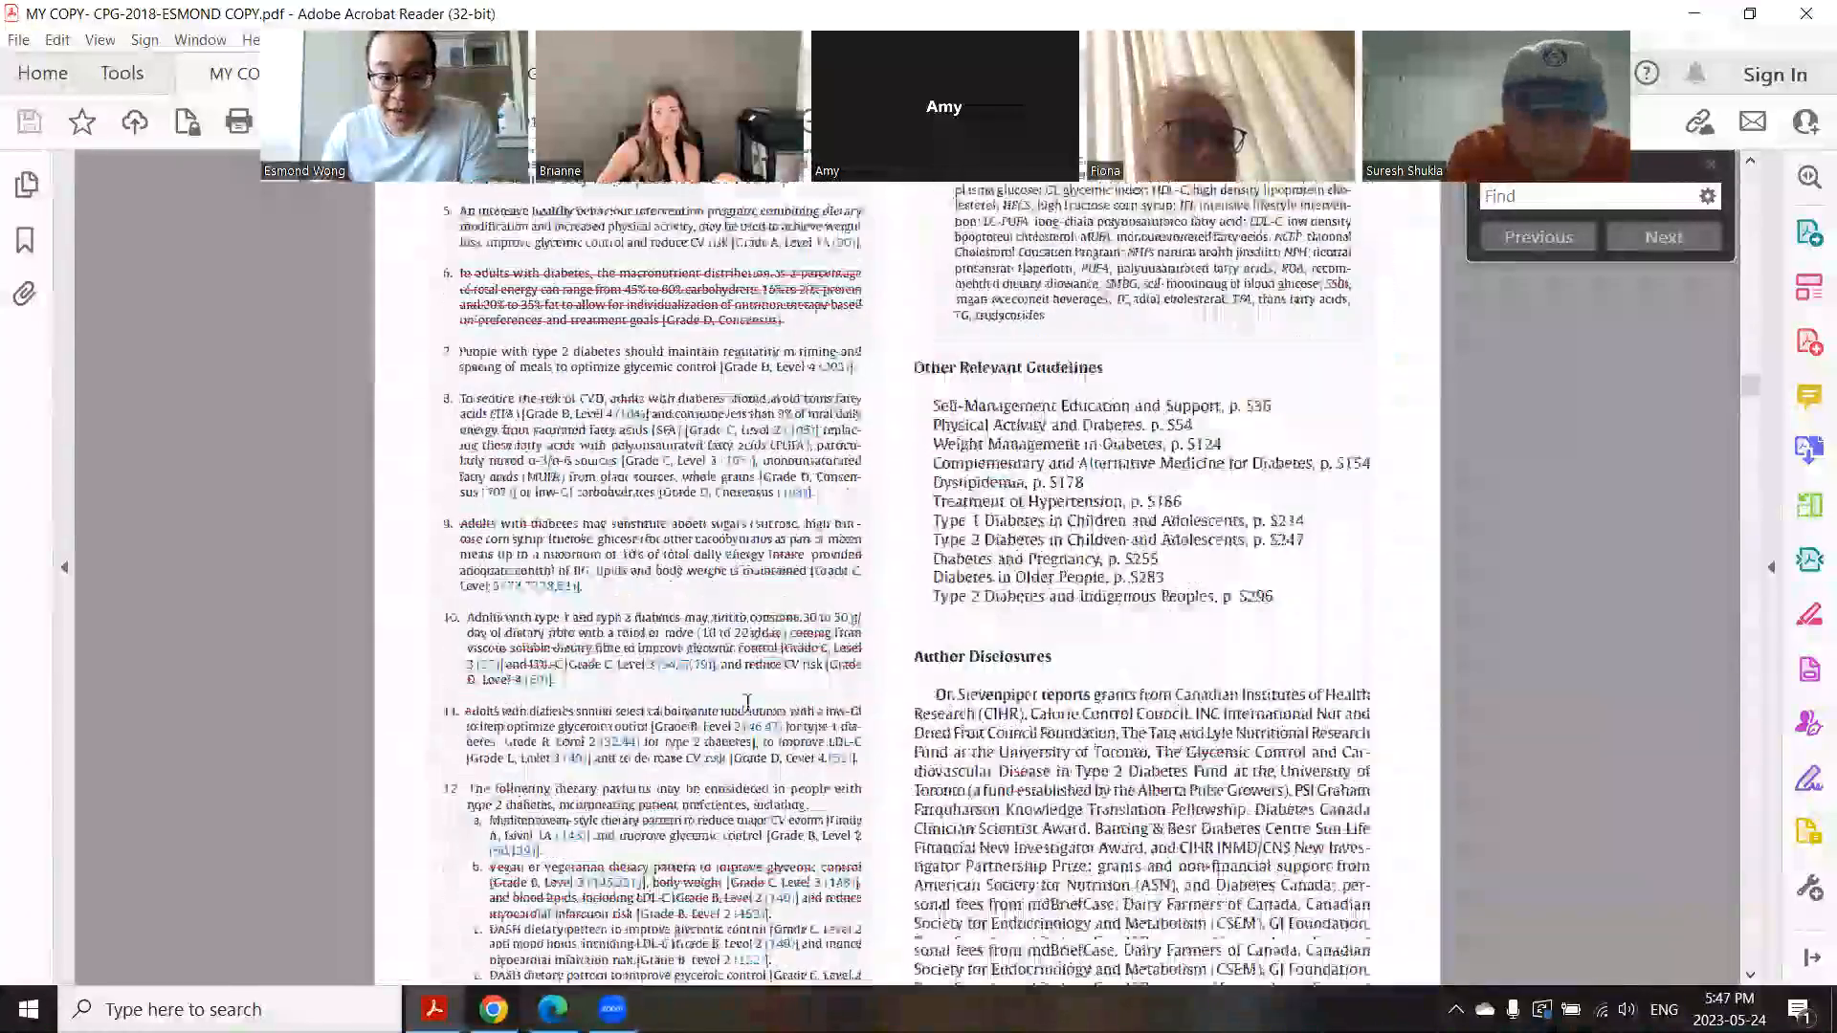
{"action": "scroll", "scroll_direction": "down", "scroll_amount": 3}
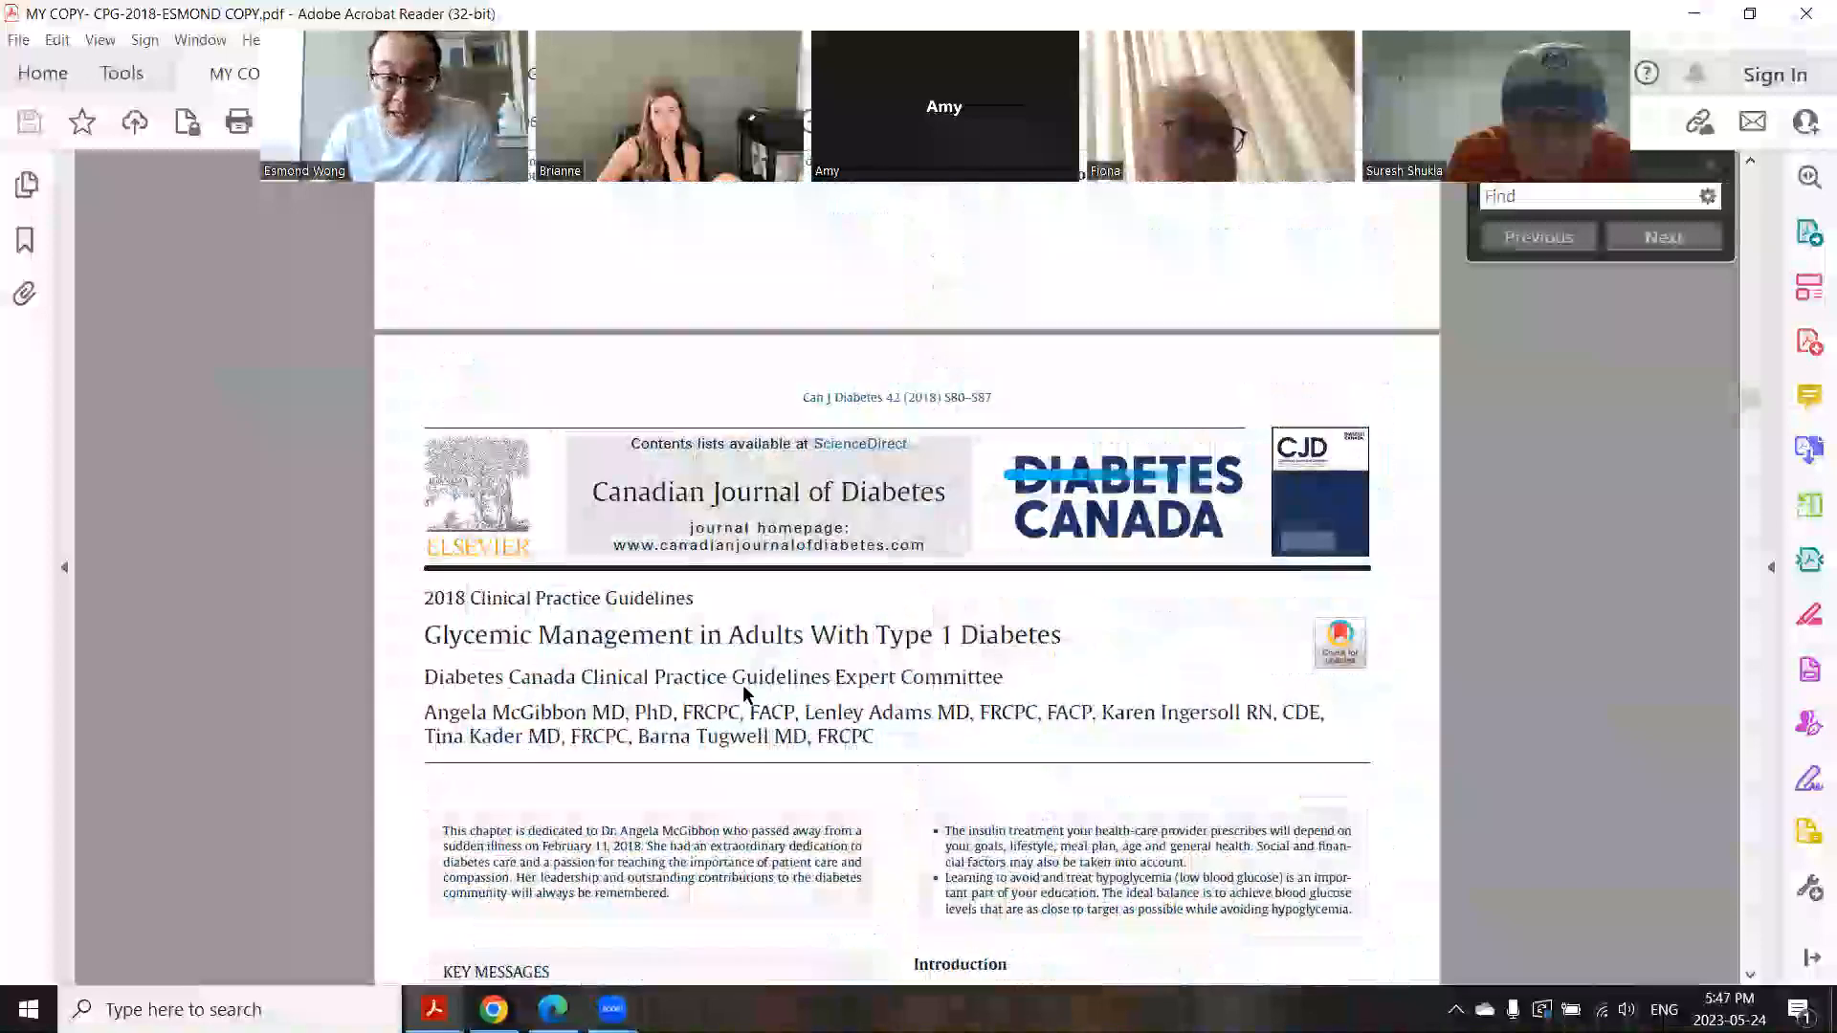
{"action": "scroll", "scroll_direction": "down", "scroll_amount": 3}
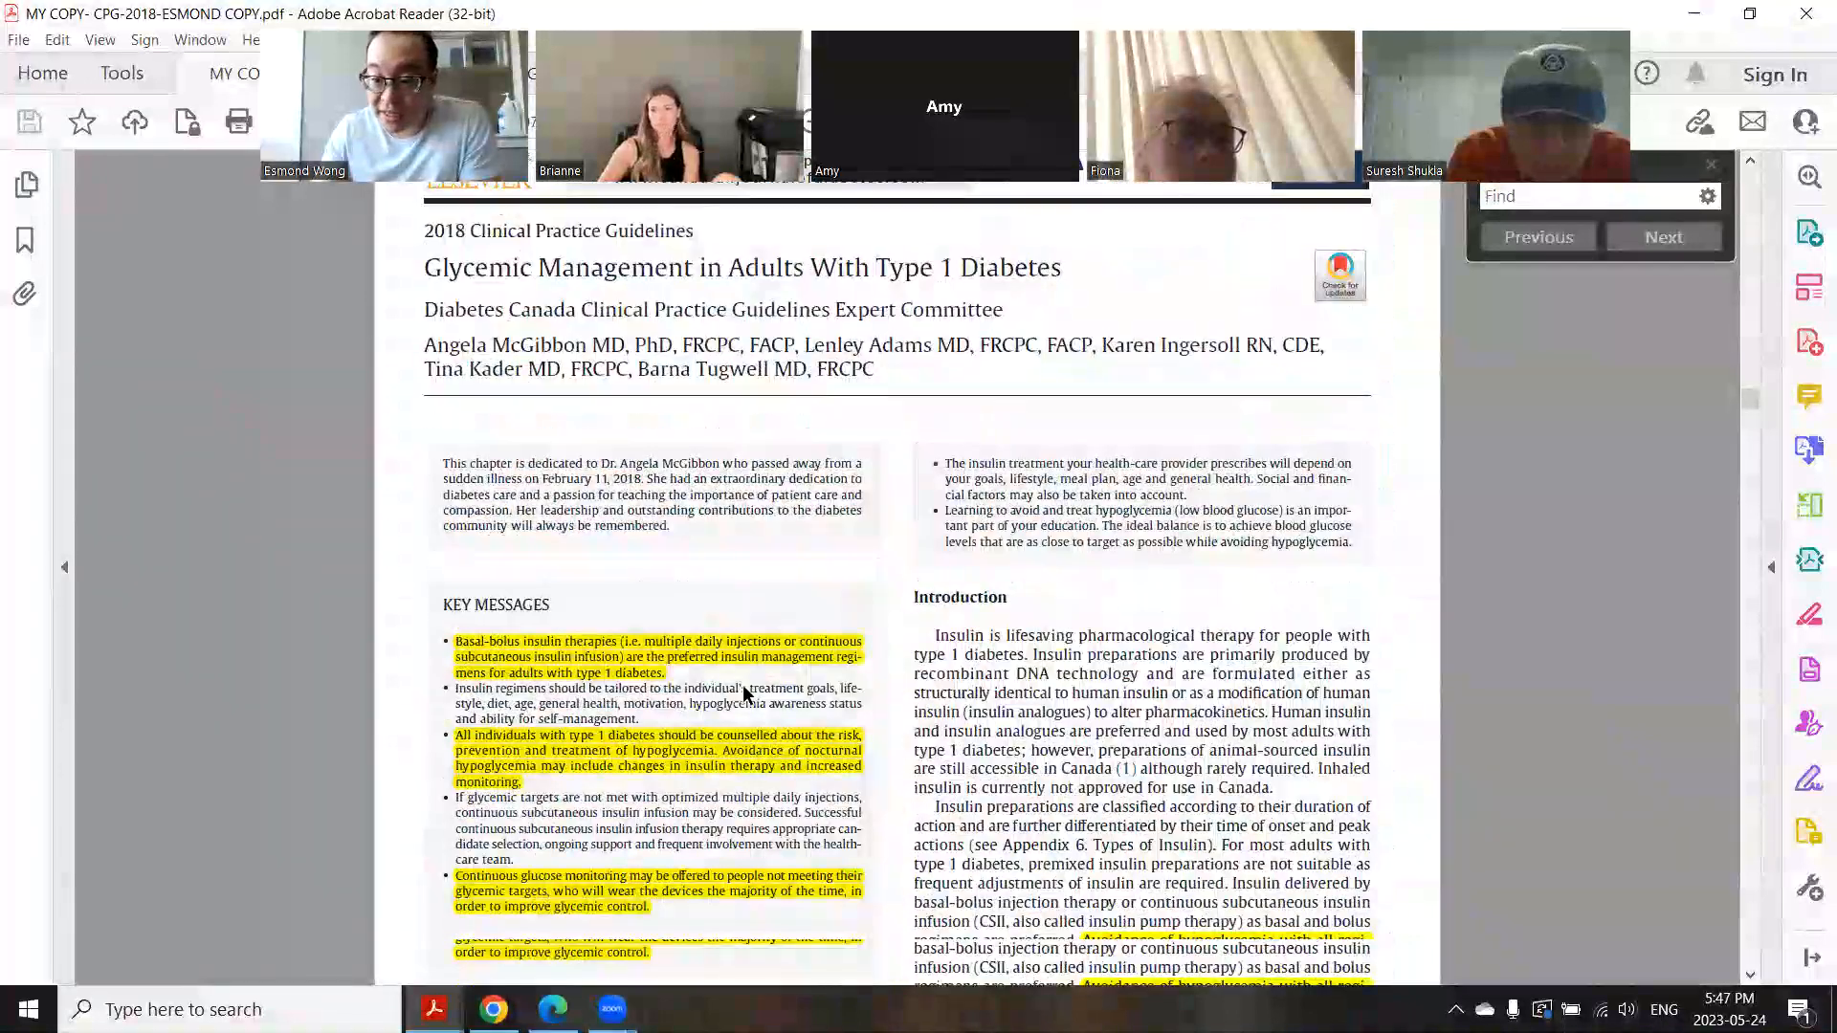
{"action": "scroll", "scroll_direction": "down", "scroll_amount": 3}
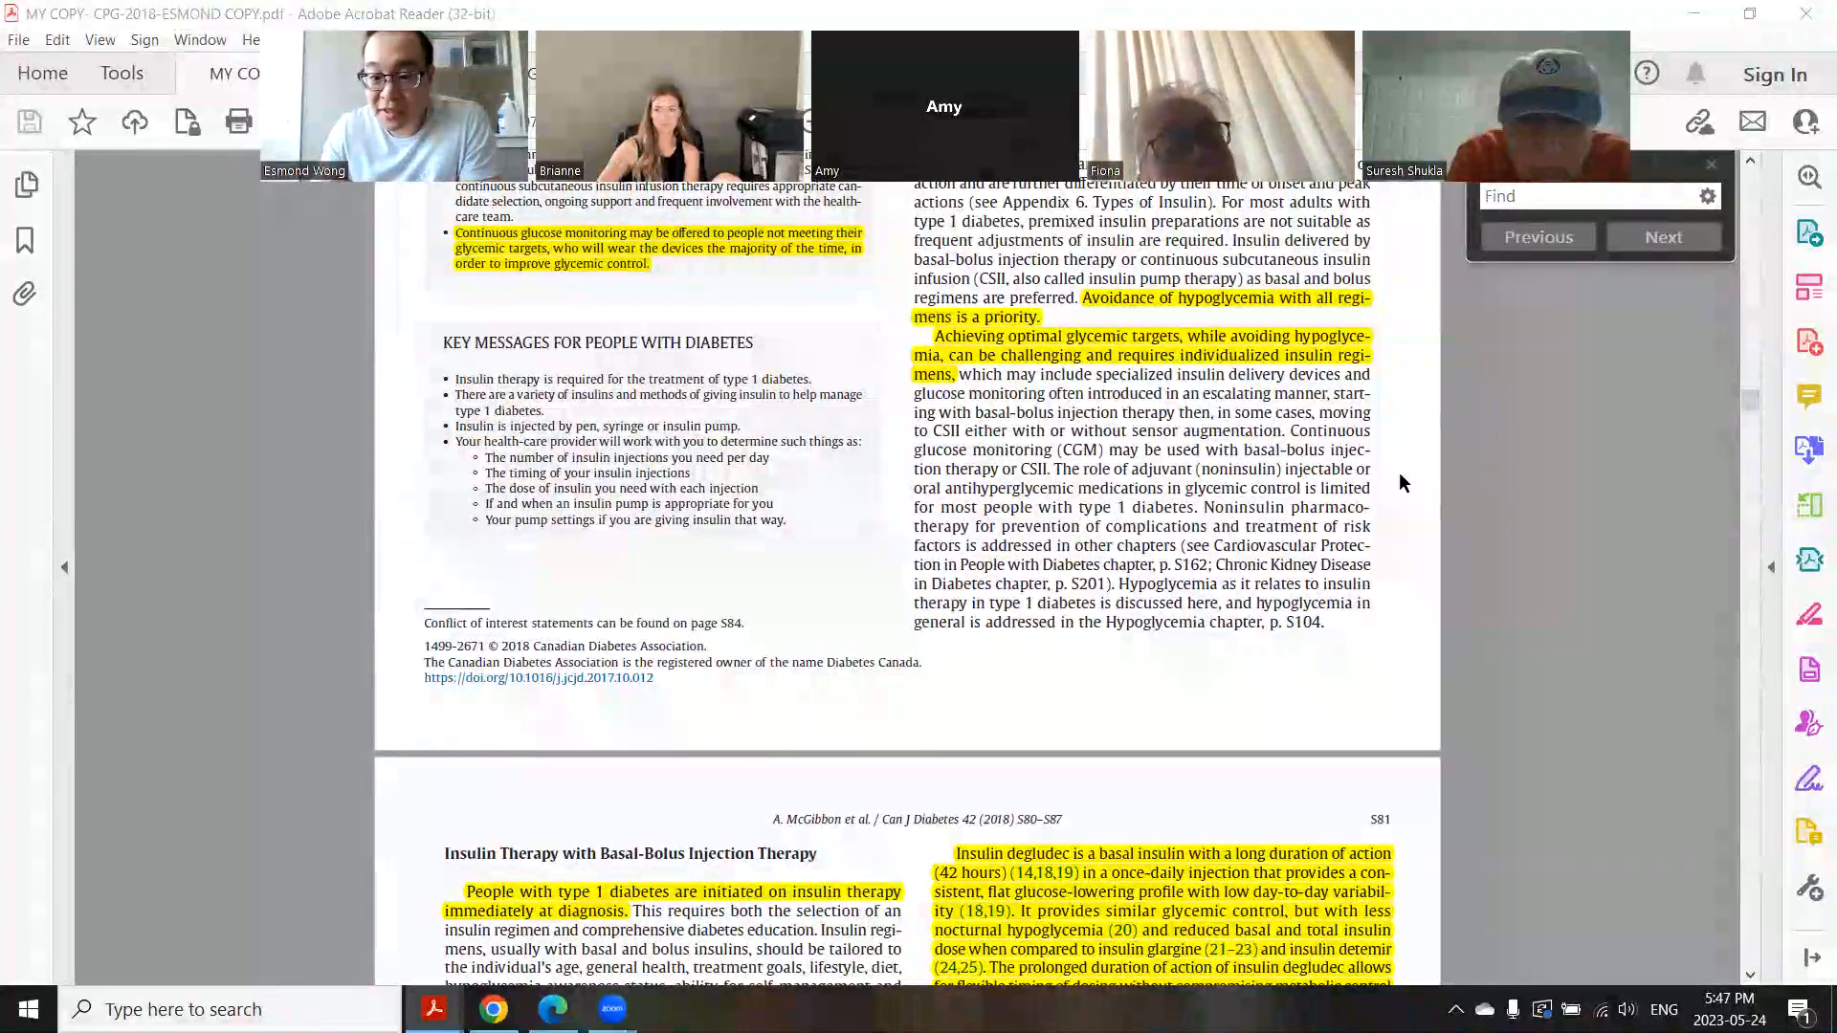
{"action": "scroll", "scroll_direction": "down", "scroll_amount": 3}
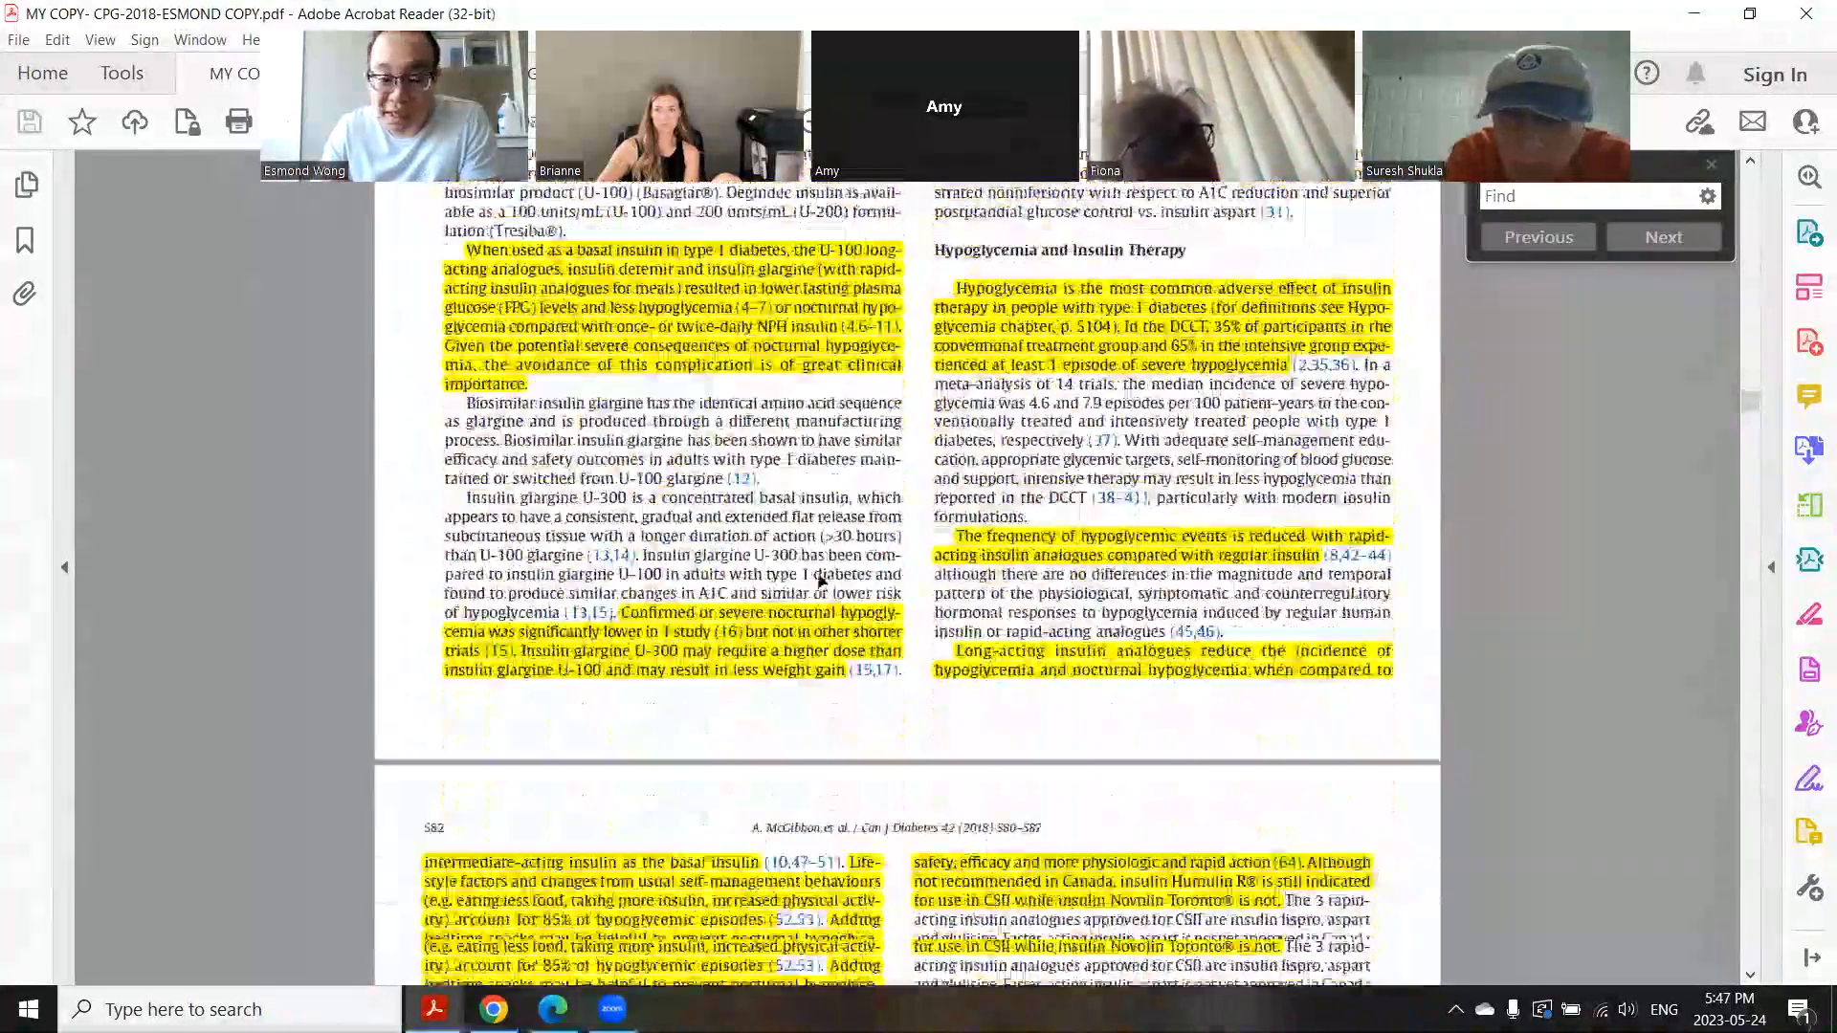
{"action": "scroll", "scroll_direction": "down", "scroll_amount": 3}
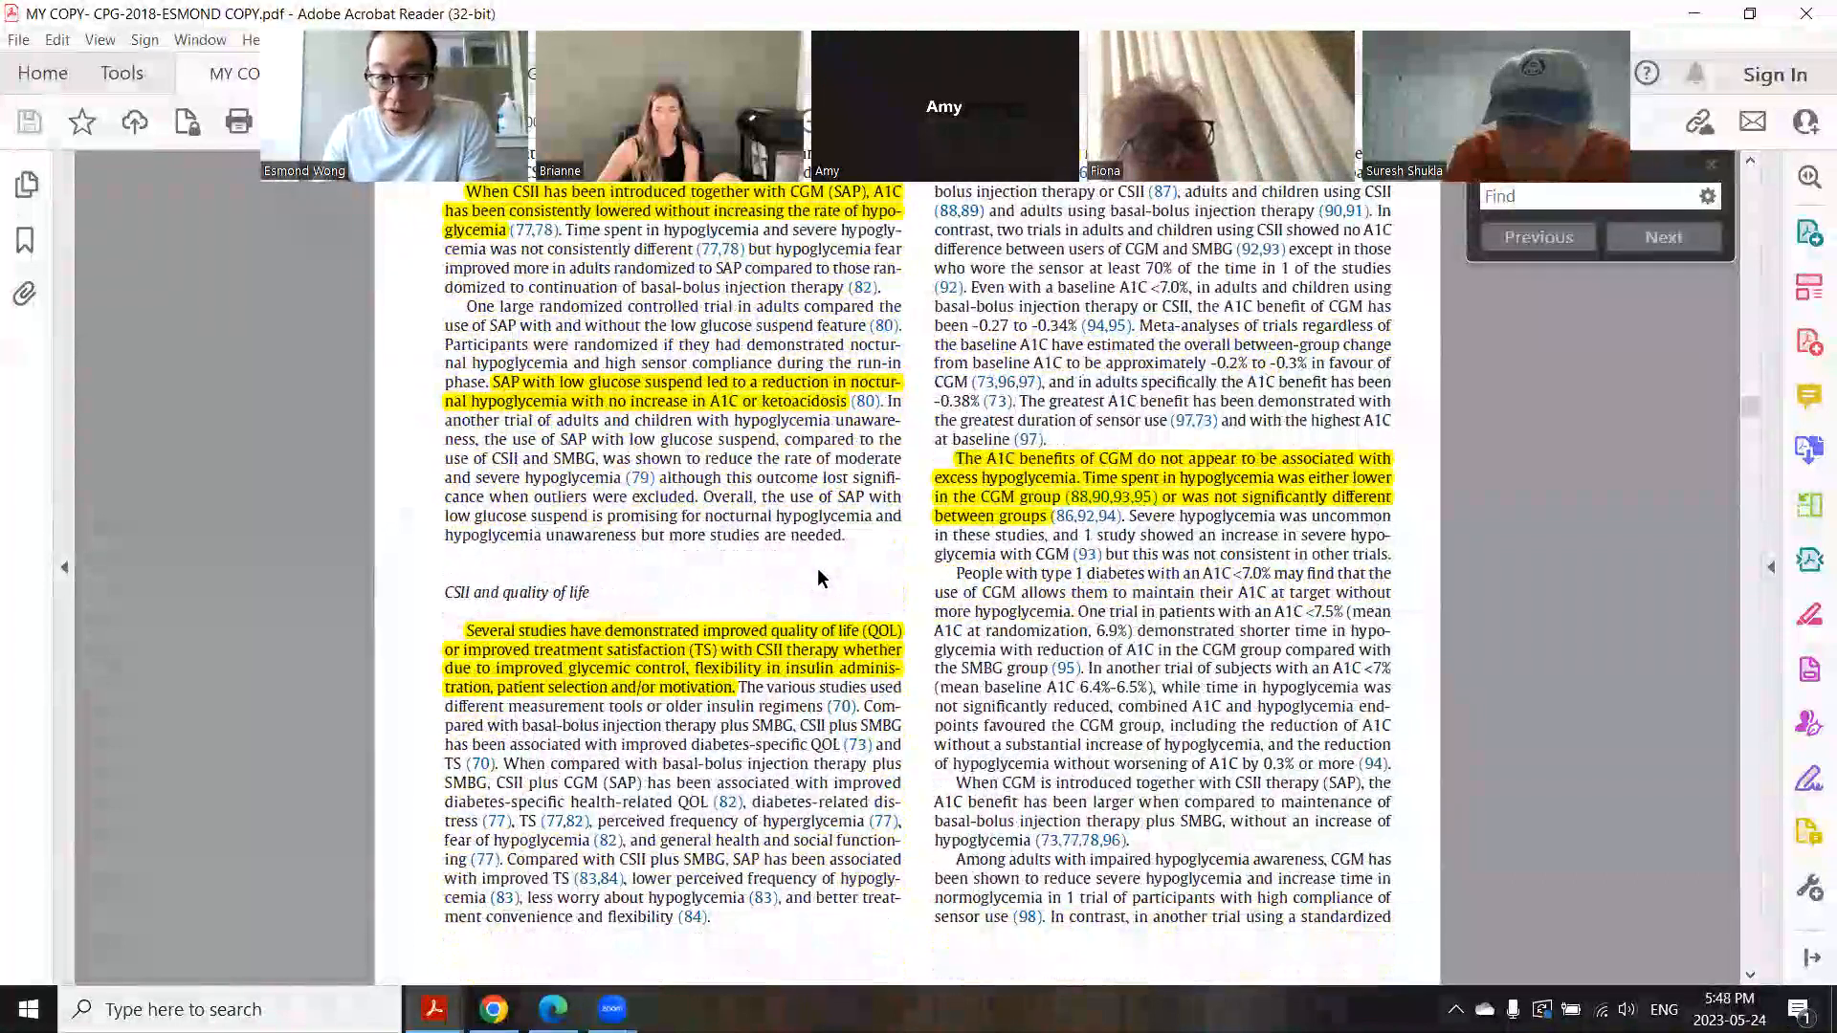
{"action": "scroll", "scroll_direction": "down", "scroll_amount": 3}
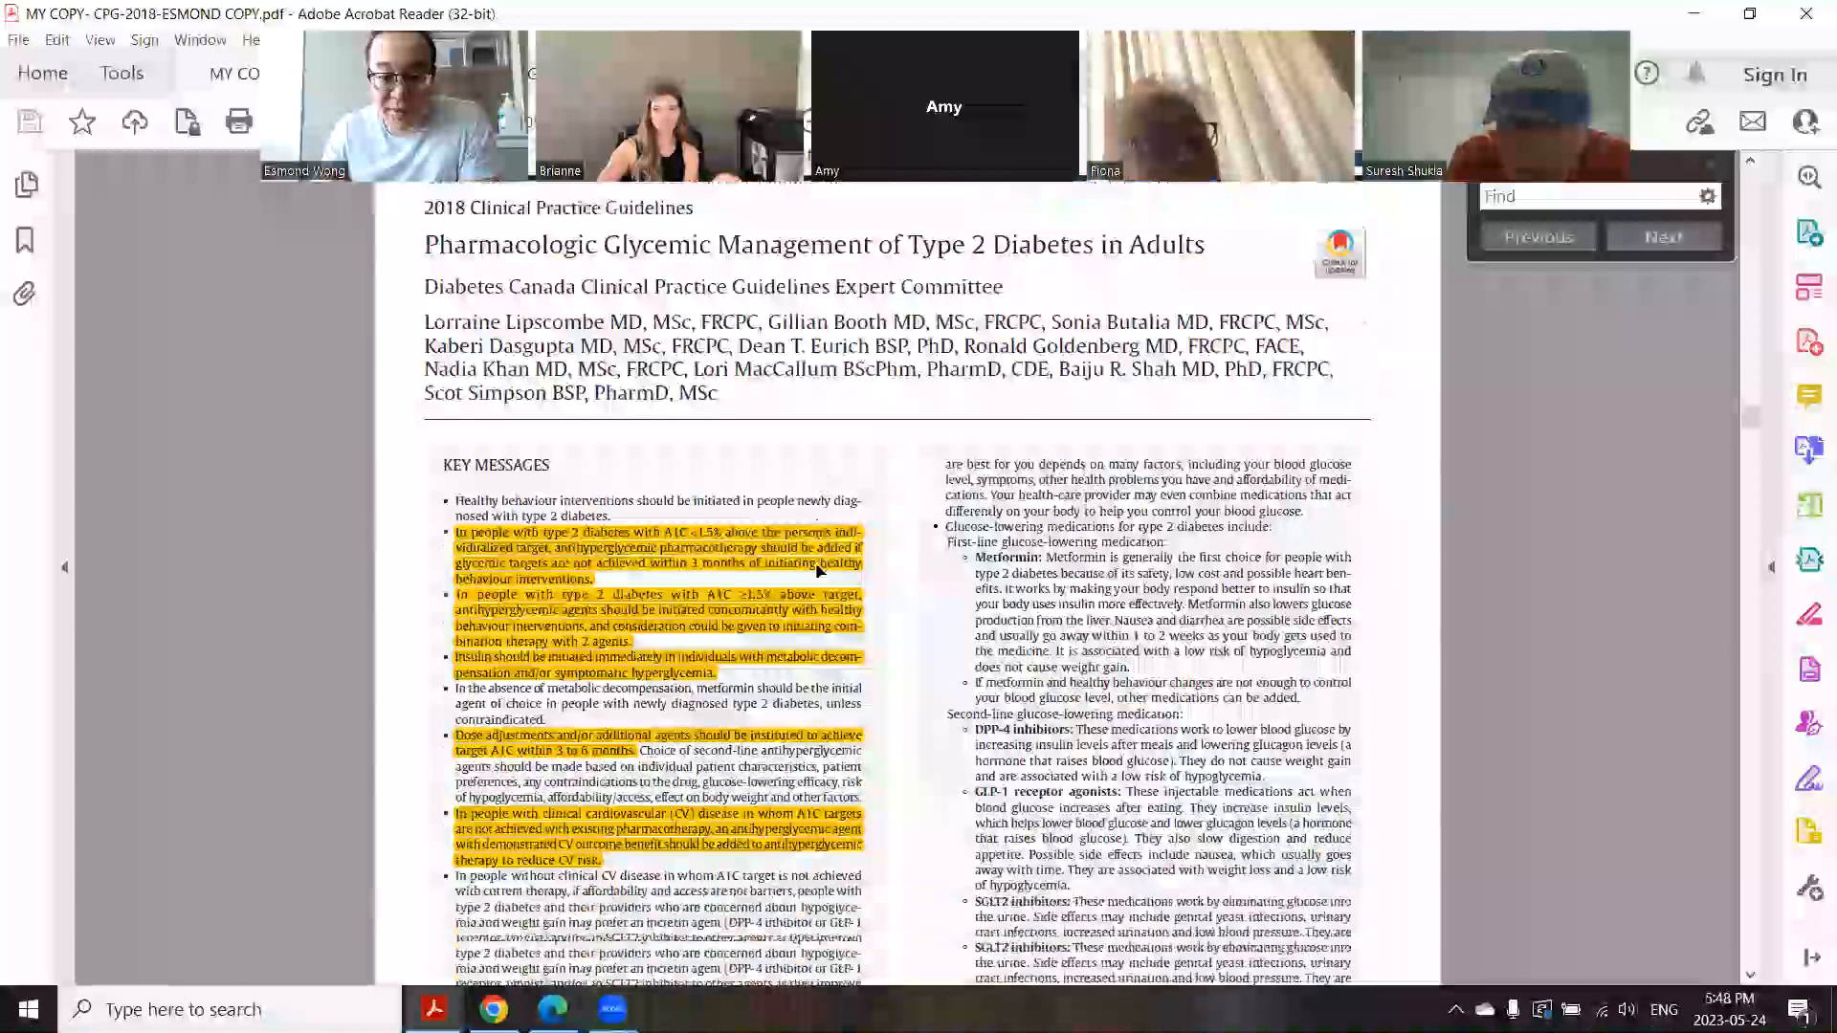
{"action": "scroll", "scroll_direction": "down", "scroll_amount": 3}
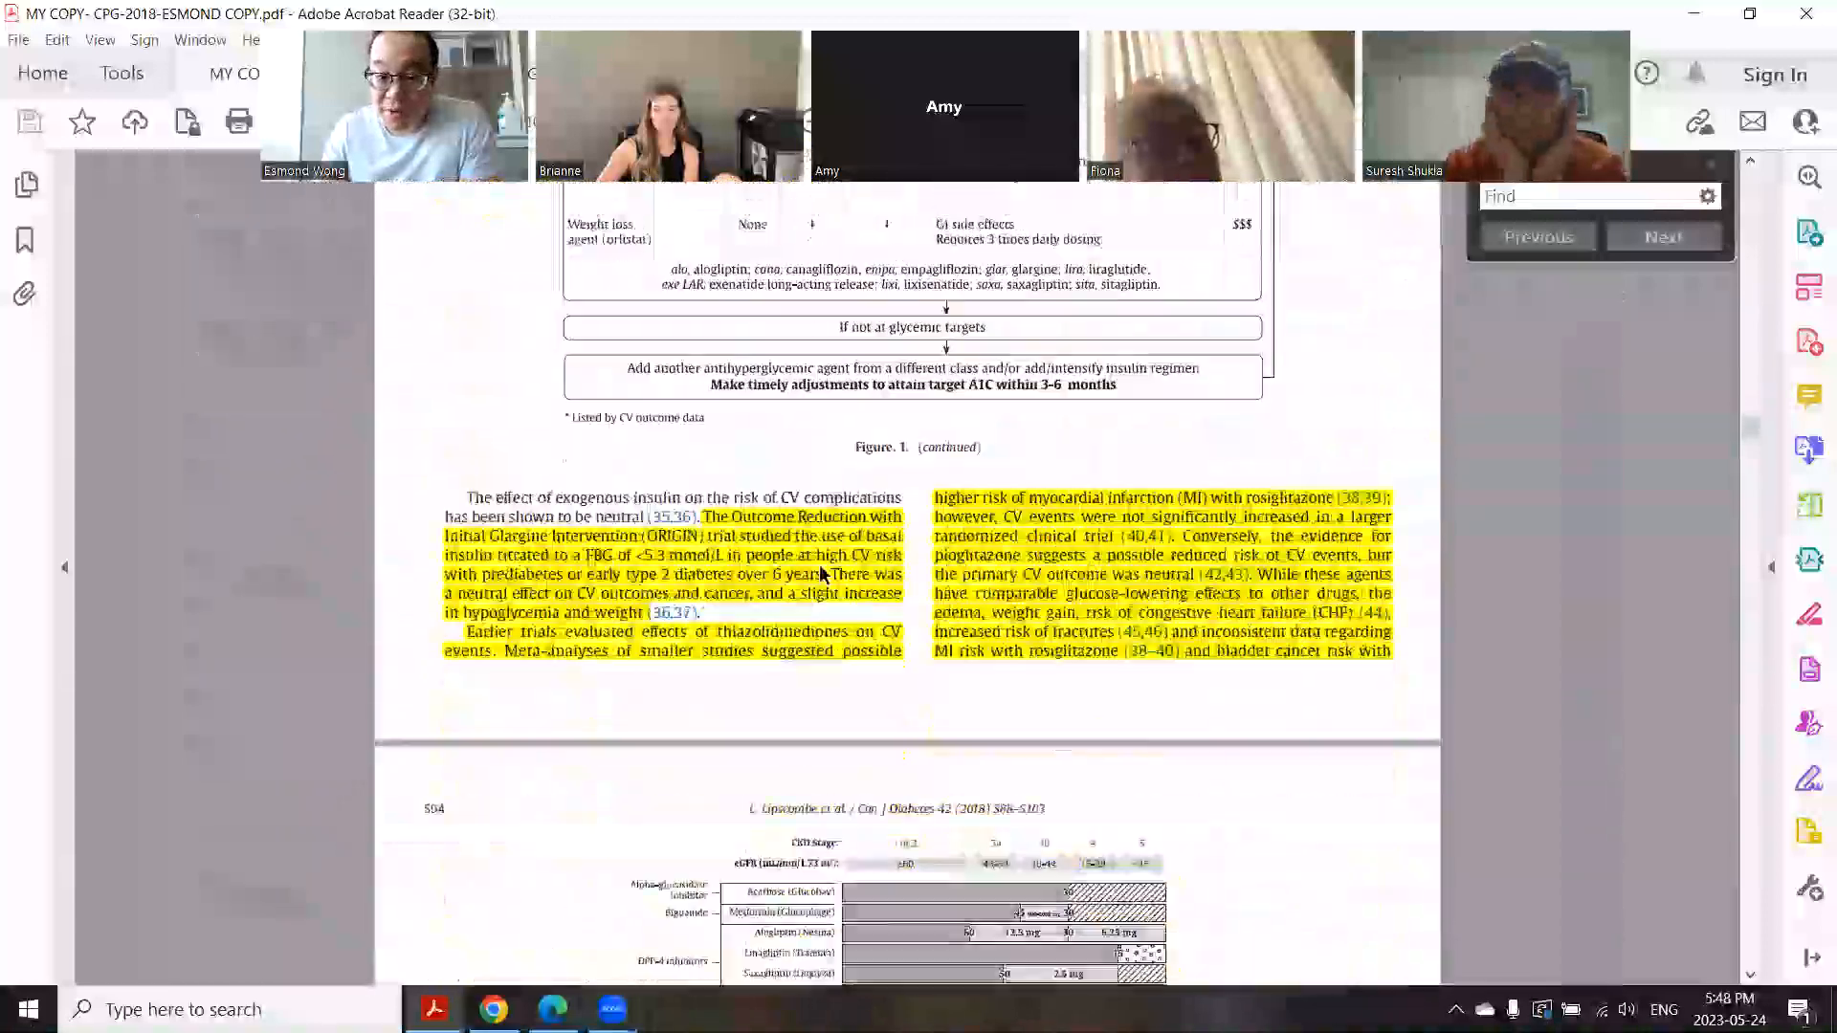
{"action": "scroll", "scroll_direction": "down", "scroll_amount": 3}
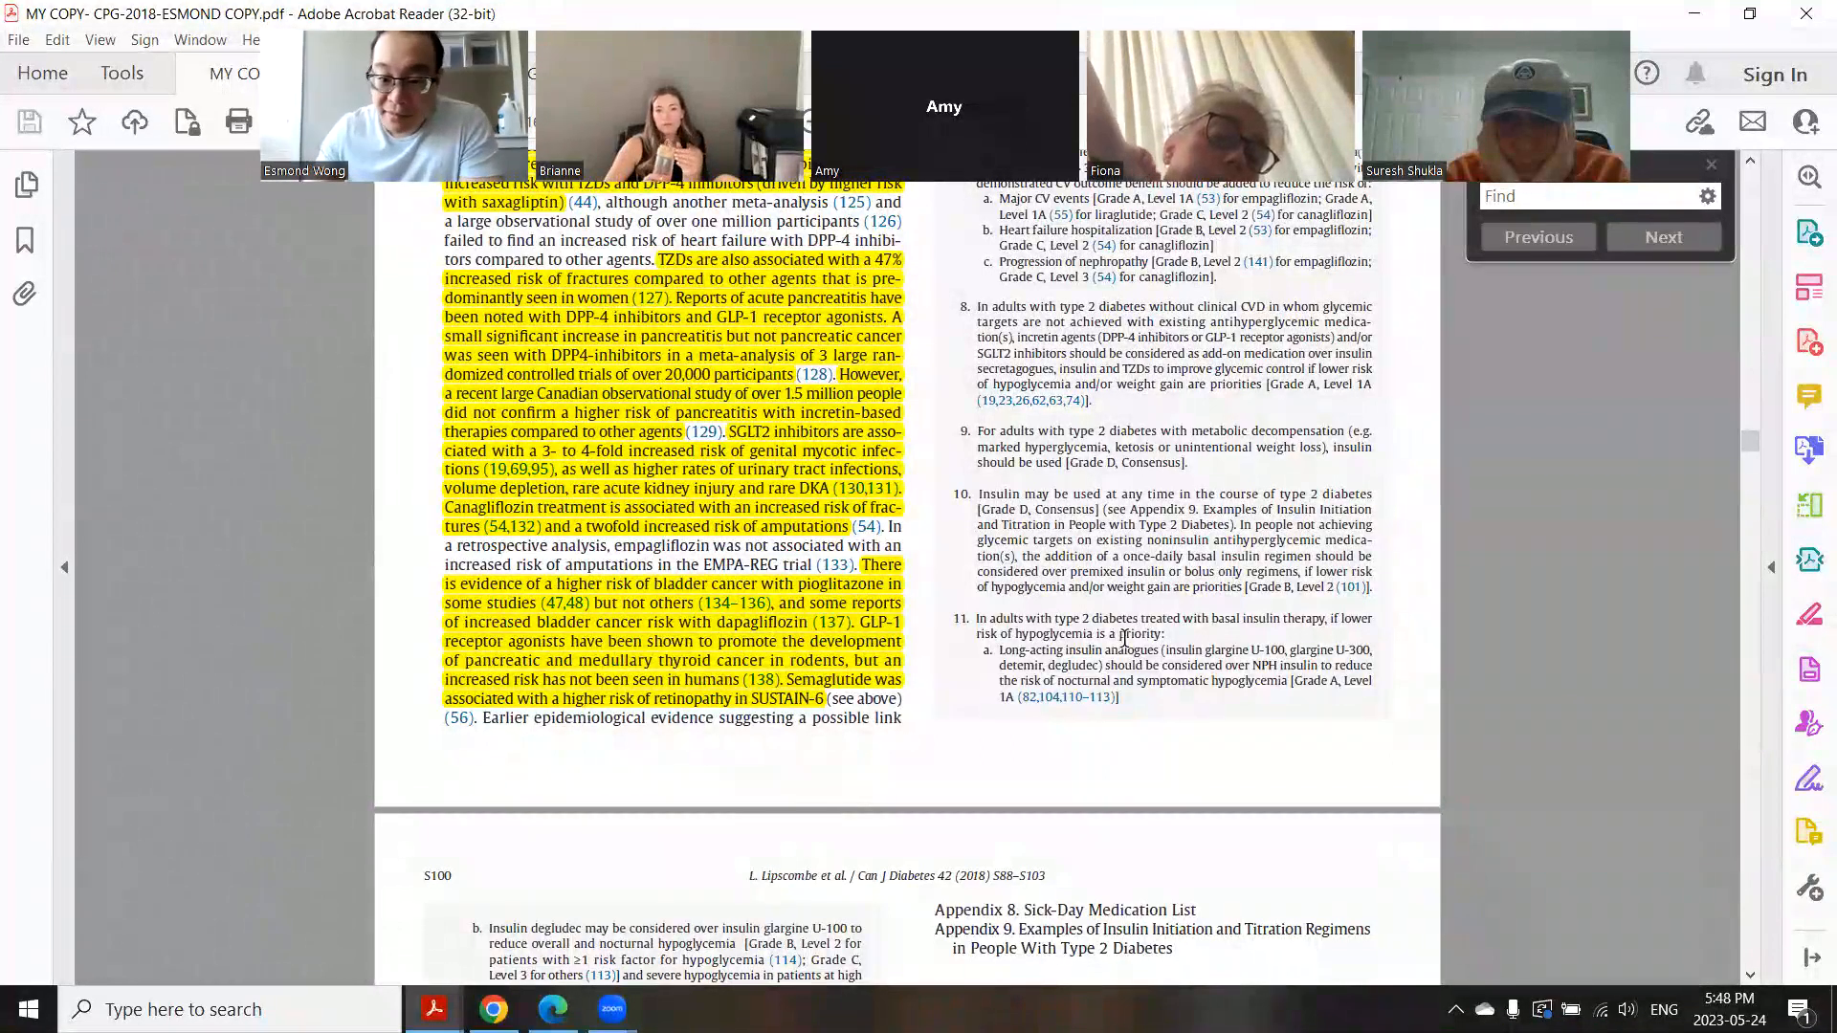
Step: Scroll to the remaining type 2 recommendations and references on page S100
{"action": "scroll", "scroll_direction": "down", "scroll_amount": 3}
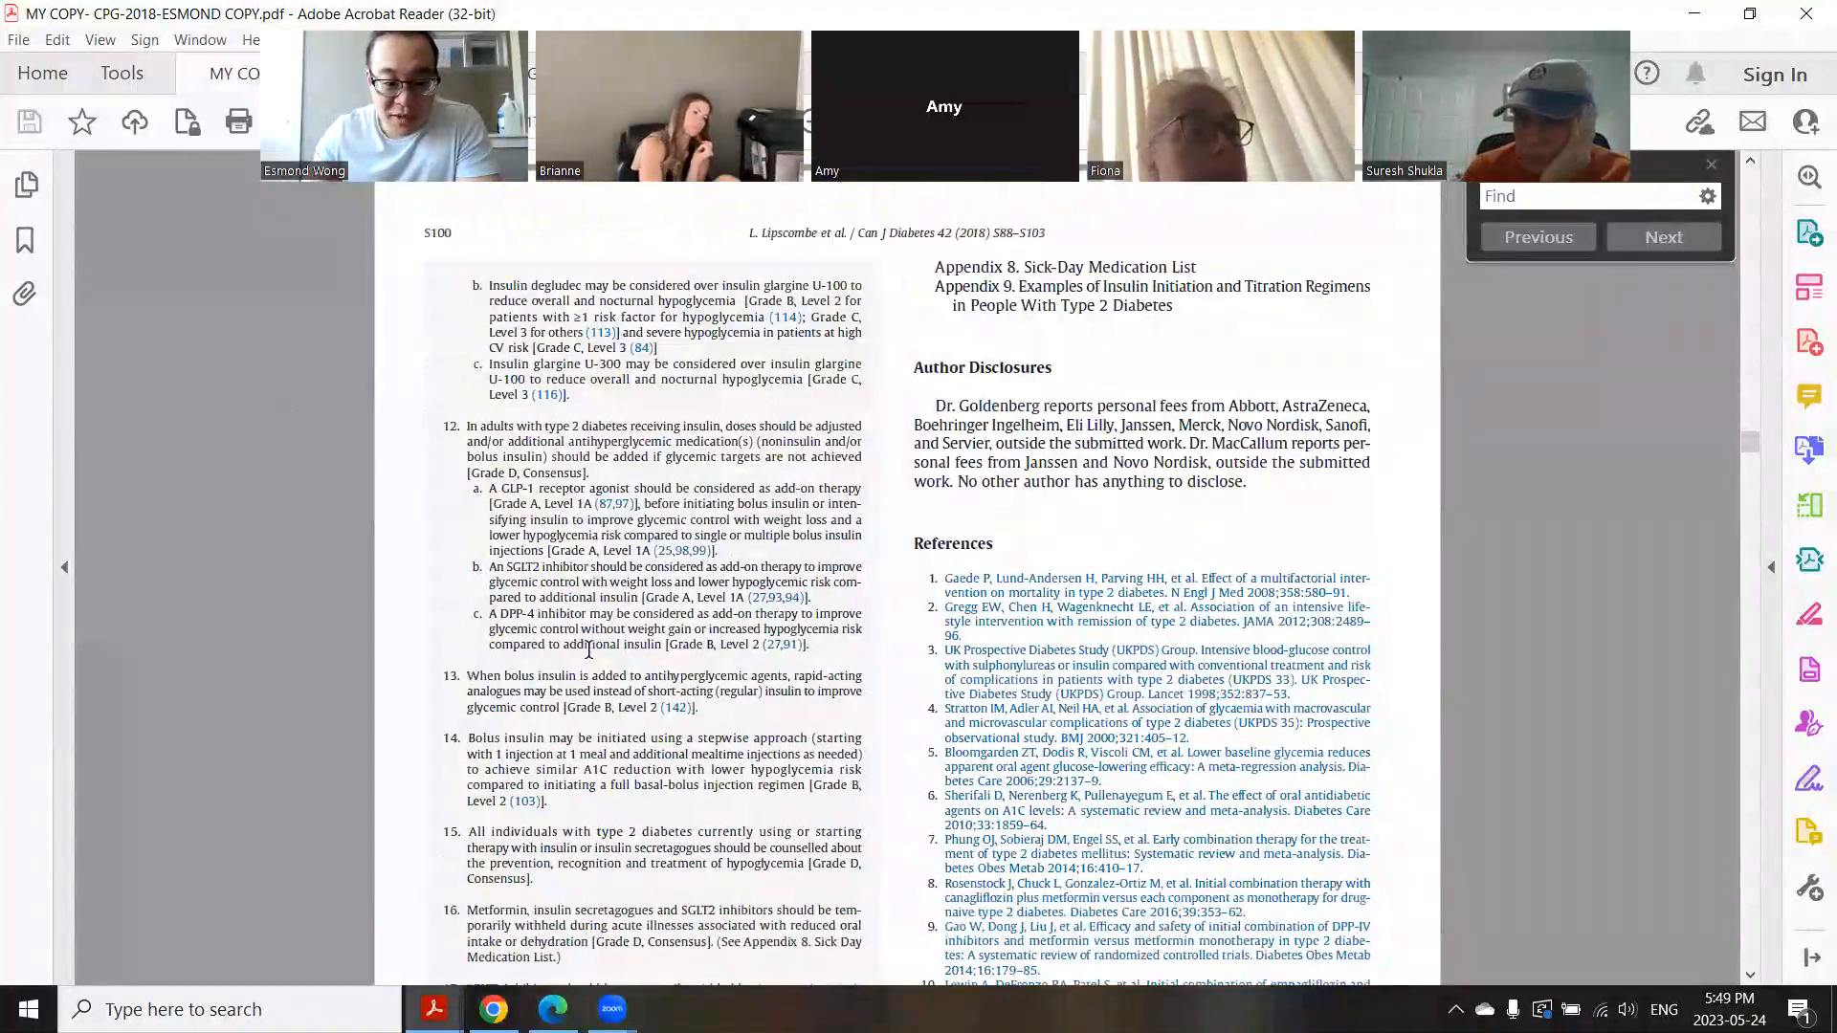
{"action": "scroll", "scroll_direction": "down", "scroll_amount": 3}
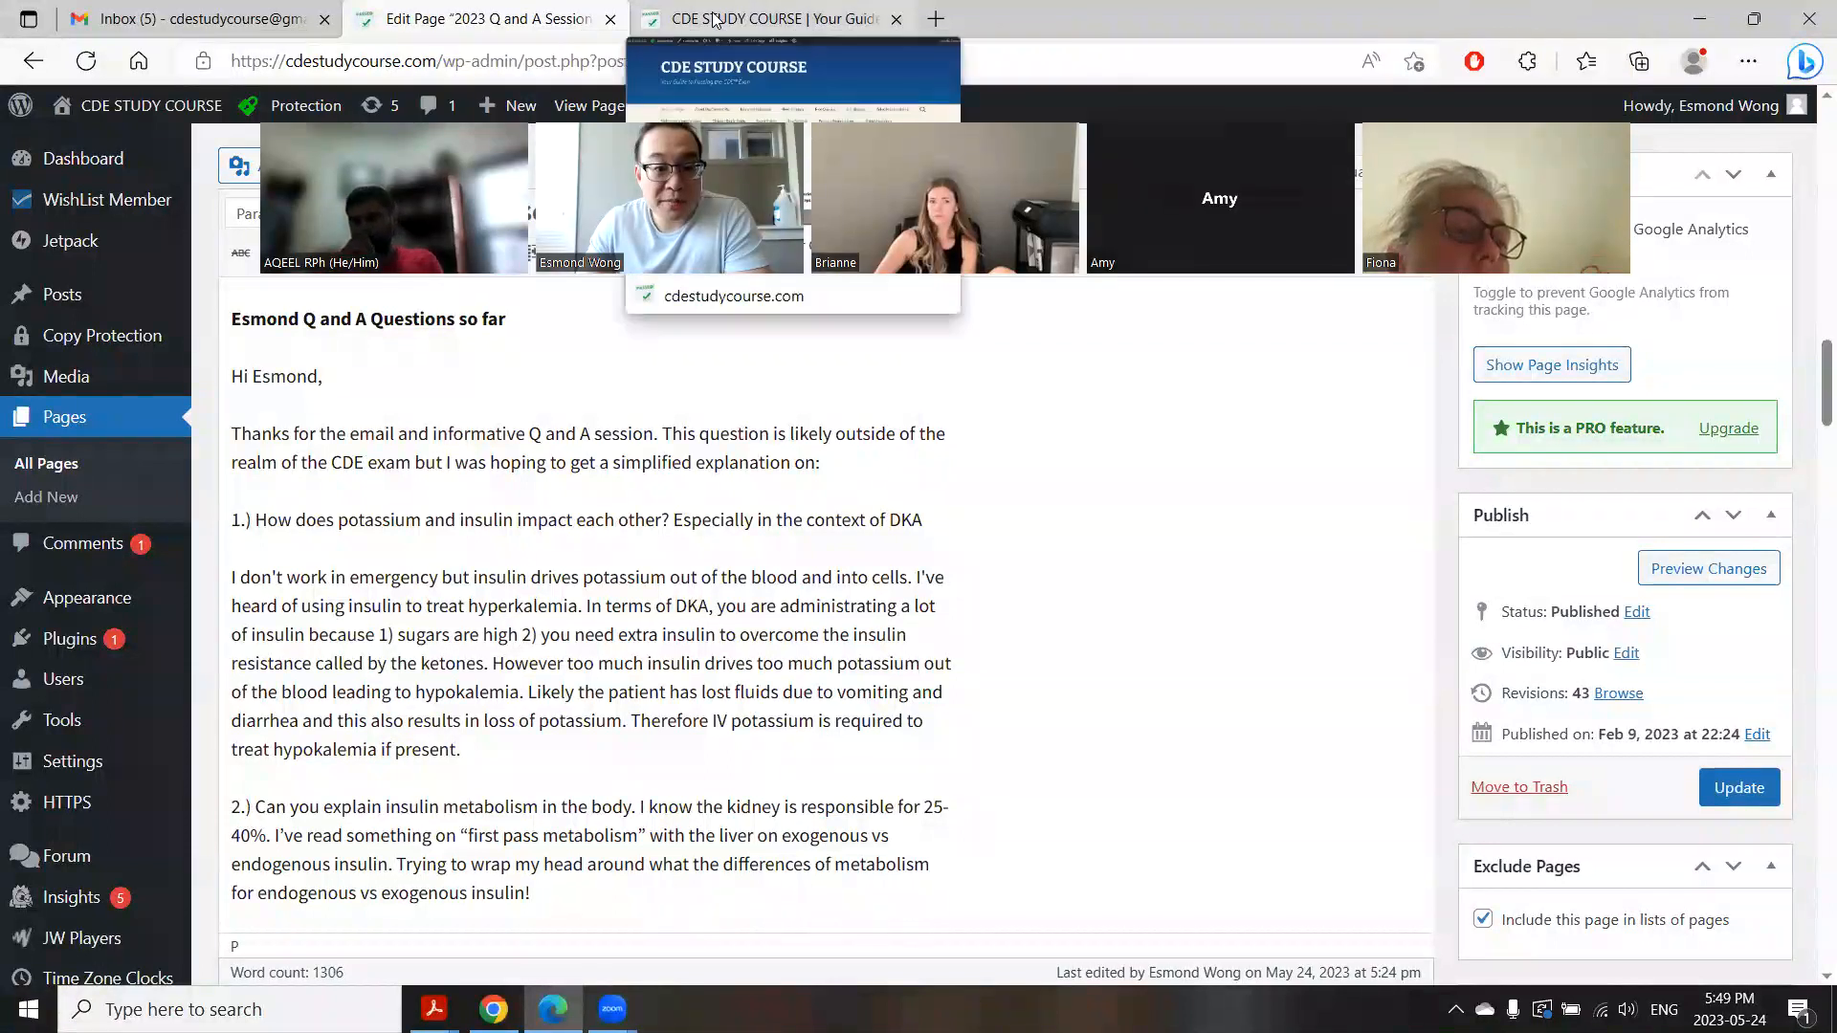
Step: Open the CDE Study Course Competencies page and scroll to the kidney function dosing chart
{"action": "left_click", "coordinate": [768, 19]}
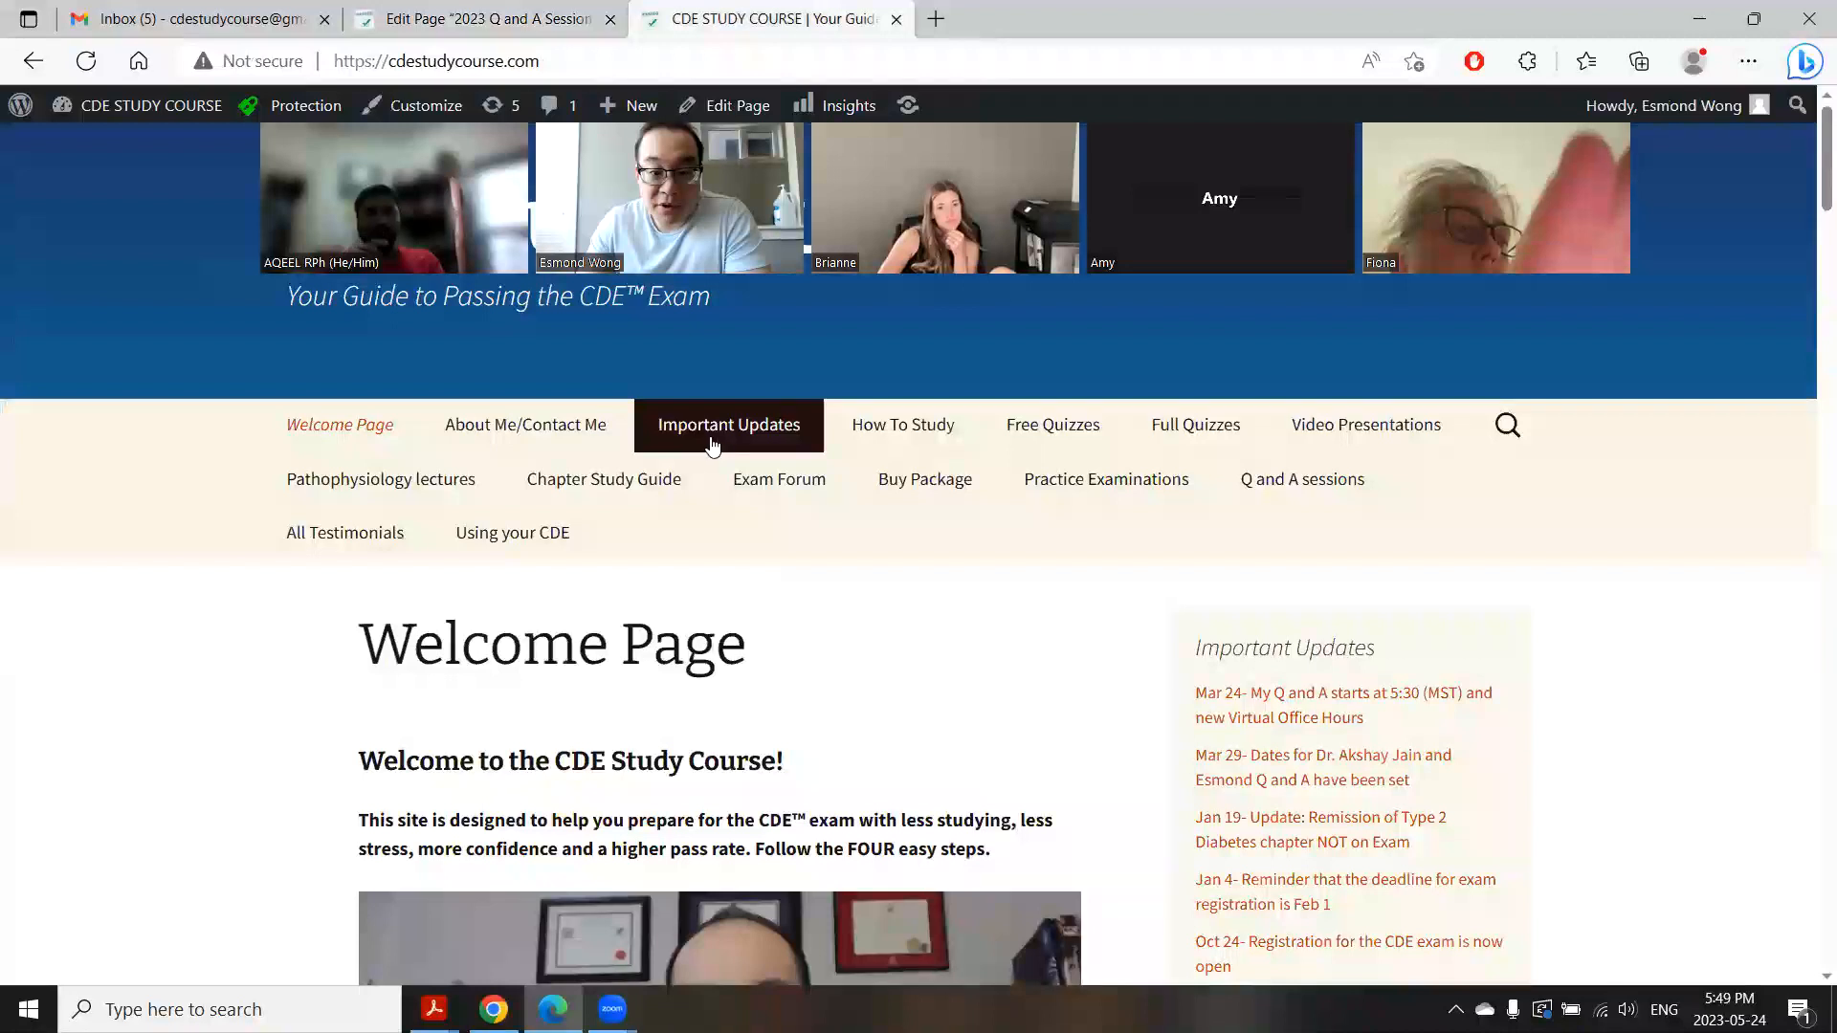
{"action": "mouse_move", "coordinate": [903, 424]}
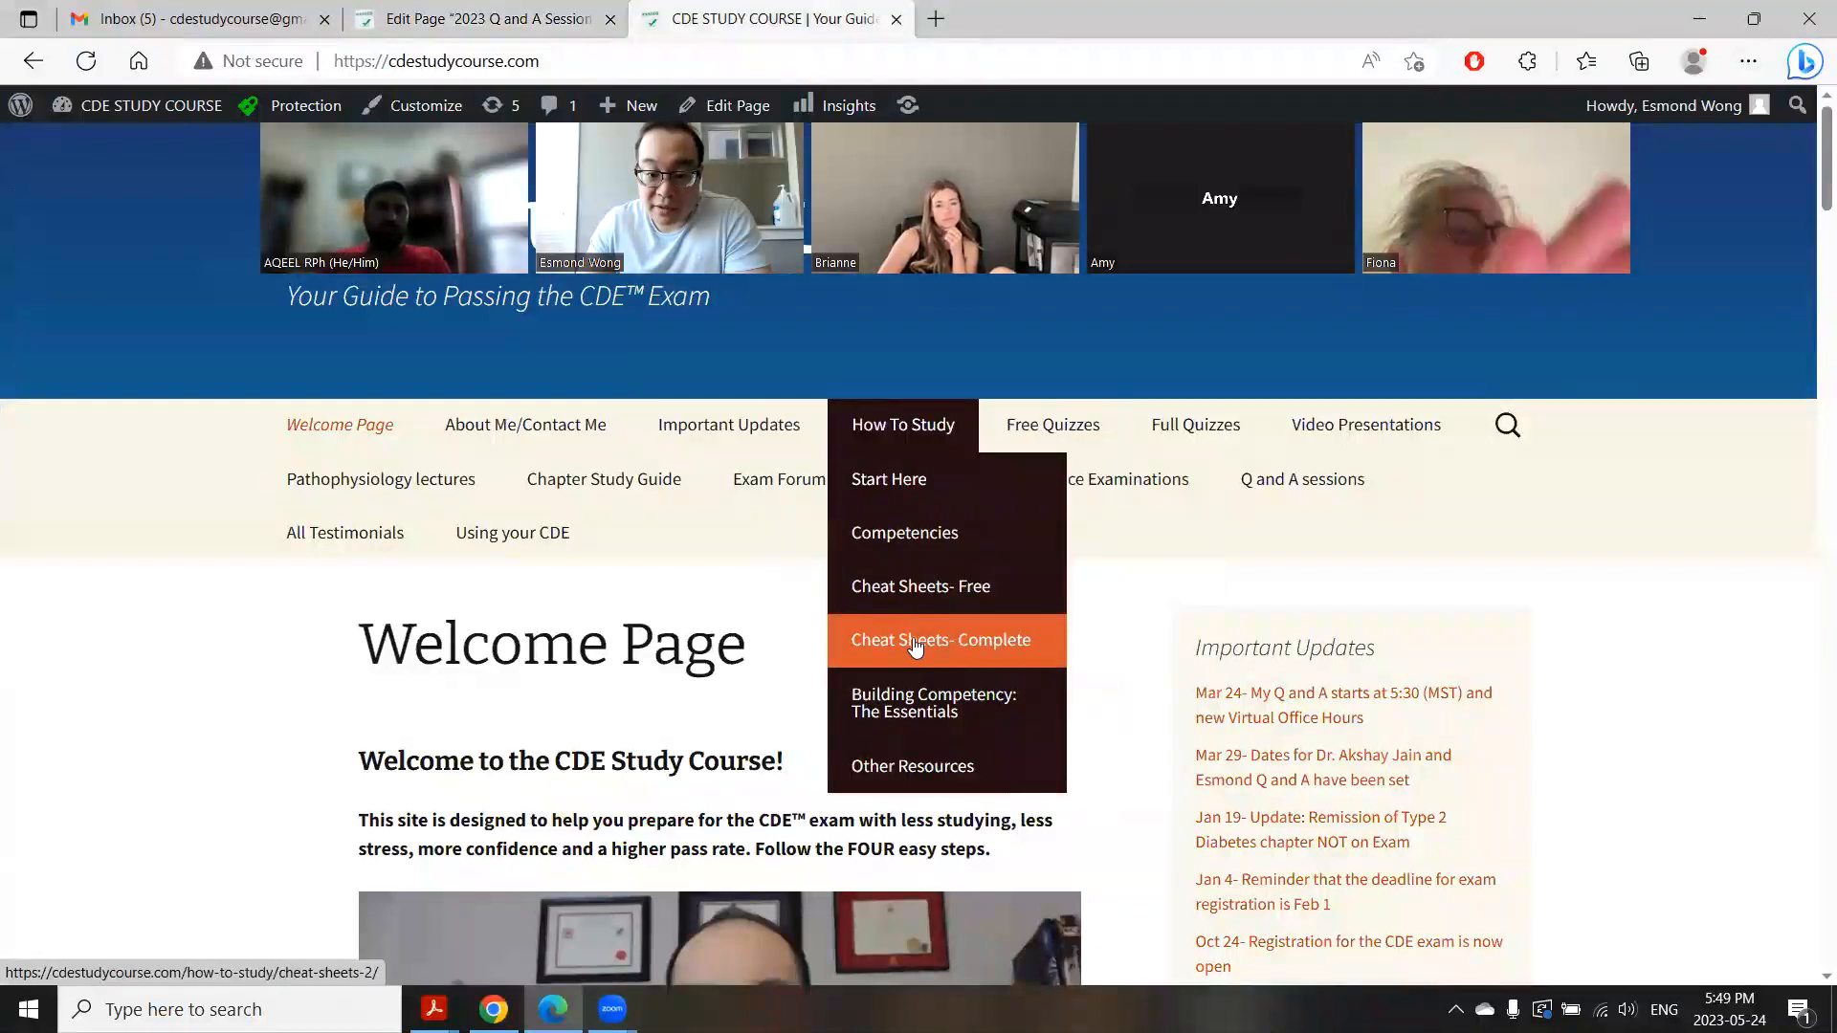
{"action": "left_click", "coordinate": [904, 532]}
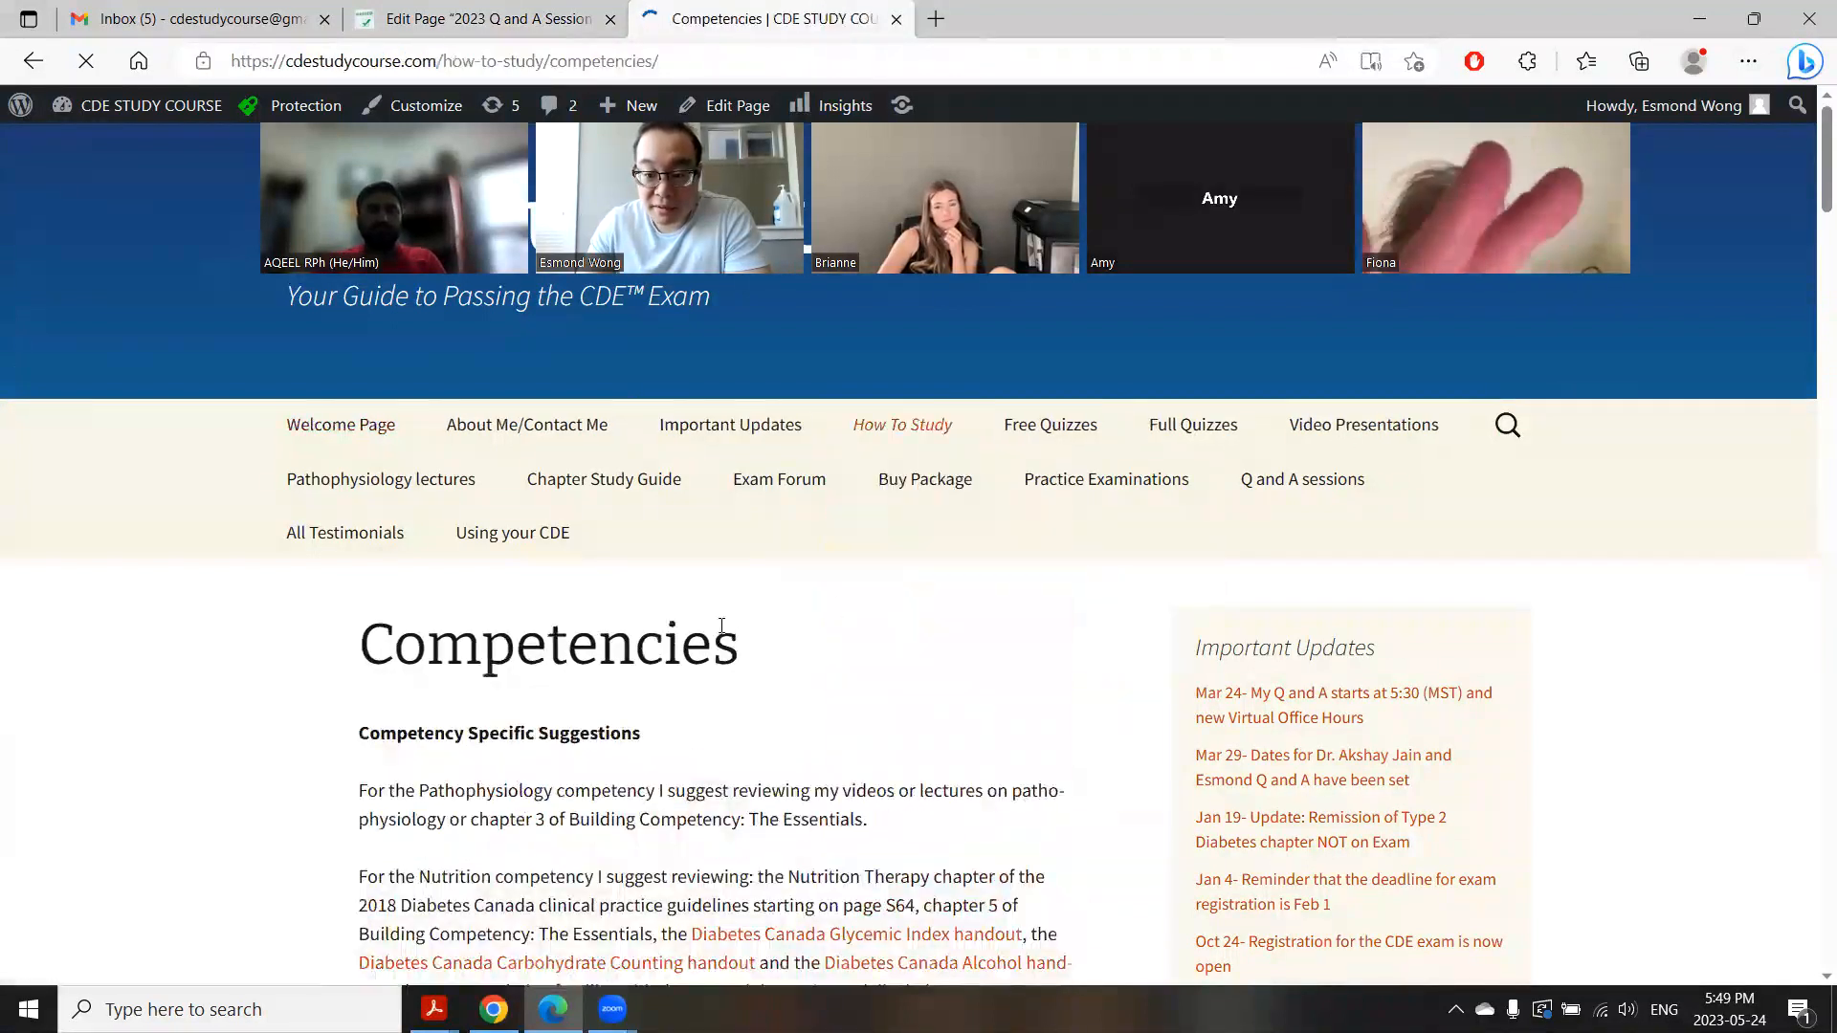
{"action": "scroll", "scroll_direction": "down", "scroll_amount": 3}
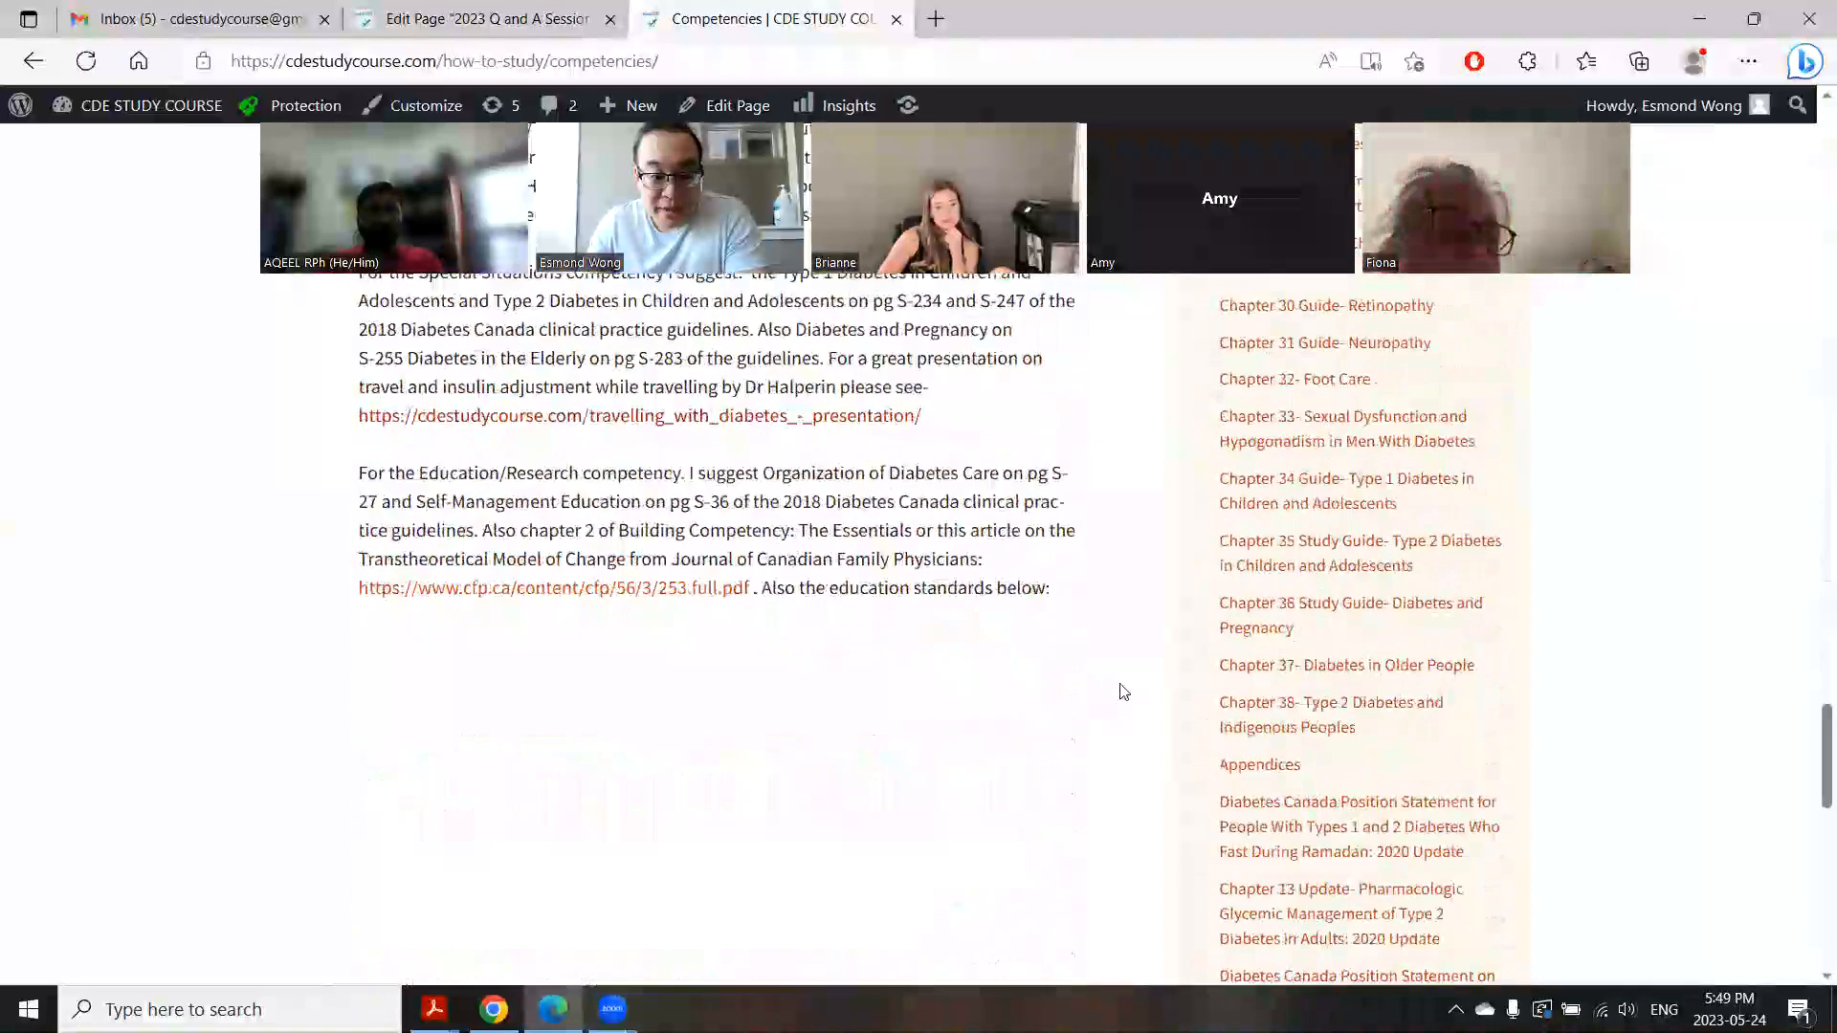
{"action": "scroll", "scroll_direction": "down", "scroll_amount": 3}
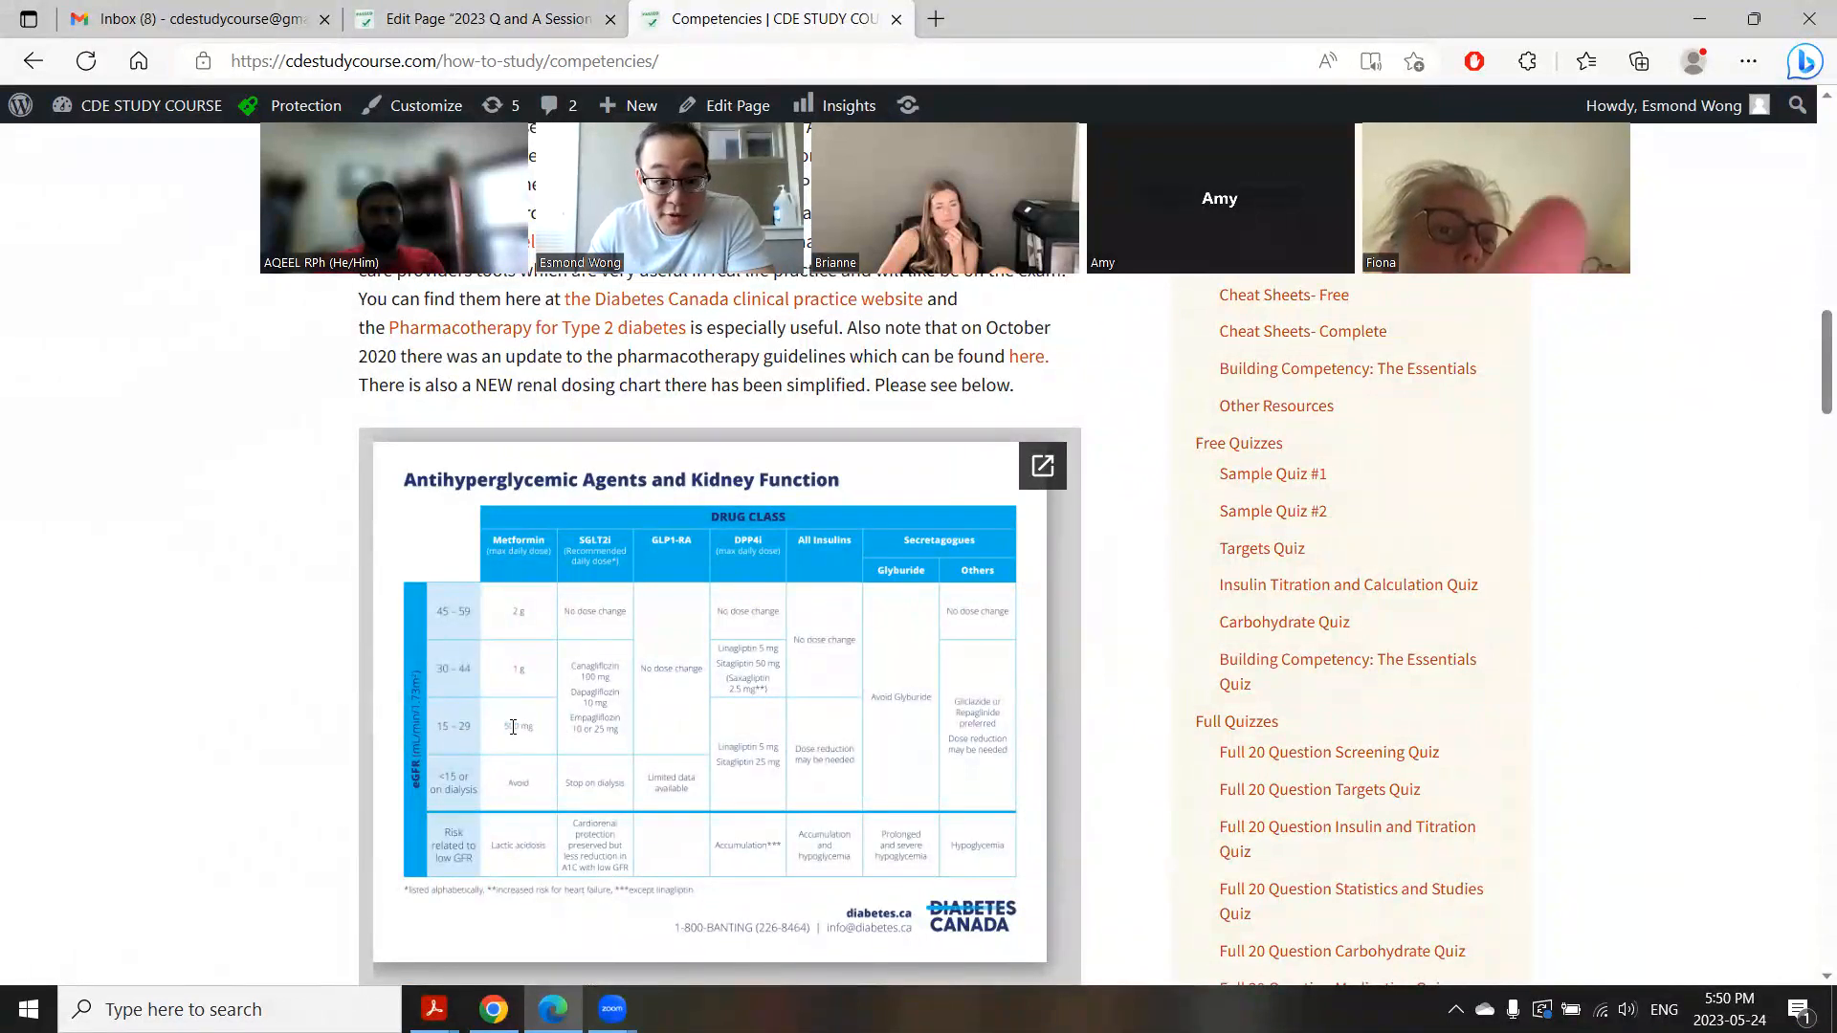
{"action": "left_click", "coordinate": [1040, 465]}
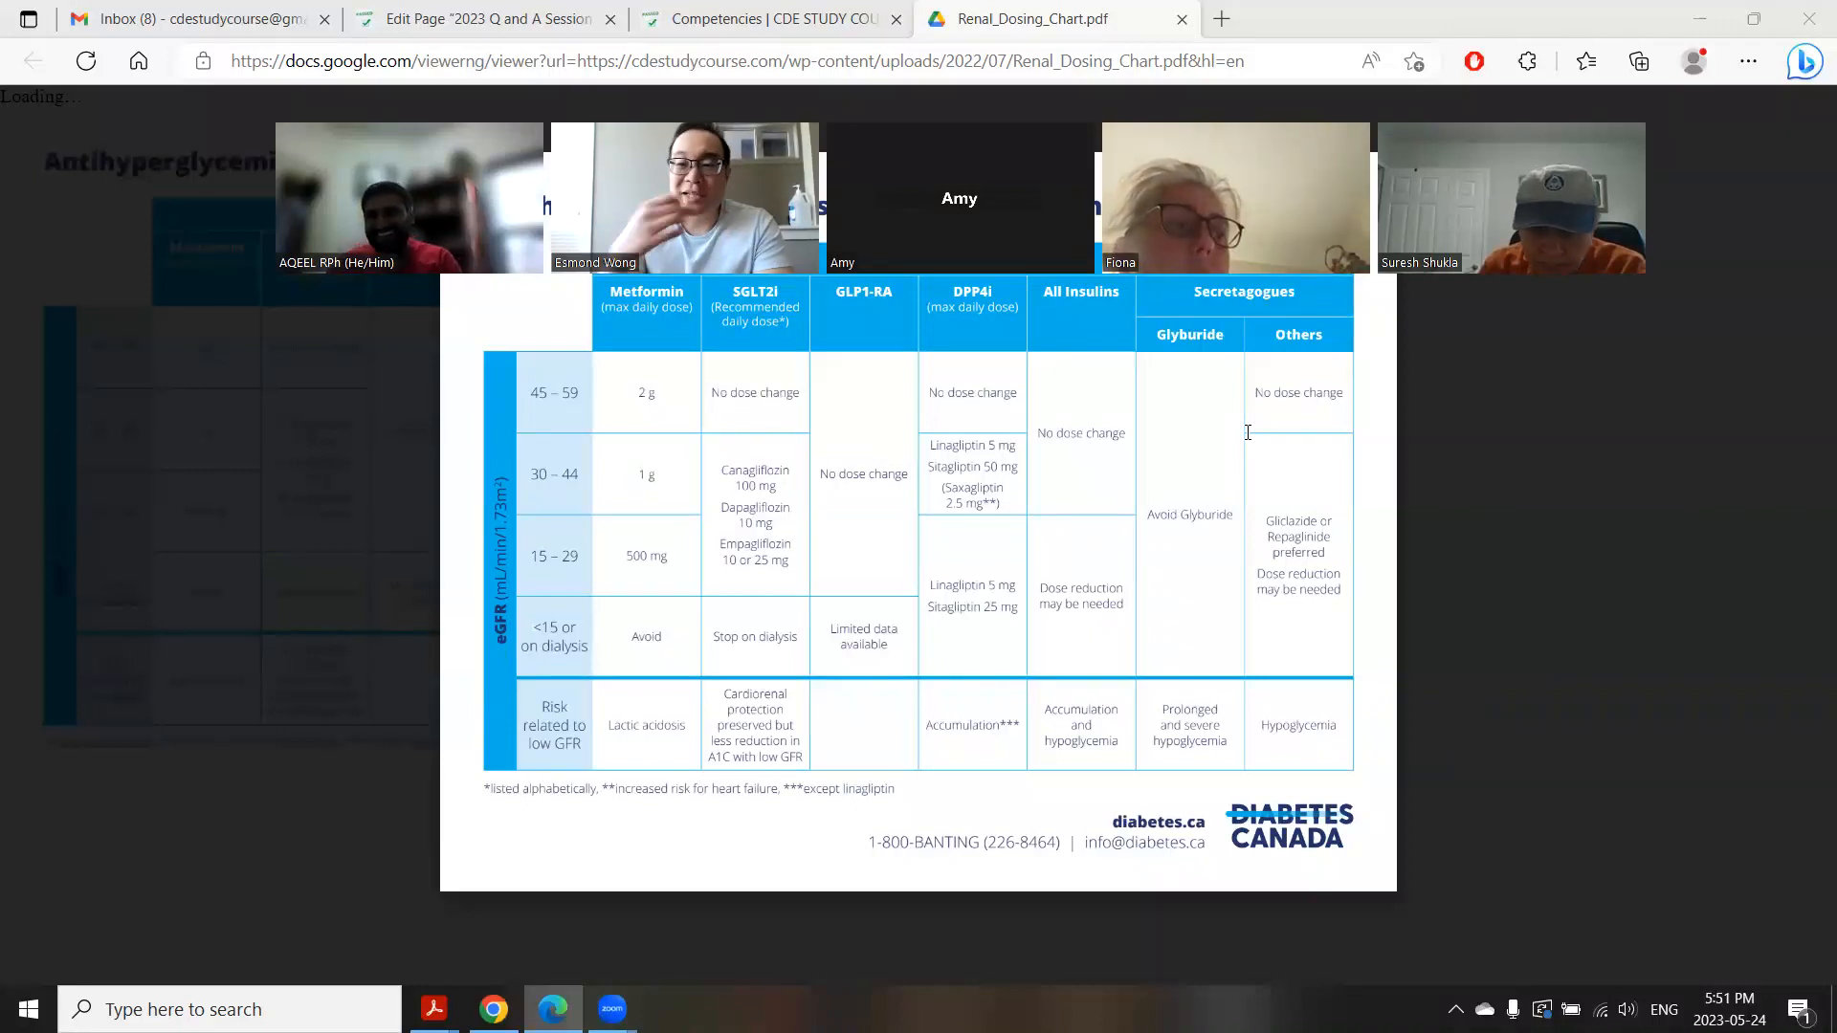
{"action": "mouse_move", "coordinate": [1810, 289]}
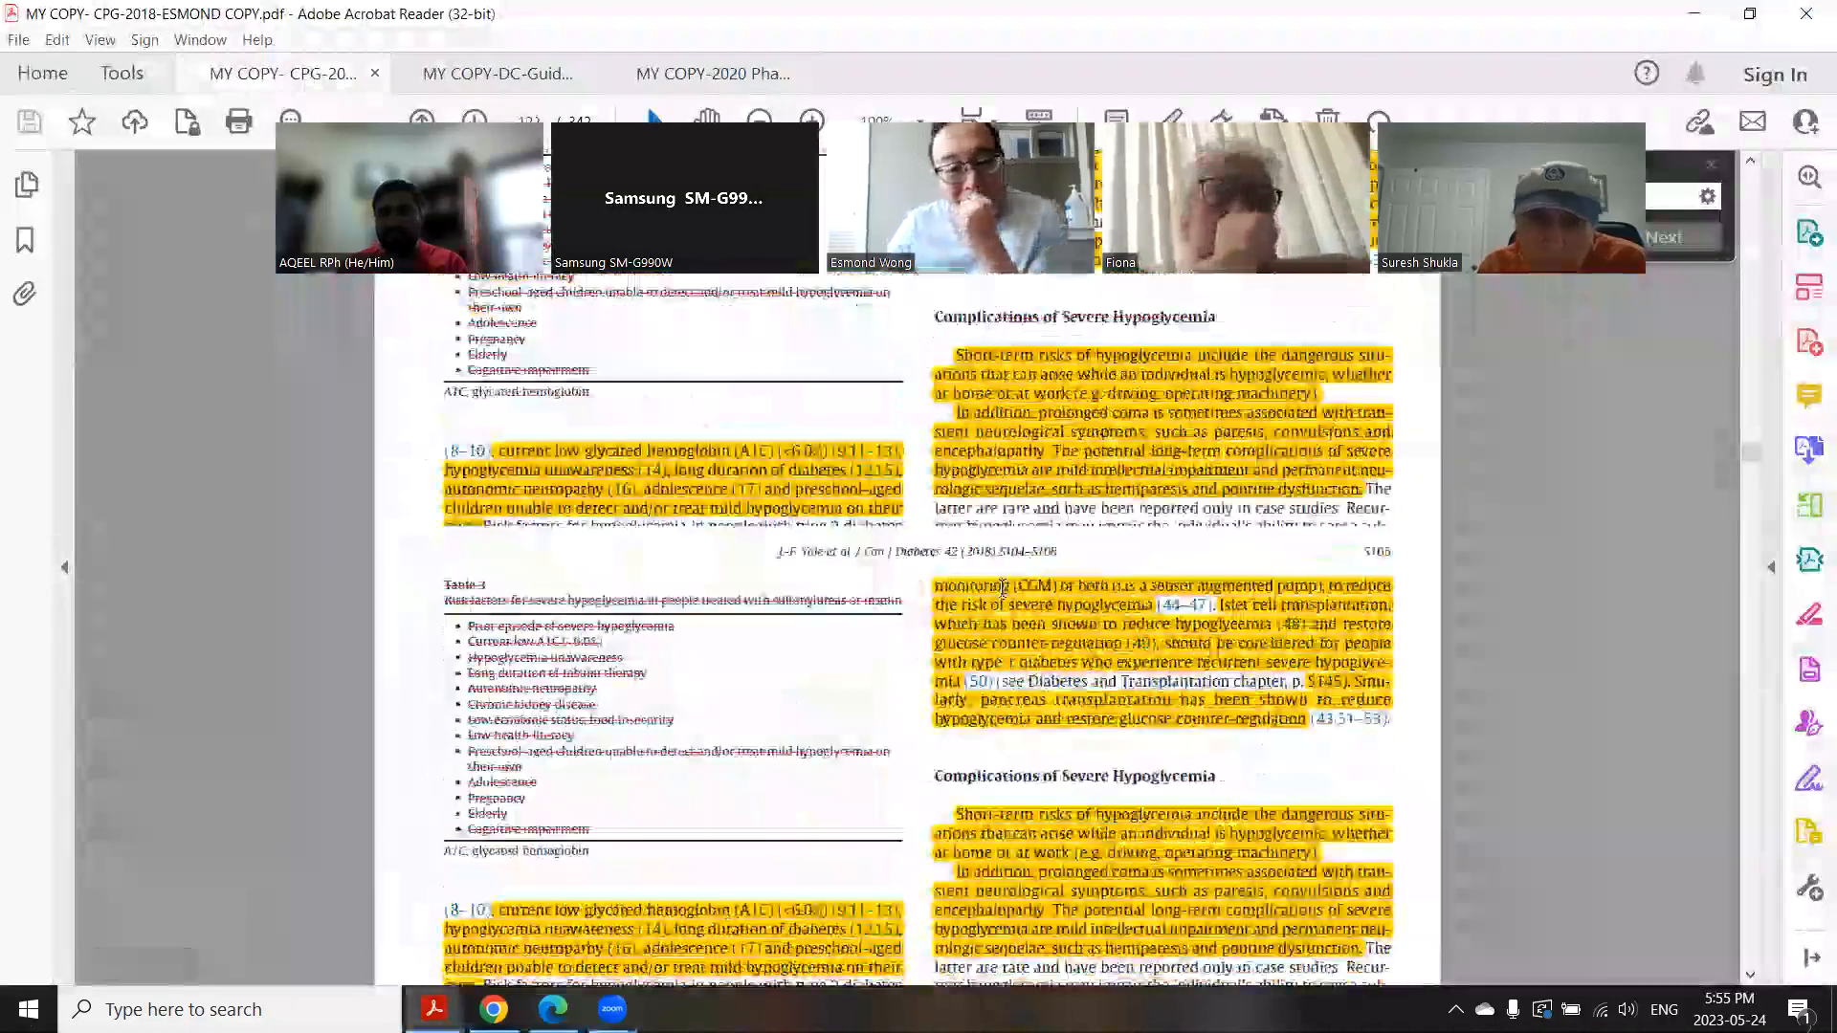
Step: Page the 2018 guidelines PDF back to the Canadian Journal of Diabetes contents page
{"action": "scroll", "scroll_direction": "down", "scroll_amount": 3}
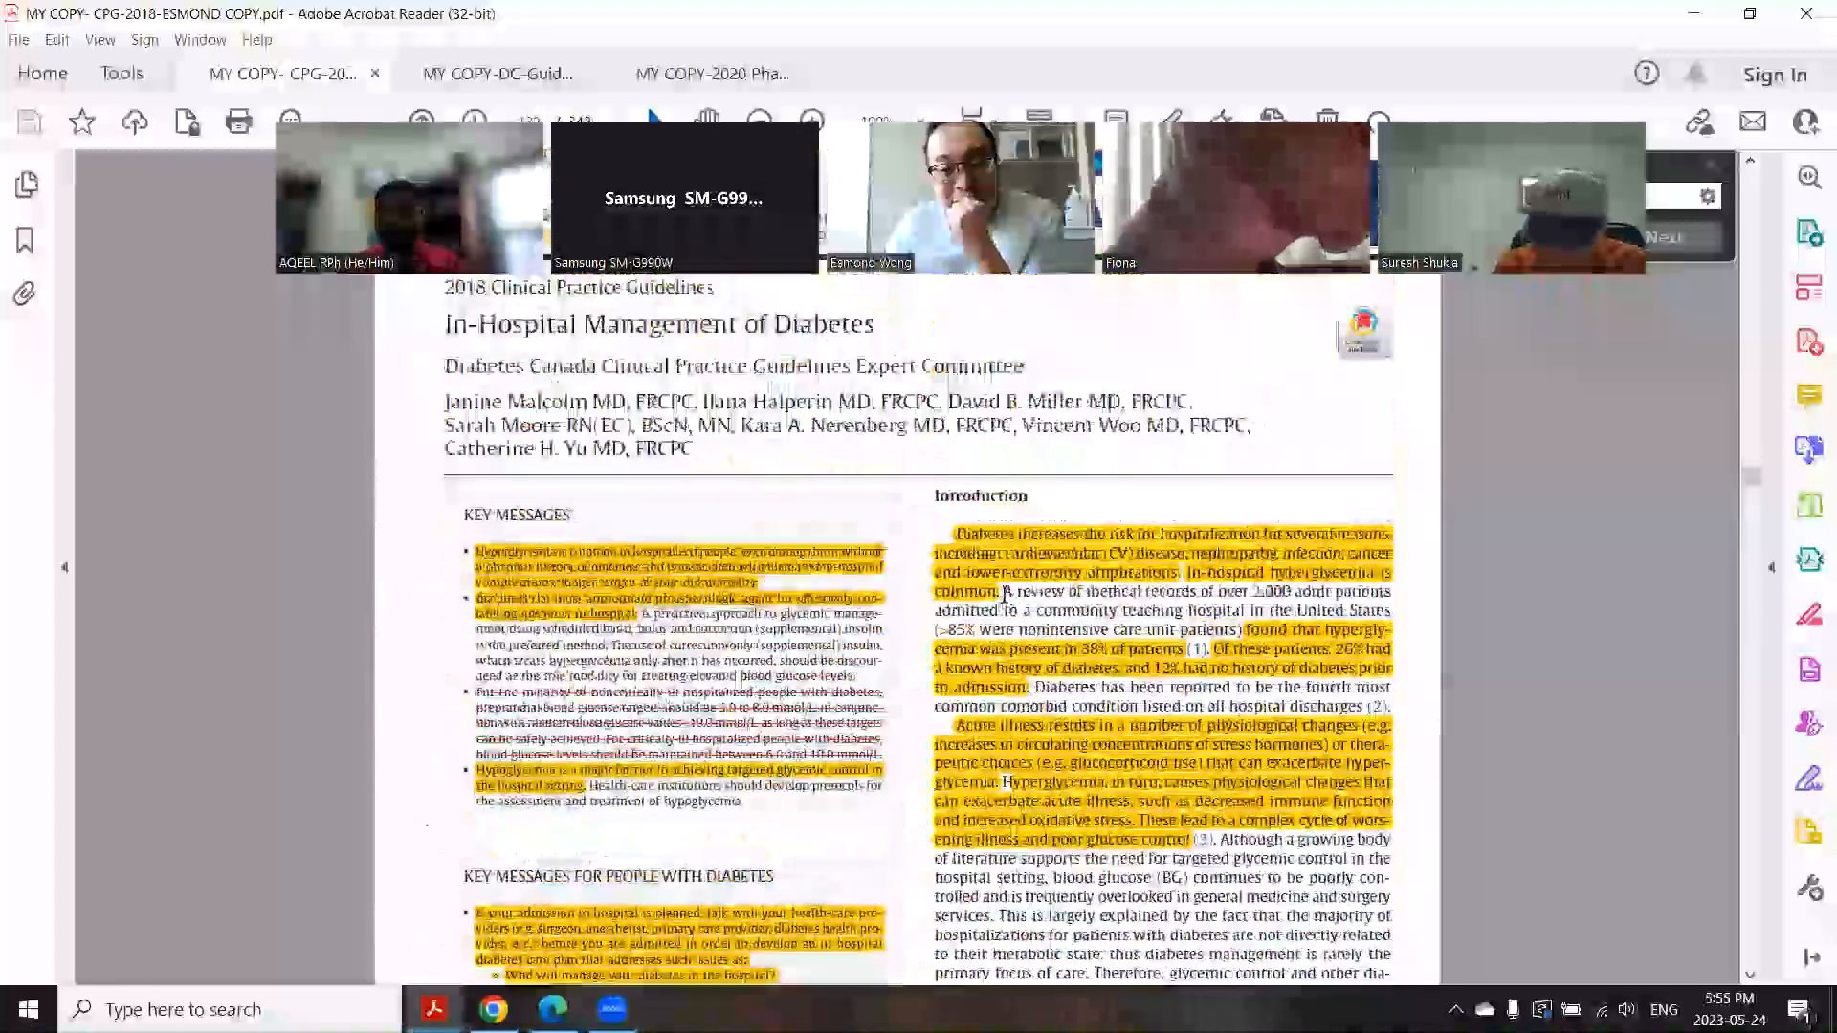
{"action": "scroll", "scroll_direction": "down", "scroll_amount": 3}
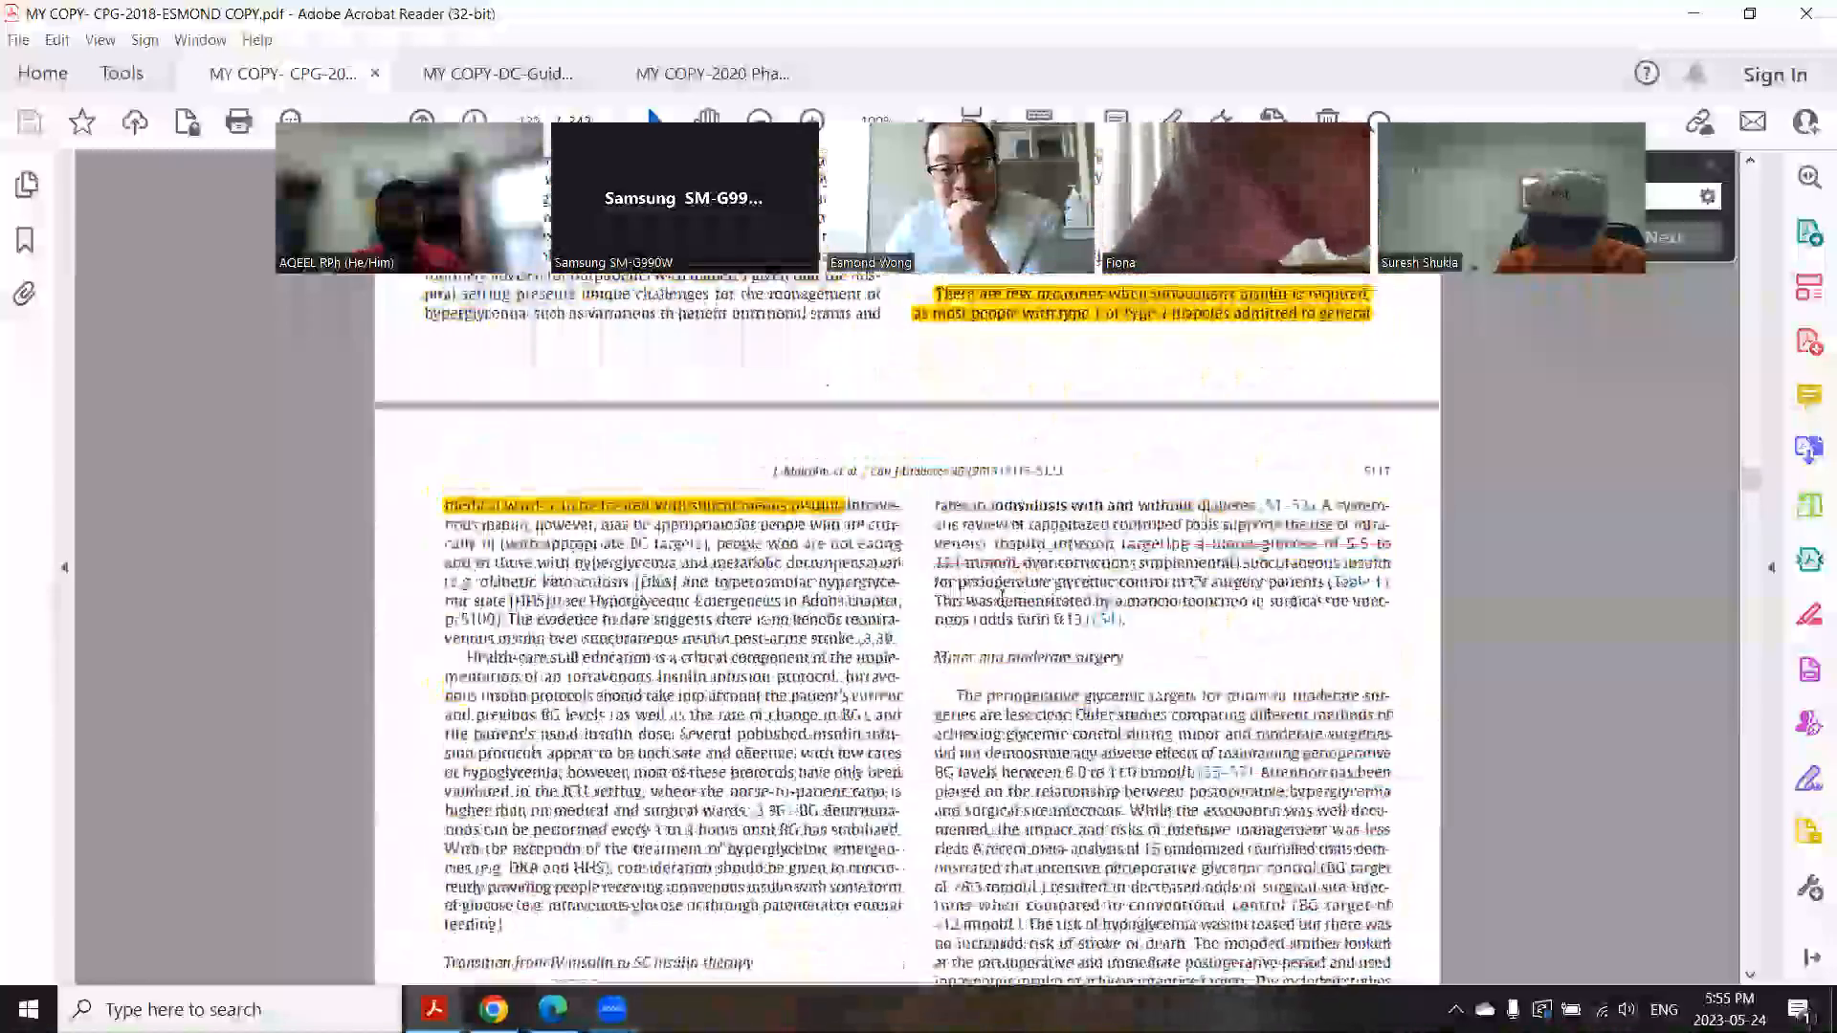
{"action": "scroll", "scroll_direction": "down", "scroll_amount": 3}
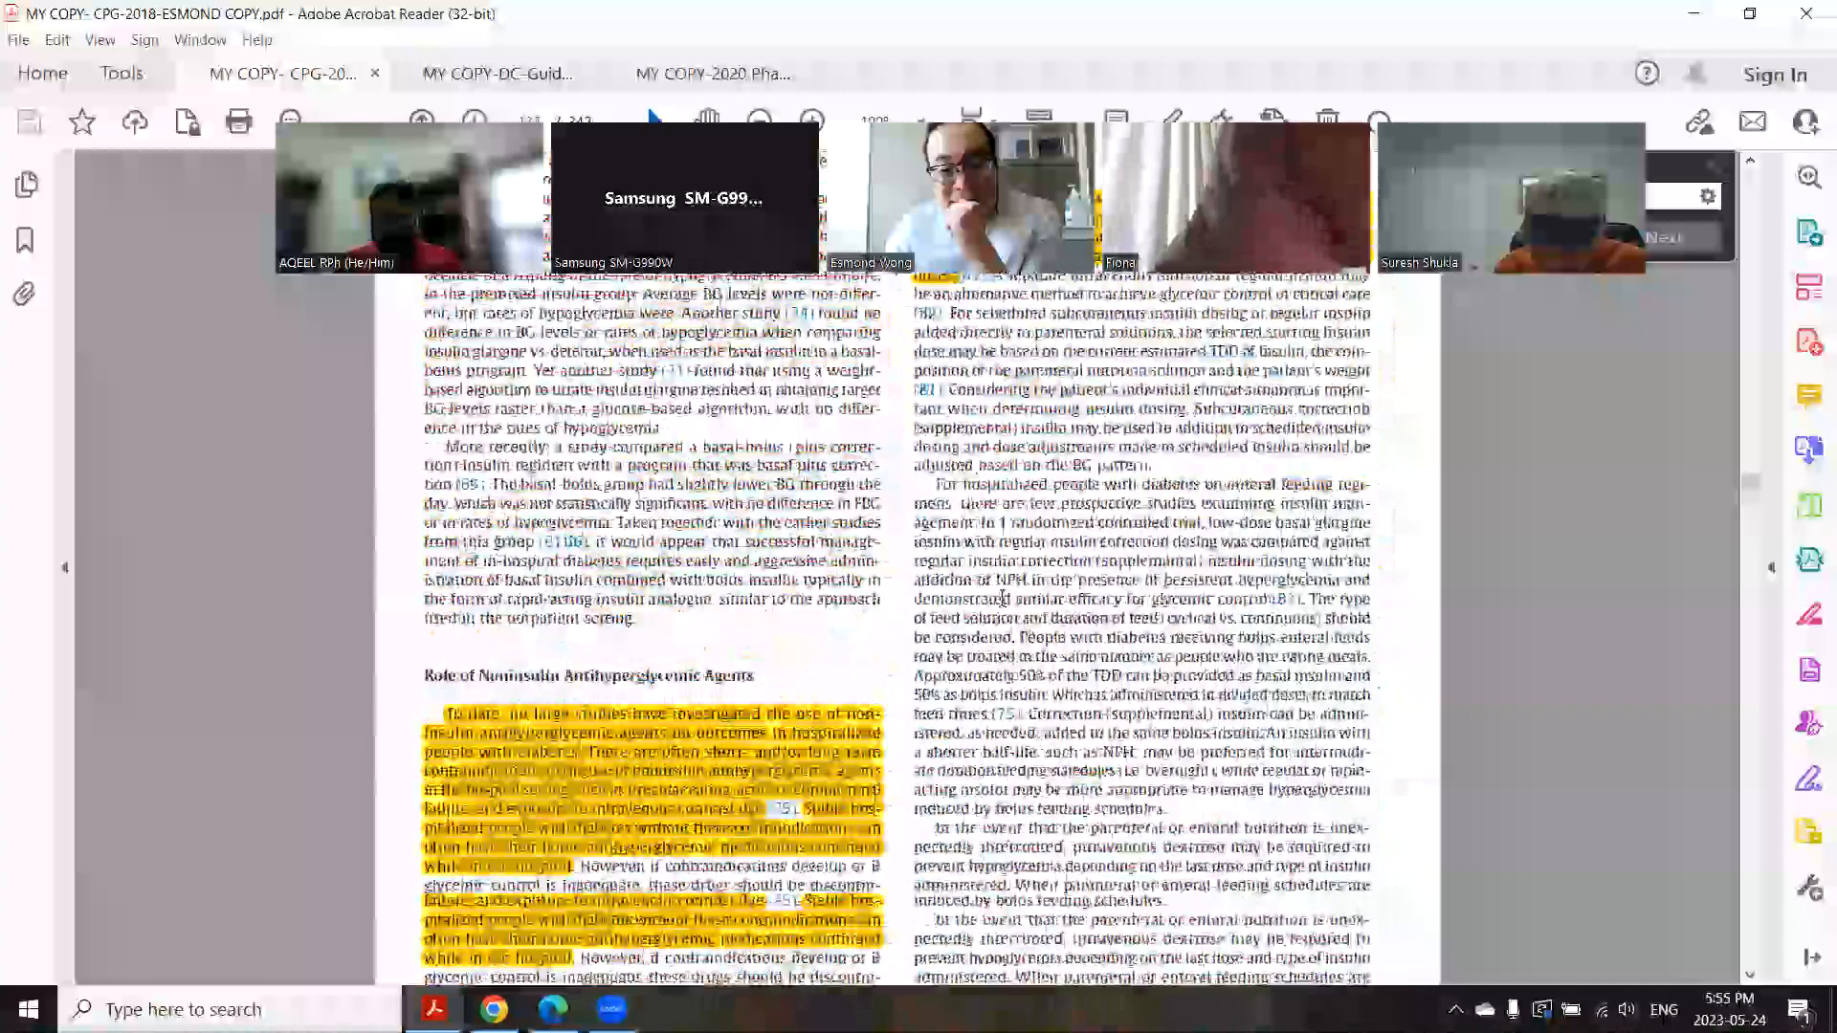
{"action": "scroll", "scroll_direction": "down", "scroll_amount": 3}
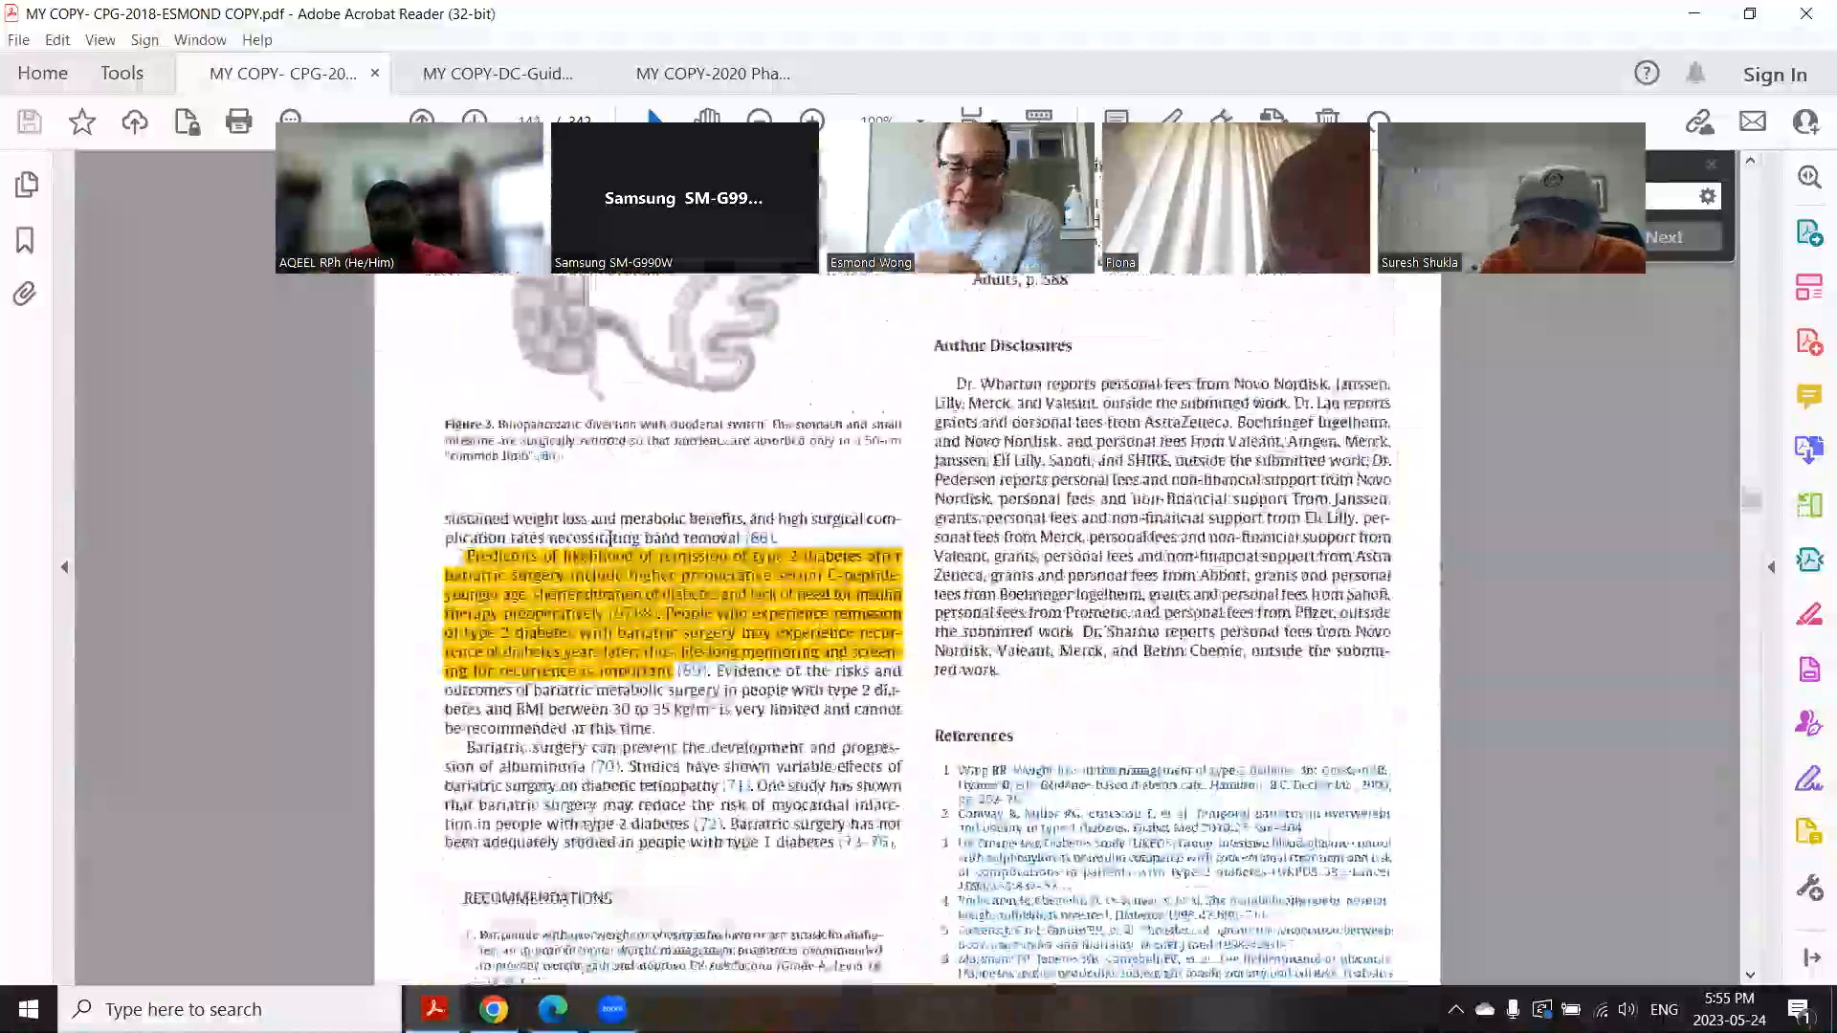
{"action": "scroll", "scroll_direction": "down", "scroll_amount": 3}
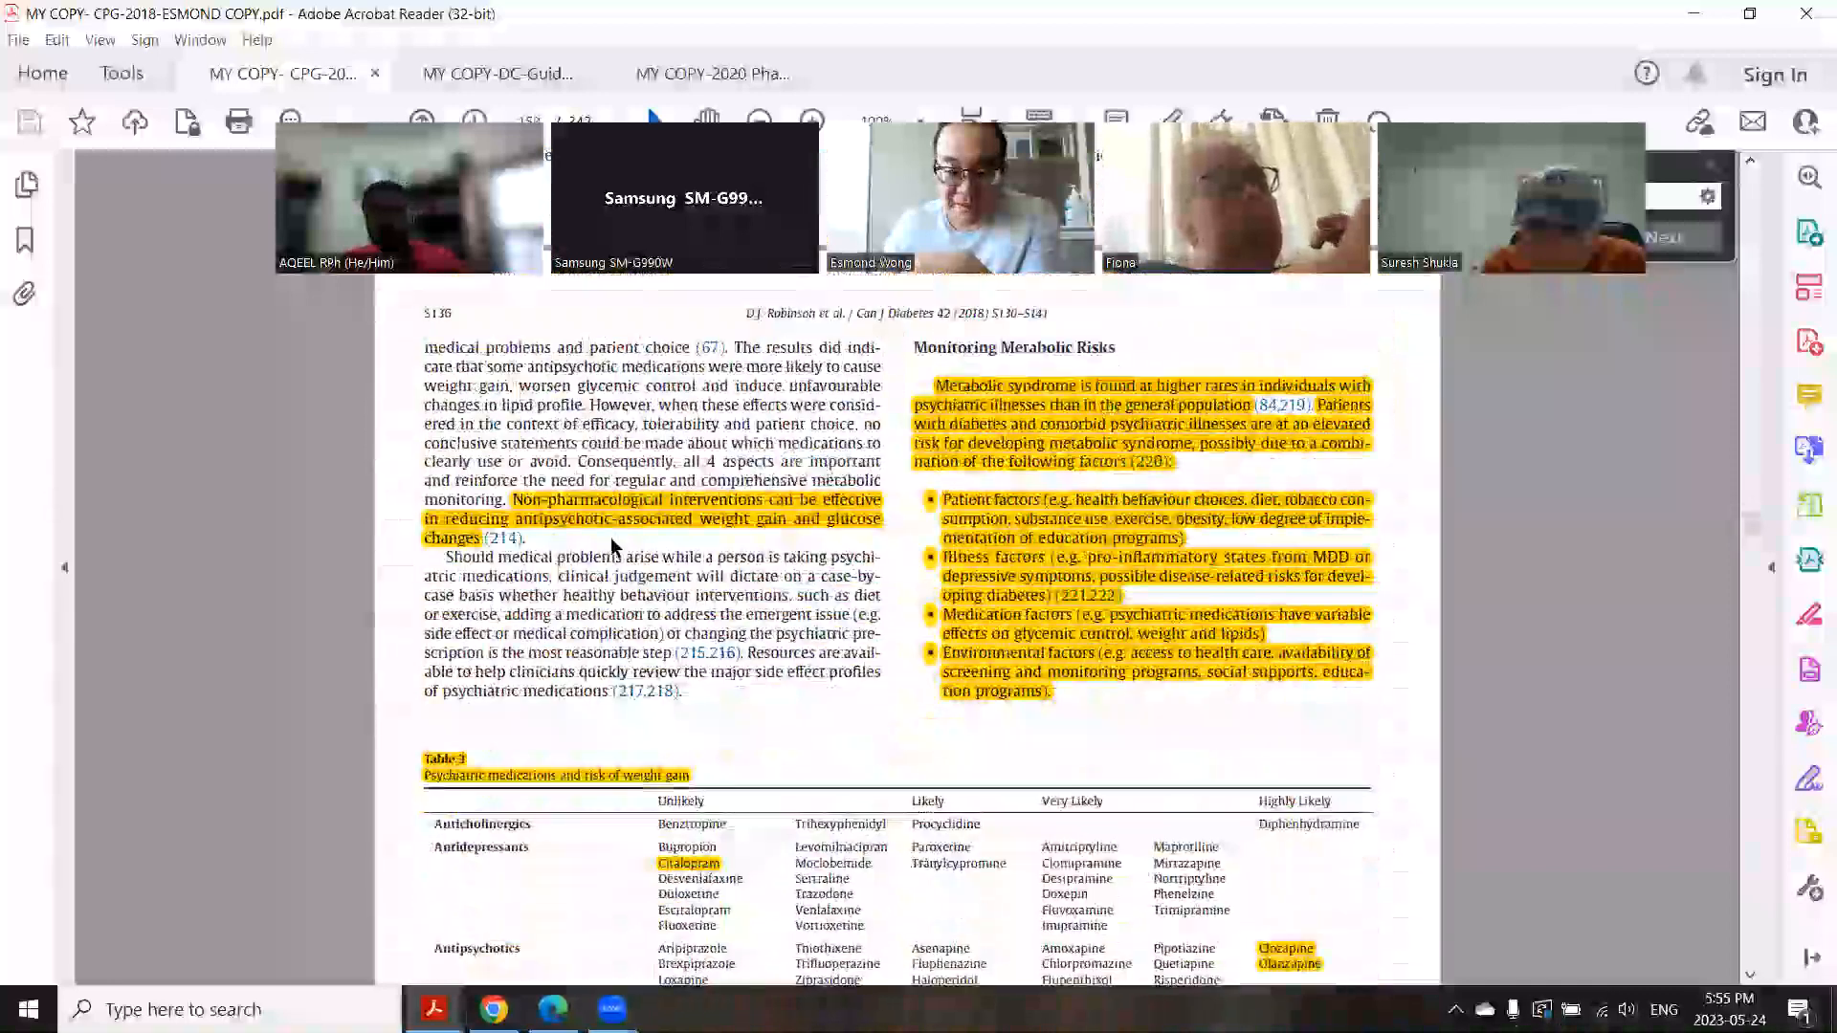
{"action": "scroll", "scroll_direction": "down", "scroll_amount": 3}
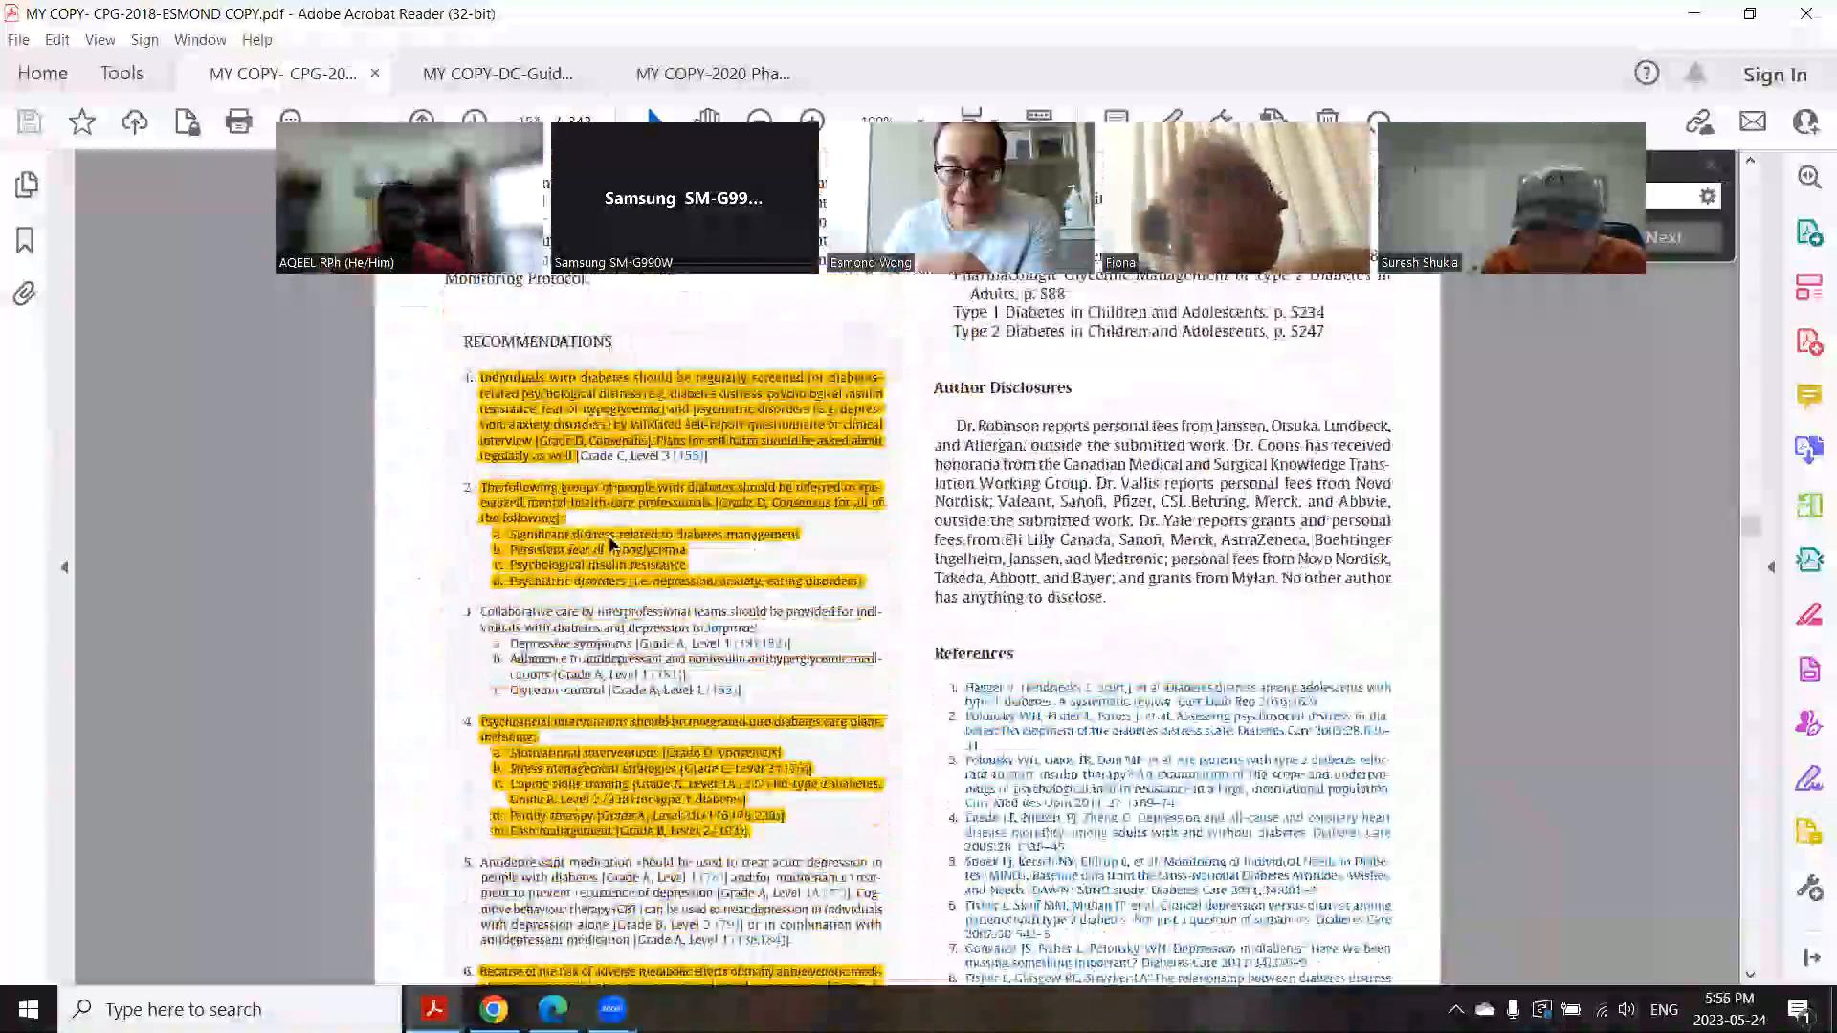
{"action": "scroll", "scroll_direction": "down", "scroll_amount": 3}
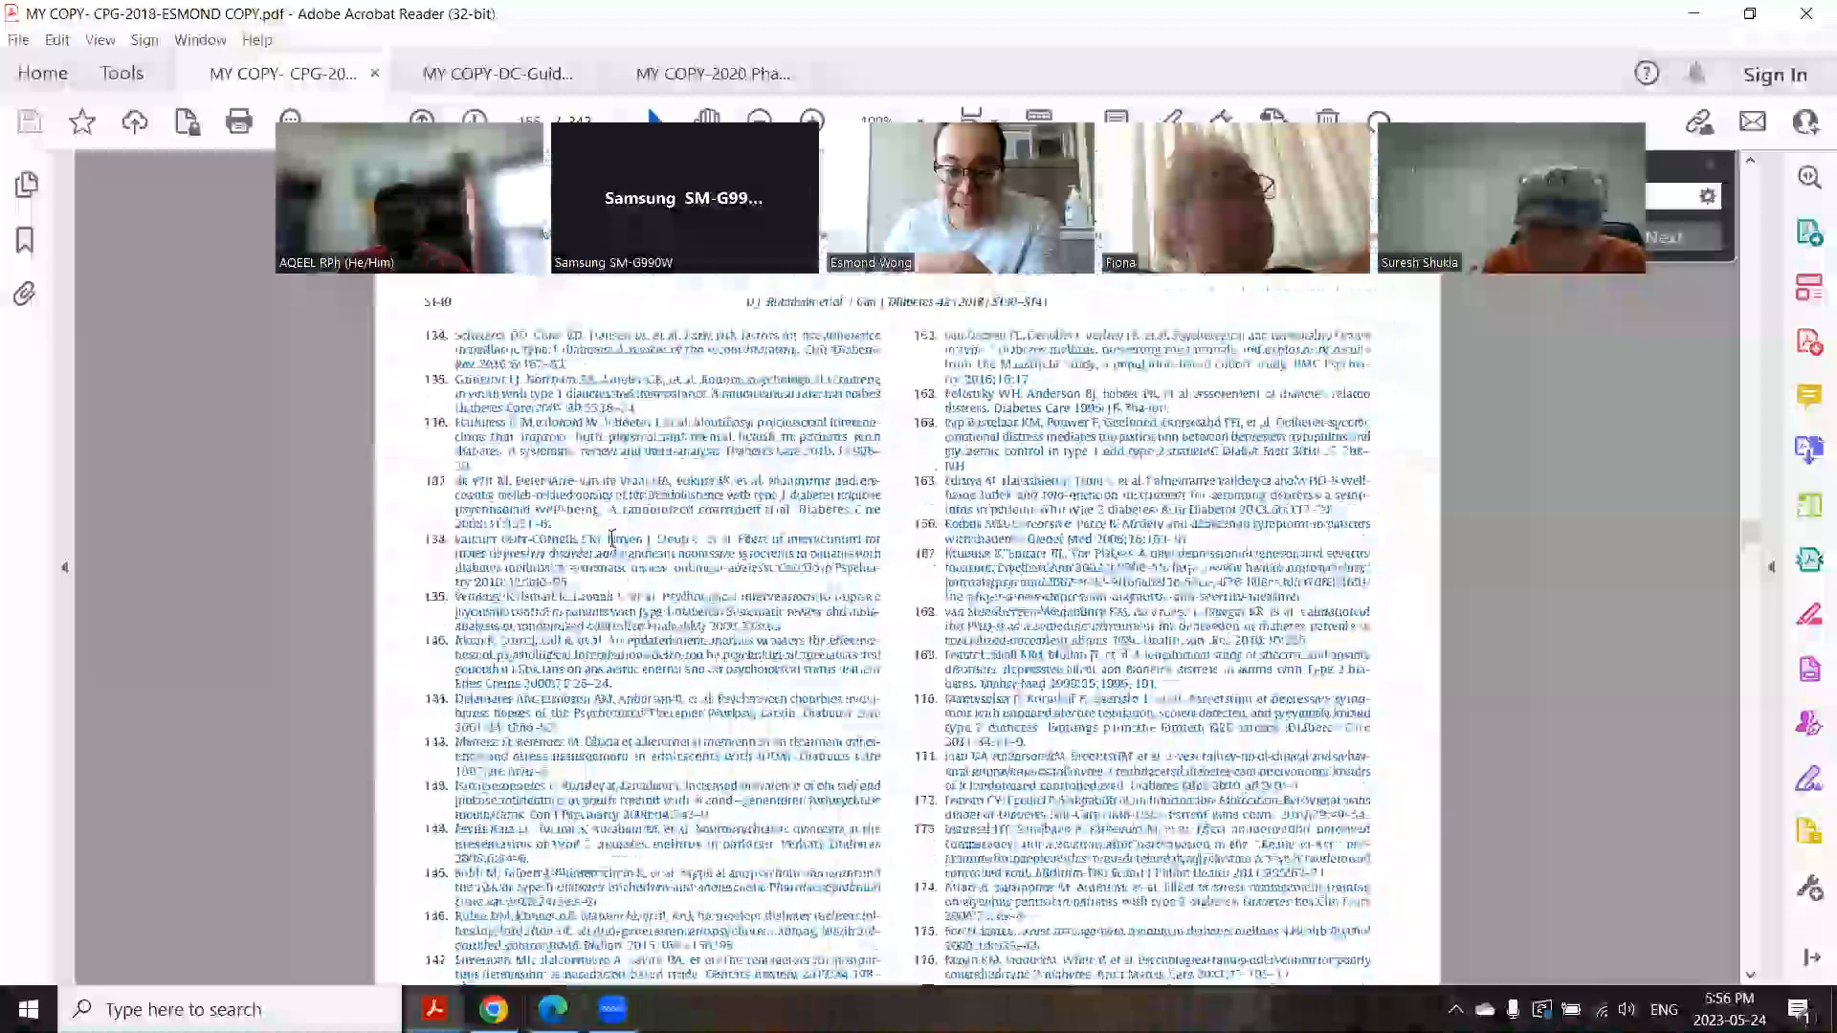
{"action": "scroll", "scroll_direction": "down", "scroll_amount": 3}
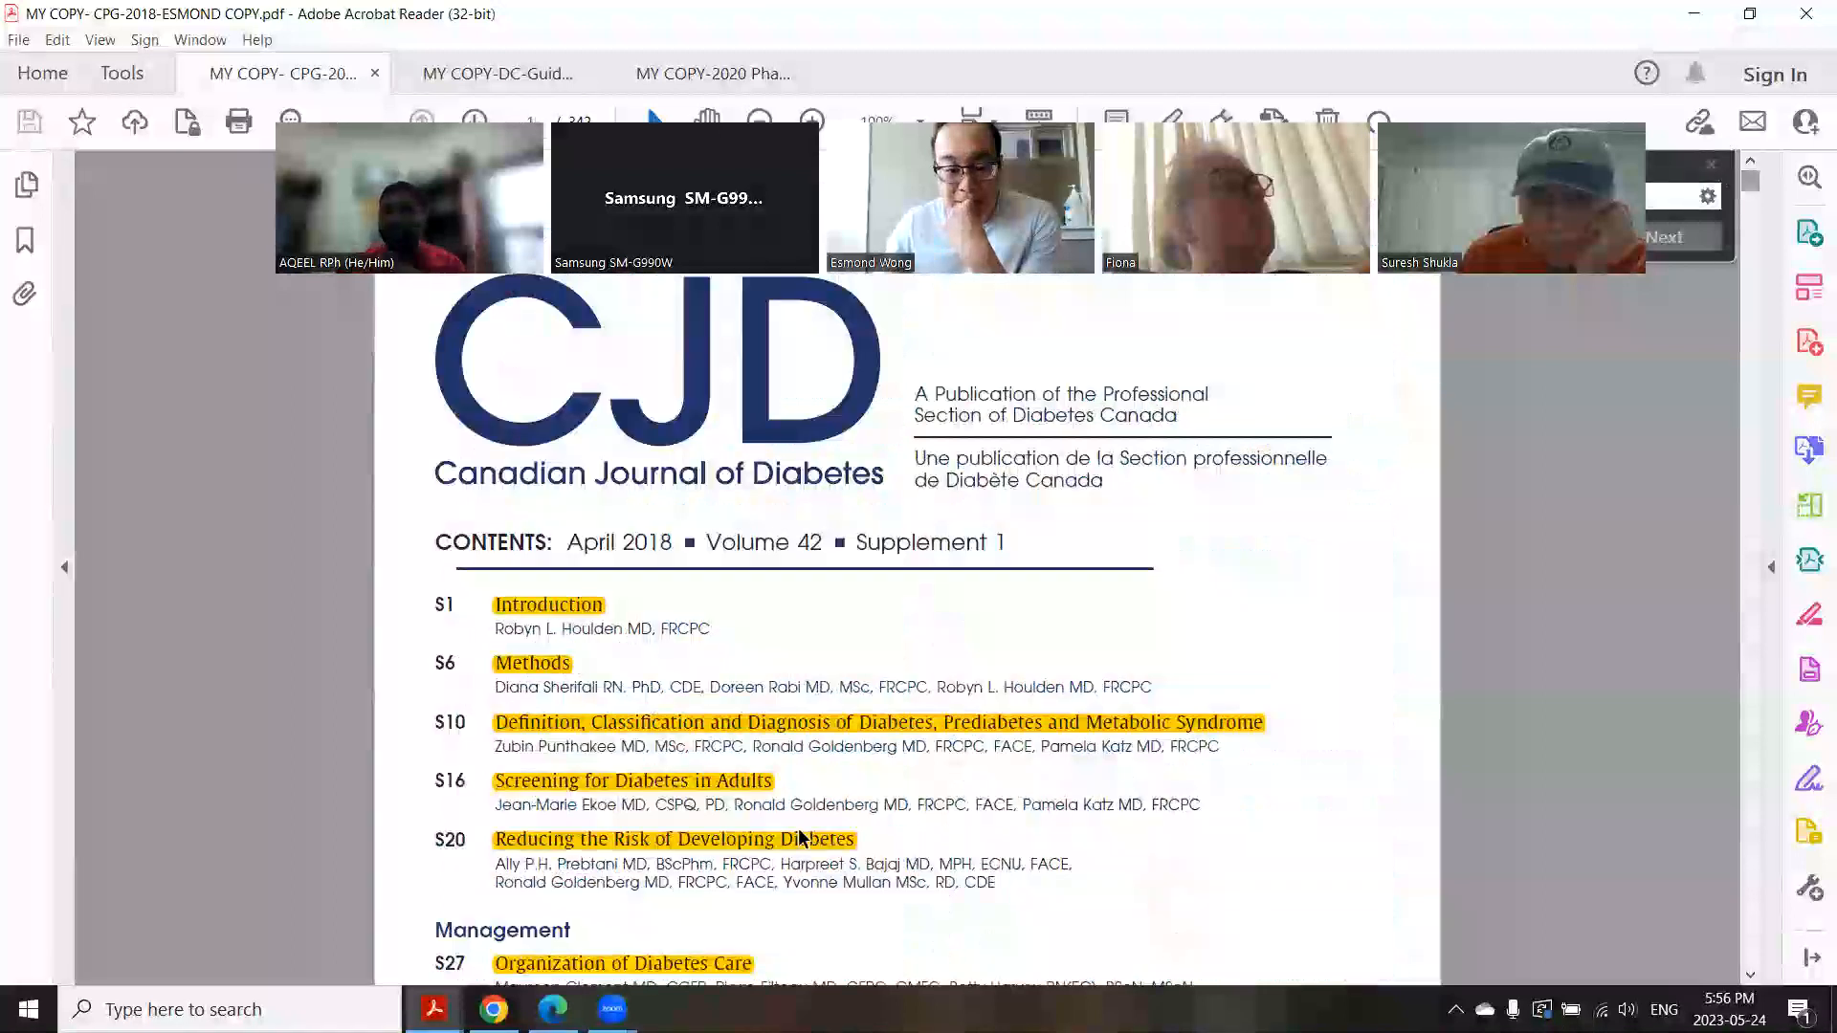
Step: Scroll to the continued contents, Hypoglycemia through Complementary and Alternative Medicine
{"action": "scroll", "scroll_direction": "down", "scroll_amount": 3}
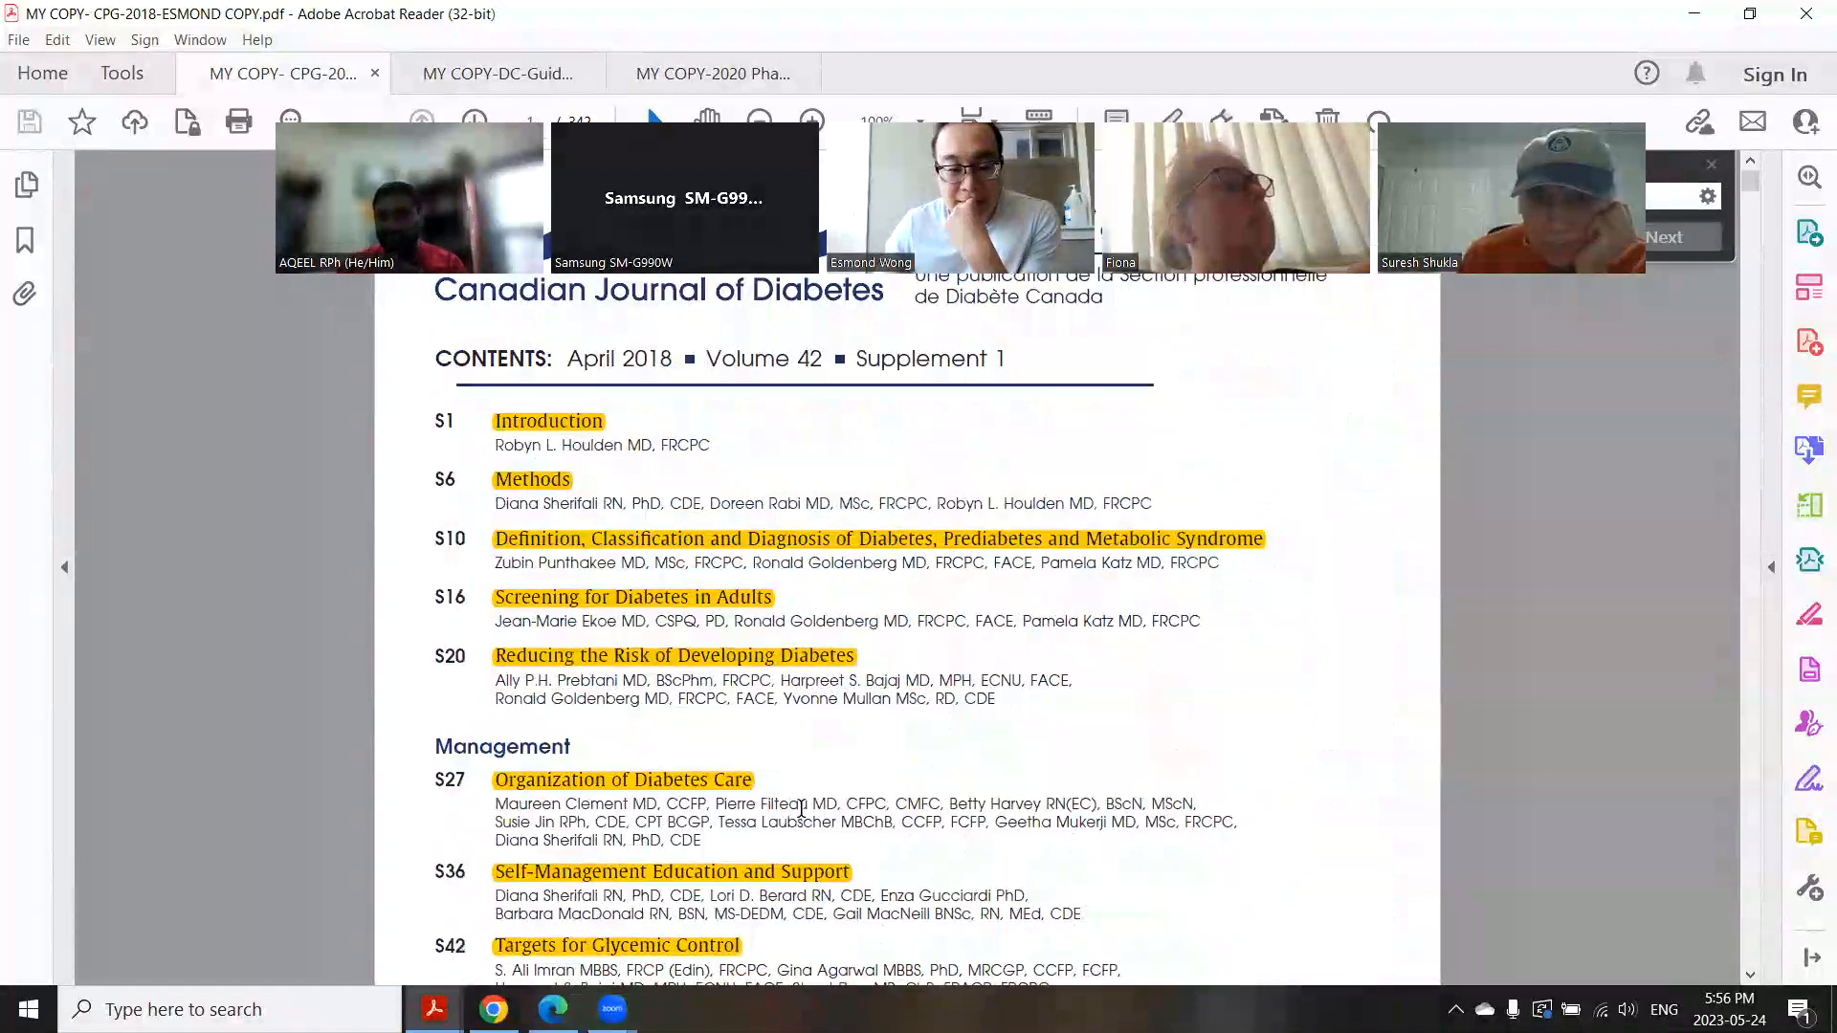
{"action": "scroll", "scroll_direction": "down", "scroll_amount": 3}
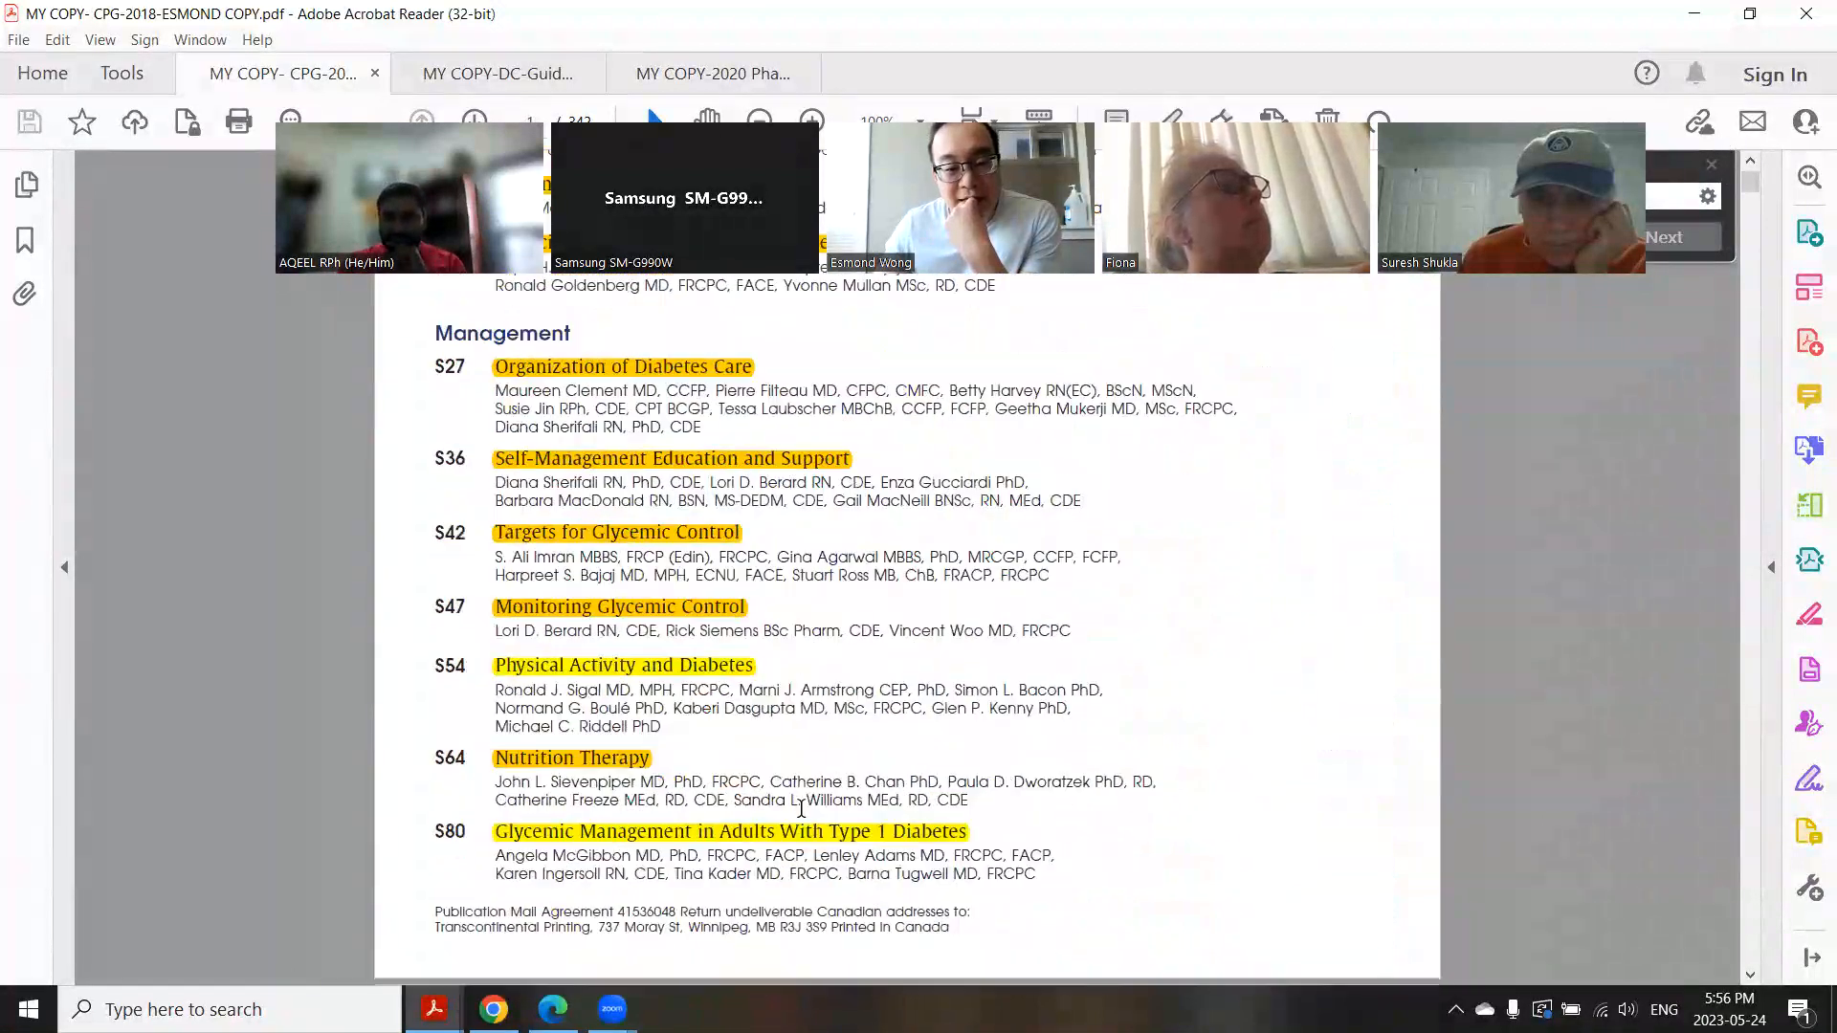
{"action": "scroll", "scroll_direction": "down", "scroll_amount": 3}
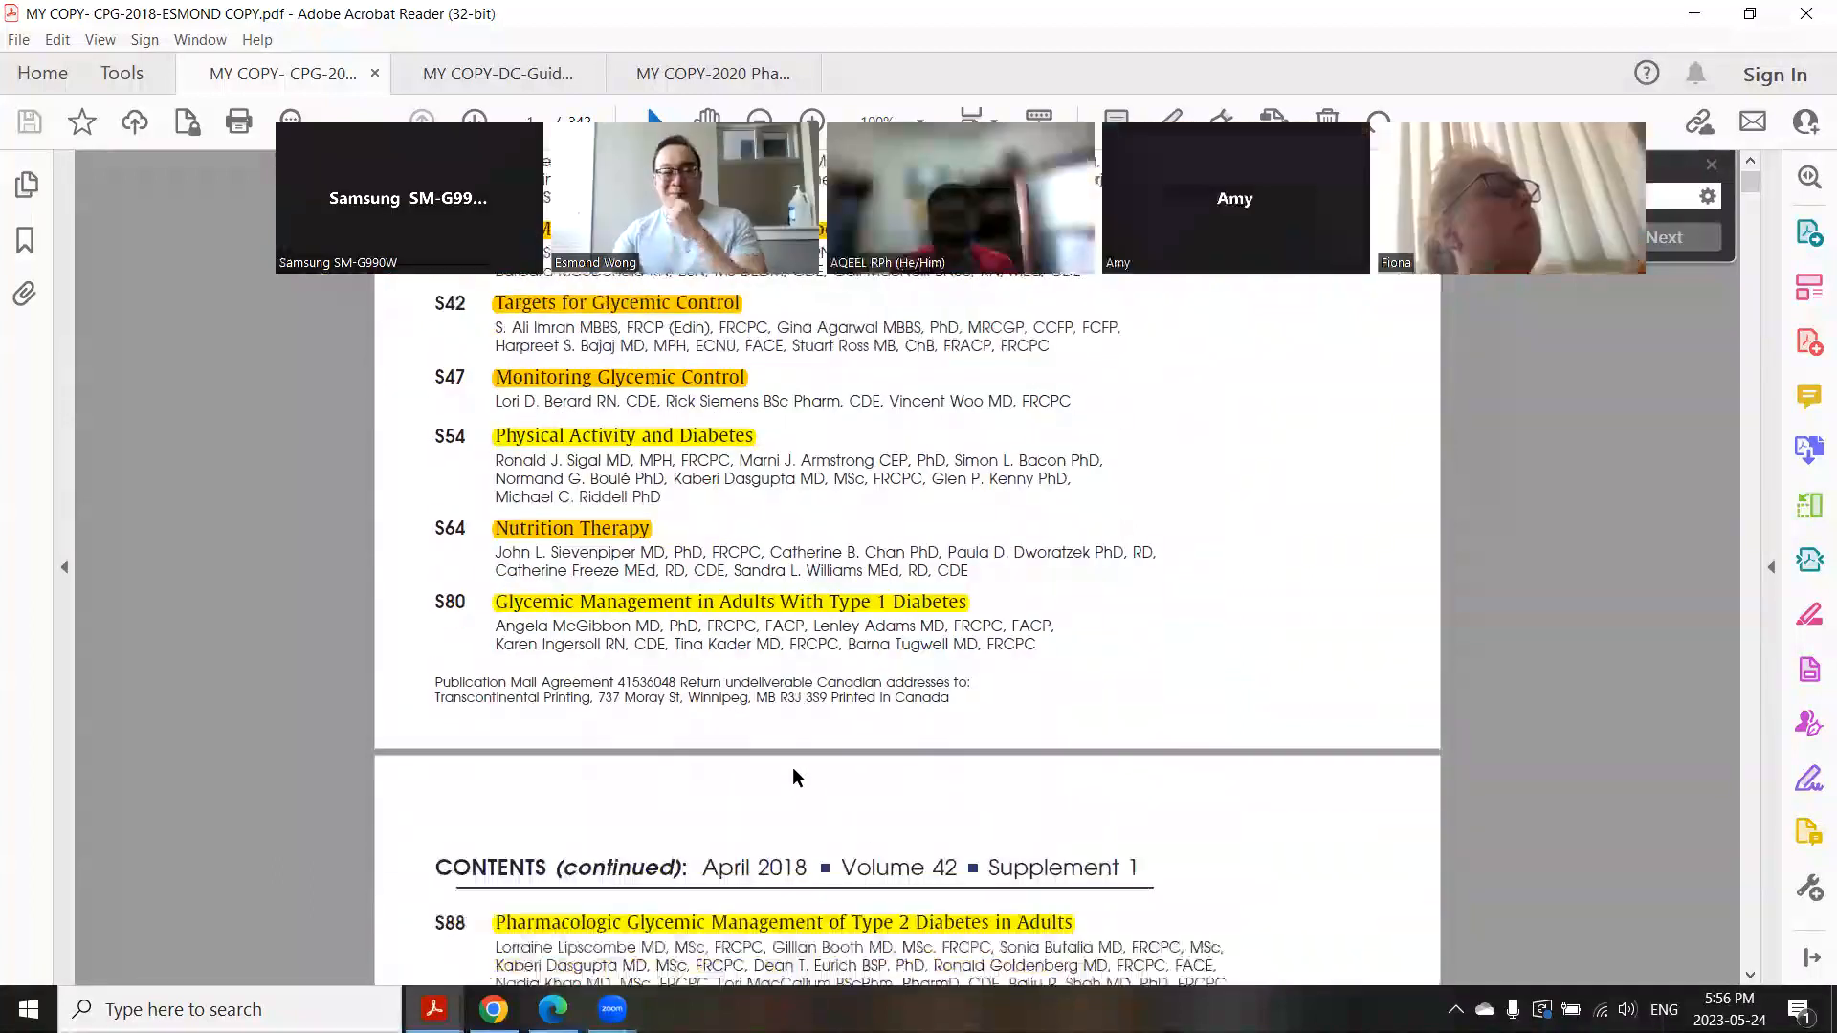
{"action": "scroll", "scroll_direction": "down", "scroll_amount": 3}
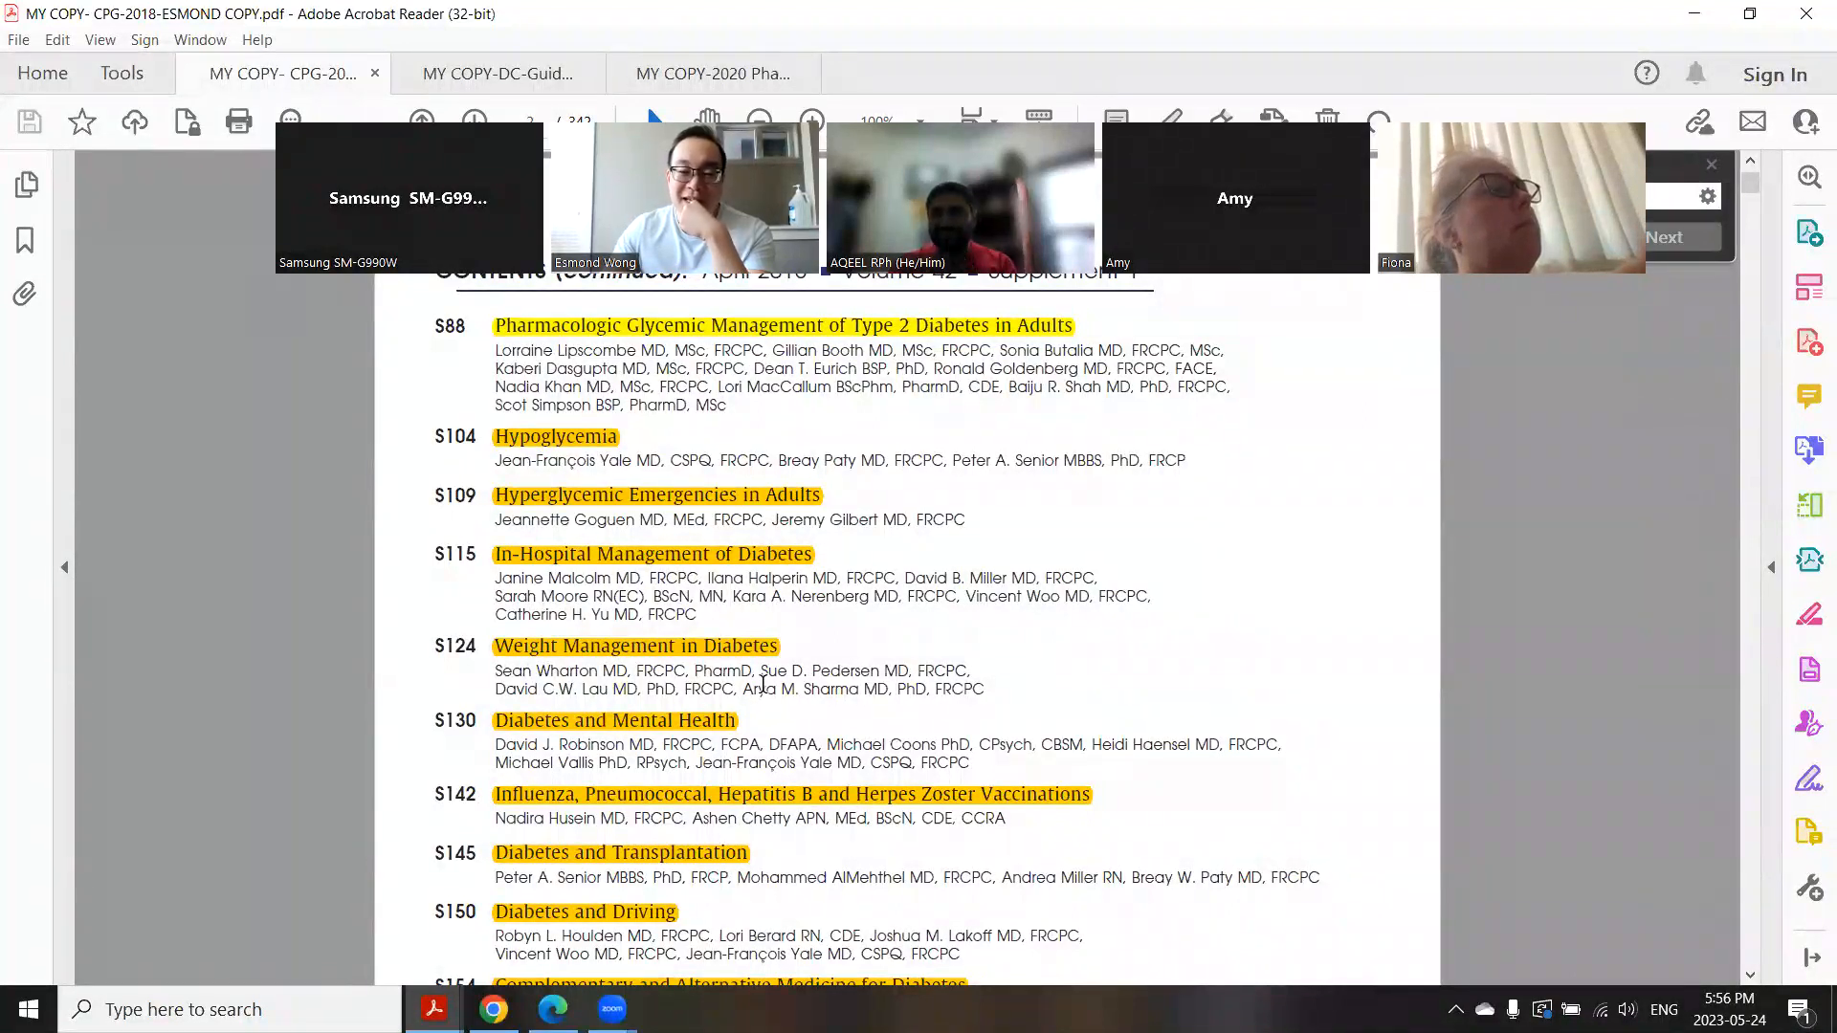
{"action": "scroll", "scroll_direction": "down", "scroll_amount": 3}
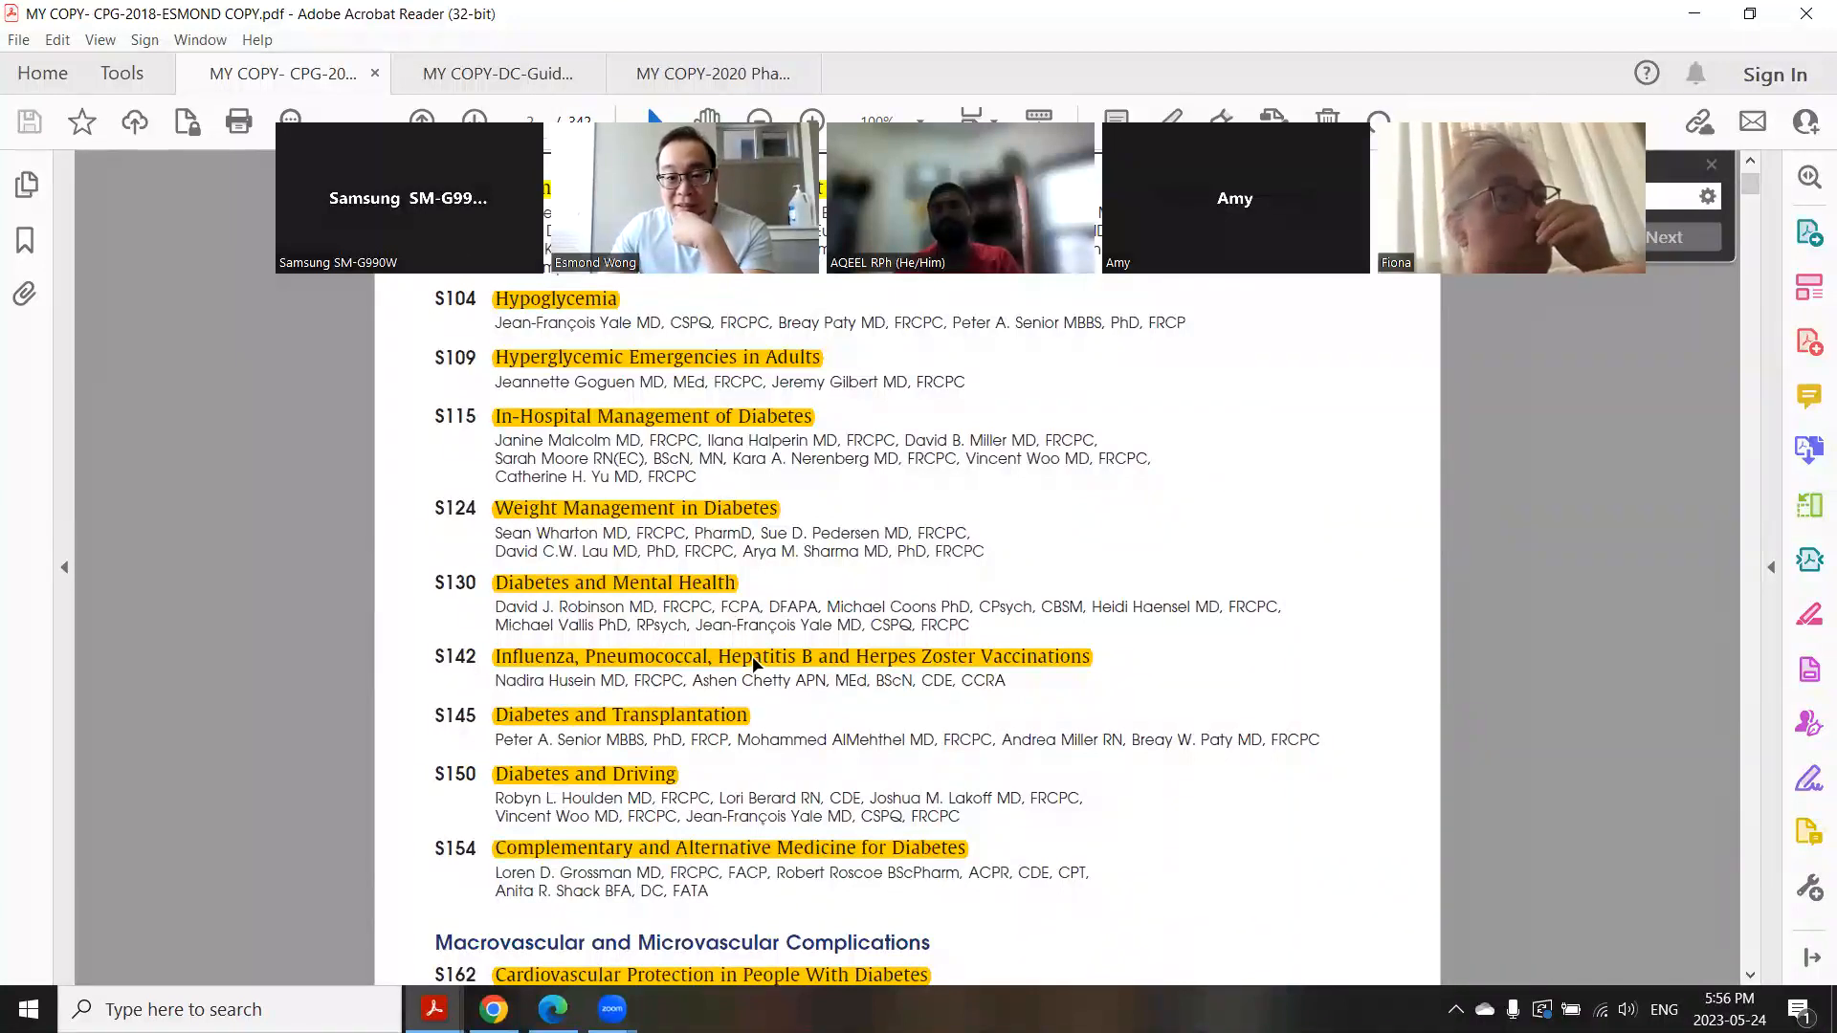
{"action": "mouse_move", "coordinate": [1114, 534]}
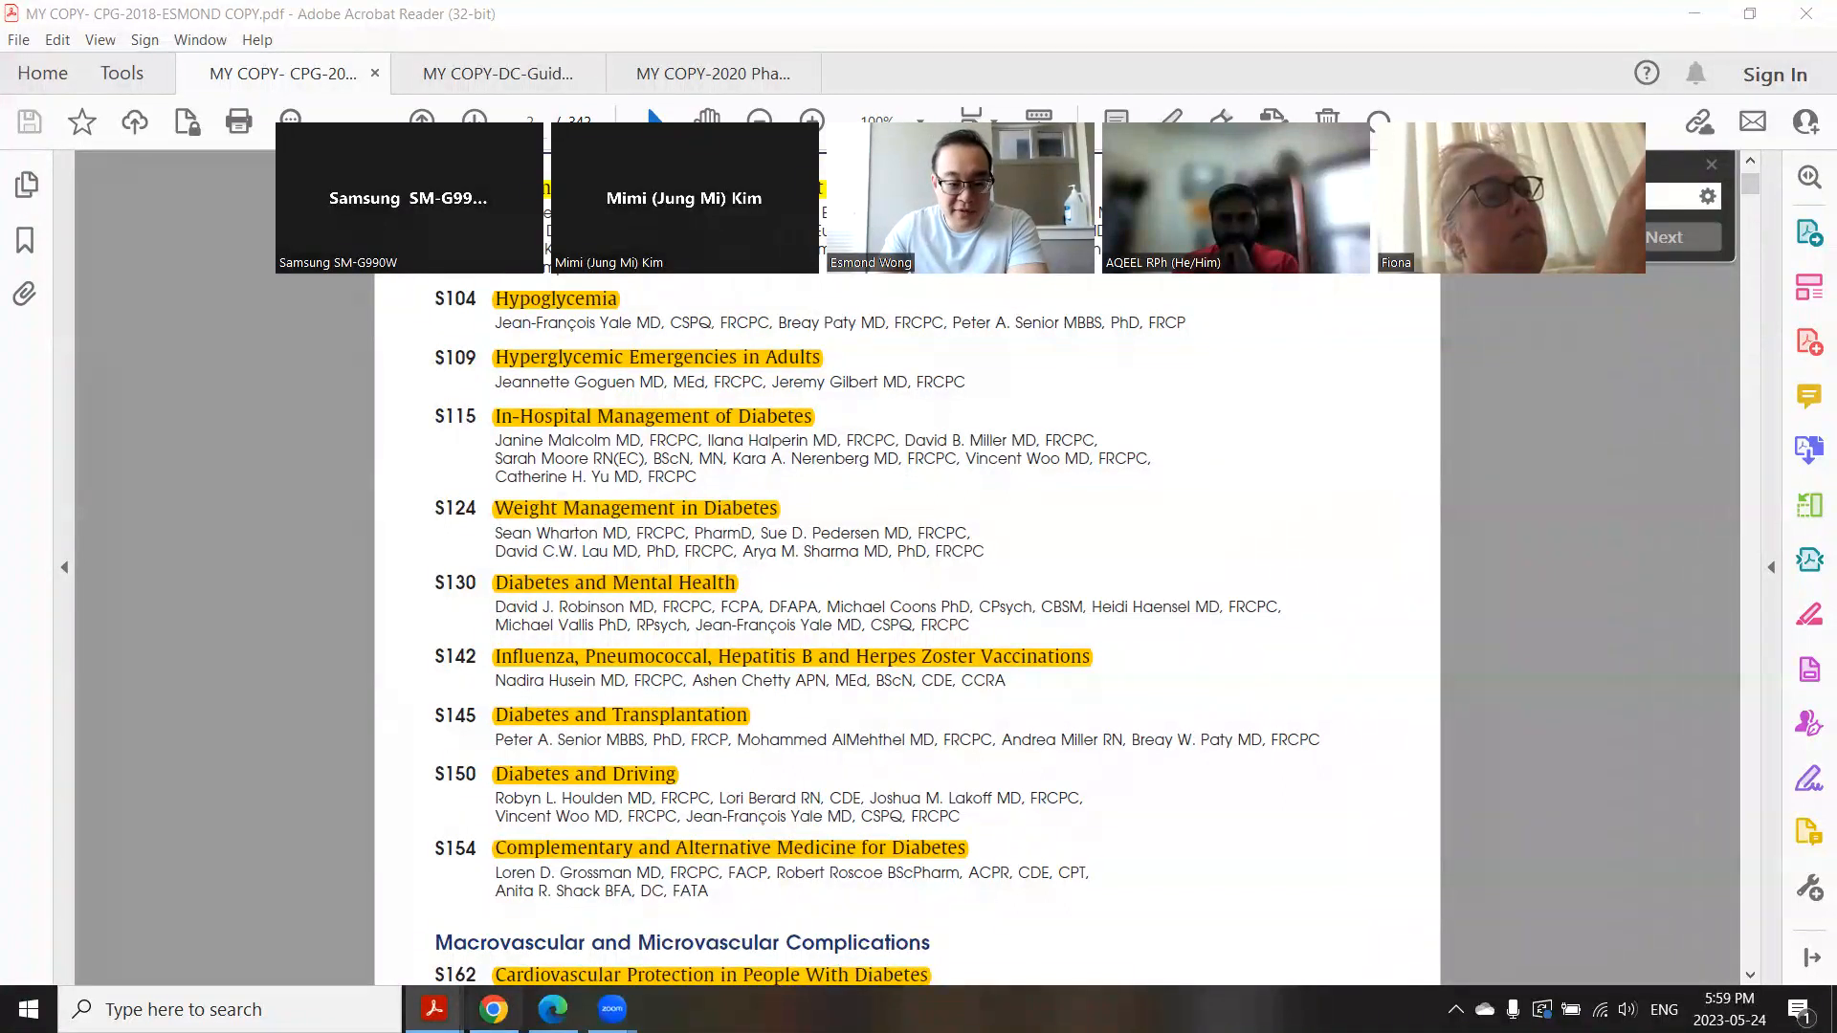
Step: Review the carb list PDF's cereal and cracker tables, then type 'popsi' in a new tab
{"action": "left_click", "coordinate": [552, 1008]}
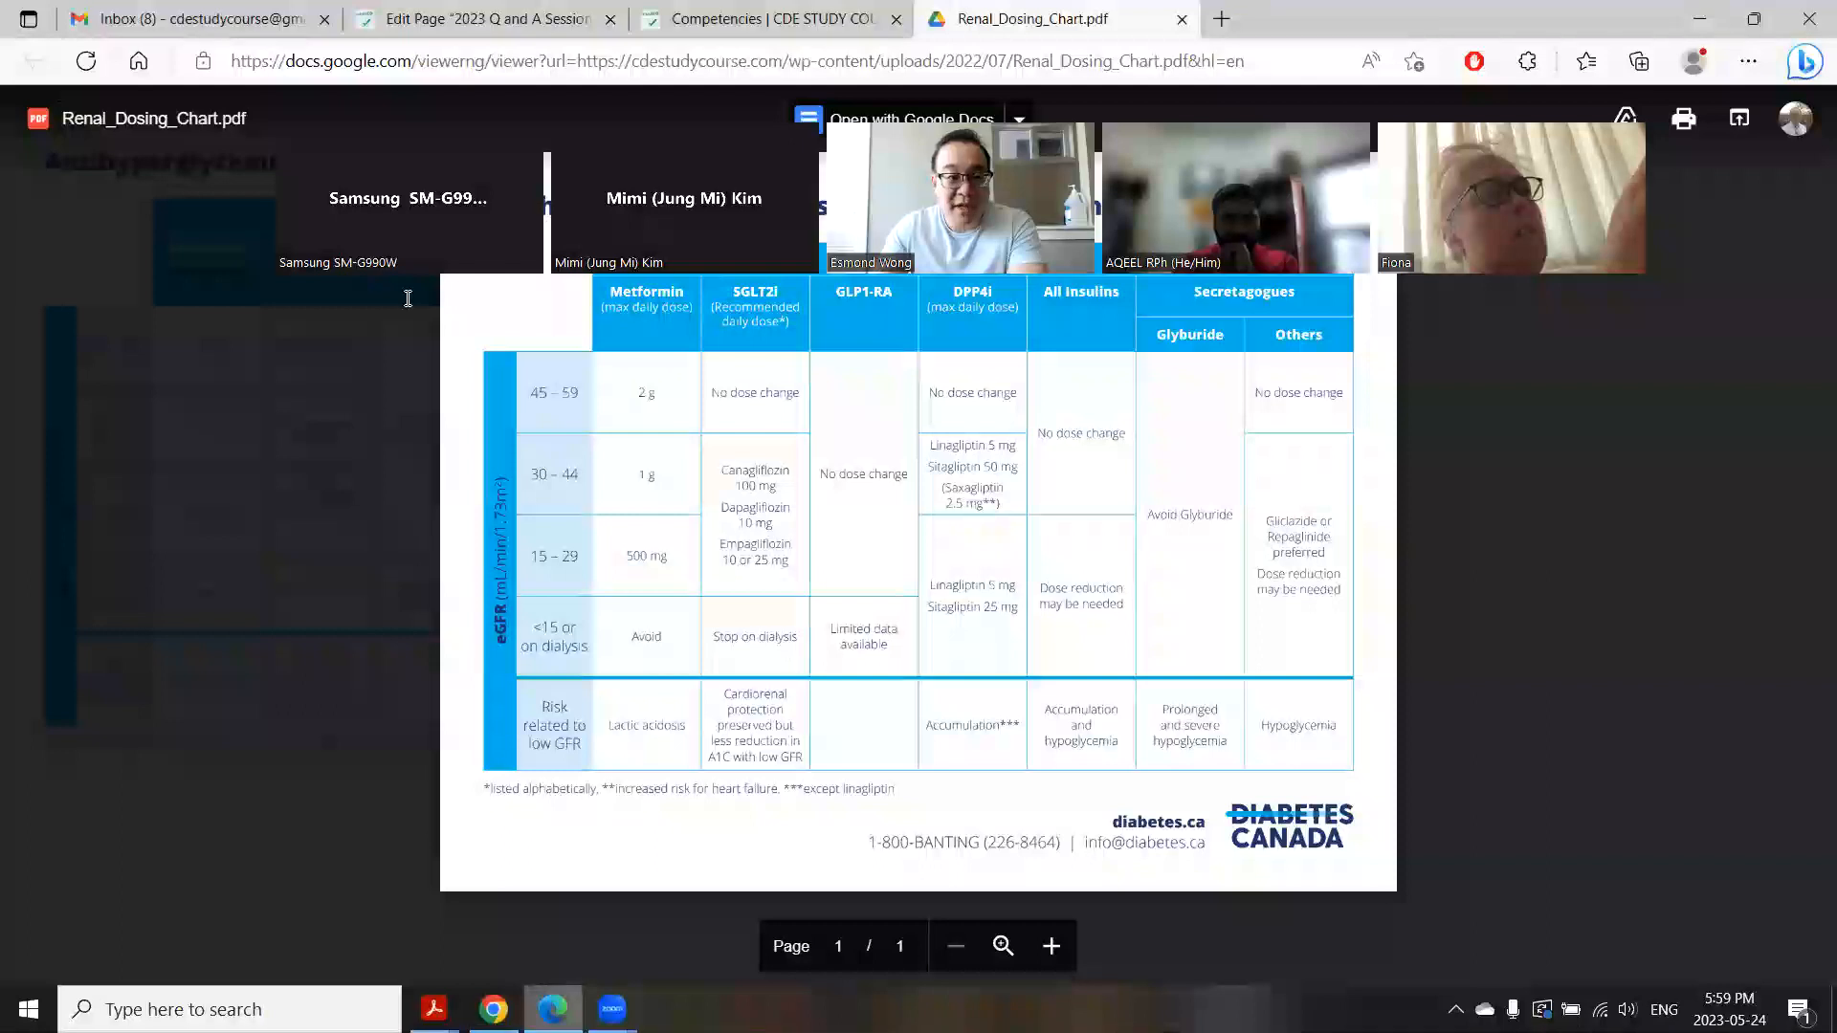
{"action": "mouse_move", "coordinate": [762, 19]}
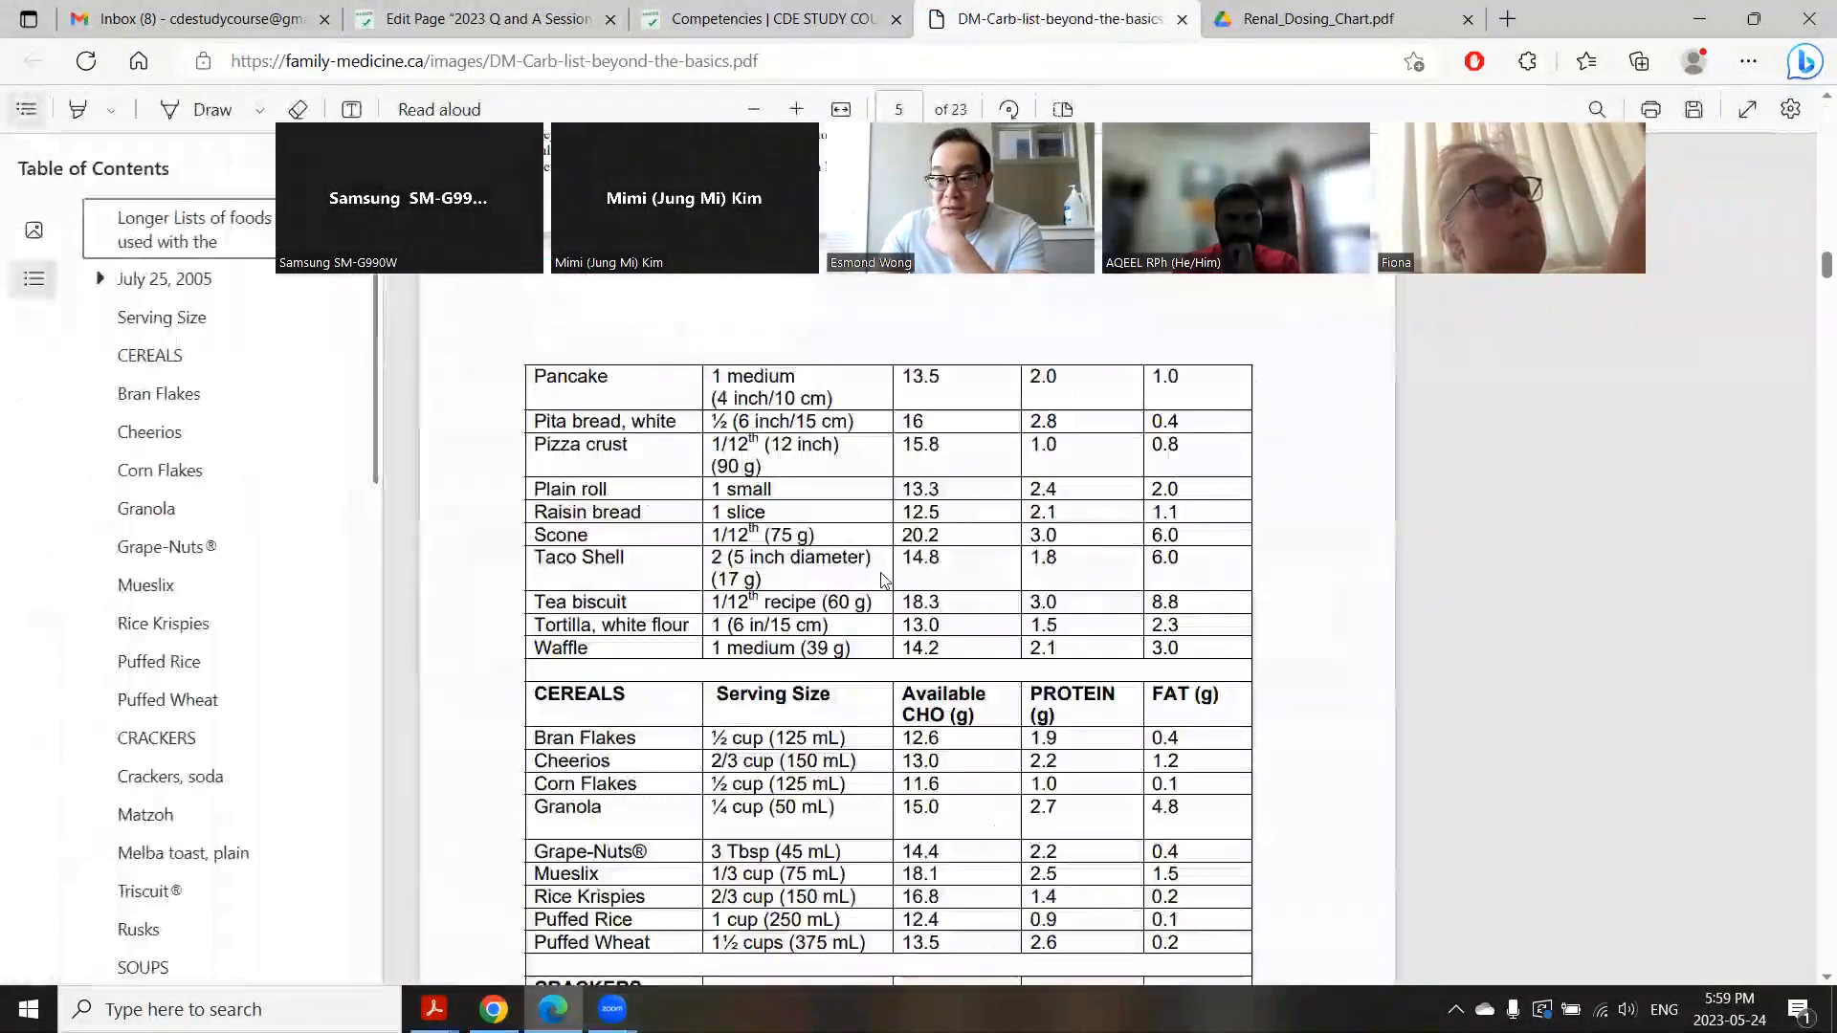
{"action": "scroll", "scroll_direction": "down", "scroll_amount": 3}
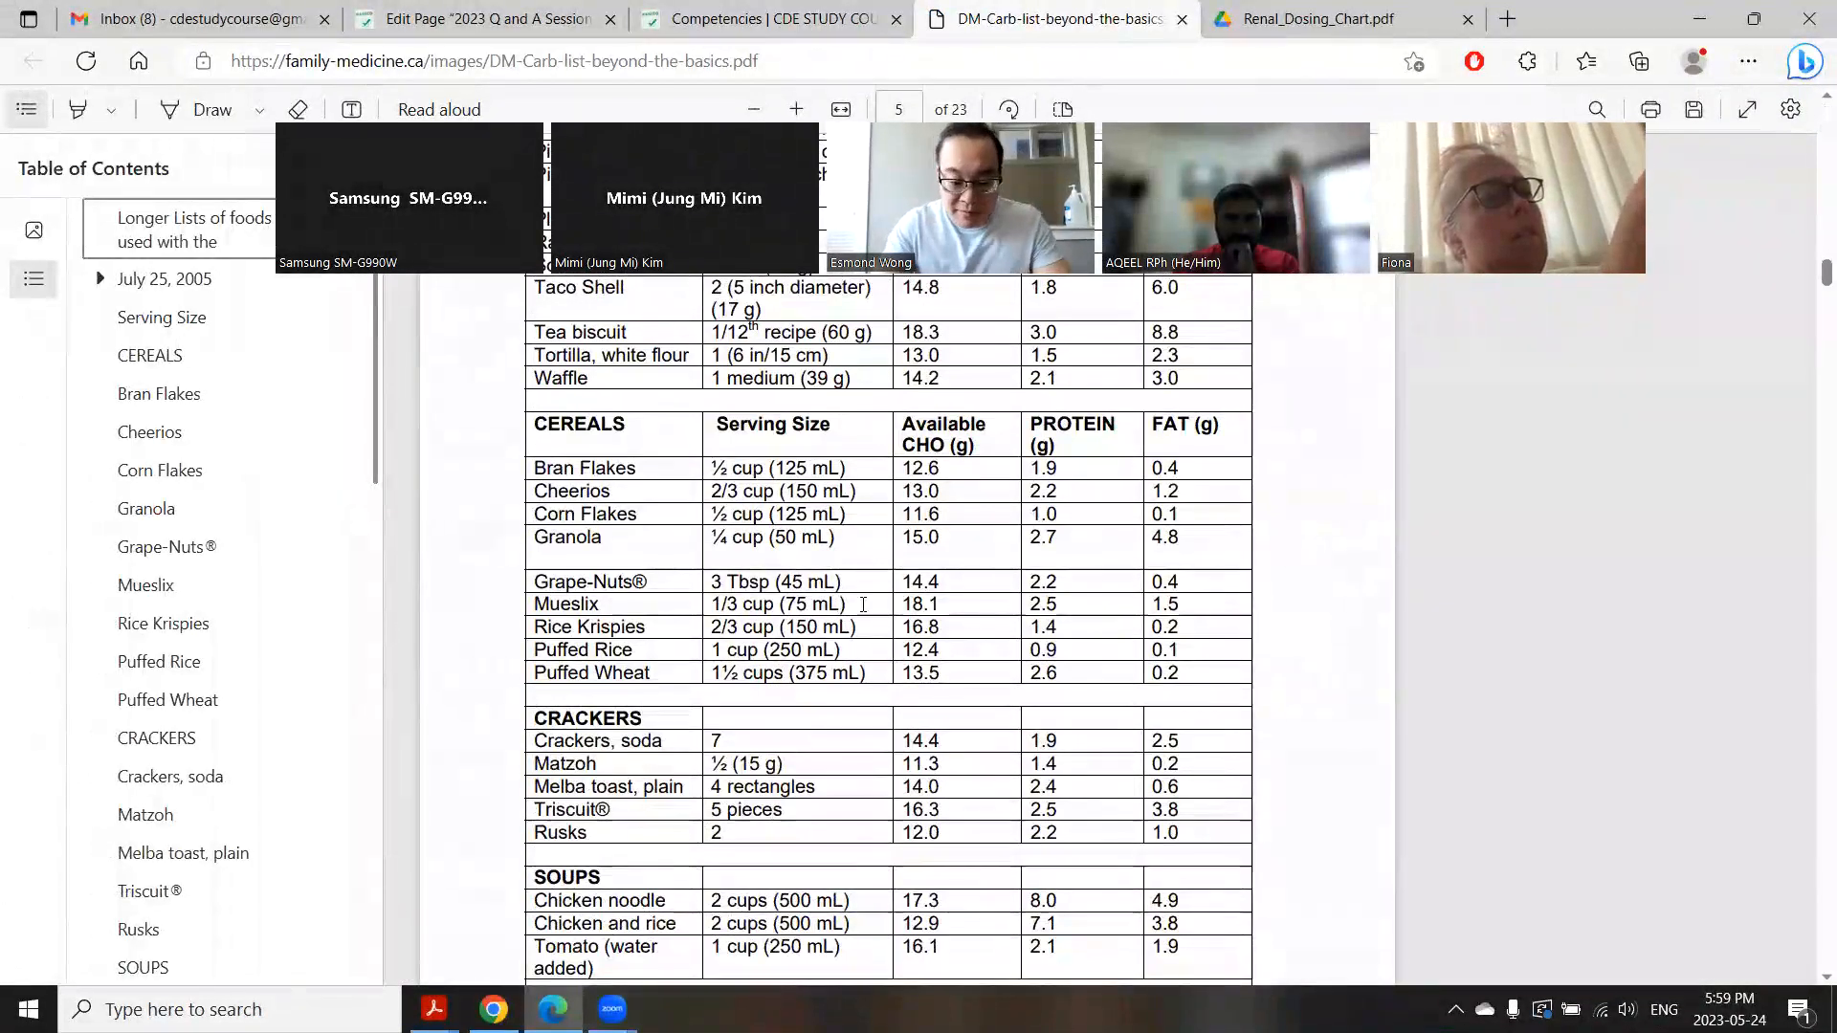
{"action": "type", "text": "popsi"}
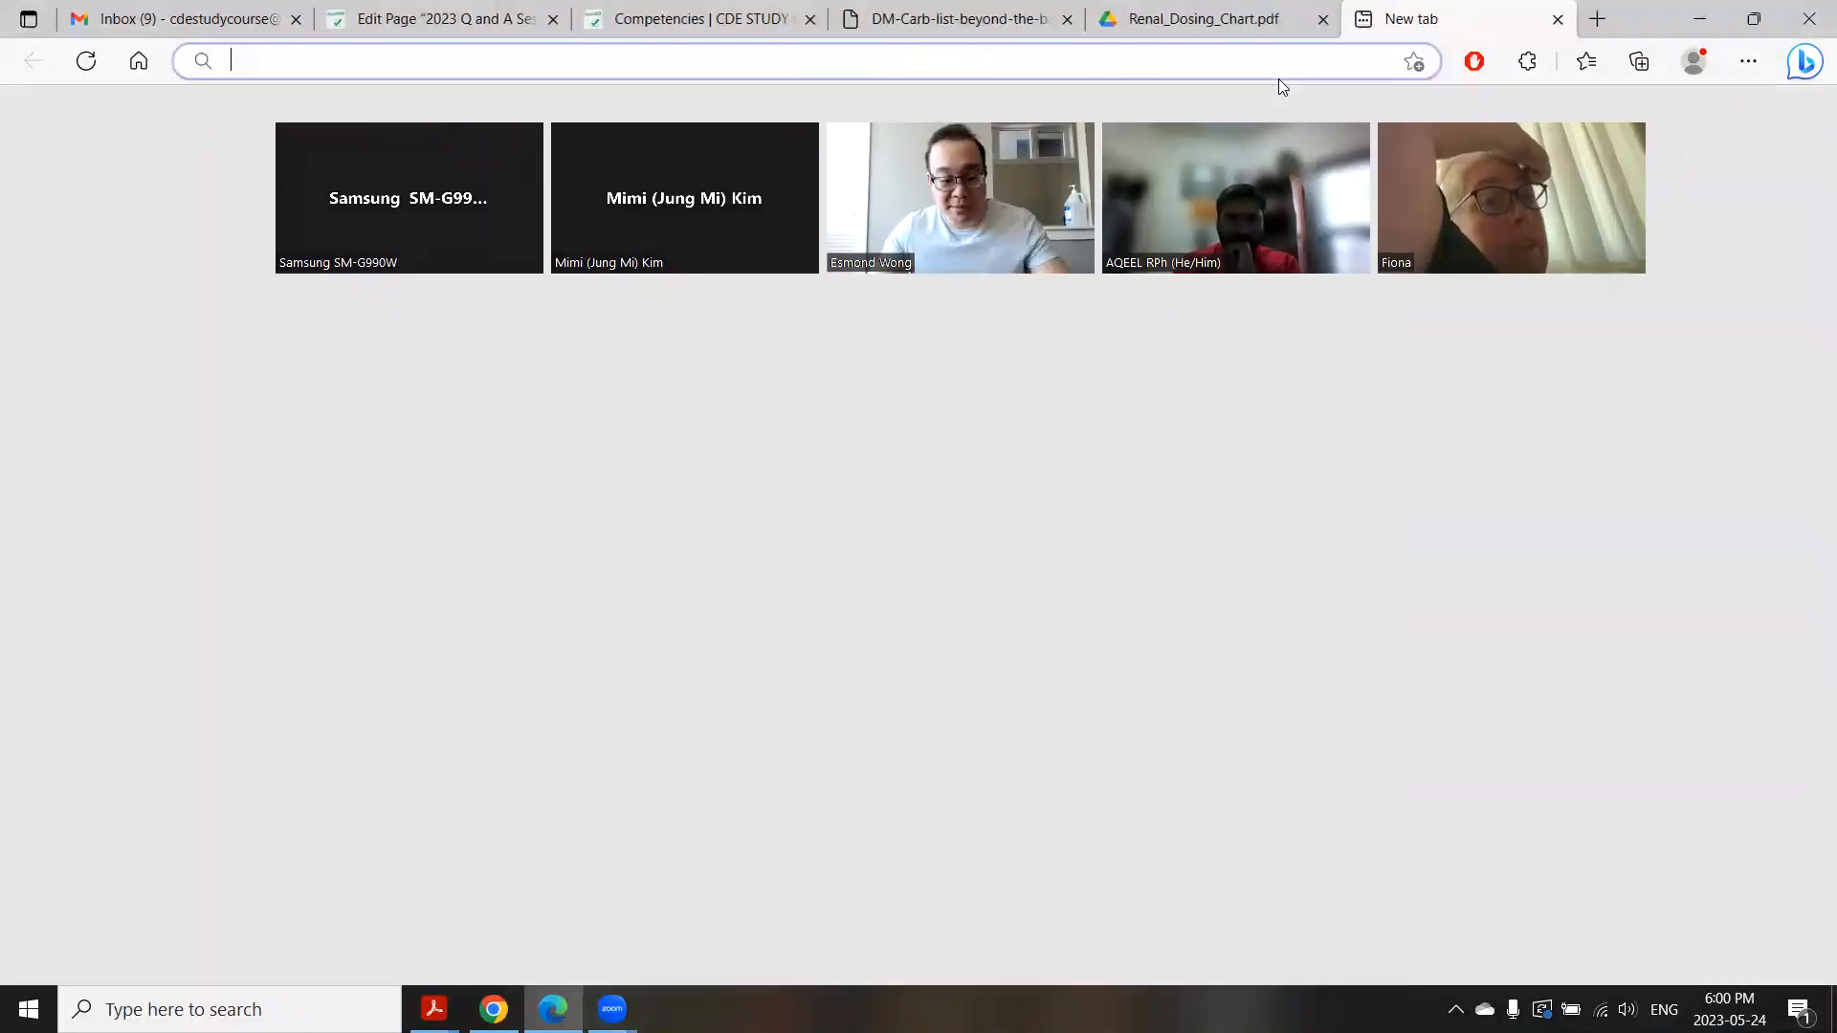
Step: Search Google for 'diabetes sickday guidelines' and open Diabetes Canada's 'Sick or at risk of dehydration' PDF
{"action": "type", "text": "diabetes sickda"}
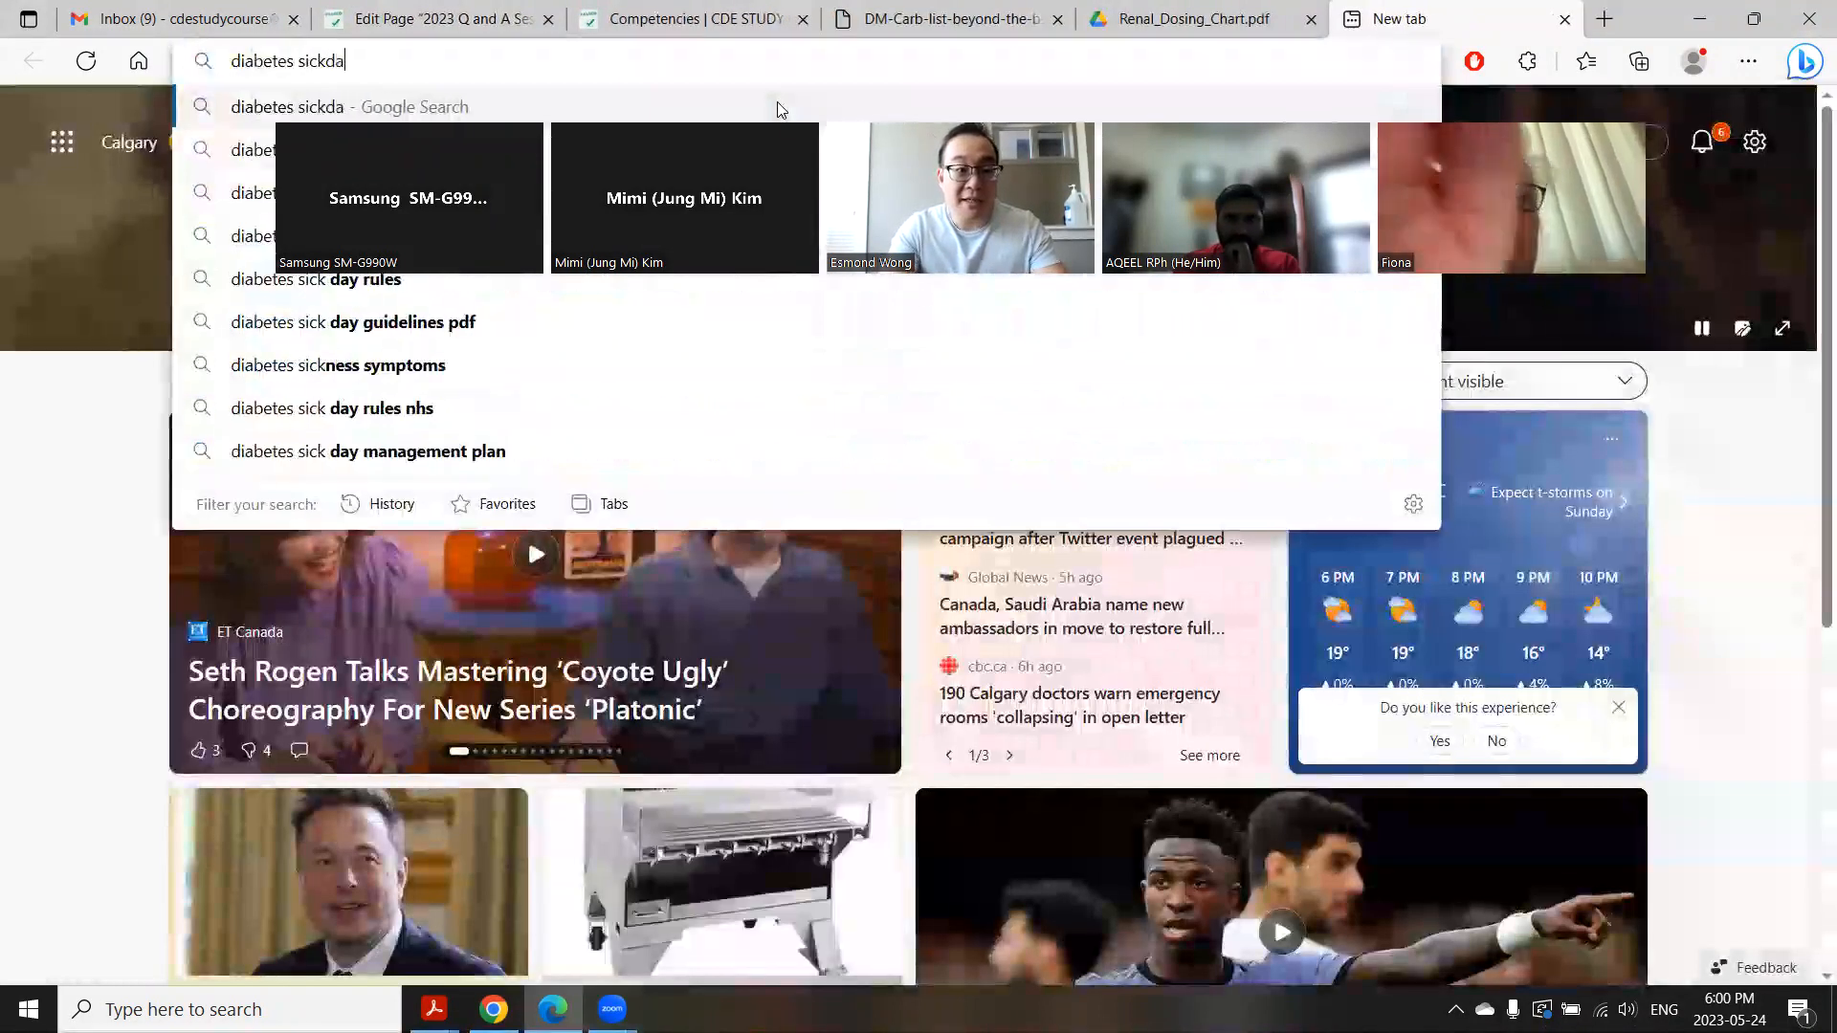
{"action": "left_click", "coordinate": [353, 322]}
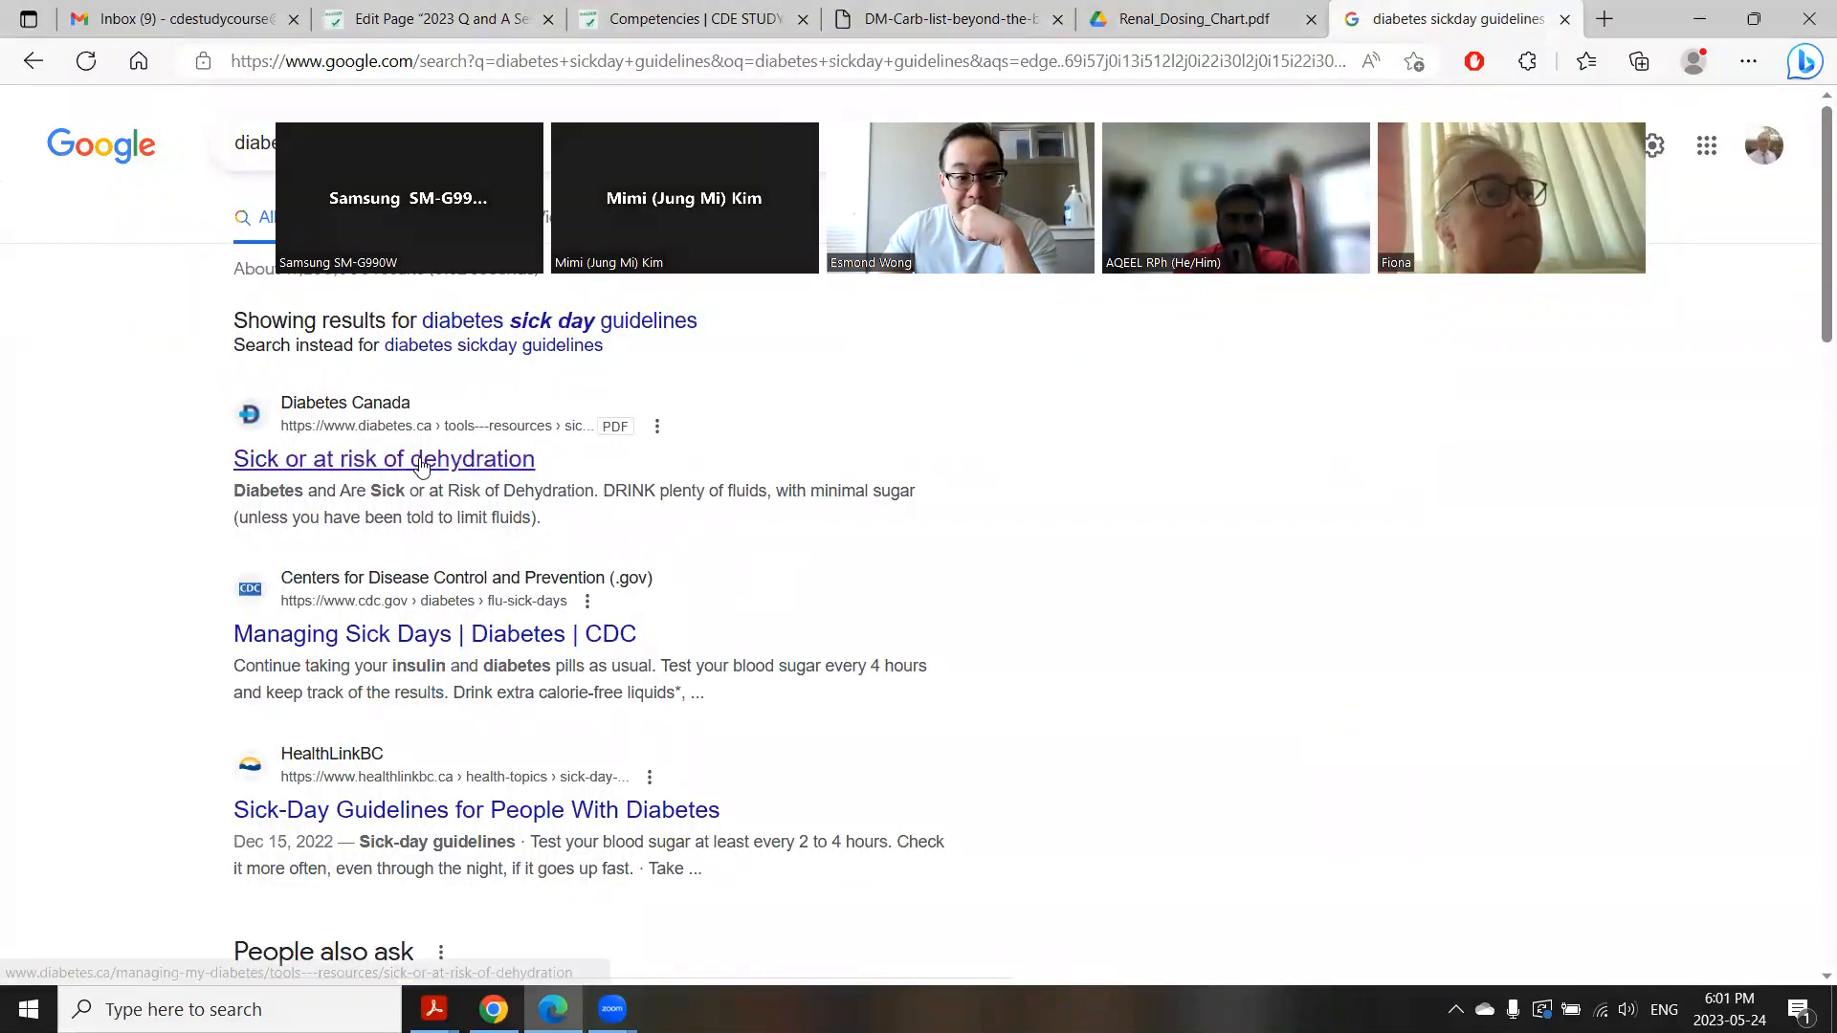
{"action": "left_click", "coordinate": [382, 459]}
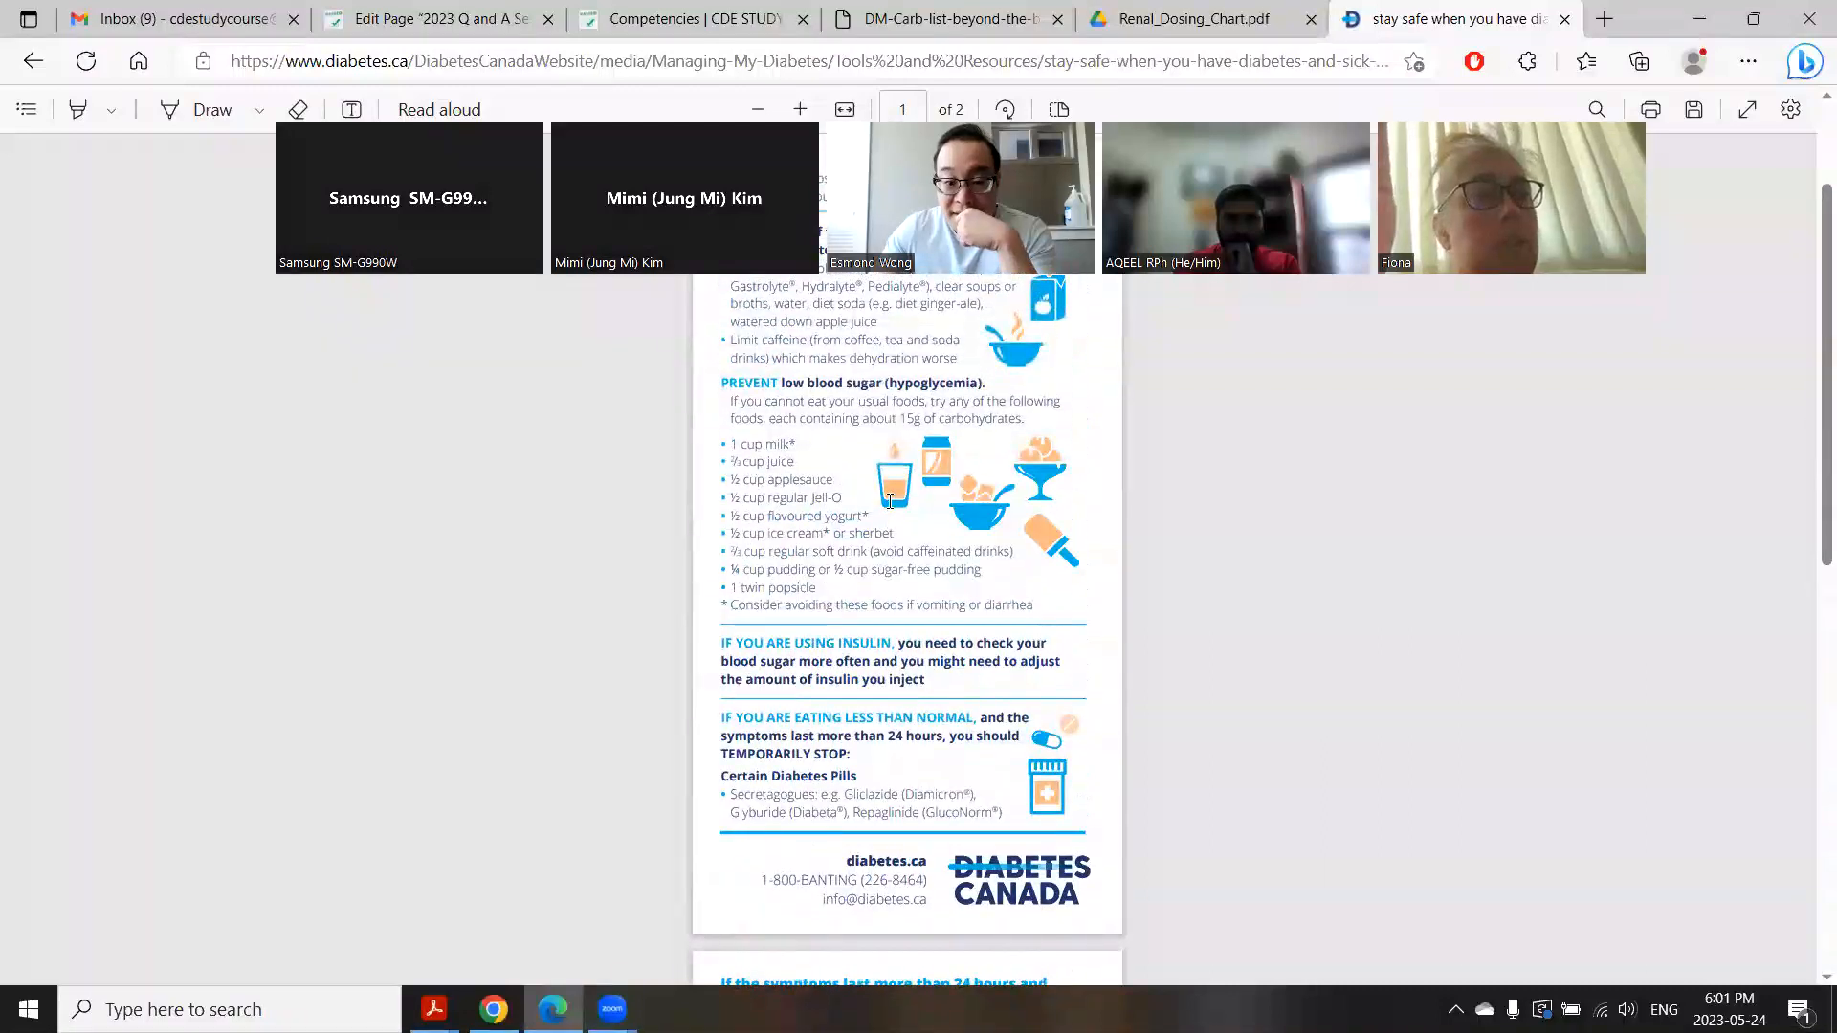
{"action": "scroll", "scroll_direction": "down", "scroll_amount": 3}
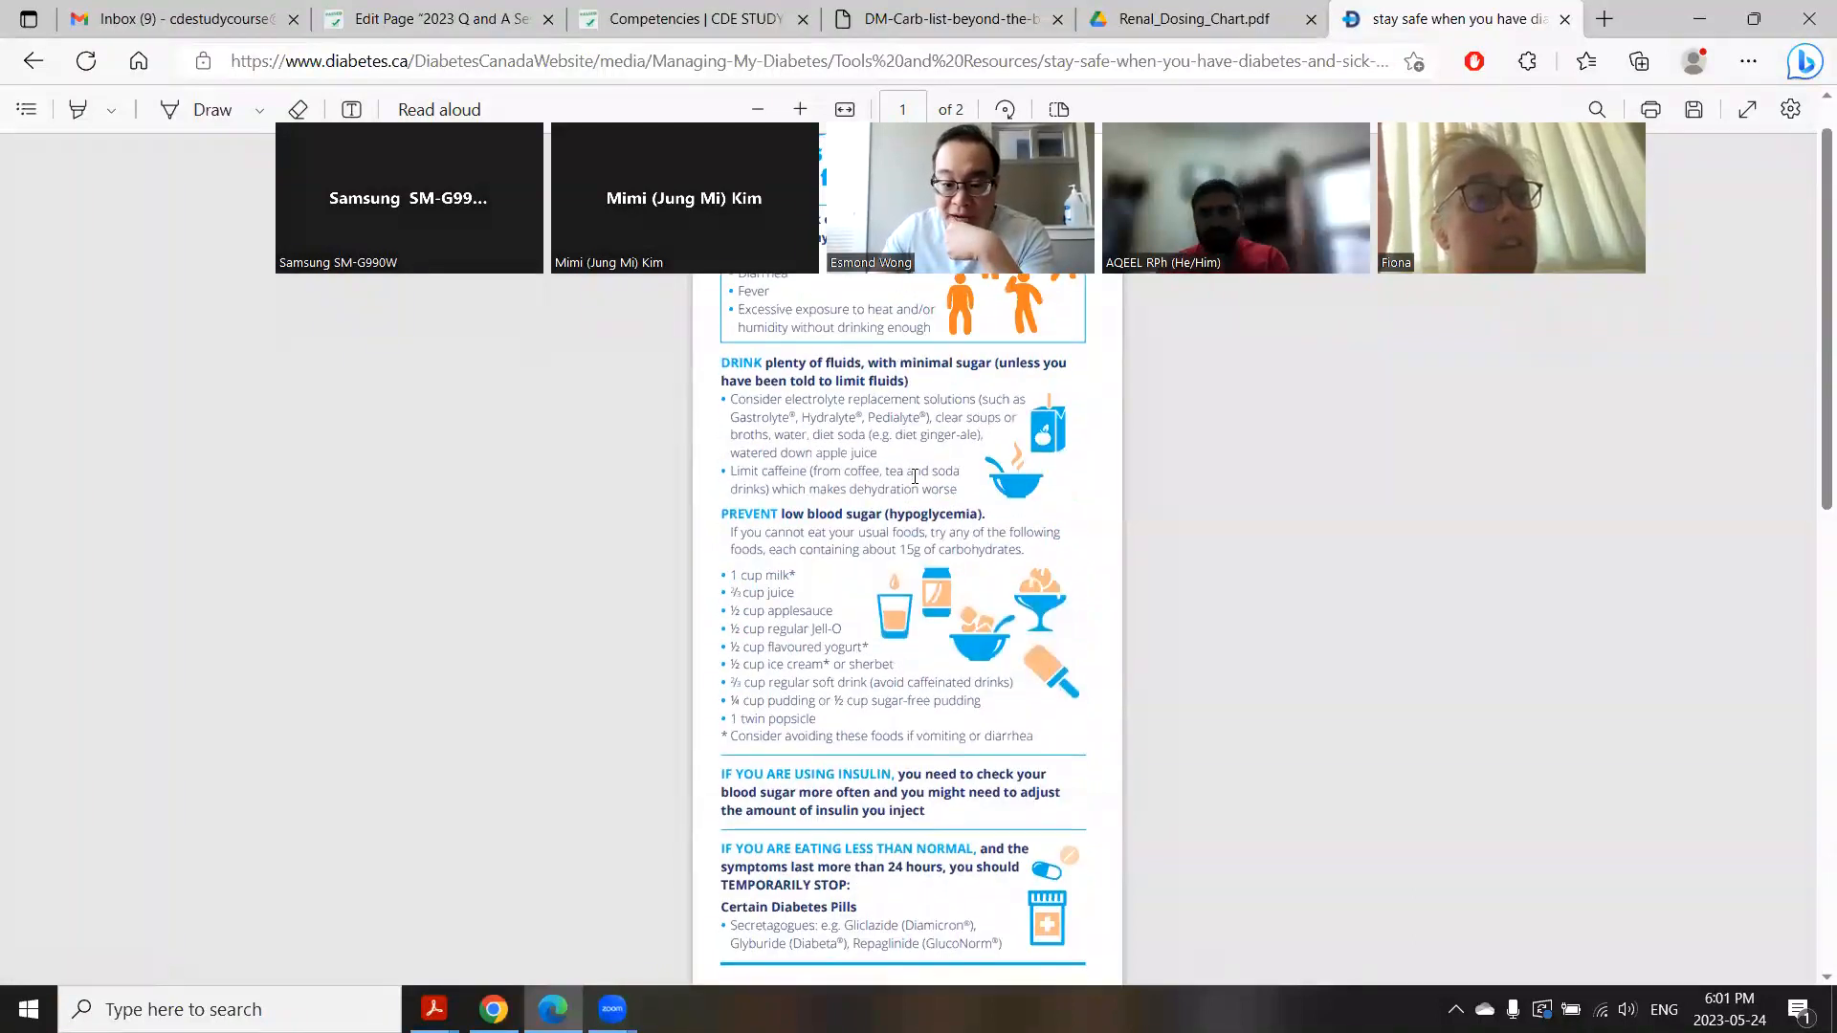
{"action": "scroll", "scroll_direction": "down", "scroll_amount": 3}
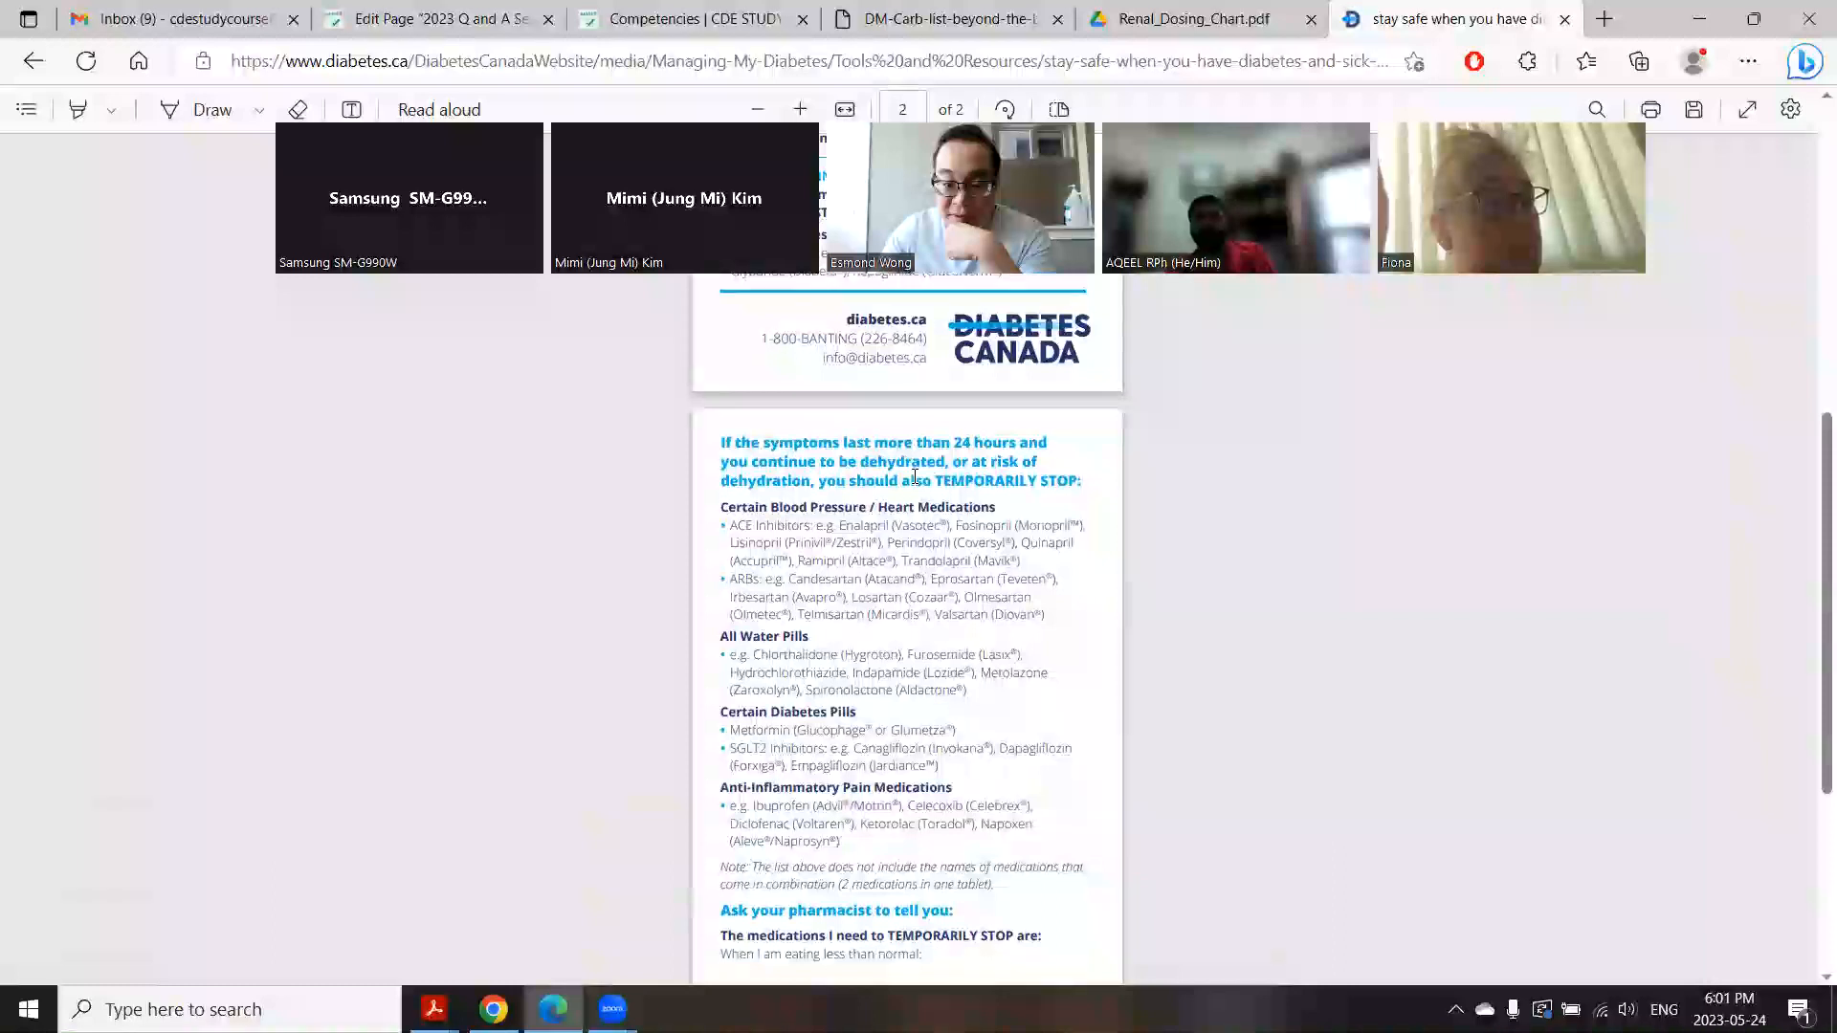
{"action": "scroll", "scroll_direction": "down", "scroll_amount": 3}
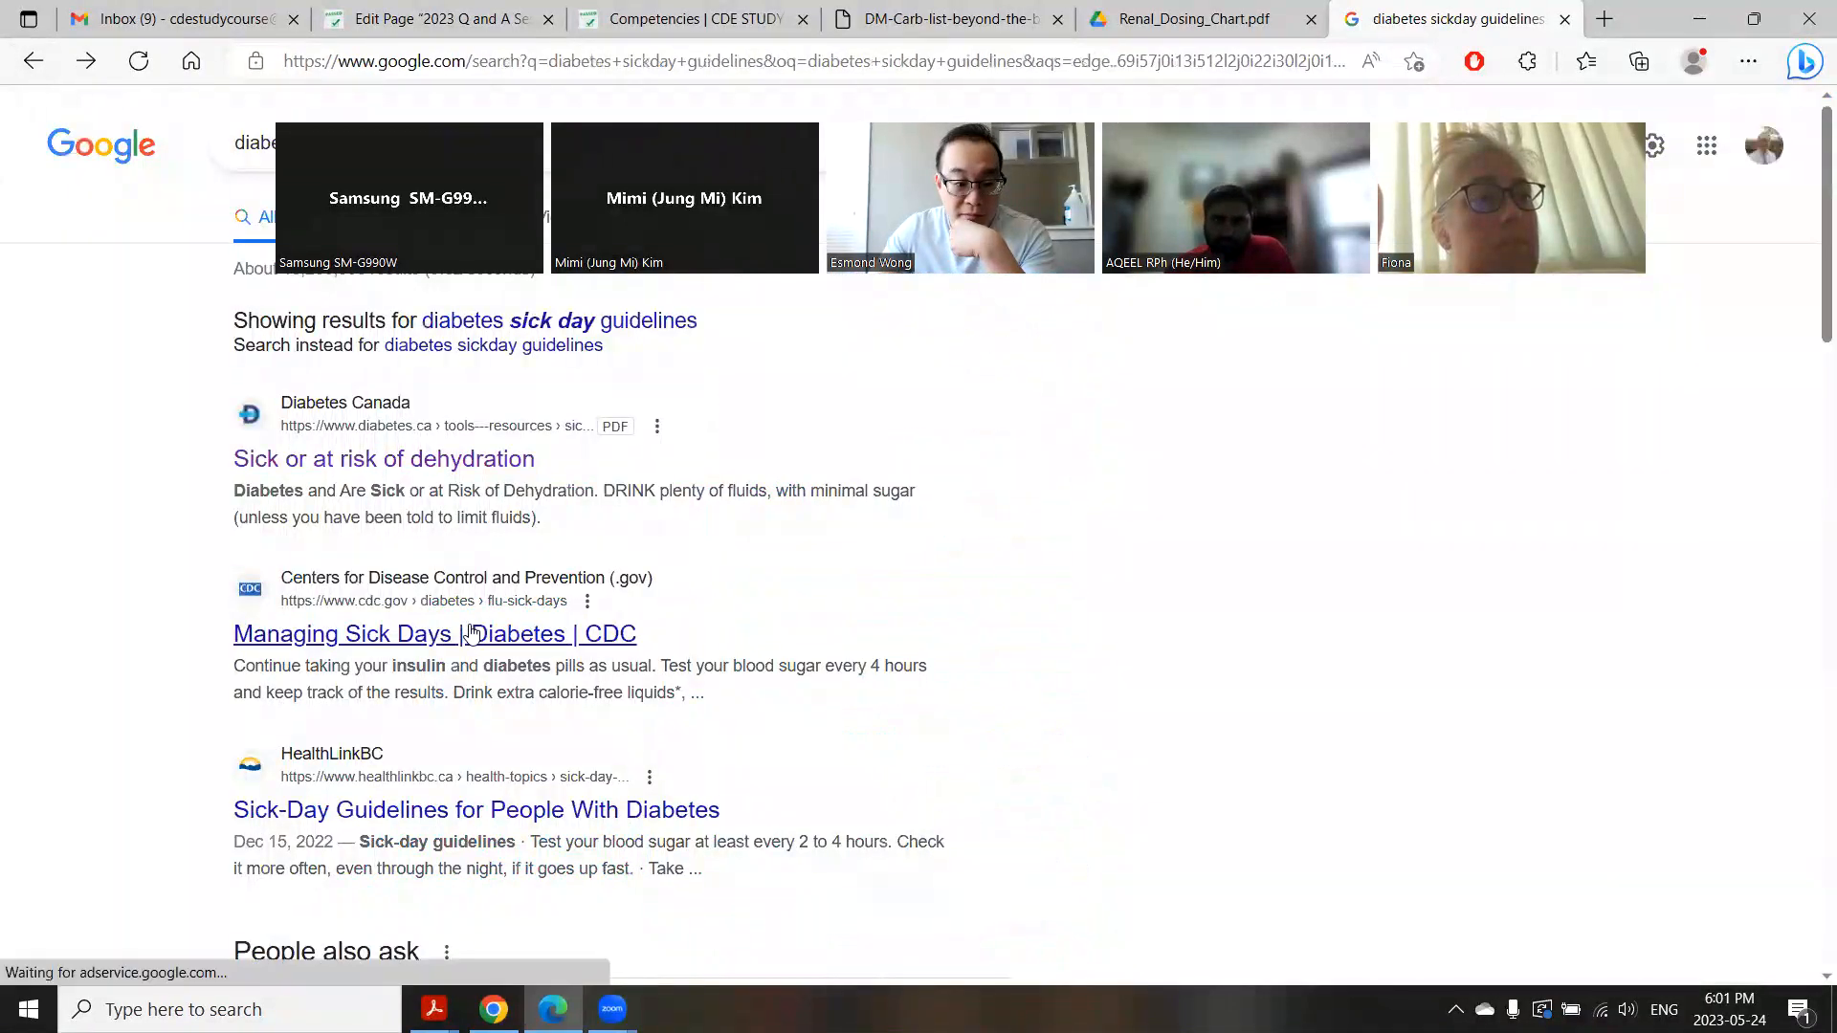
{"action": "scroll", "scroll_direction": "down", "scroll_amount": 3}
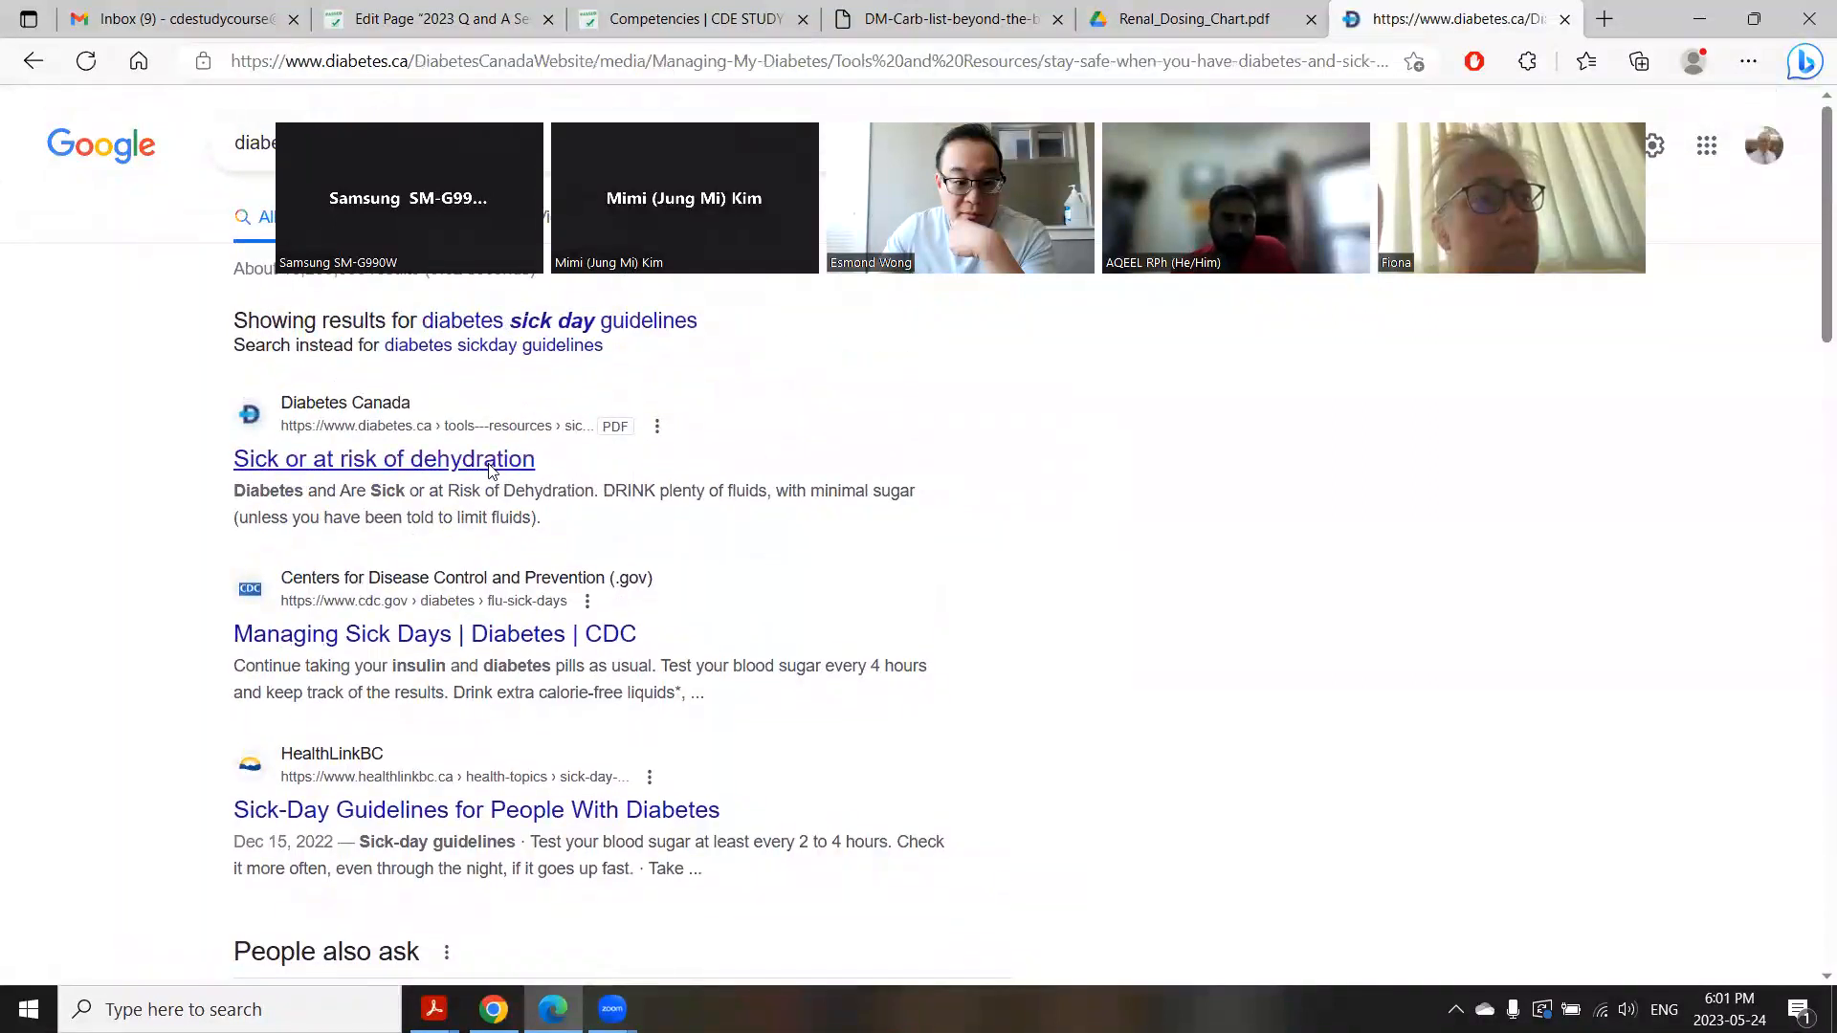
{"action": "left_click", "coordinate": [383, 458]}
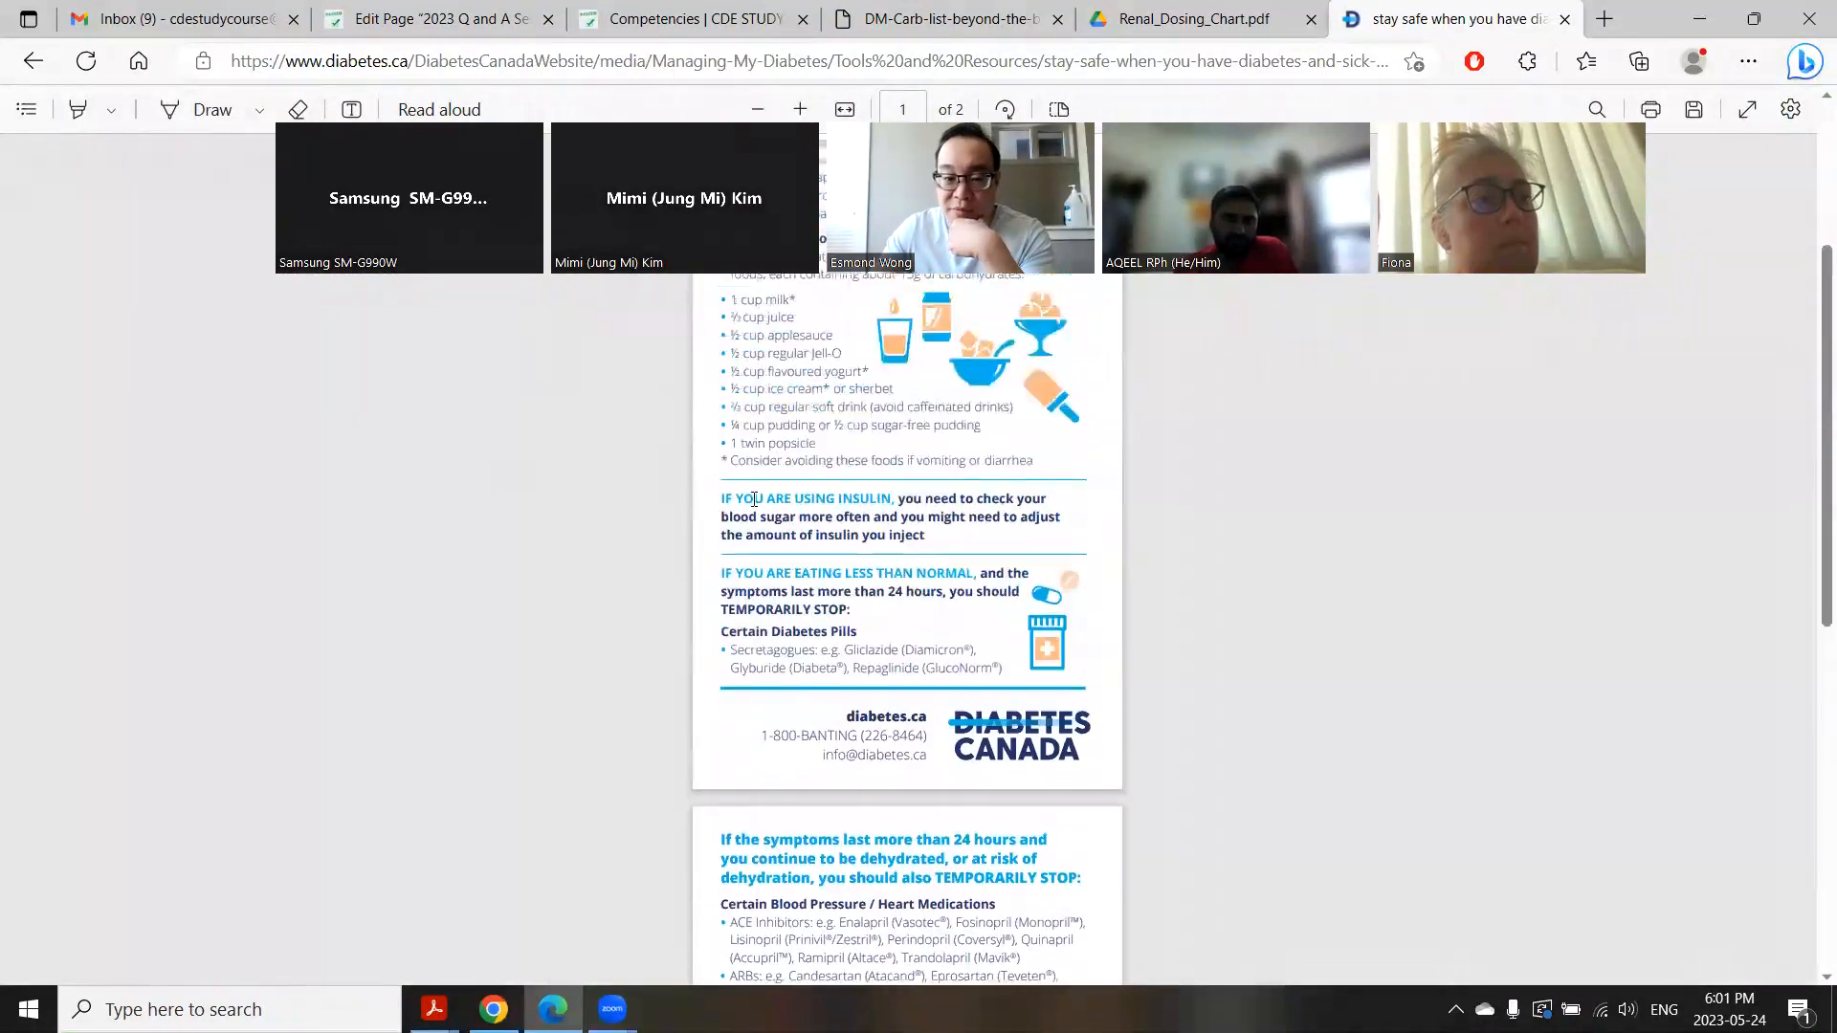
{"action": "scroll", "scroll_direction": "down", "scroll_amount": 3}
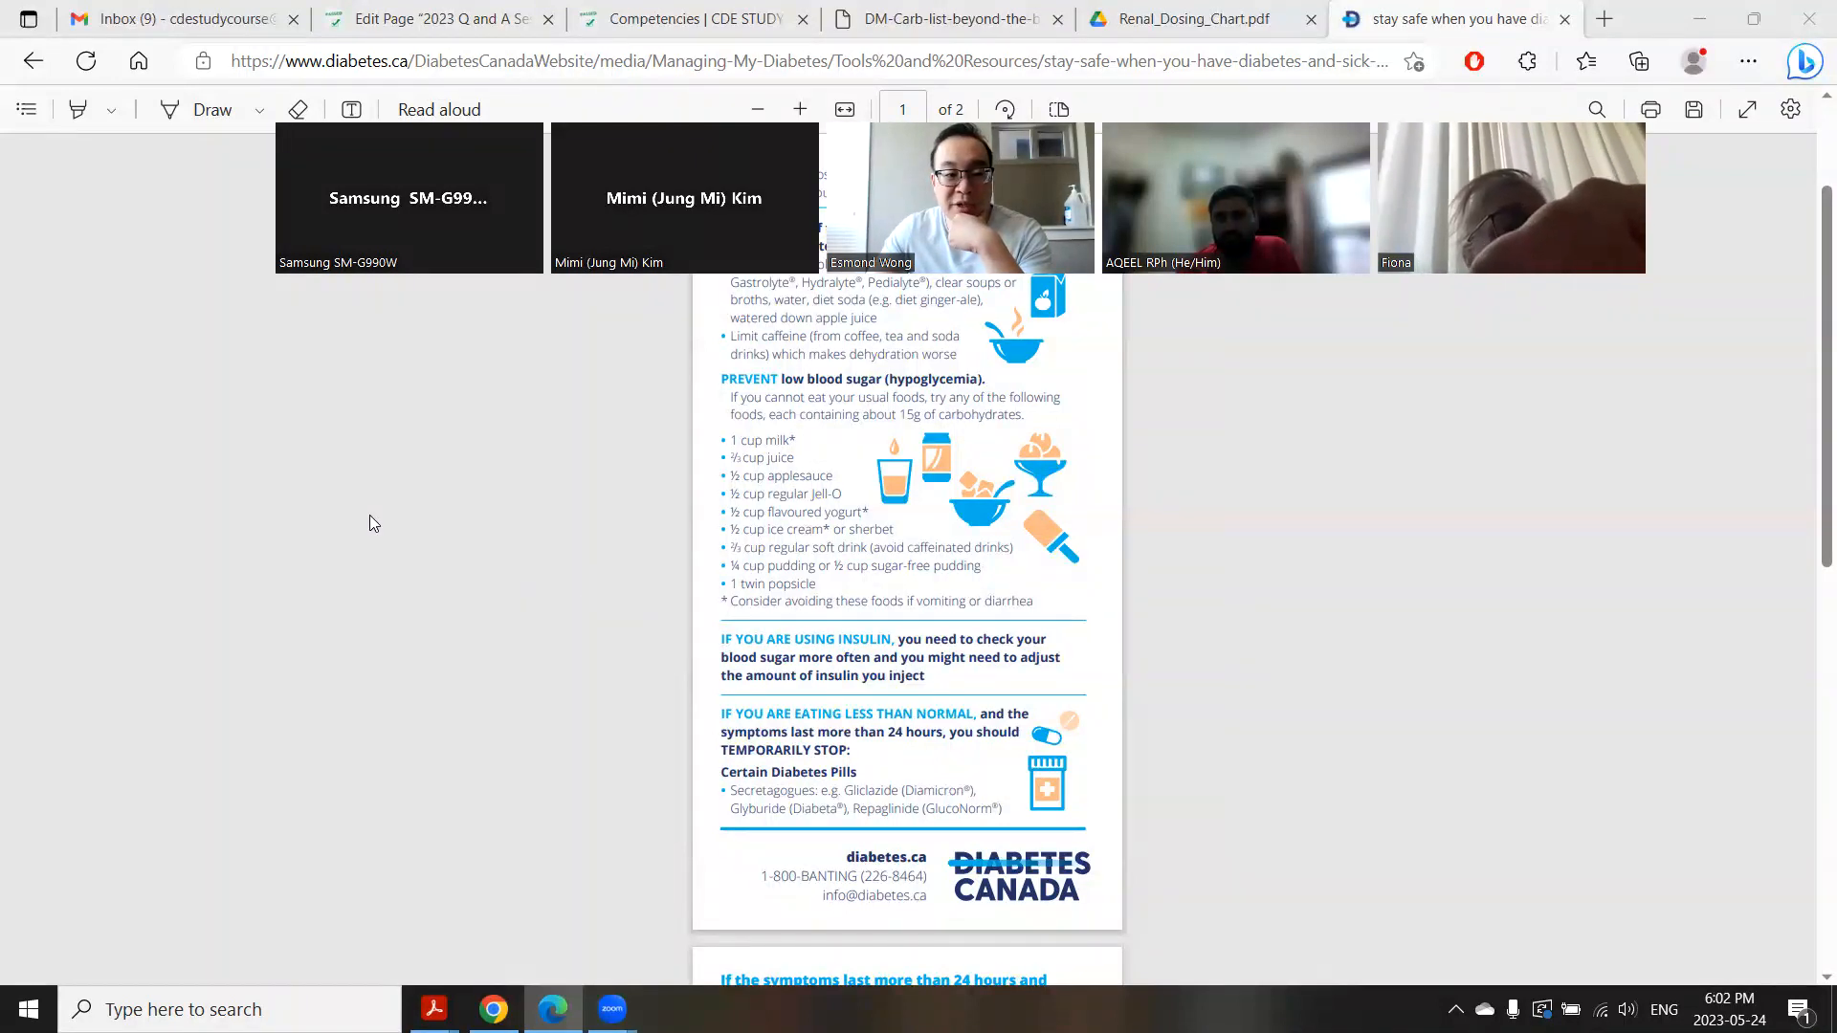
{"action": "mouse_move", "coordinate": [1383, 536]}
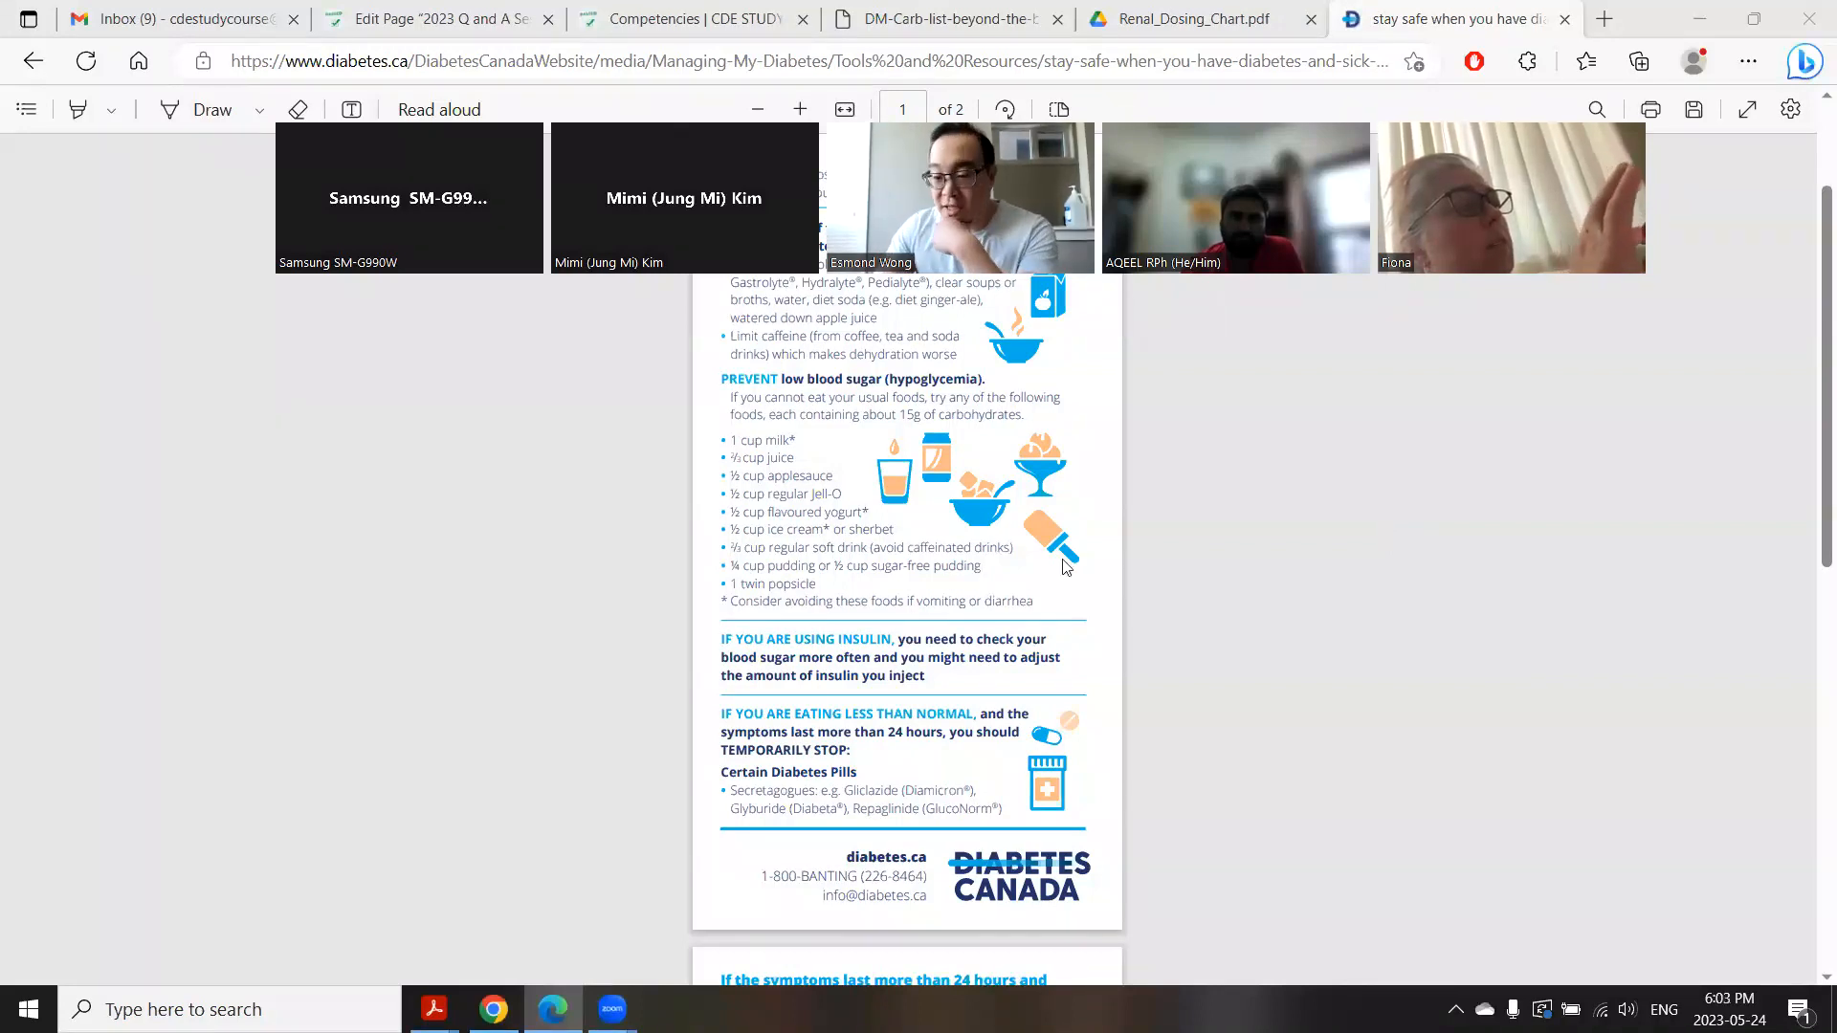
{"action": "mouse_move", "coordinate": [586, 929]}
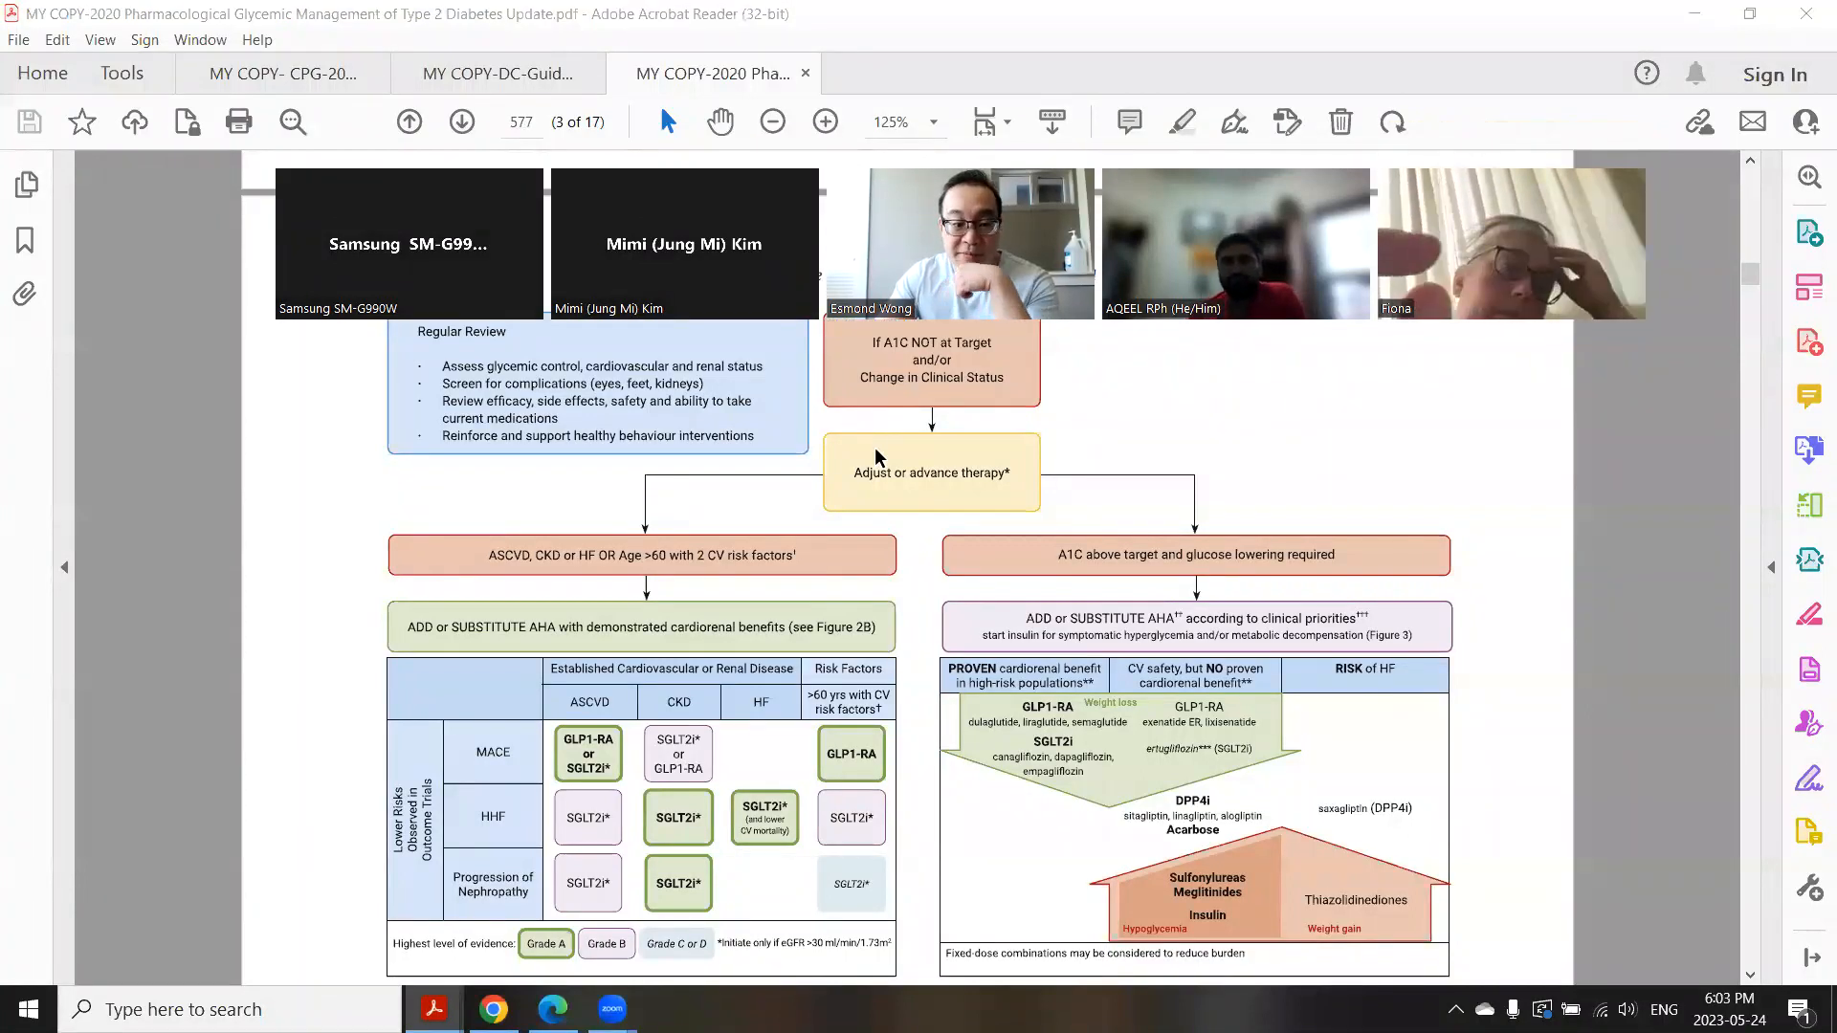
Step: Zoom the type 2 treatment algorithm figure in from 125% to 150%
{"action": "left_click", "coordinate": [825, 120]}
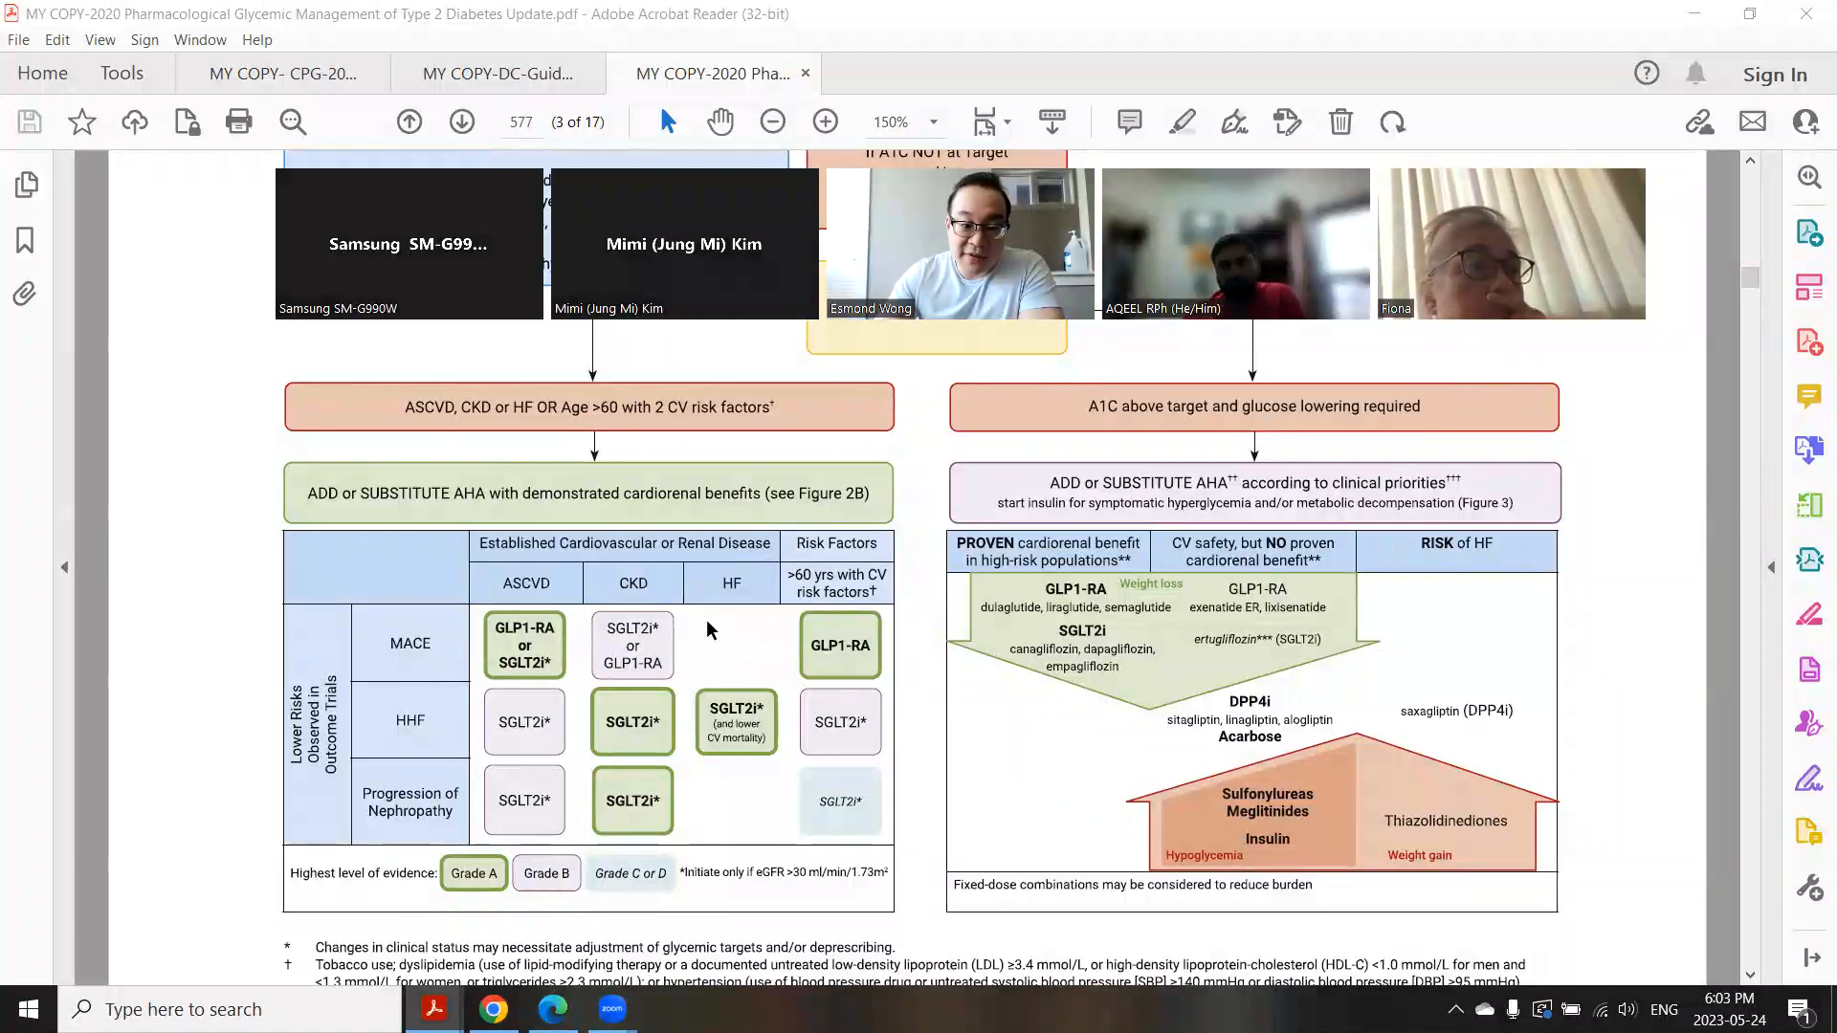
{"action": "mouse_move", "coordinate": [272, 735]}
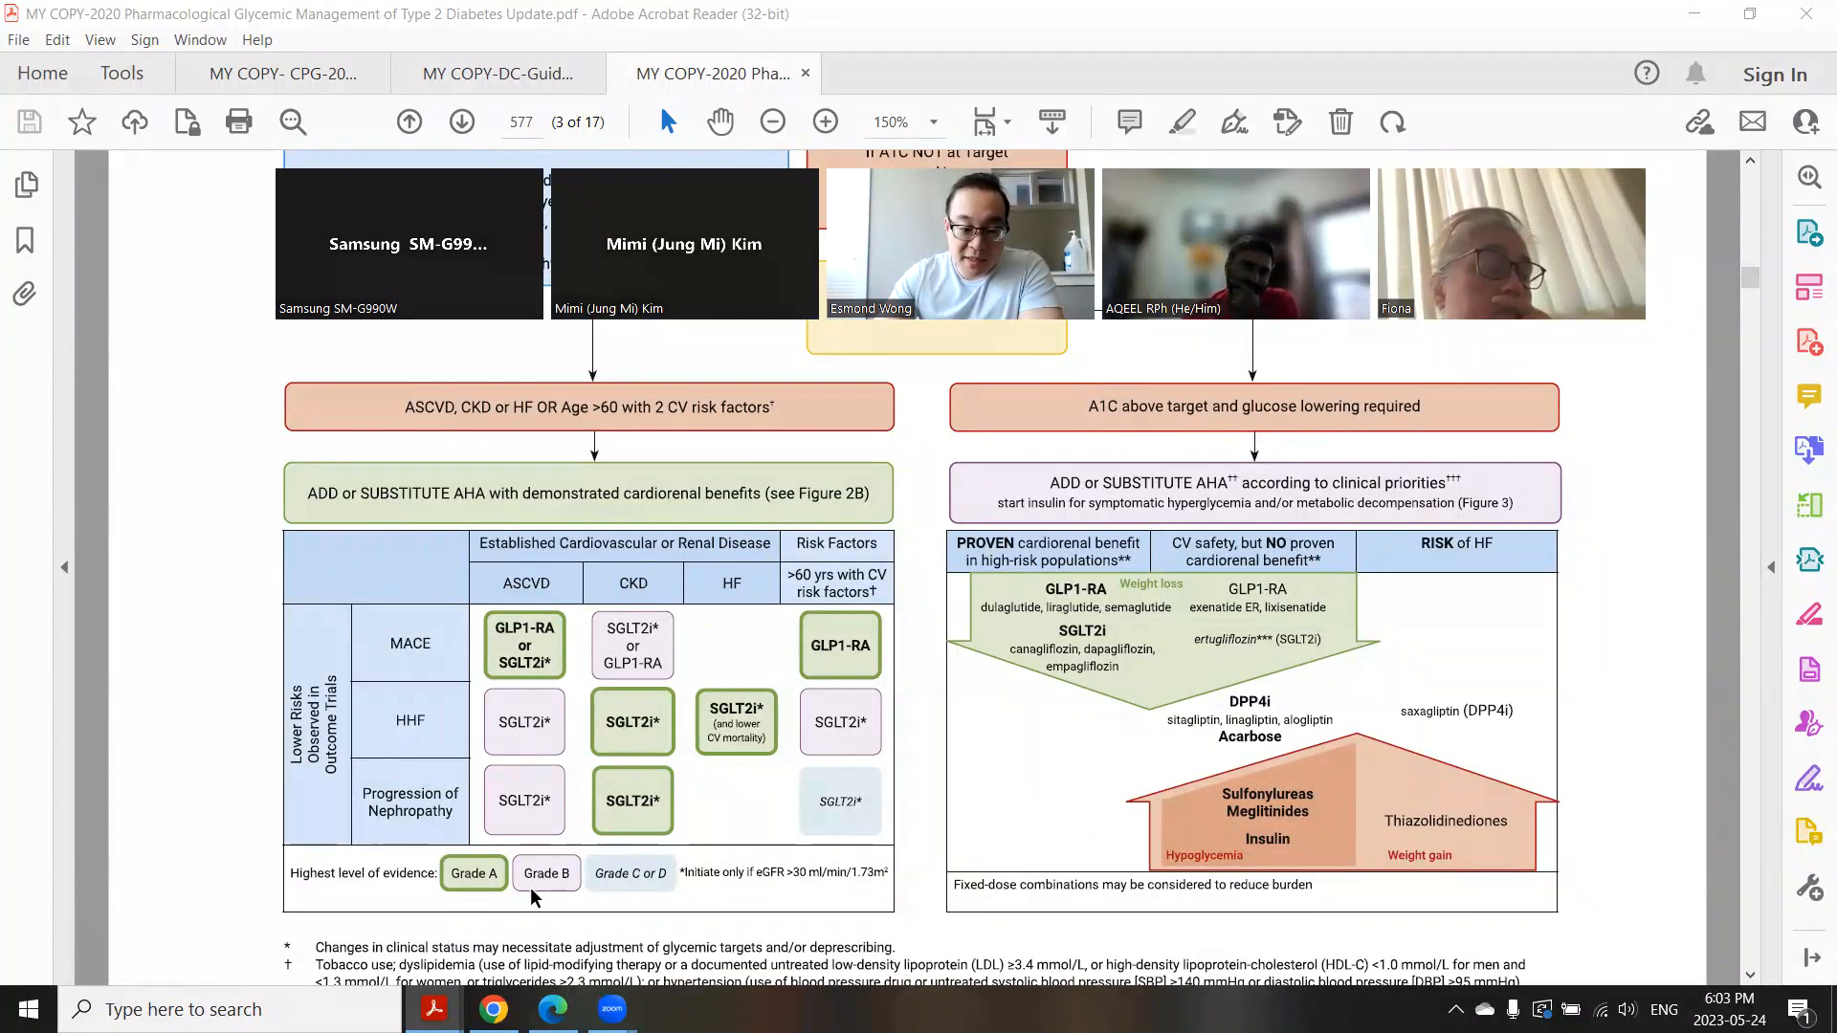
{"action": "mouse_move", "coordinate": [597, 896]}
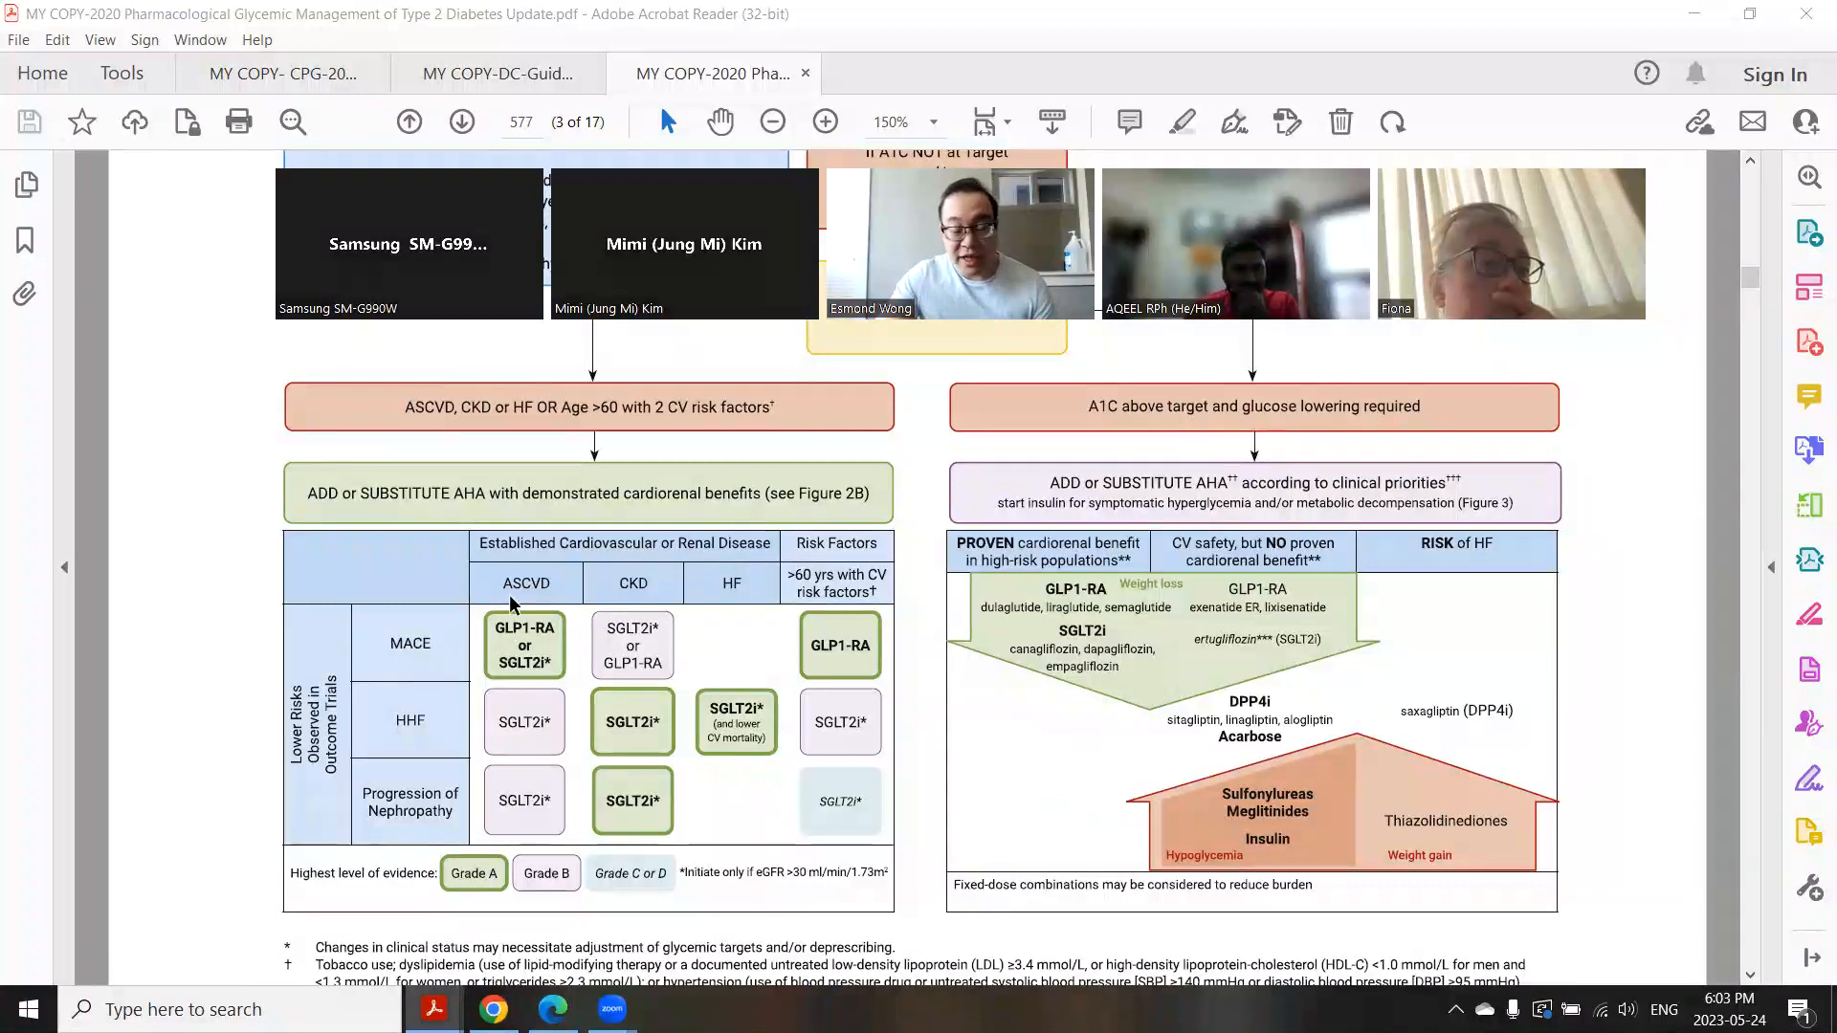
{"action": "mouse_move", "coordinate": [527, 678]}
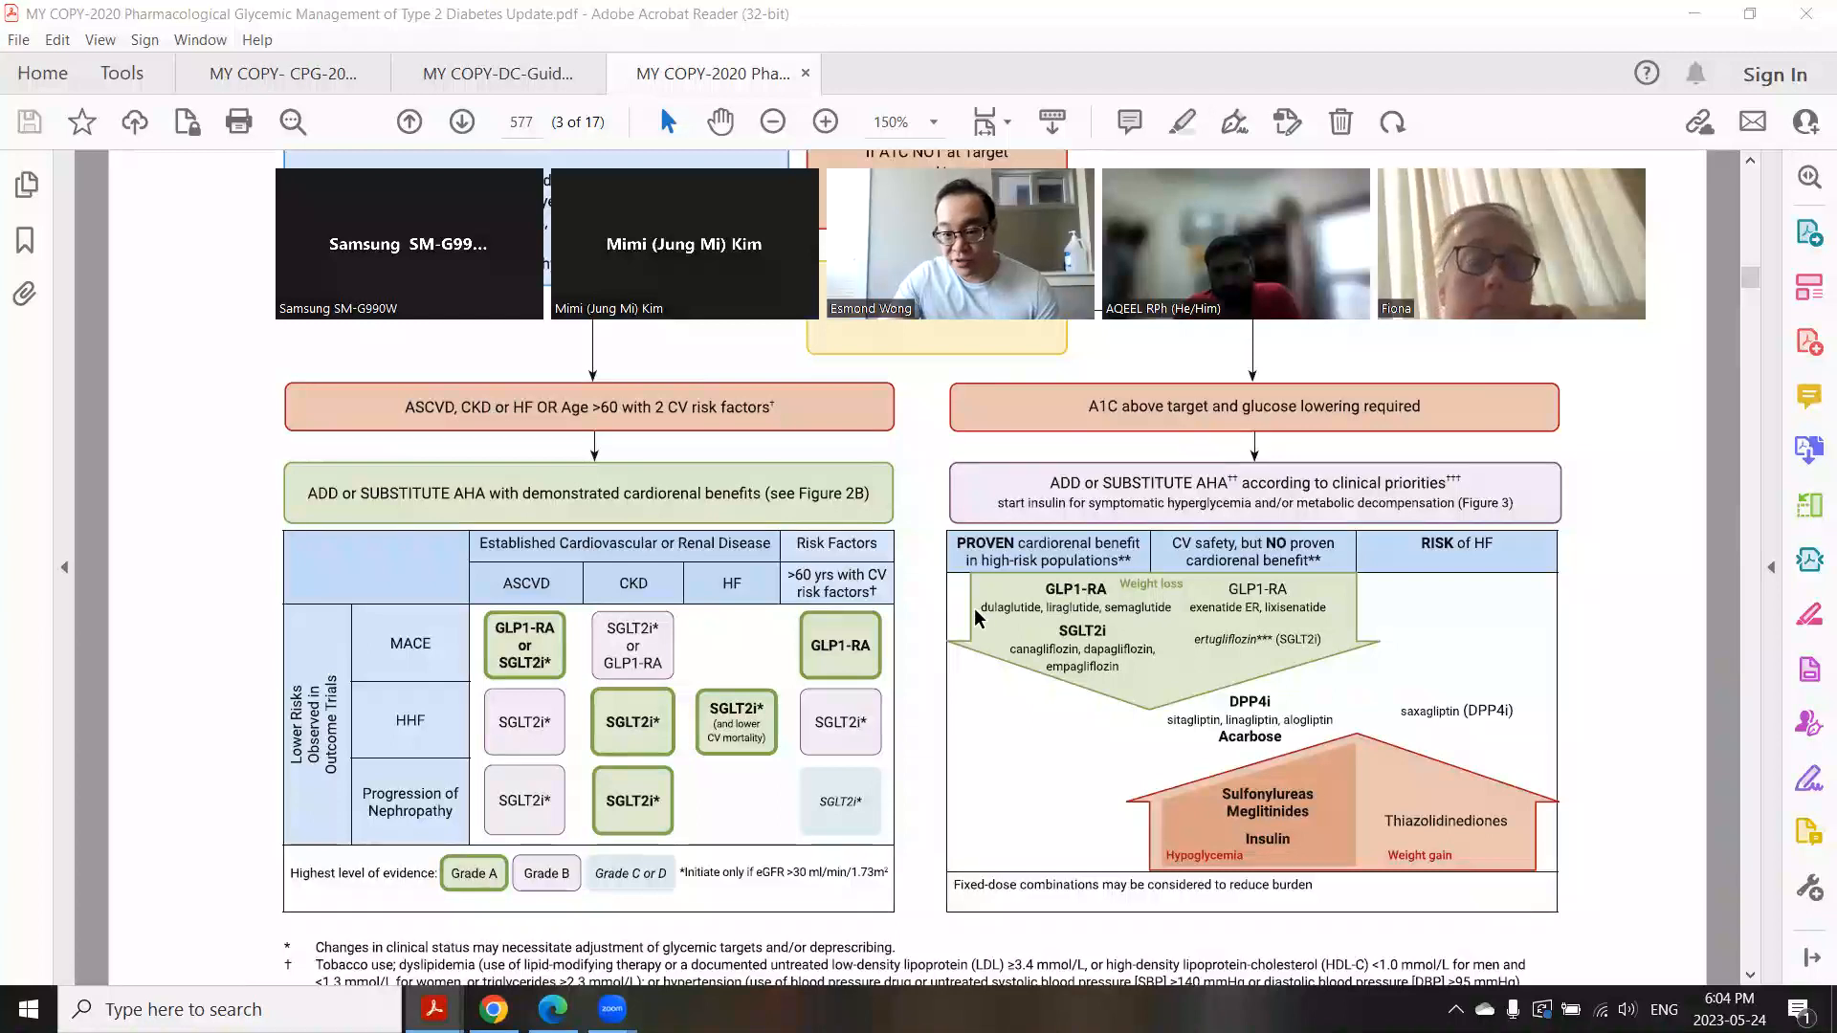
{"action": "mouse_move", "coordinate": [928, 567]}
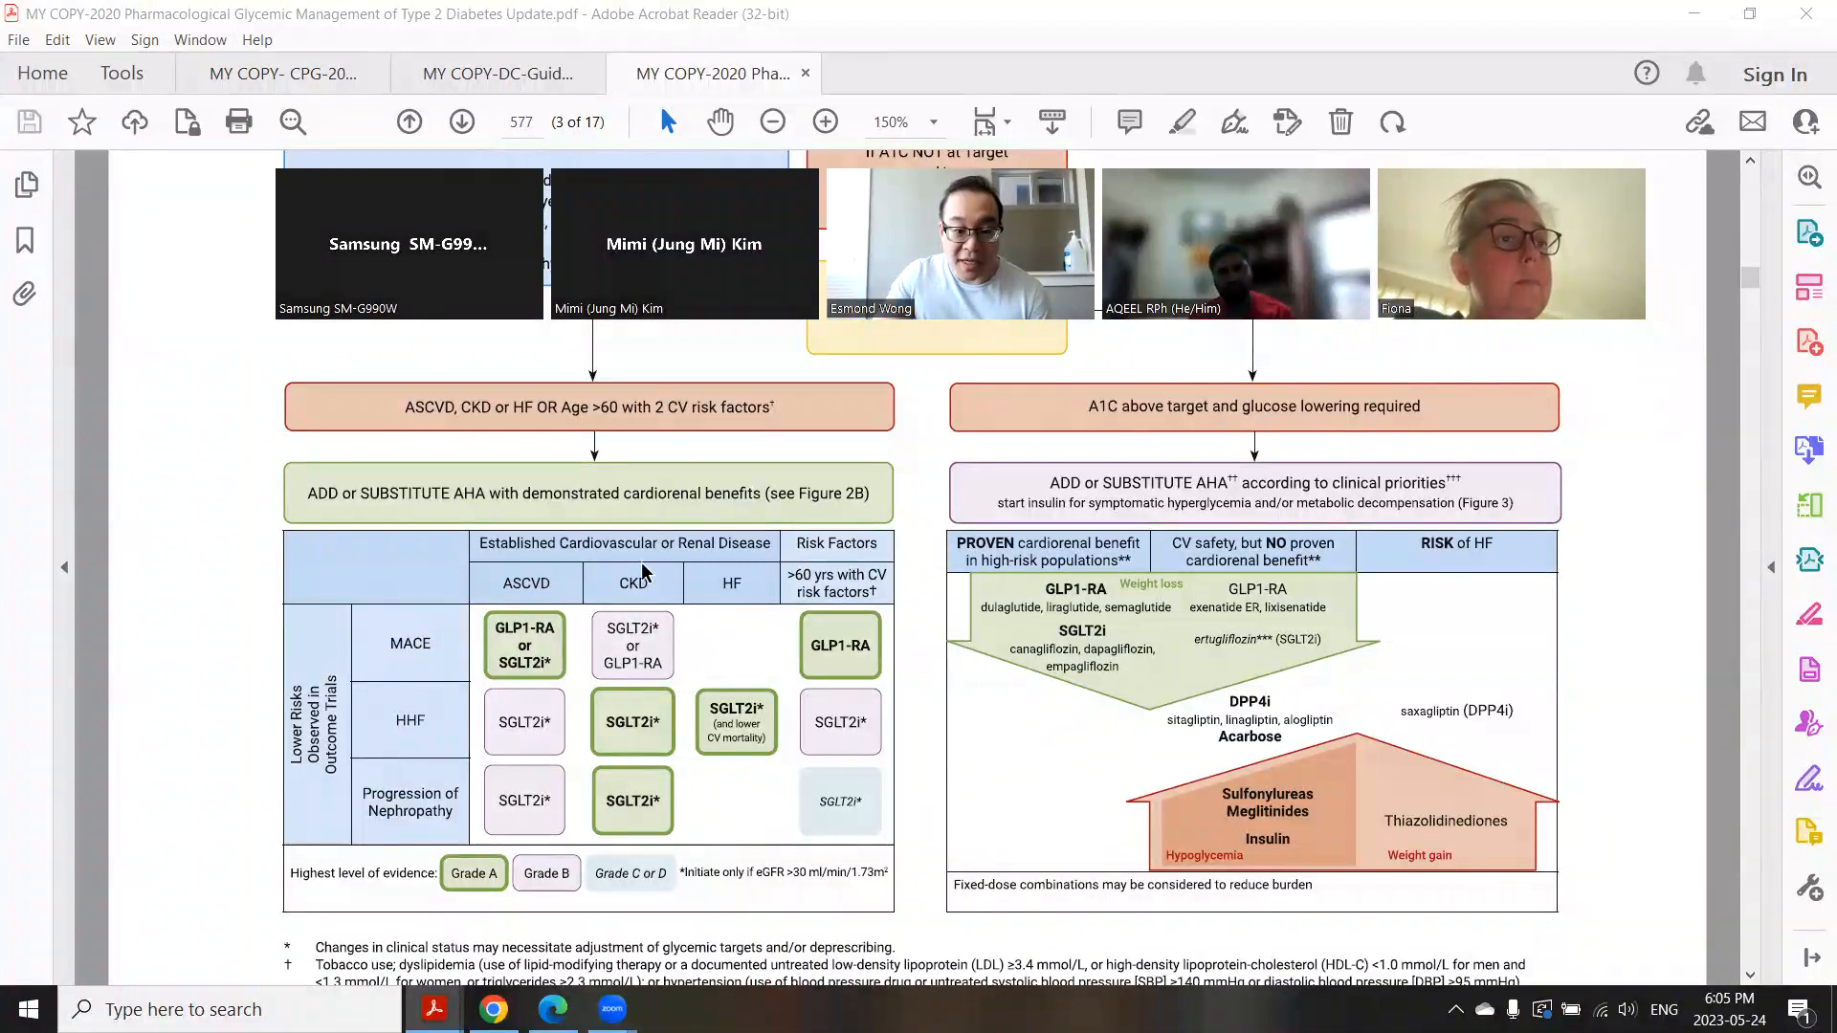
{"action": "mouse_move", "coordinate": [654, 677]}
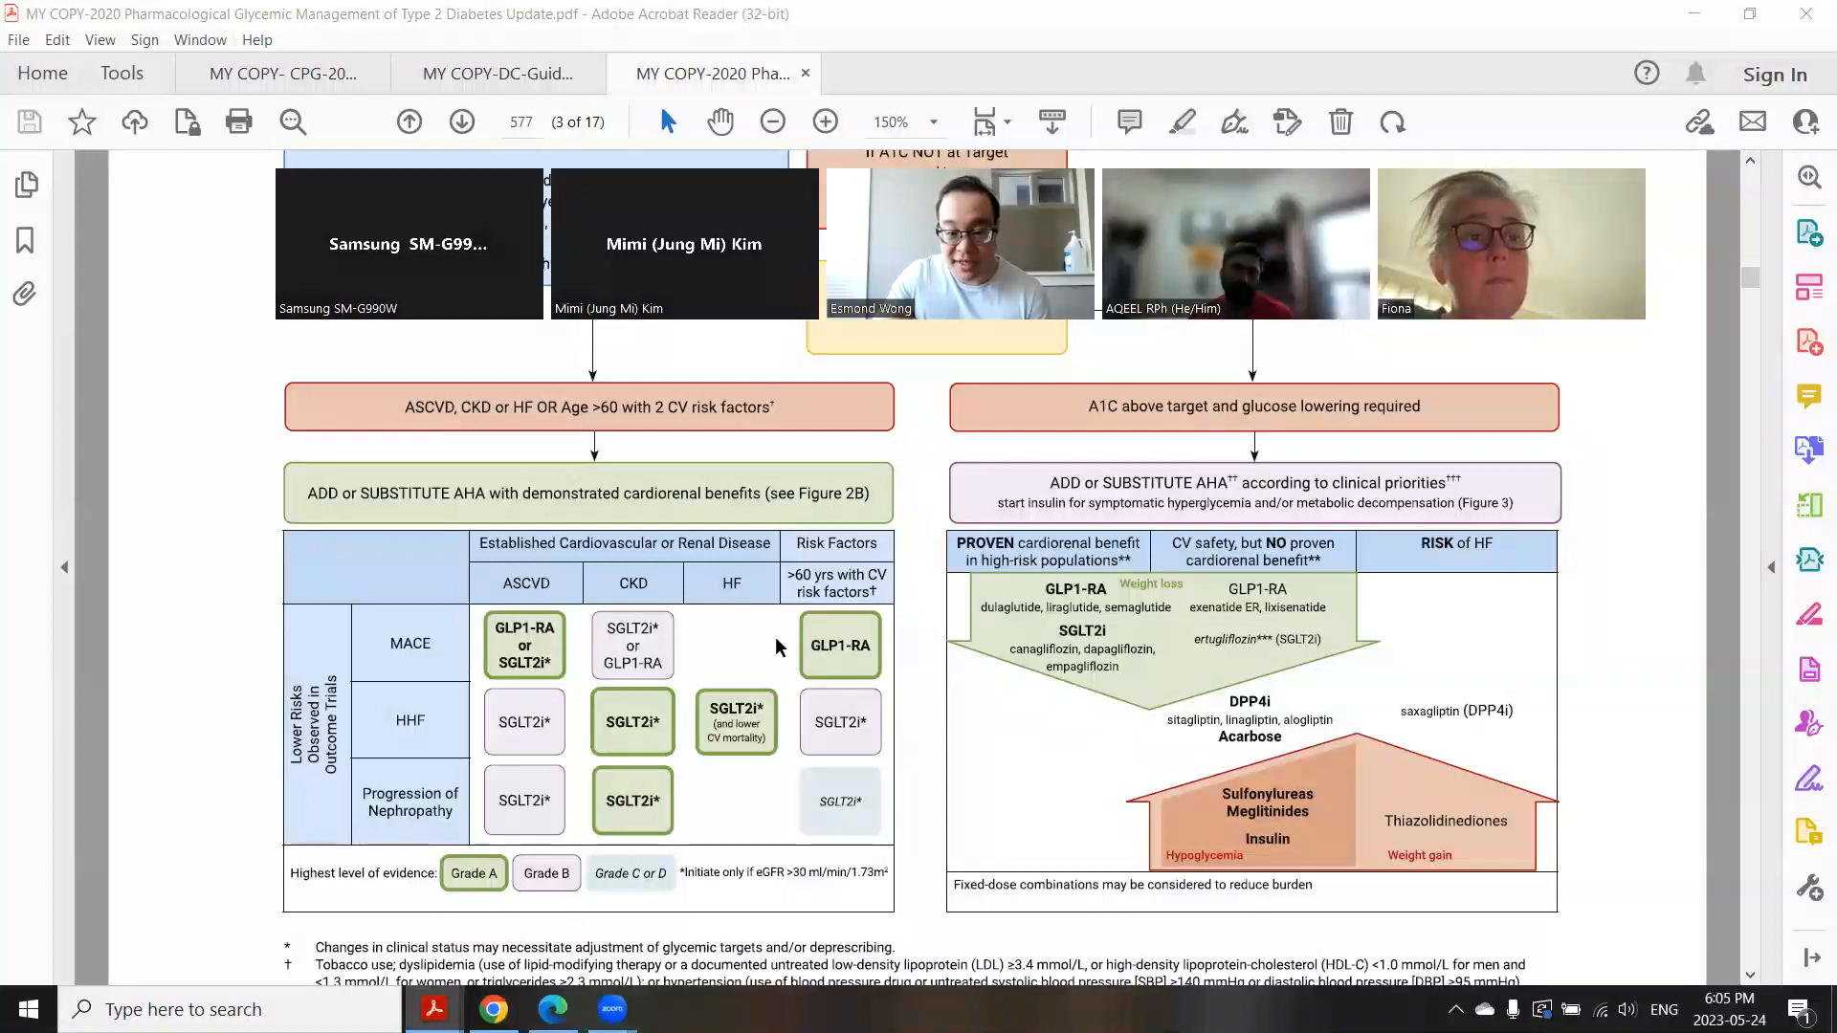
{"action": "mouse_move", "coordinate": [841, 646]}
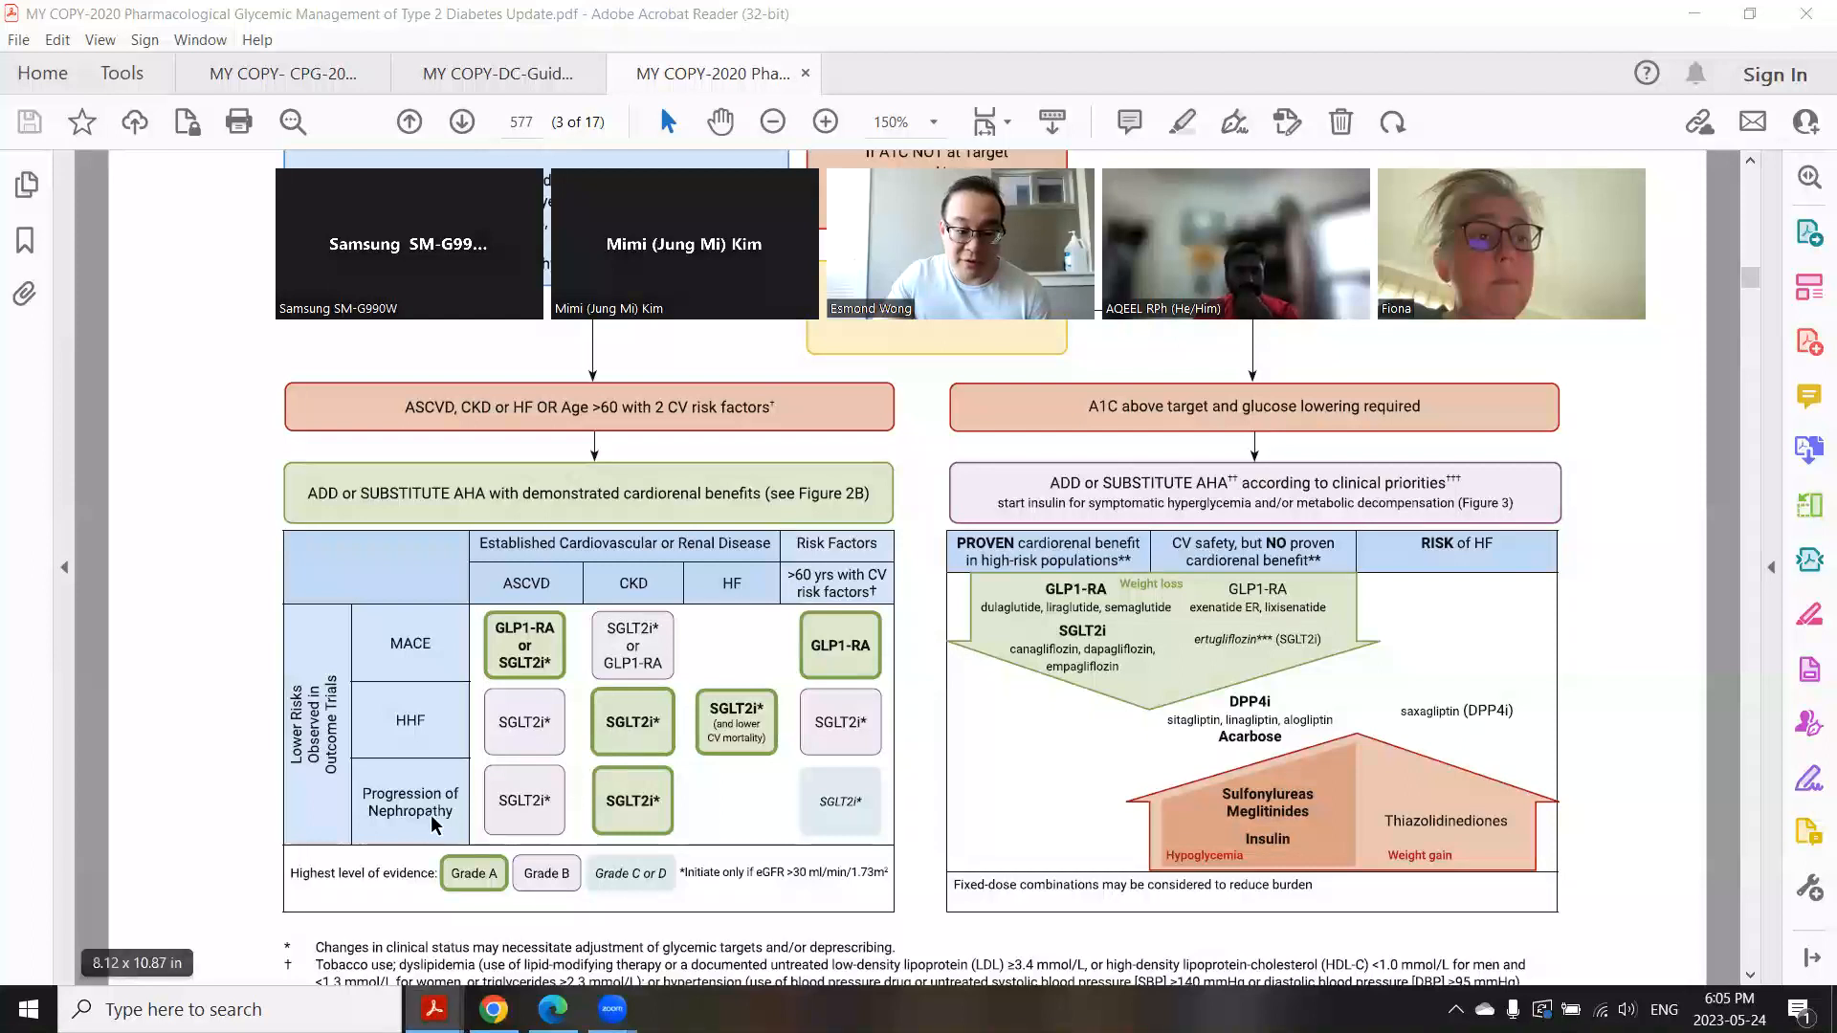
{"action": "mouse_move", "coordinate": [853, 810]}
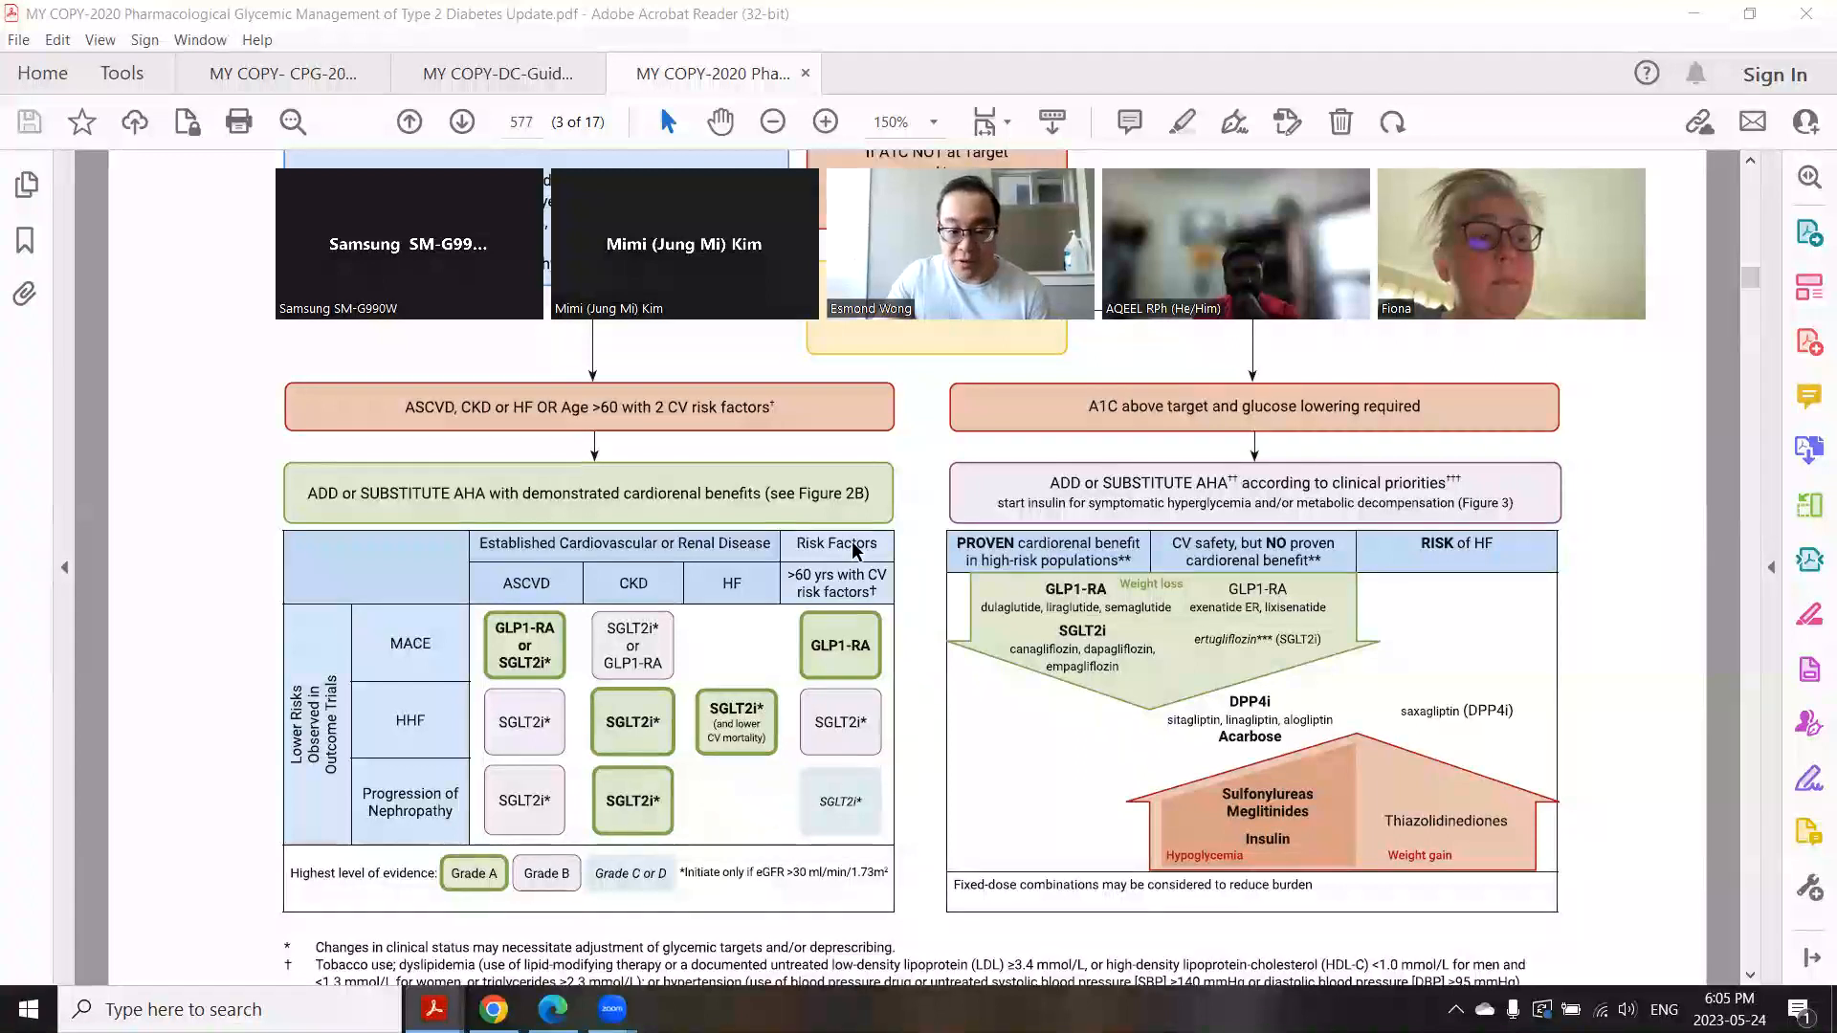
{"action": "mouse_move", "coordinate": [639, 639]}
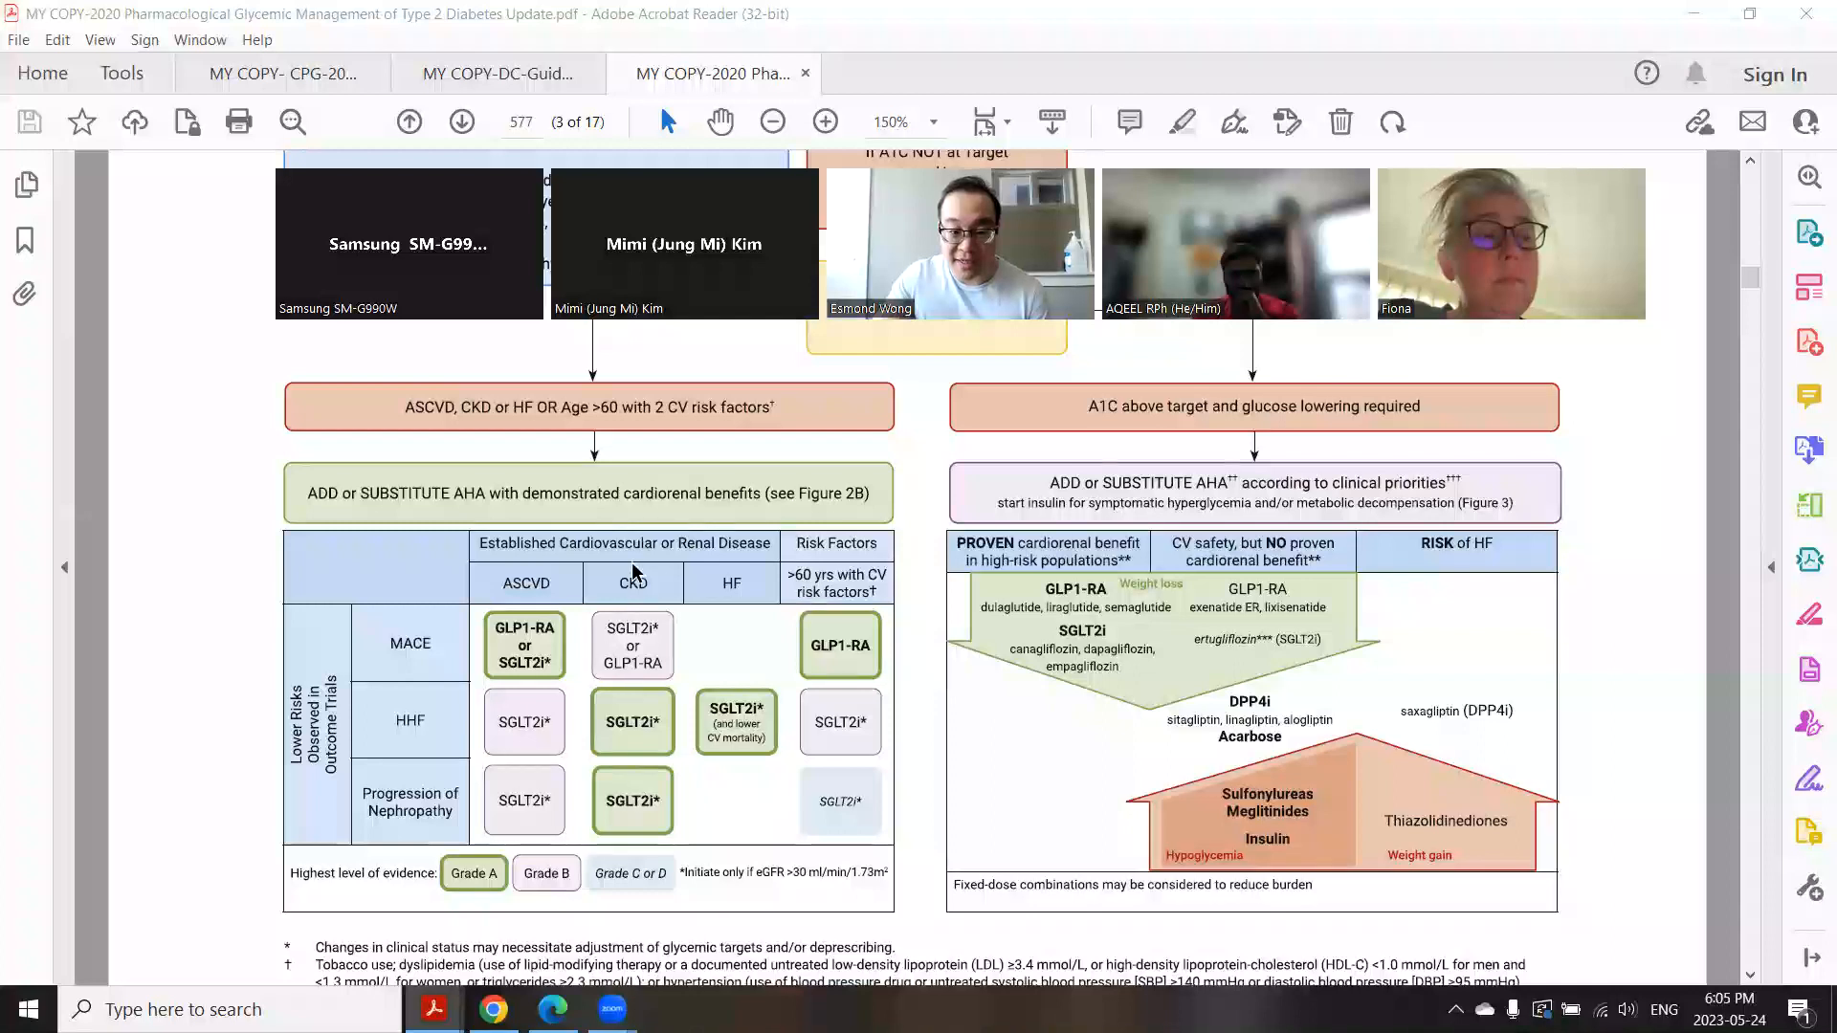
{"action": "mouse_move", "coordinate": [538, 617]}
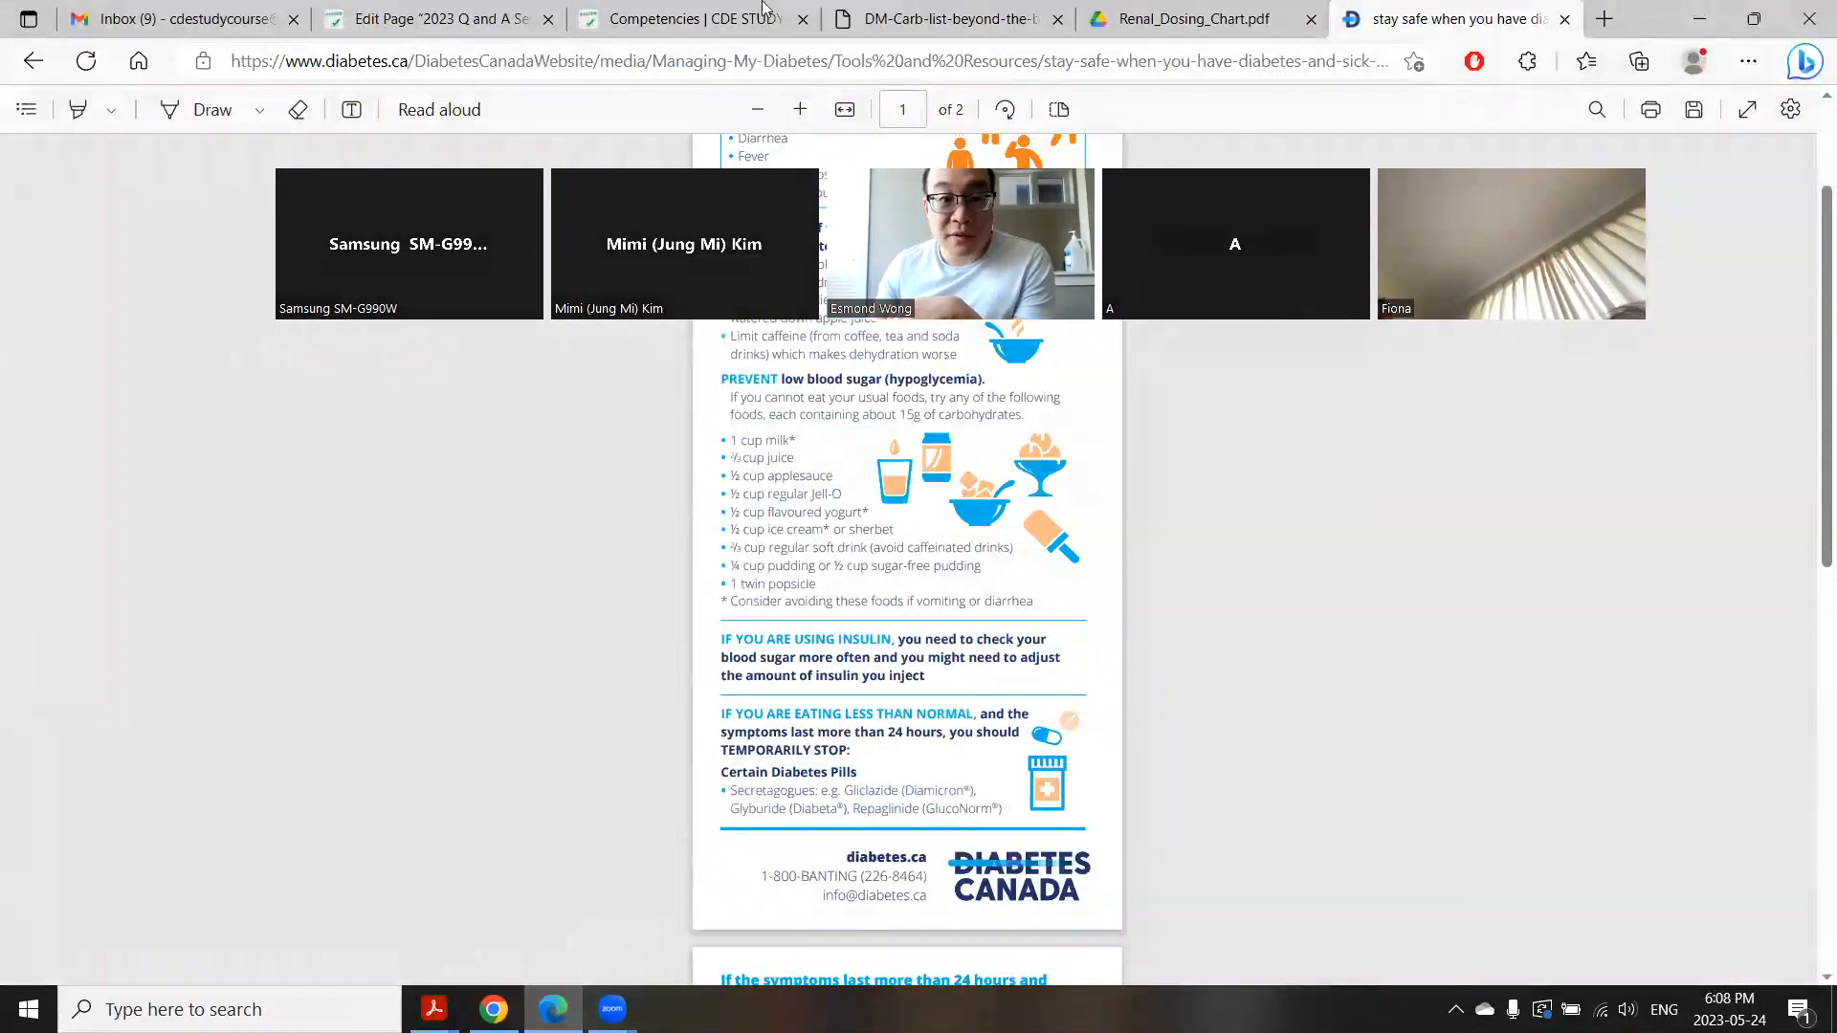
Step: Add the twin-popsicle 15g note and the Type 2 remission exam question, then view the remission article
{"action": "left_click", "coordinate": [433, 19]}
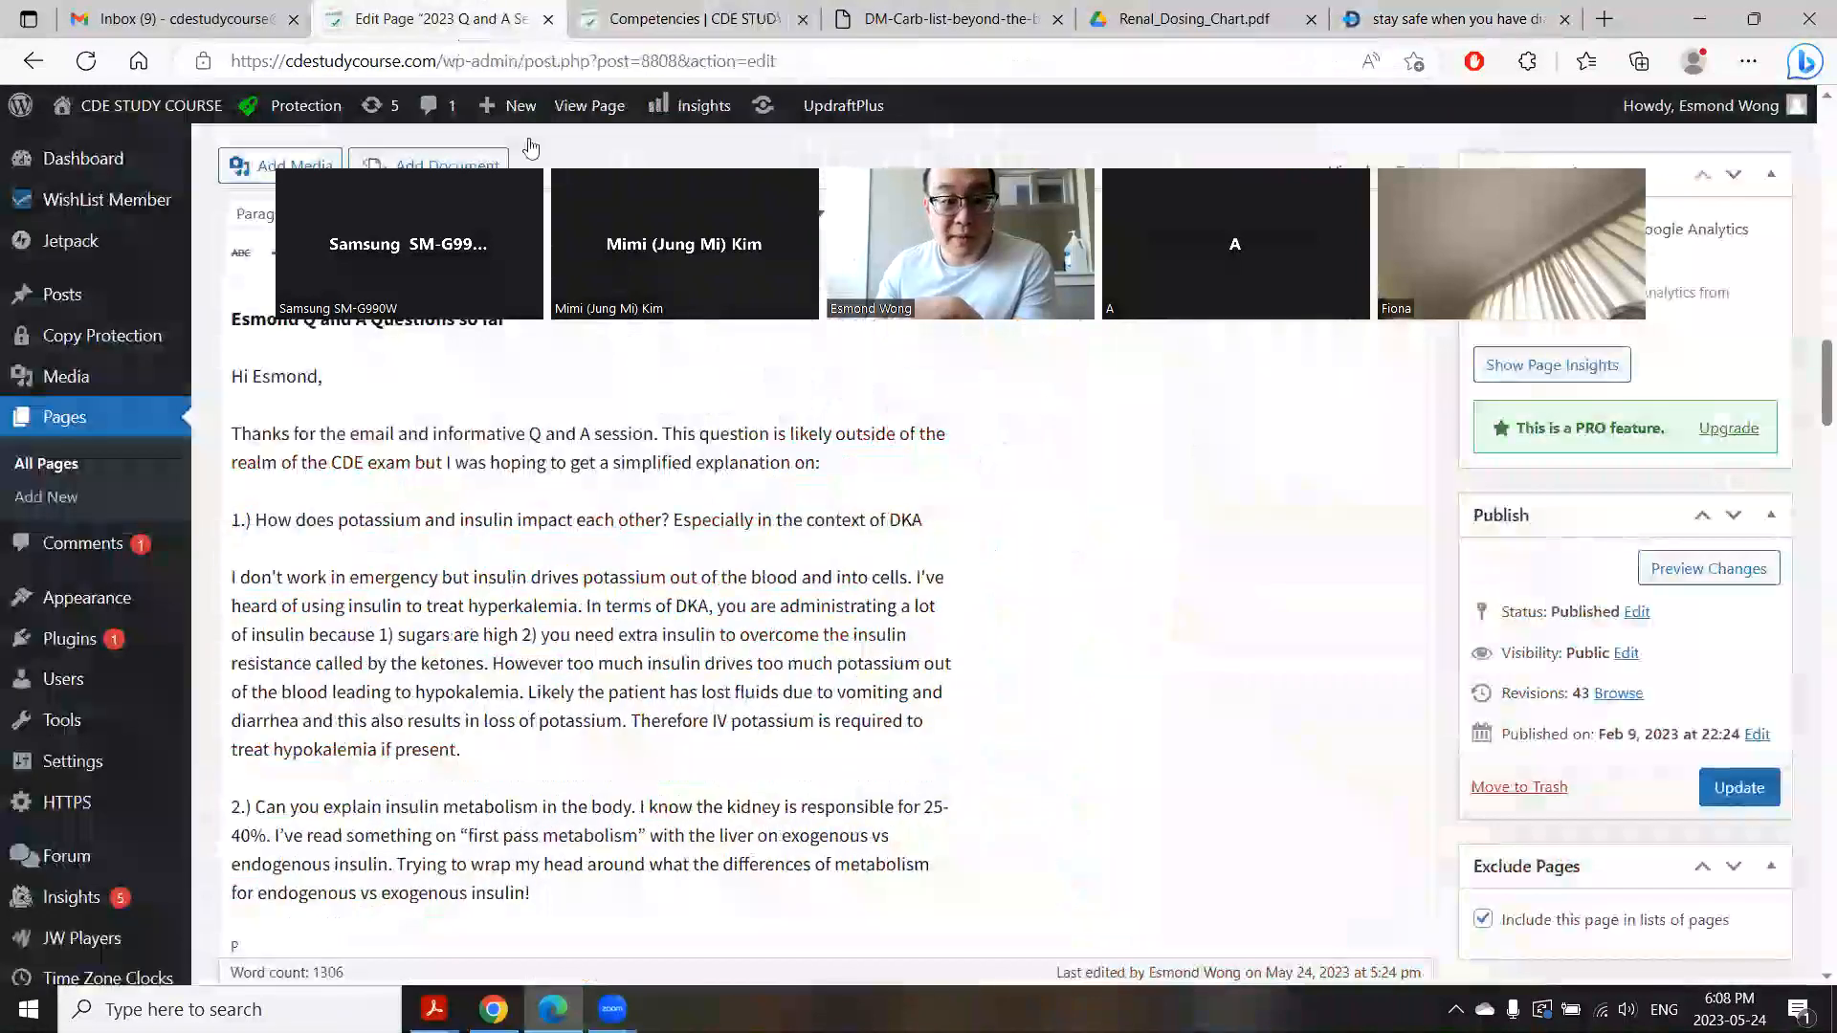
{"action": "scroll", "scroll_direction": "down", "scroll_amount": 3}
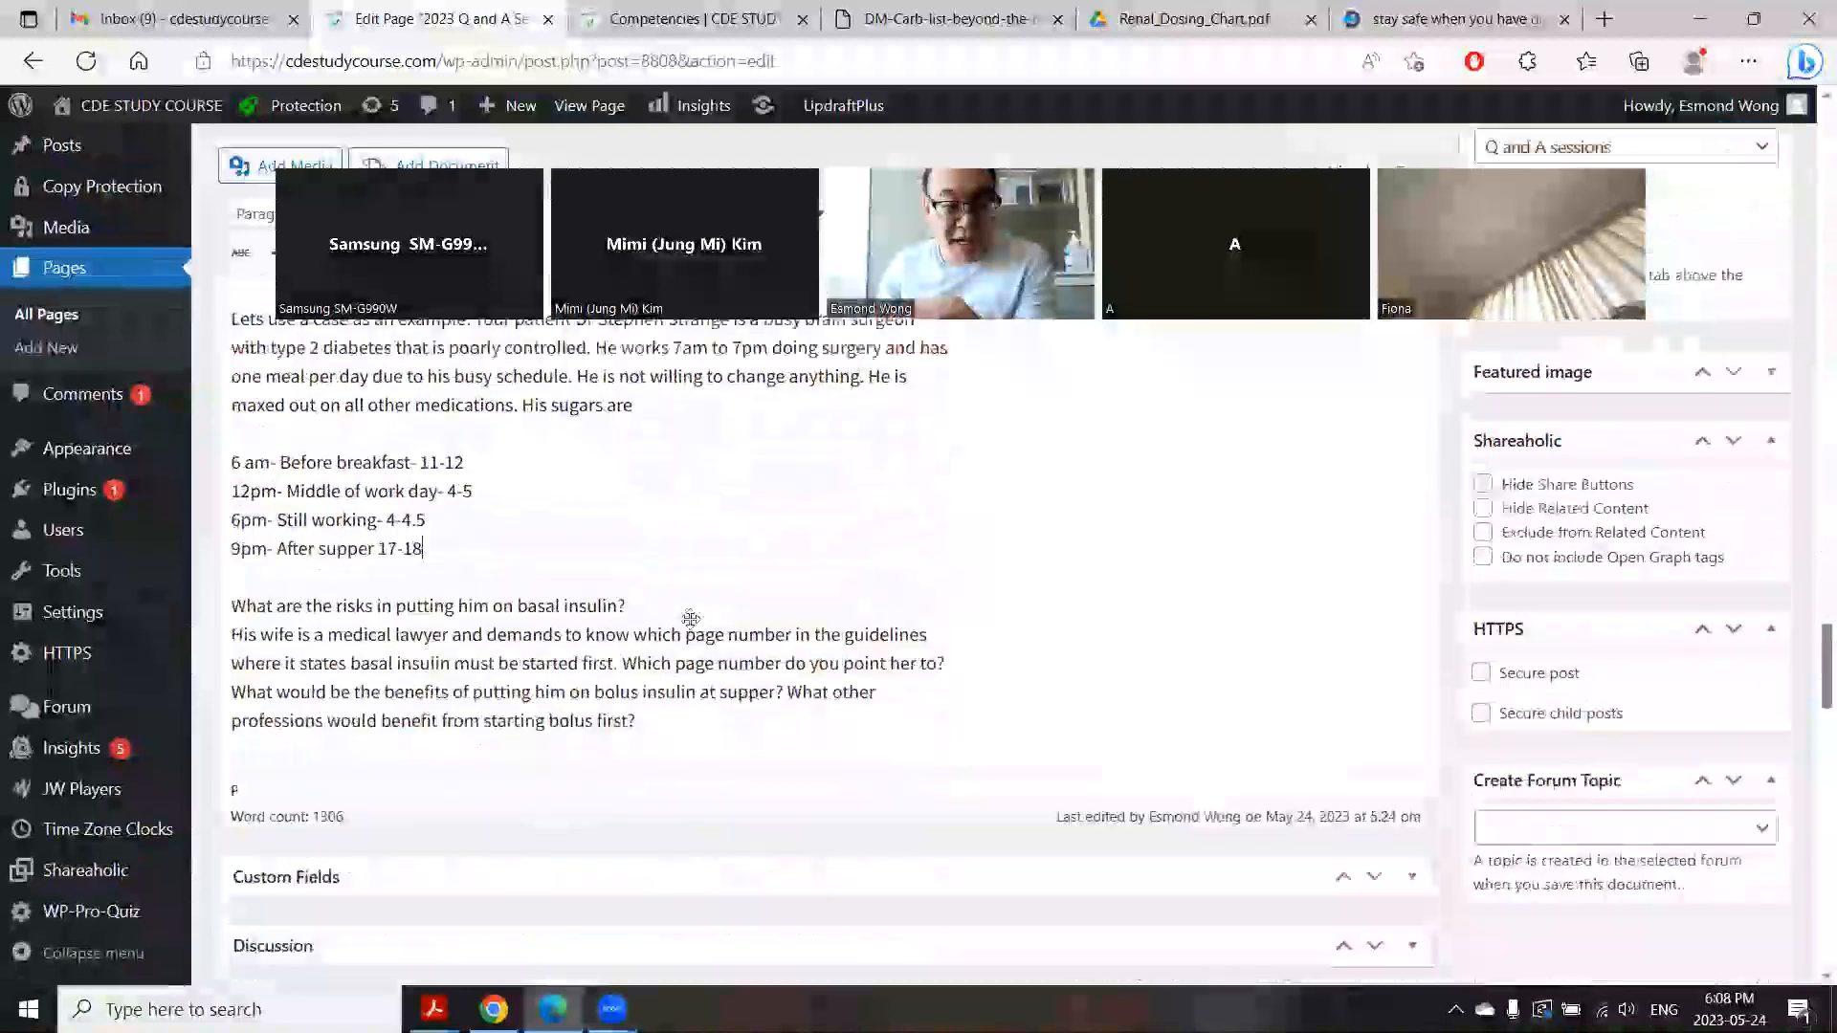
{"action": "scroll", "scroll_direction": "down", "scroll_amount": 3}
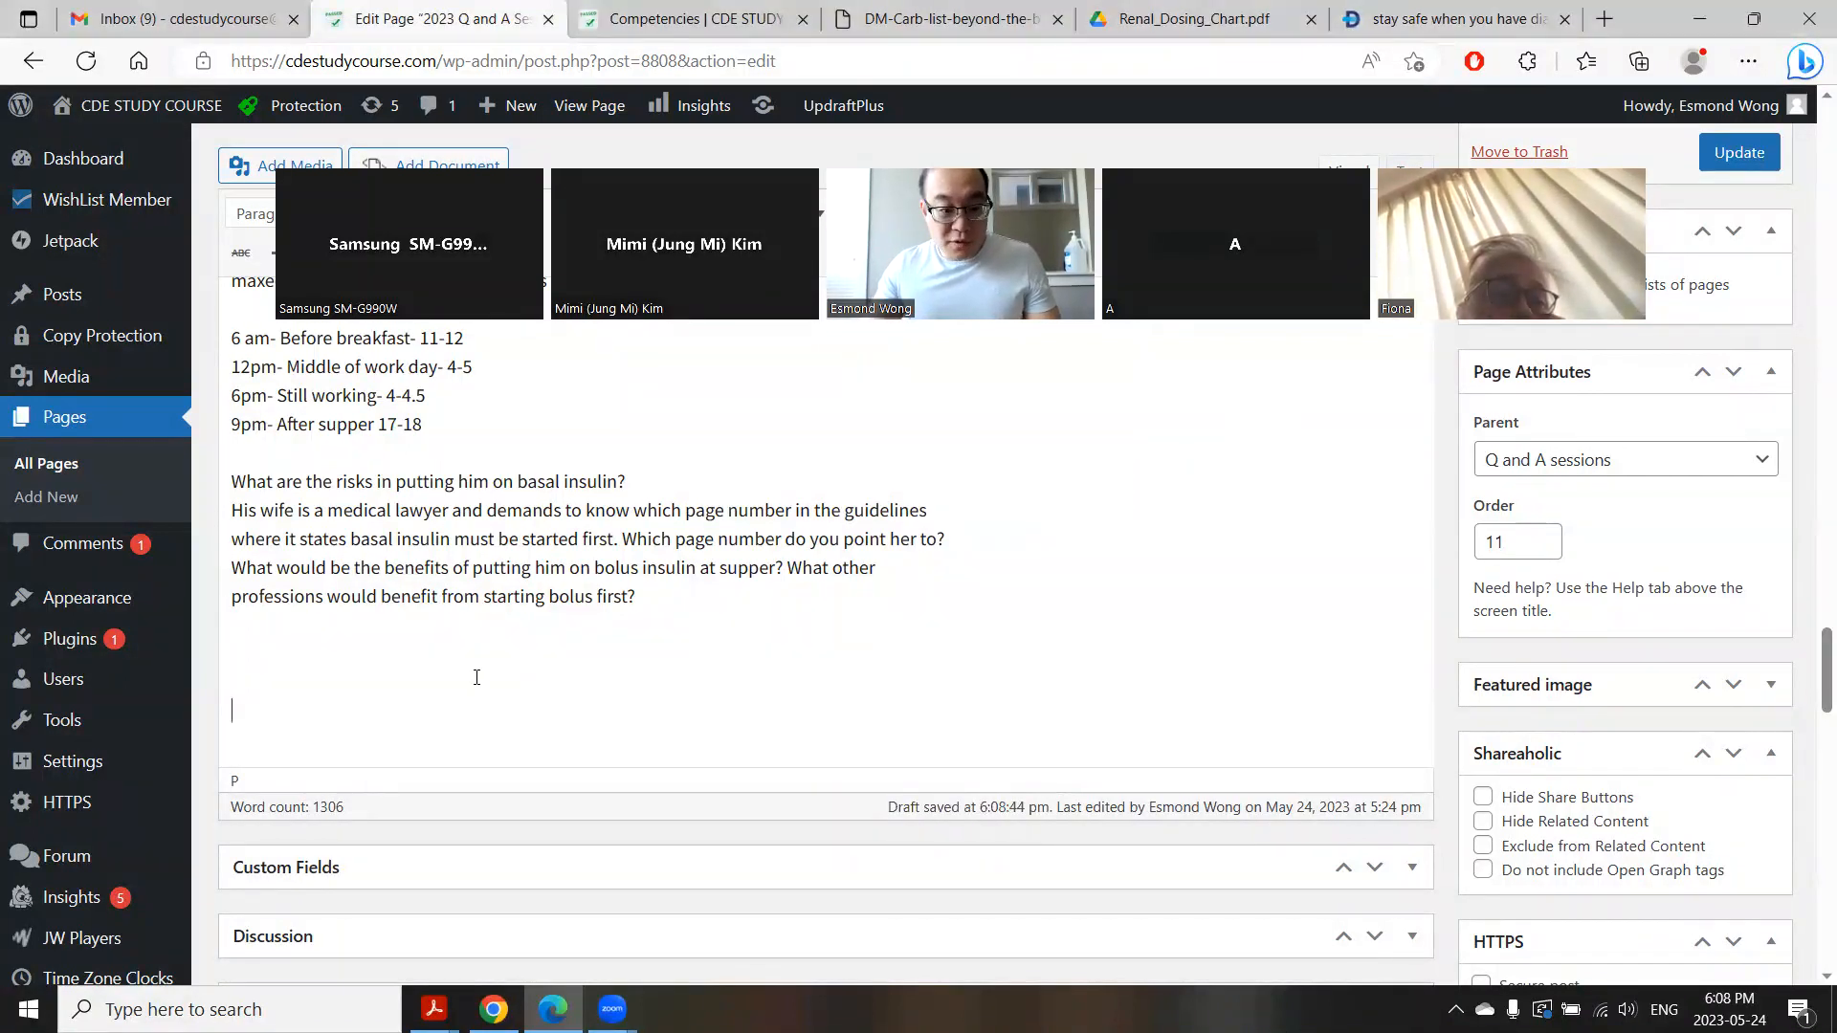
{"action": "type", "text": "The twin popsicle is on that handout as well listed as 15g"}
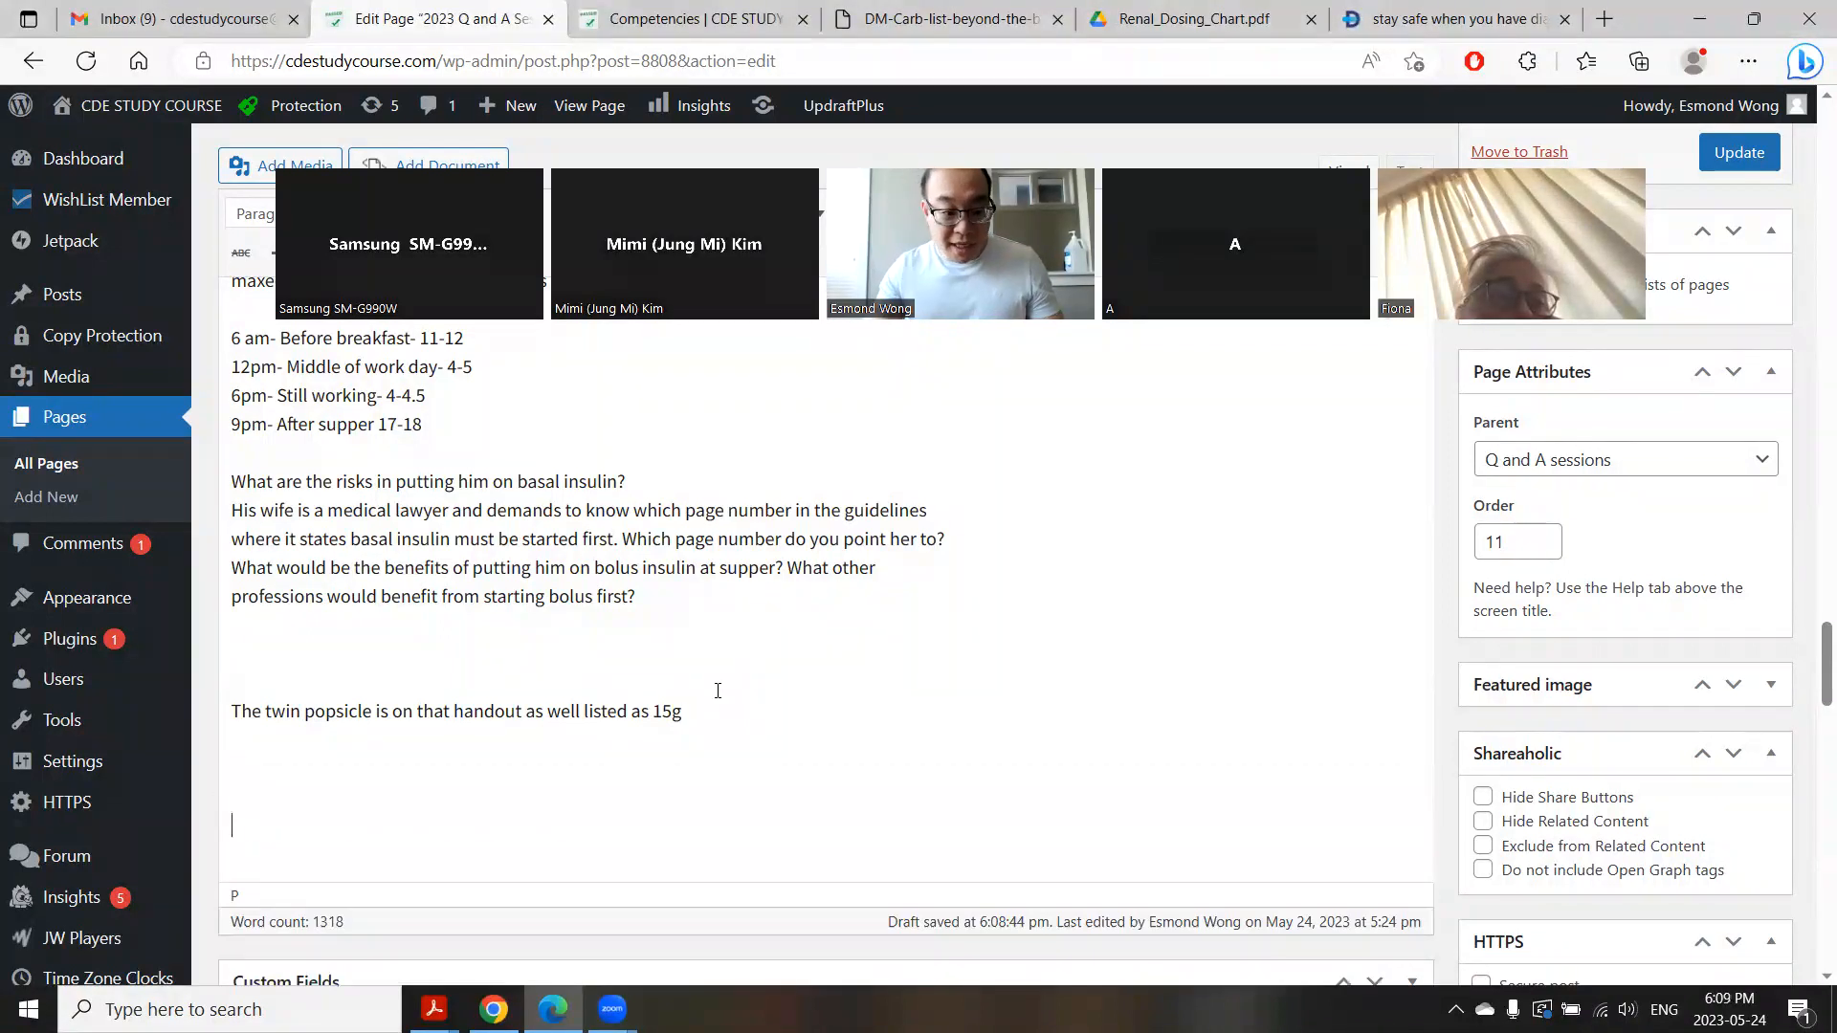
{"action": "type", "text": "Hi Will remission of Type 2 be on the exam?"}
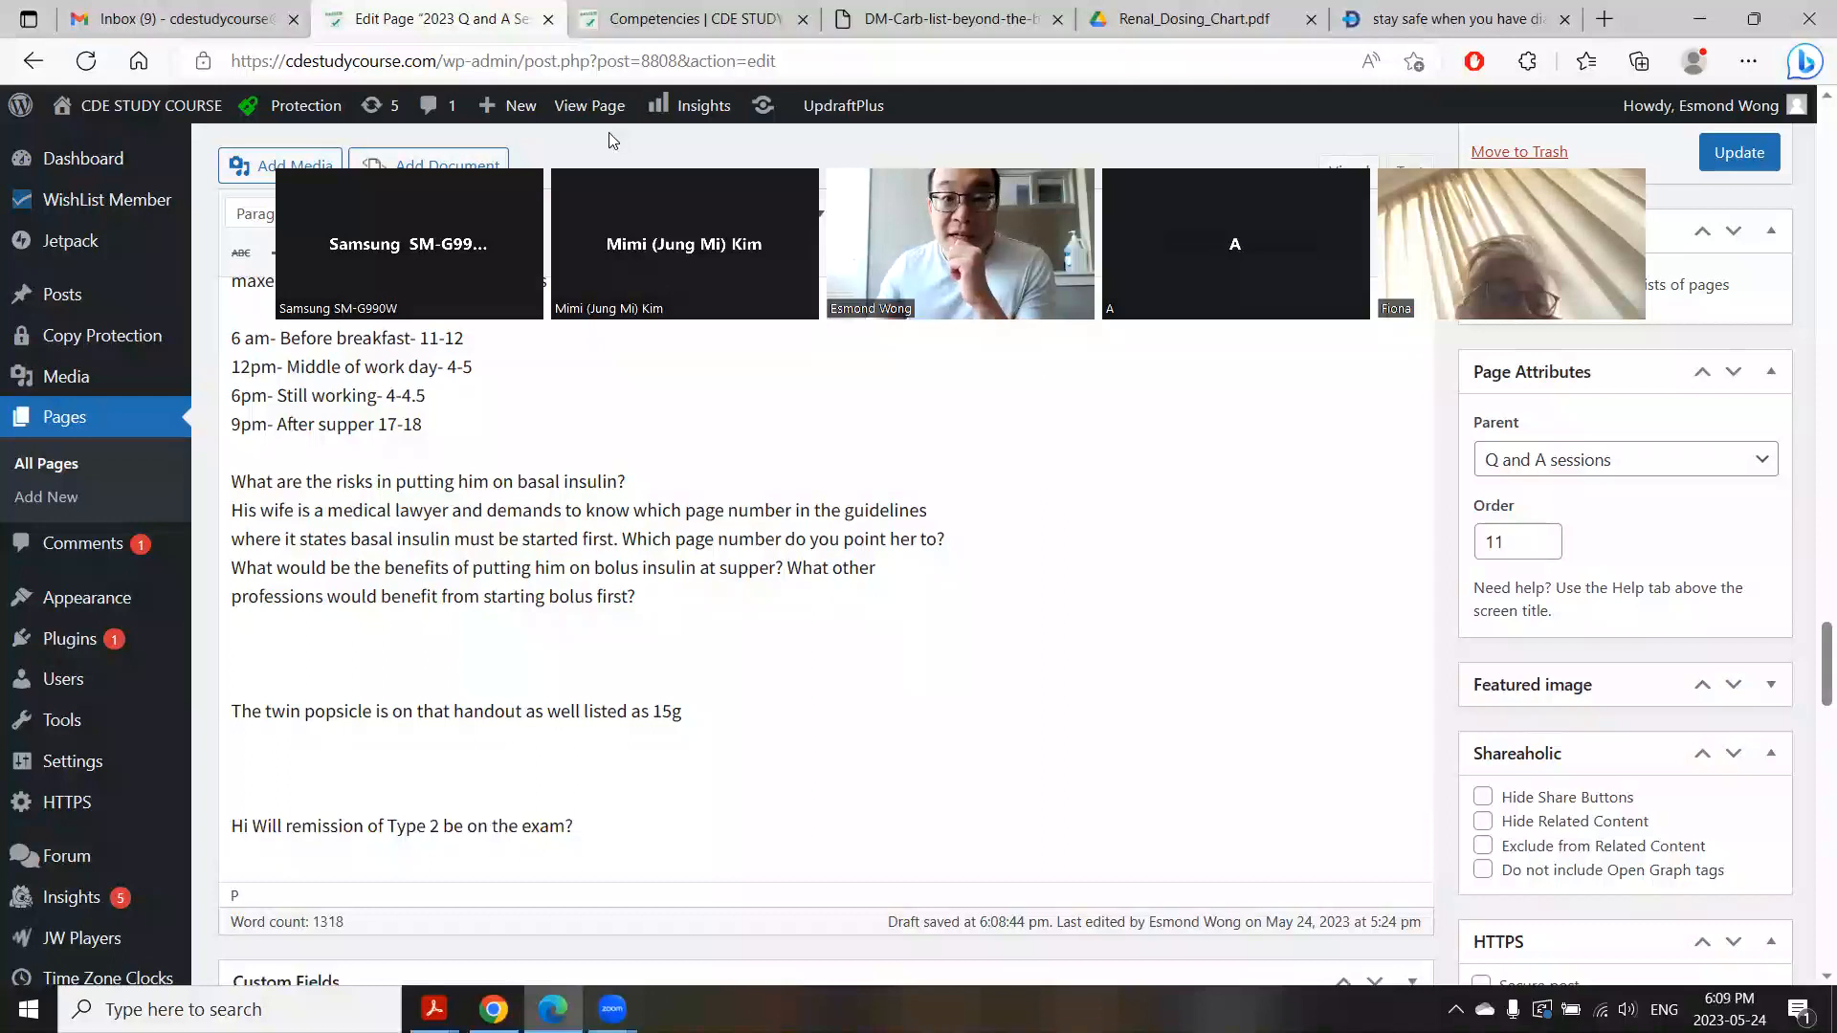
{"action": "left_click", "coordinate": [691, 20]}
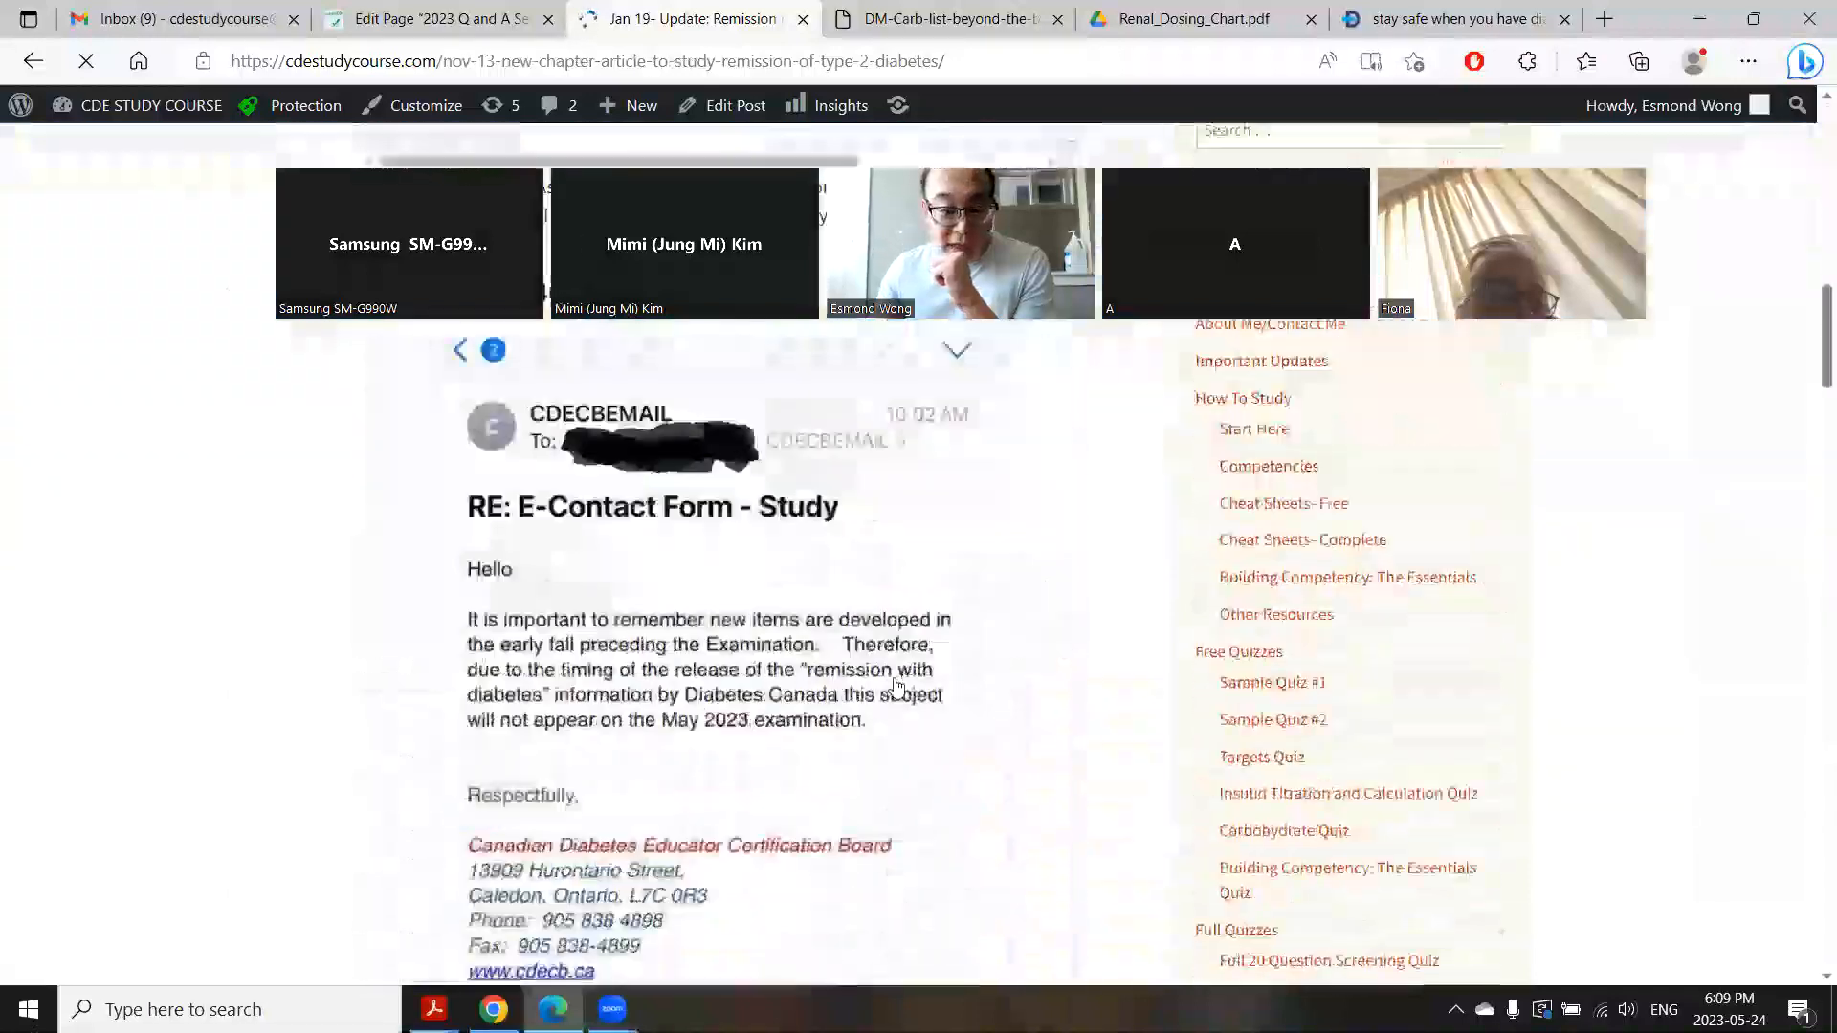
Step: Read through the certification board email in the remission article and return to the Q&A draft
{"action": "scroll", "scroll_direction": "down", "scroll_amount": 3}
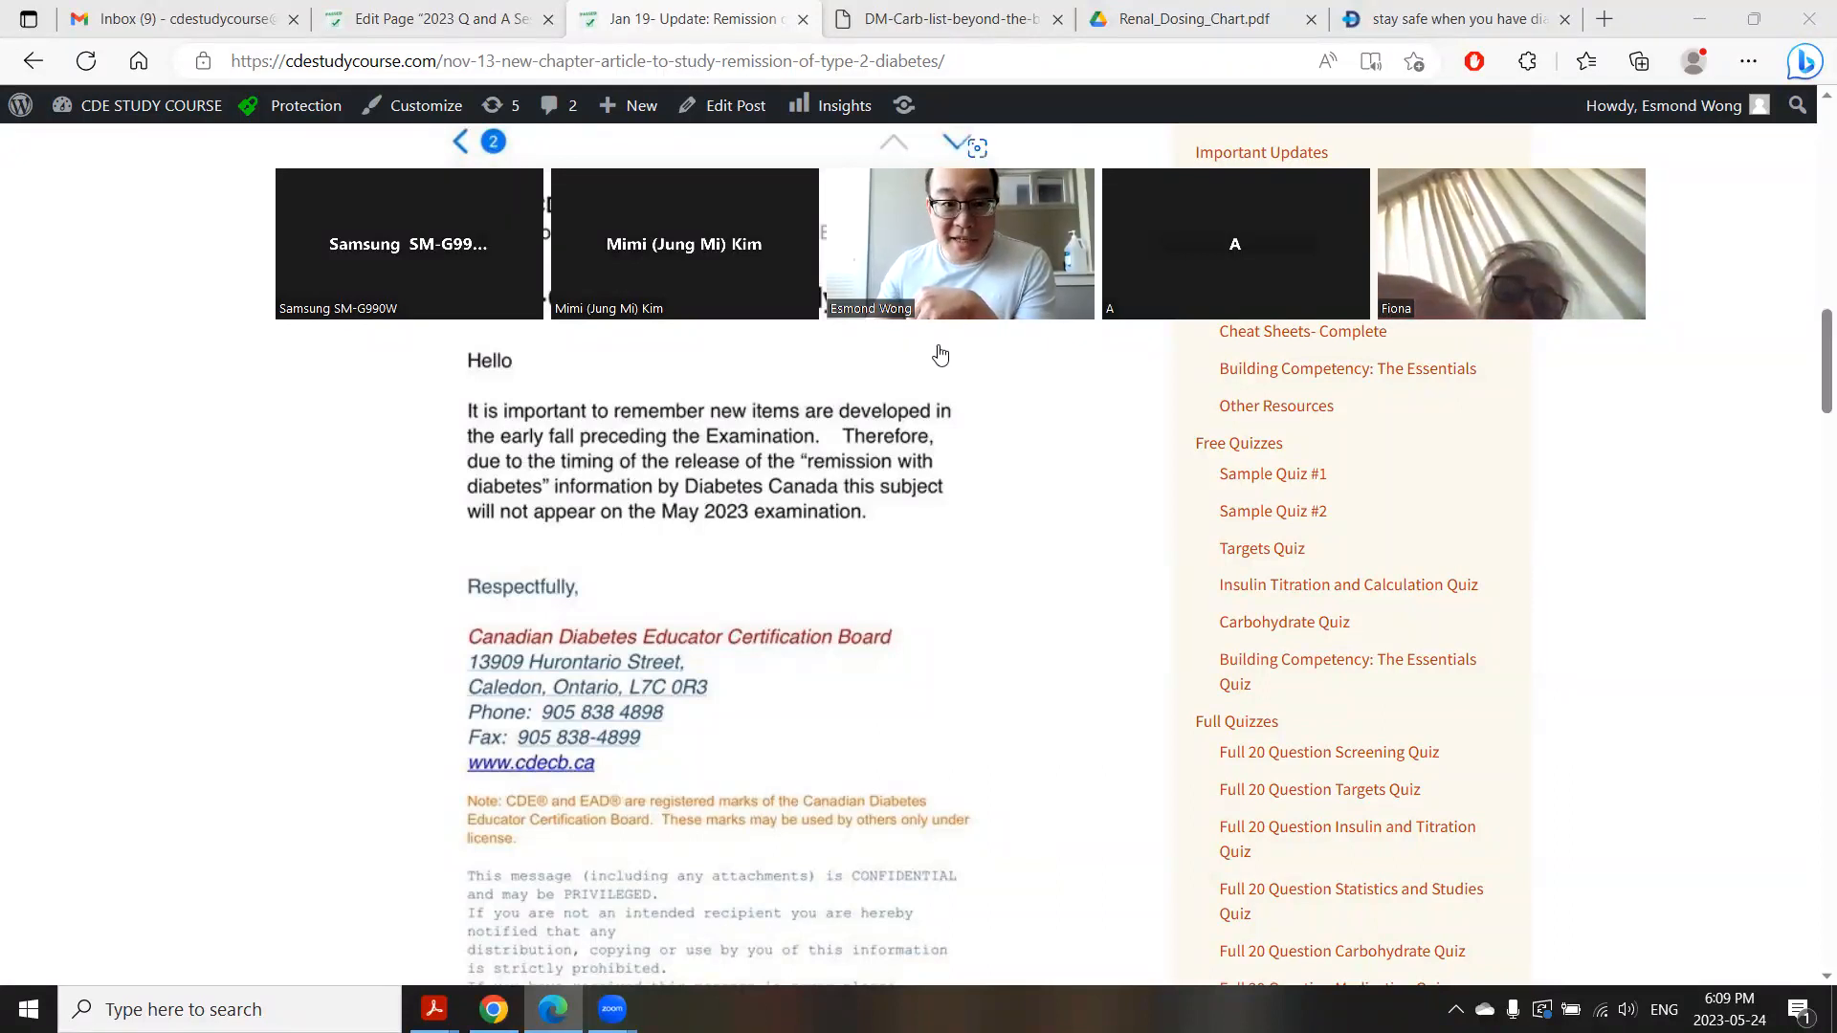
{"action": "left_click", "coordinate": [433, 19]}
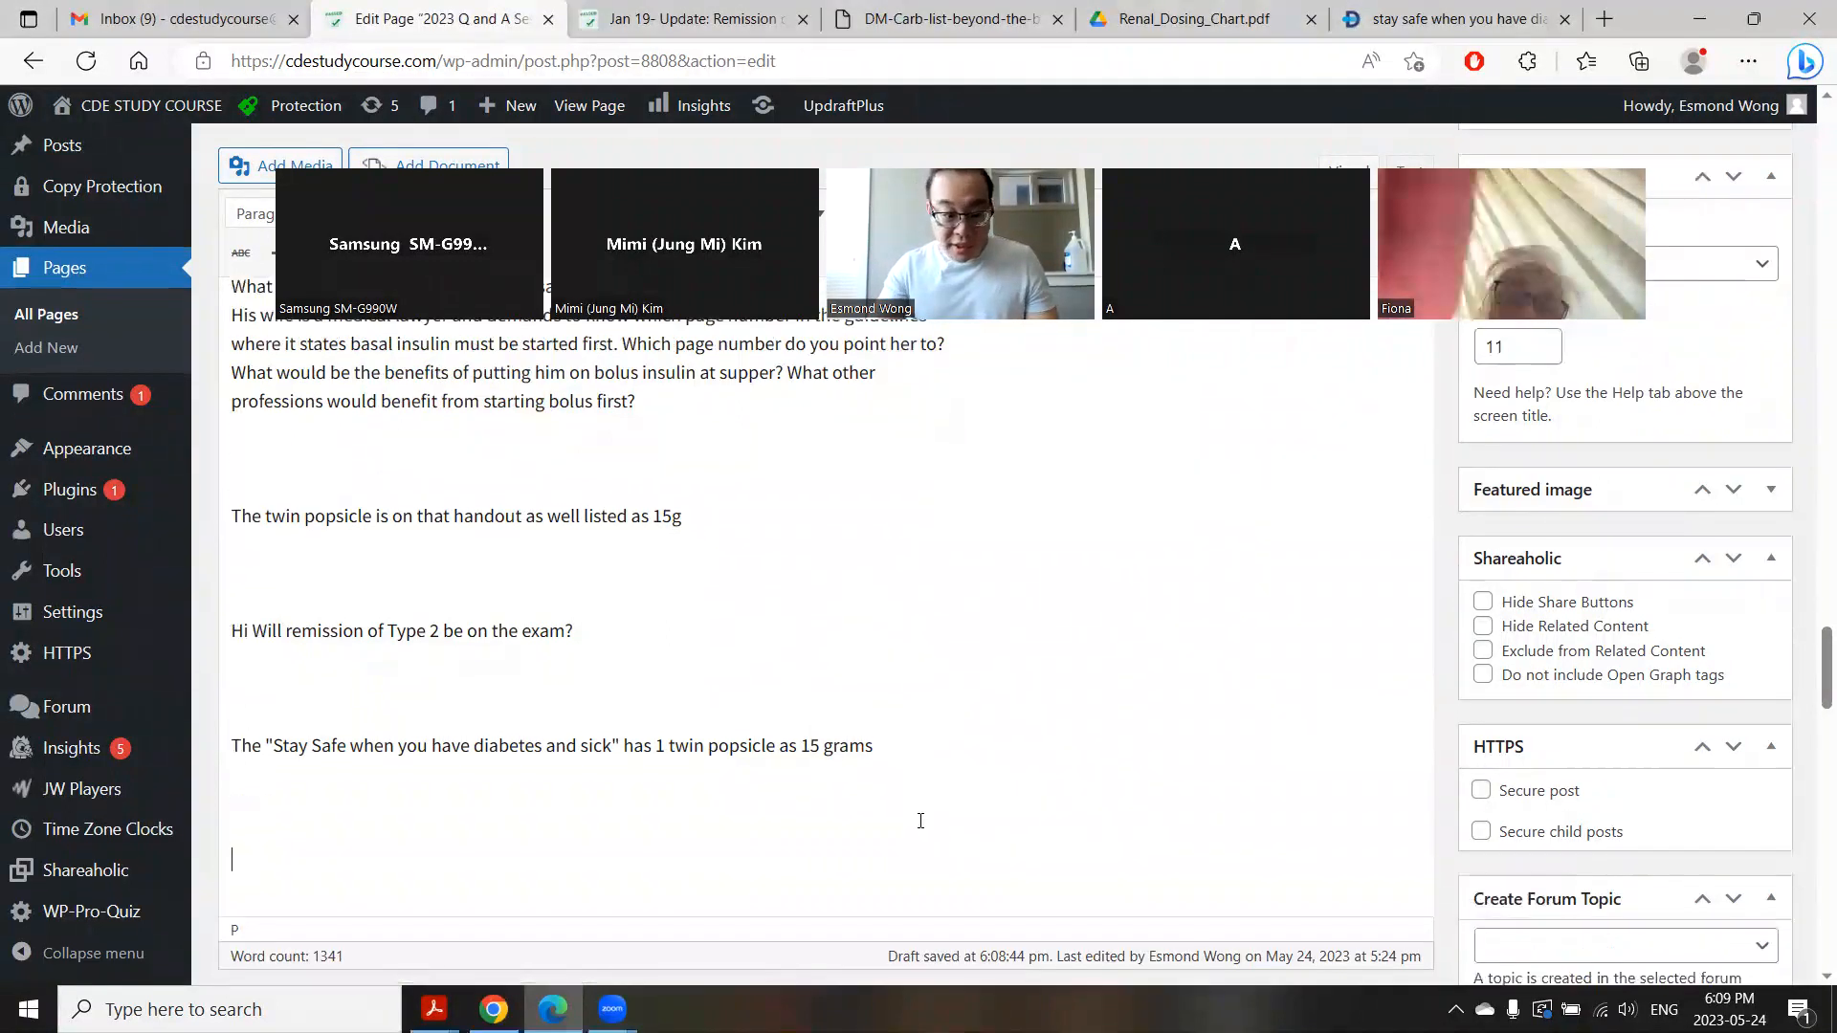
Step: Add the type 1 screening comment and the DCCT/UKPDS studies question, then bring up the type 2 PDF
{"action": "type", "text": "There is no screening for t1dm since it can't be detected anyway from what I understand"}
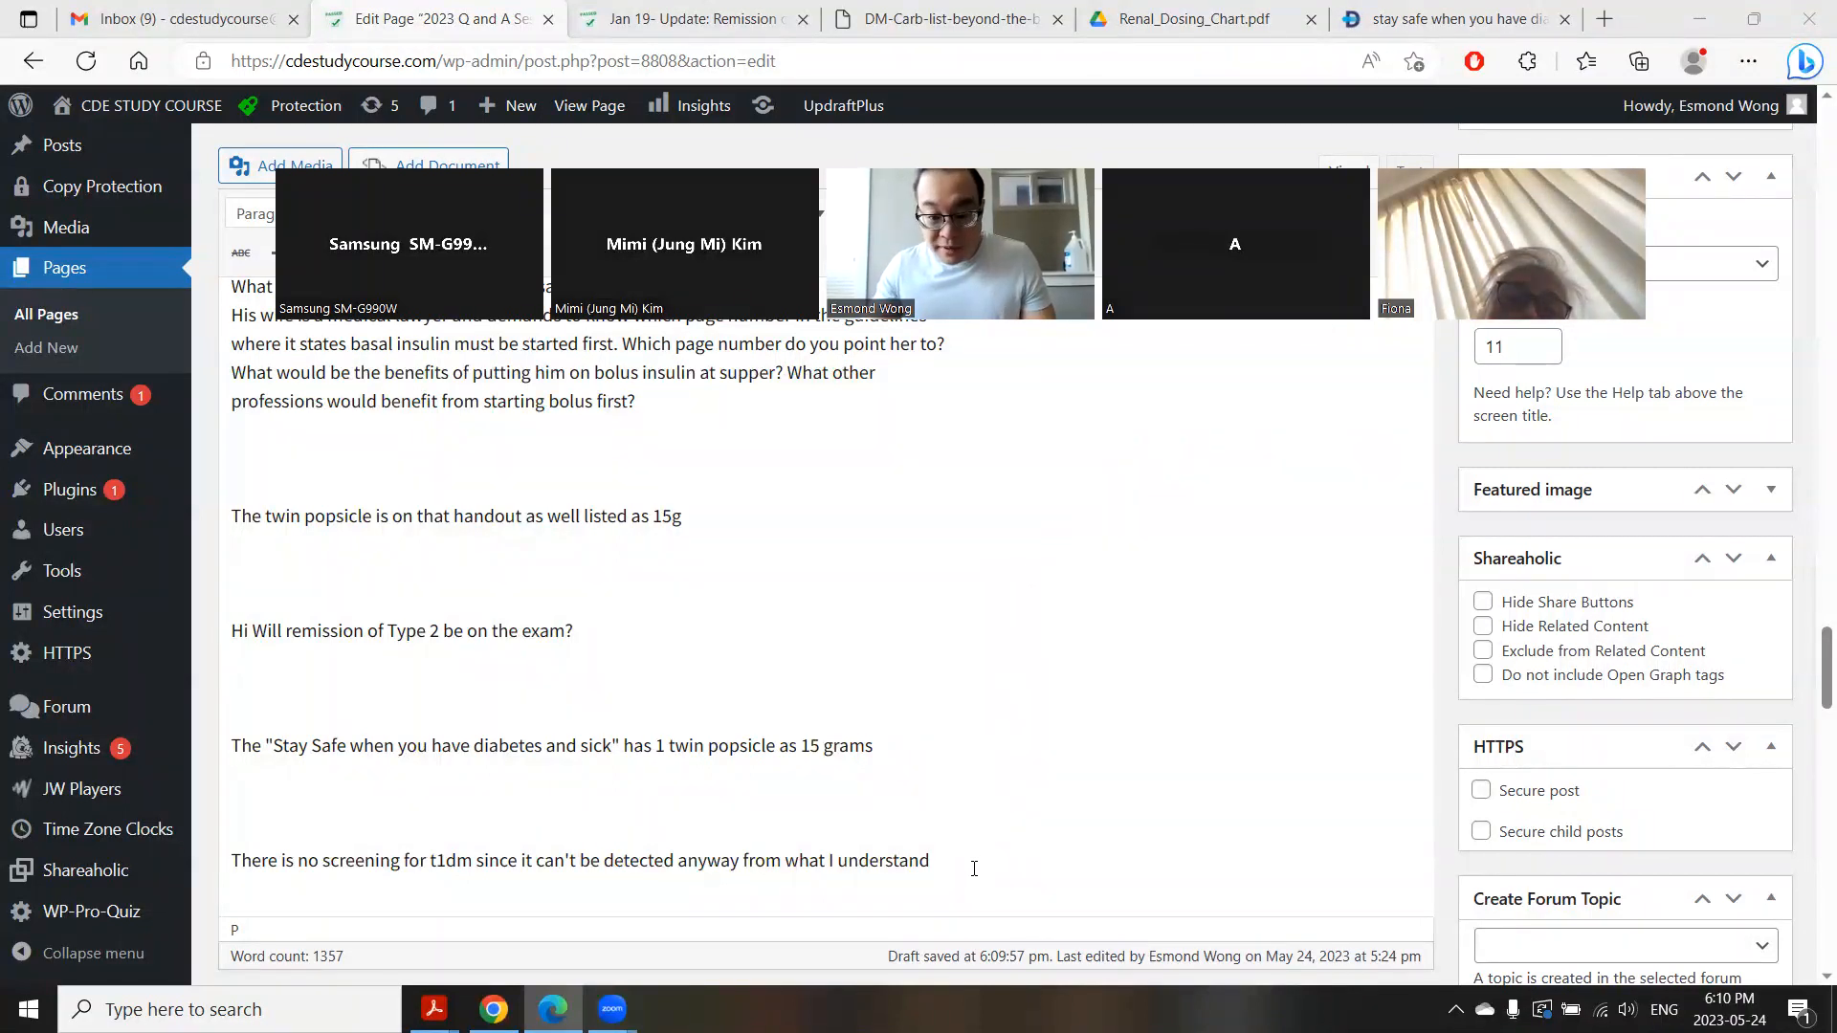
{"action": "scroll", "scroll_direction": "down", "scroll_amount": 3}
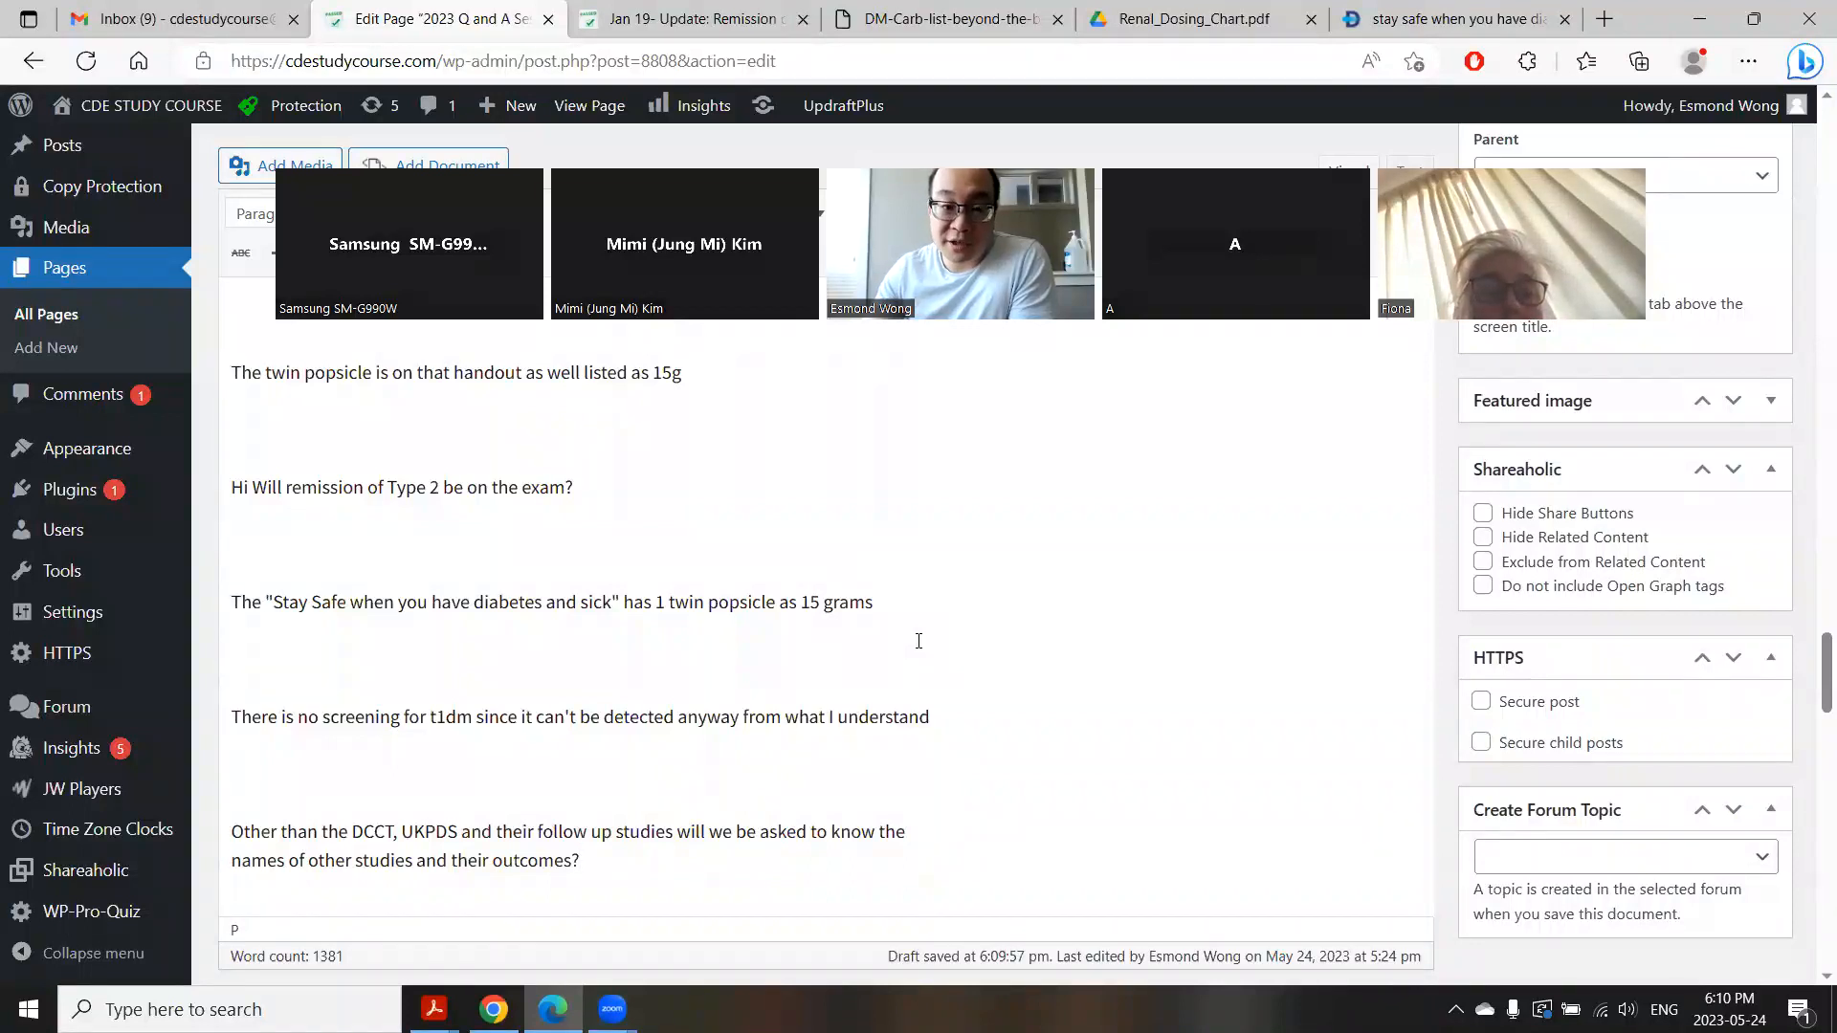
{"action": "left_click", "coordinate": [686, 19]}
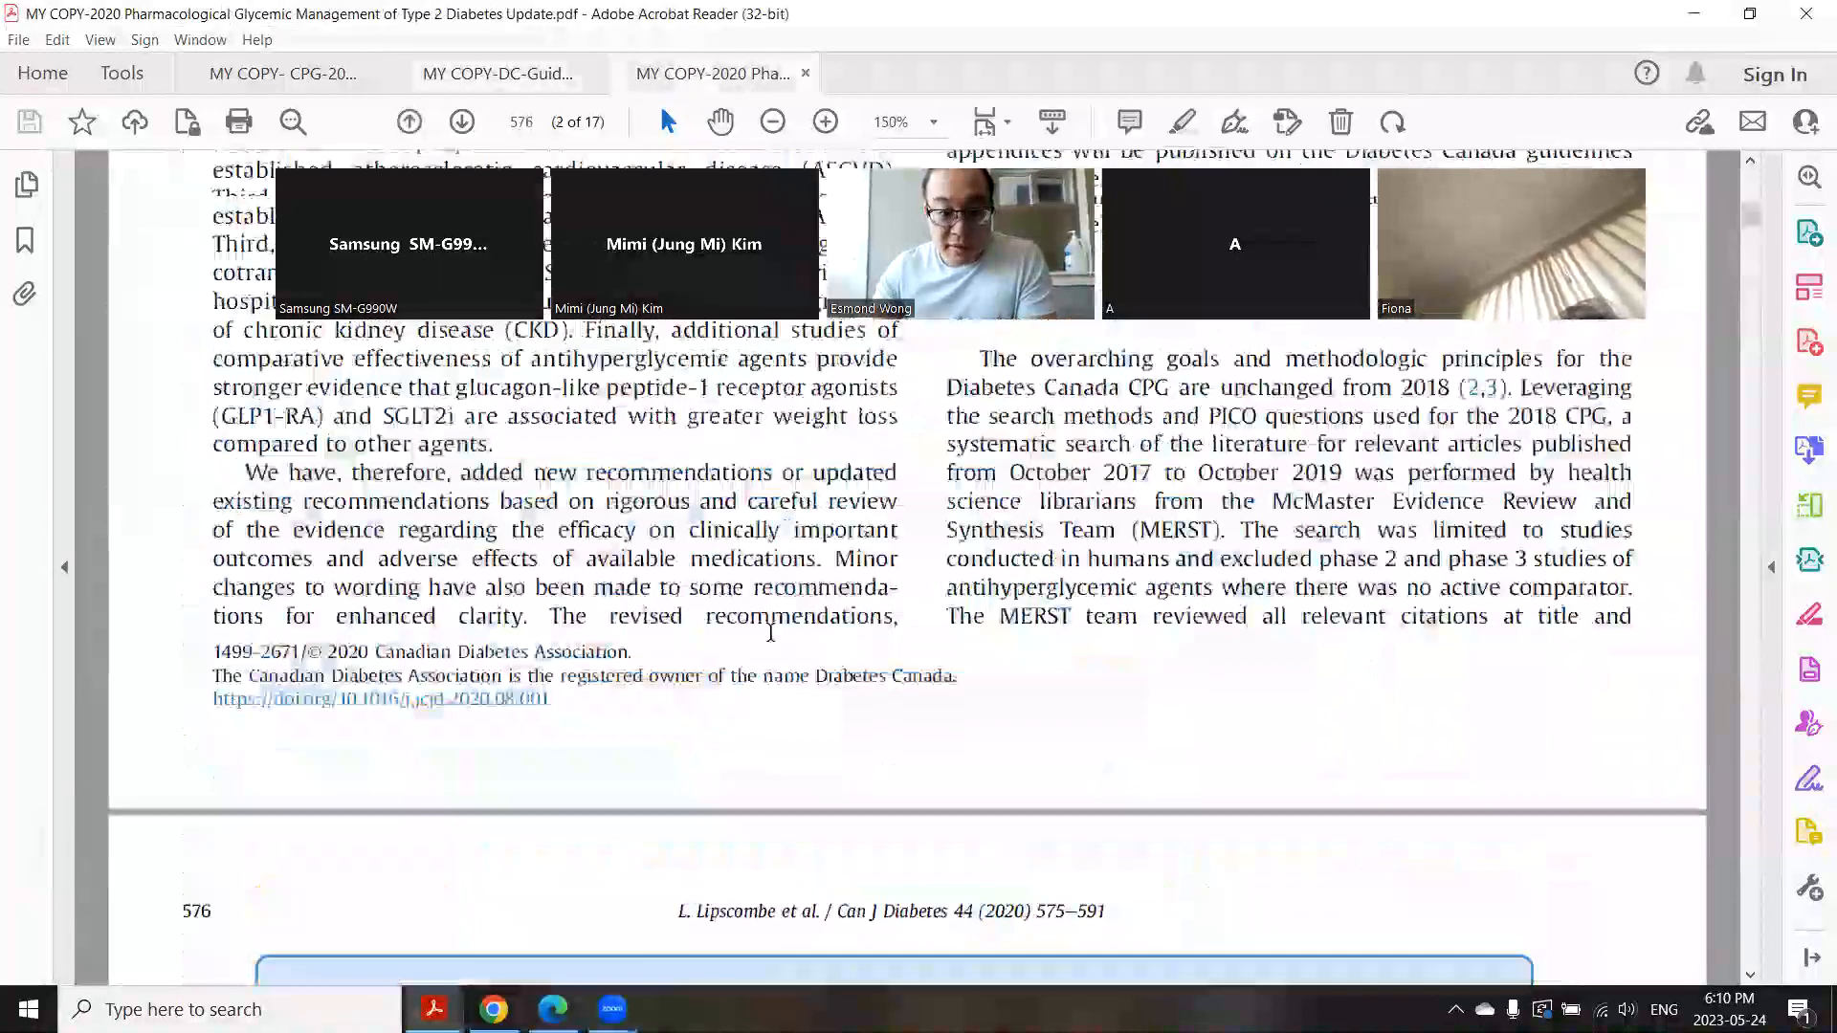
Step: Scroll through the 2020 Pharmacological Glycemic Management of Type 2 Diabetes Update PDF
{"action": "scroll", "scroll_direction": "down", "scroll_amount": 3}
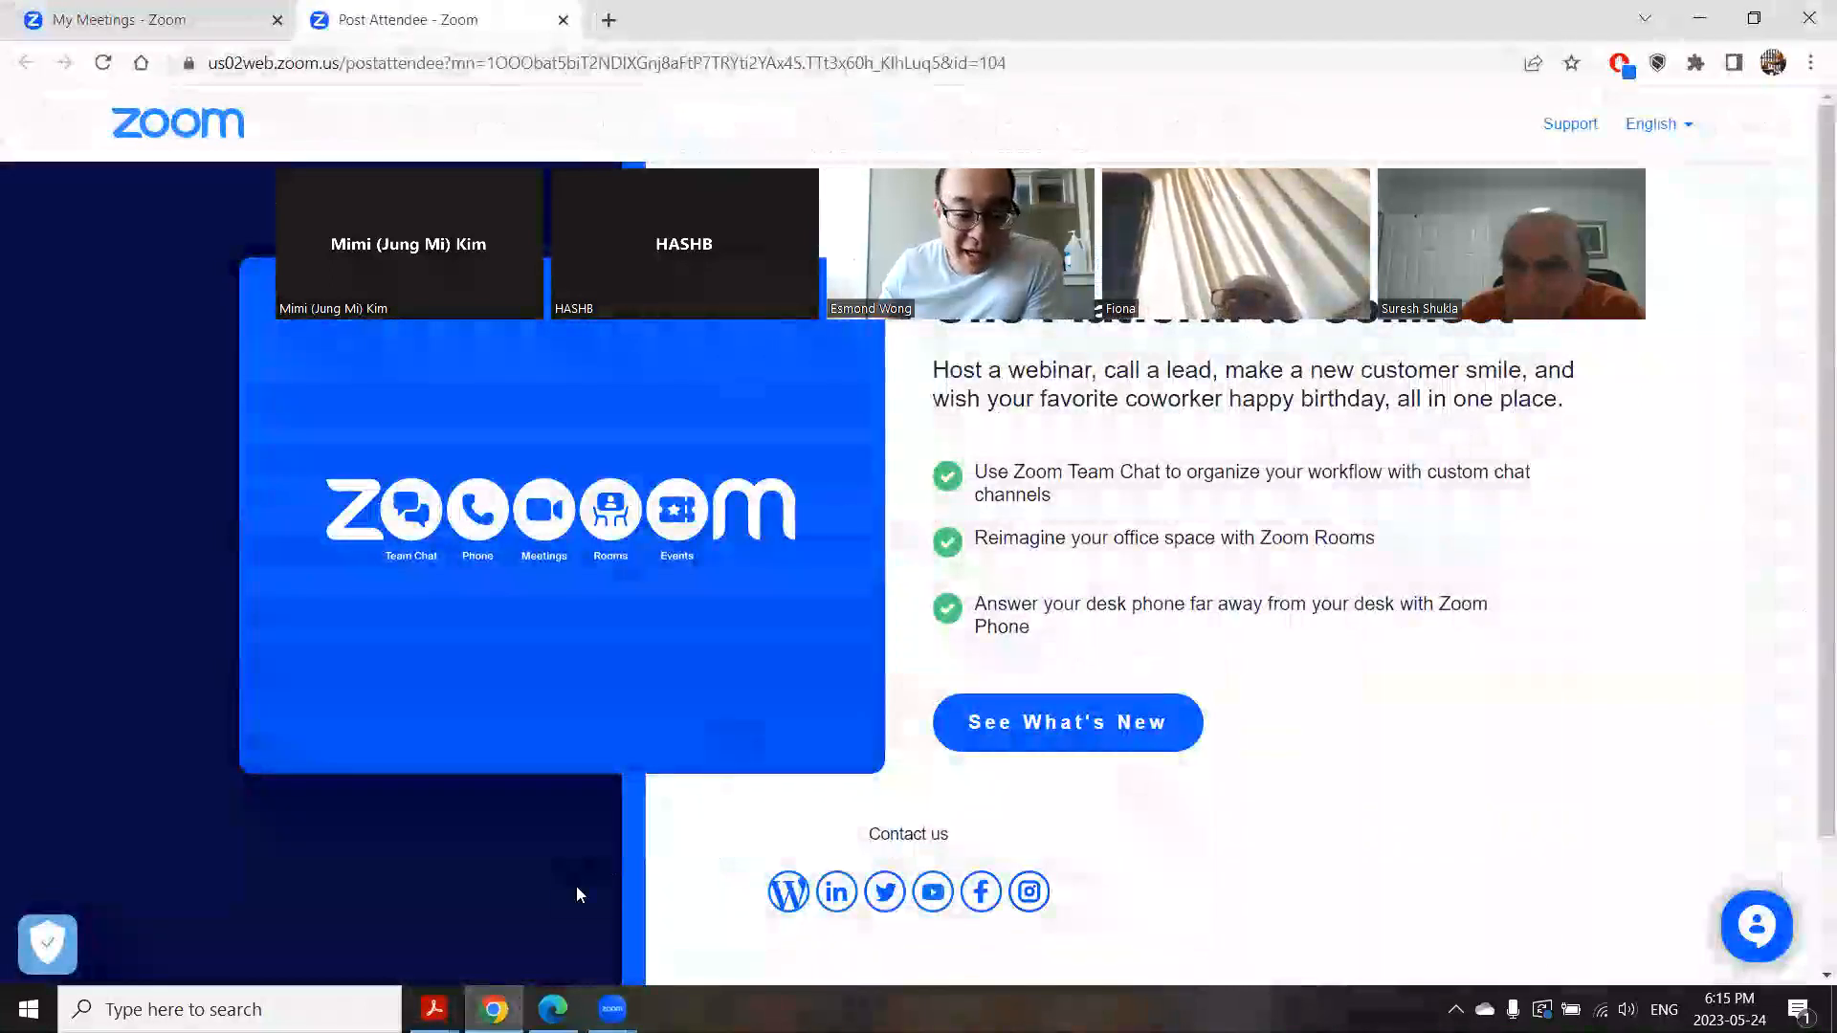
Step: Return to the CDE Study Course site and open the Cheat Sheets- Complete page
{"action": "left_click", "coordinate": [433, 1009]}
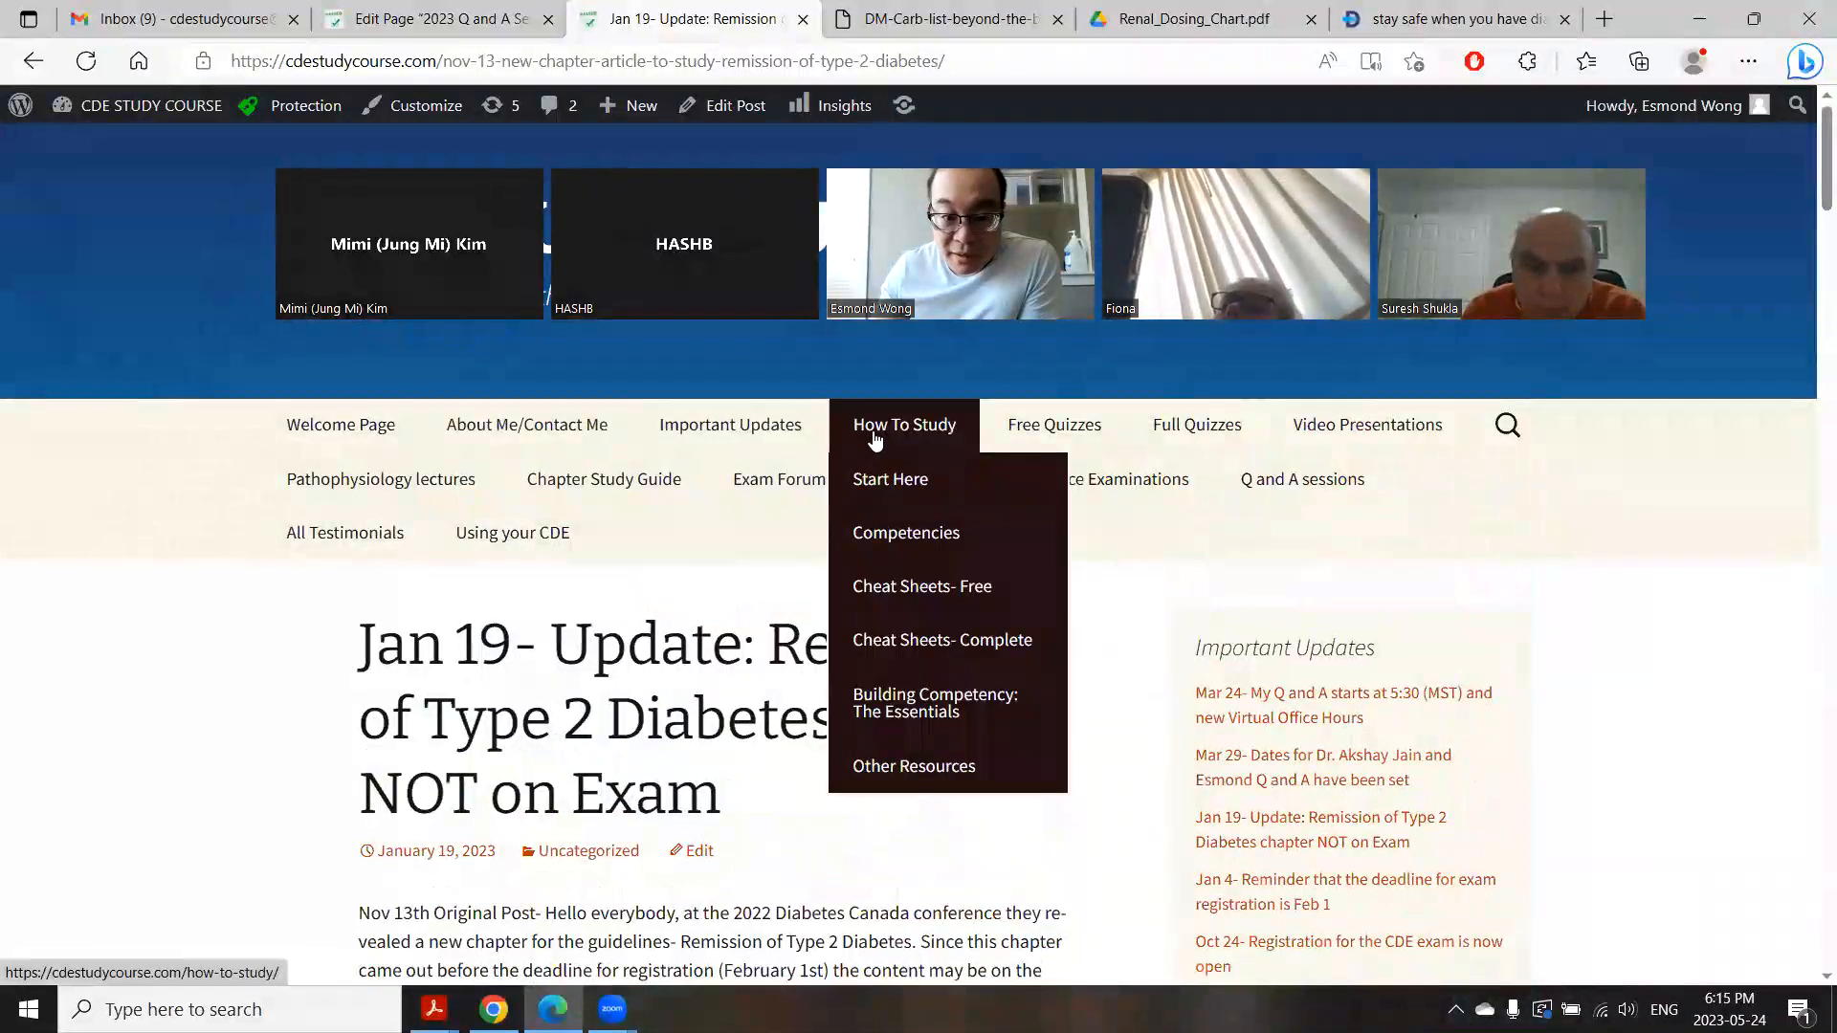
{"action": "left_click", "coordinate": [941, 640]}
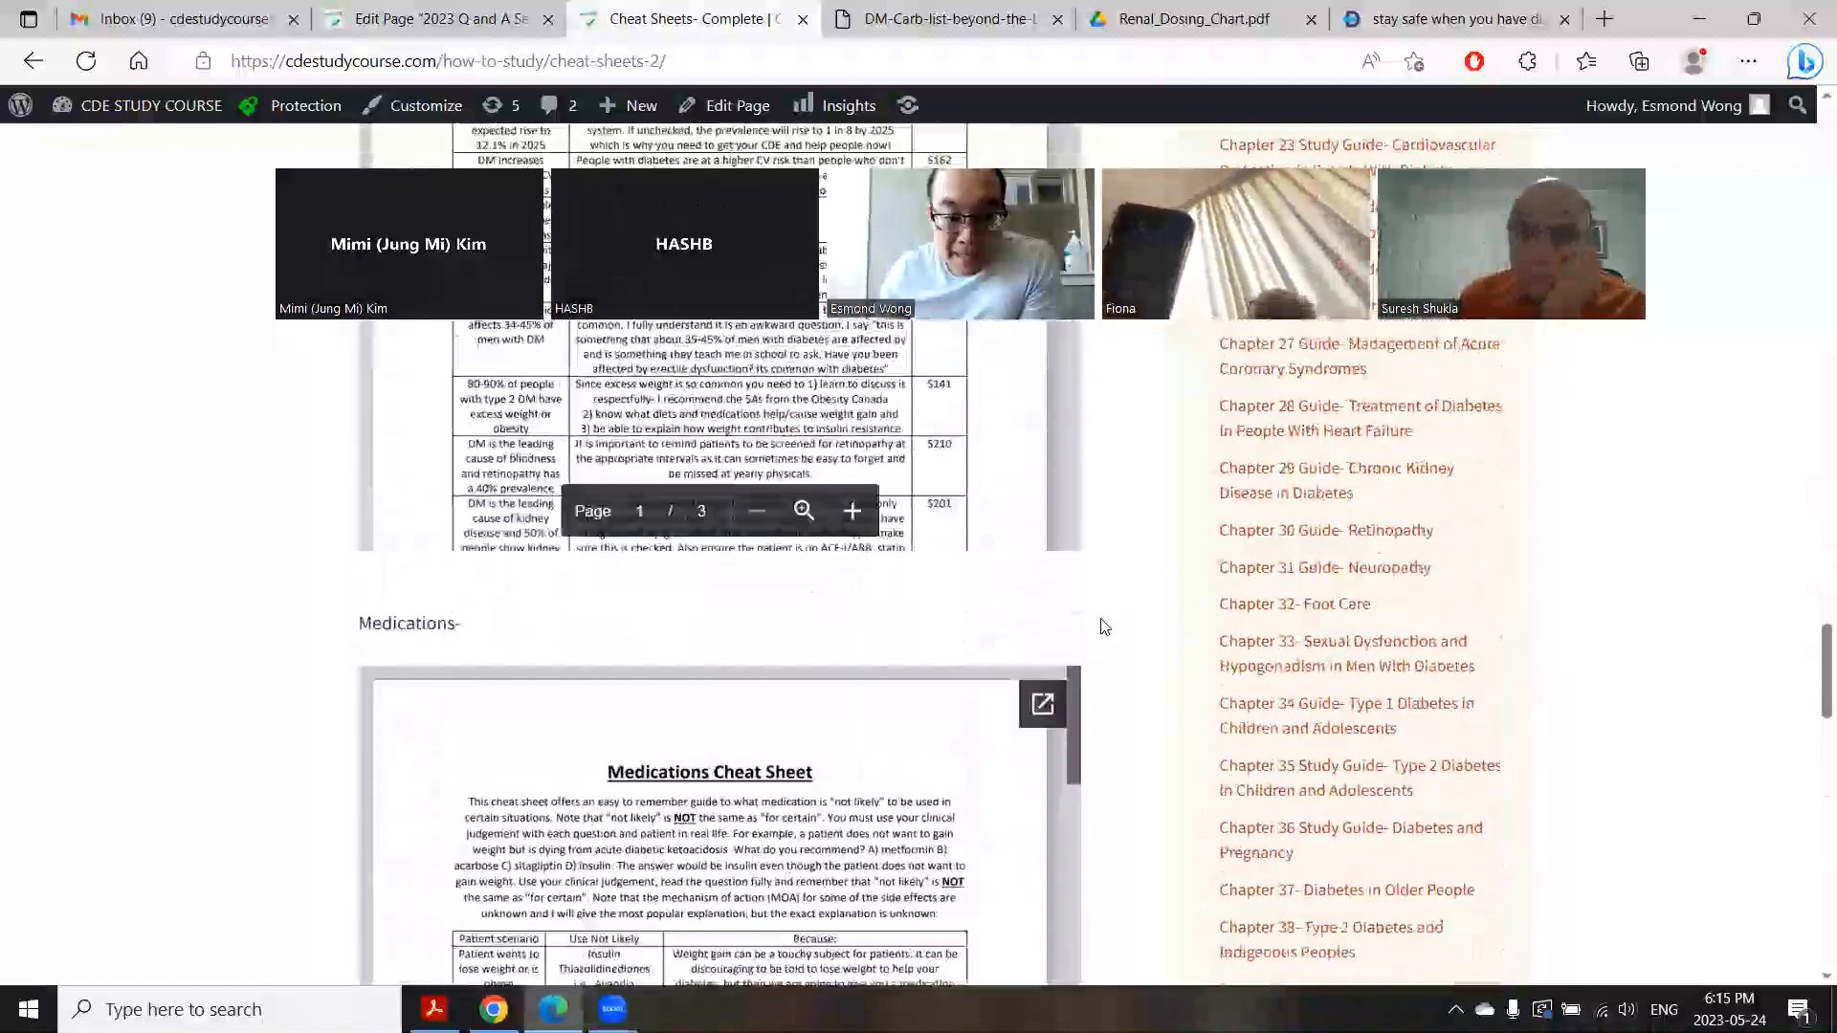
Step: Pop out Medications-Cheat-Sheet.pdf into its own tab and scroll to page 2
{"action": "left_click", "coordinate": [1042, 703]}
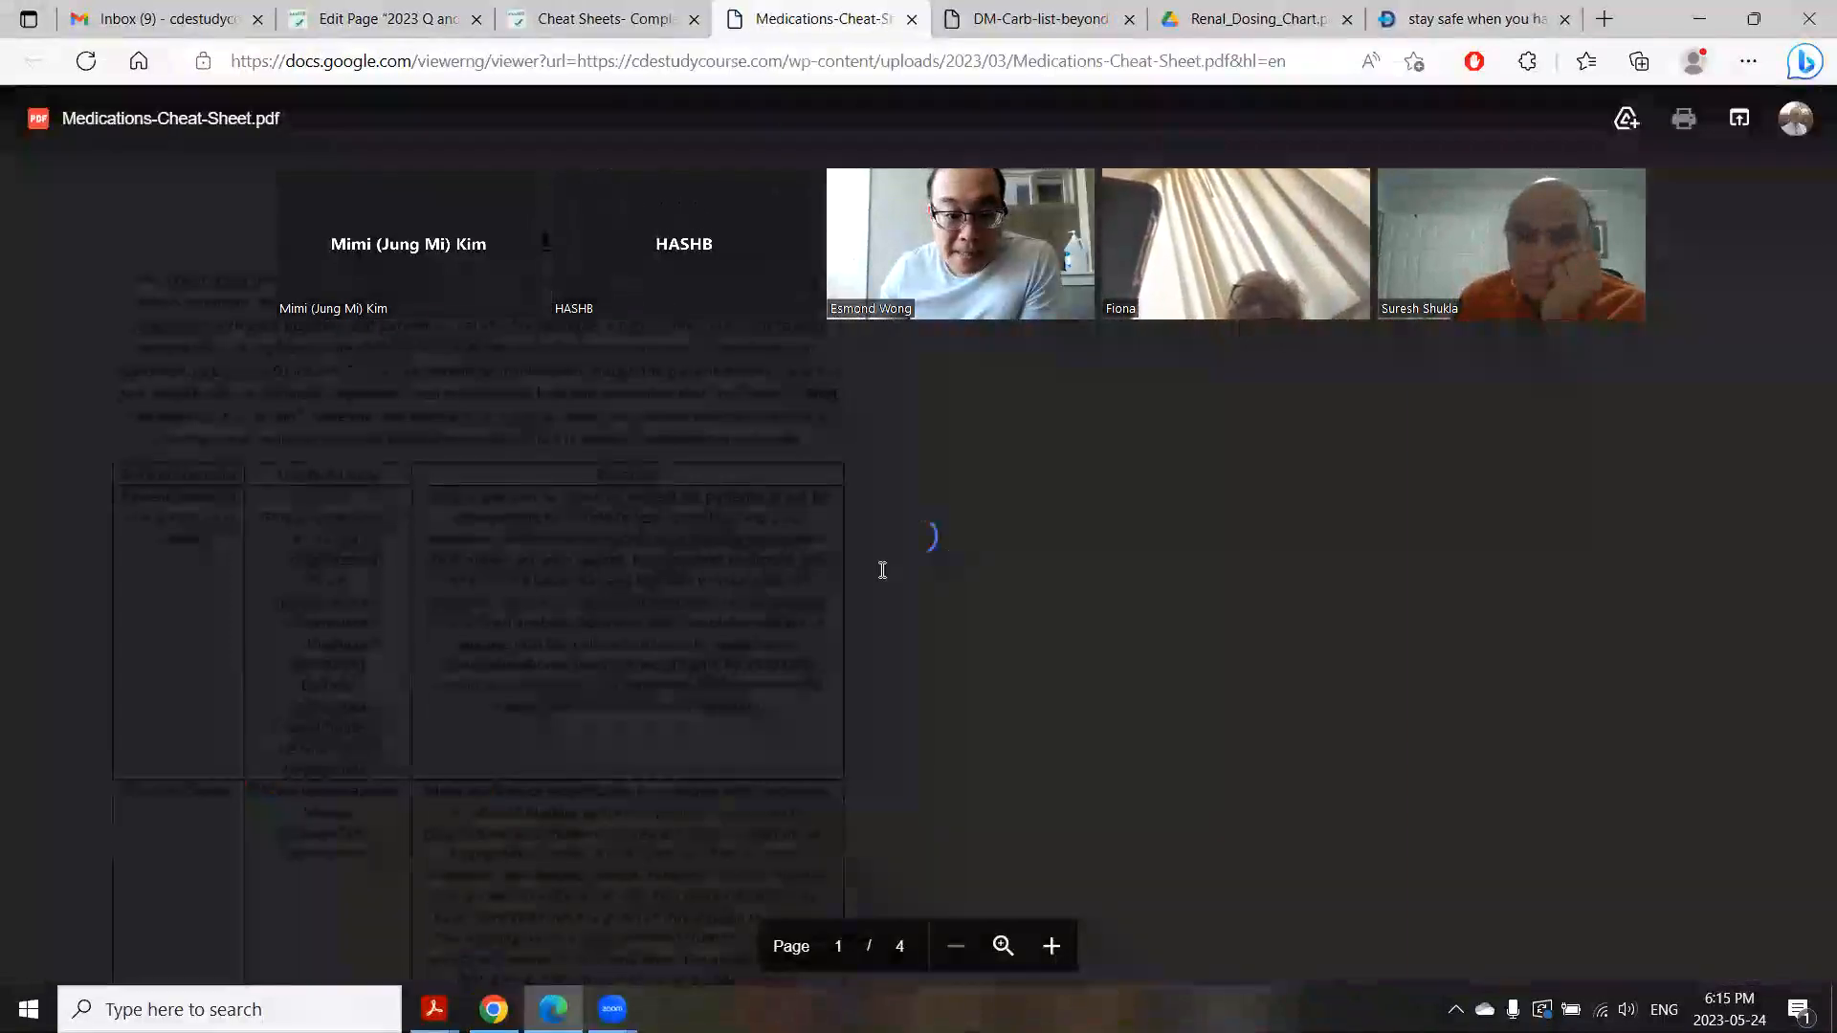
{"action": "scroll", "scroll_direction": "down", "scroll_amount": 3}
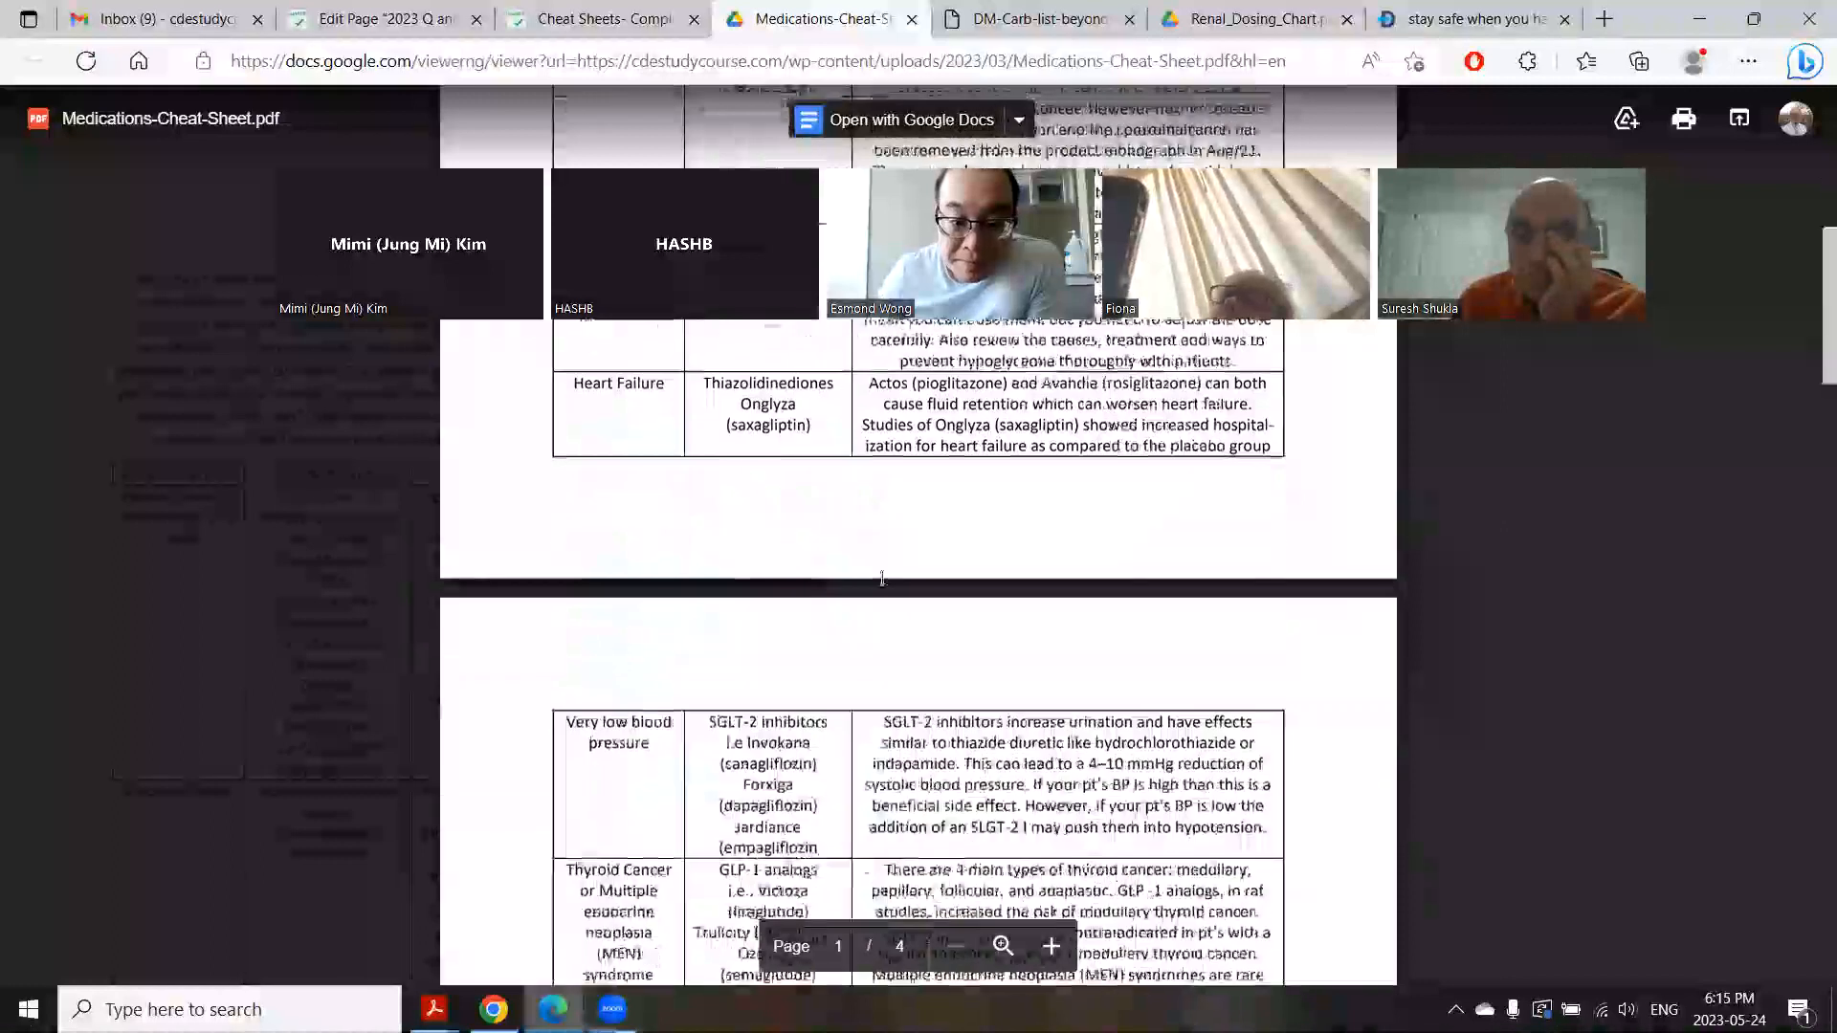
{"action": "scroll", "scroll_direction": "down", "scroll_amount": 3}
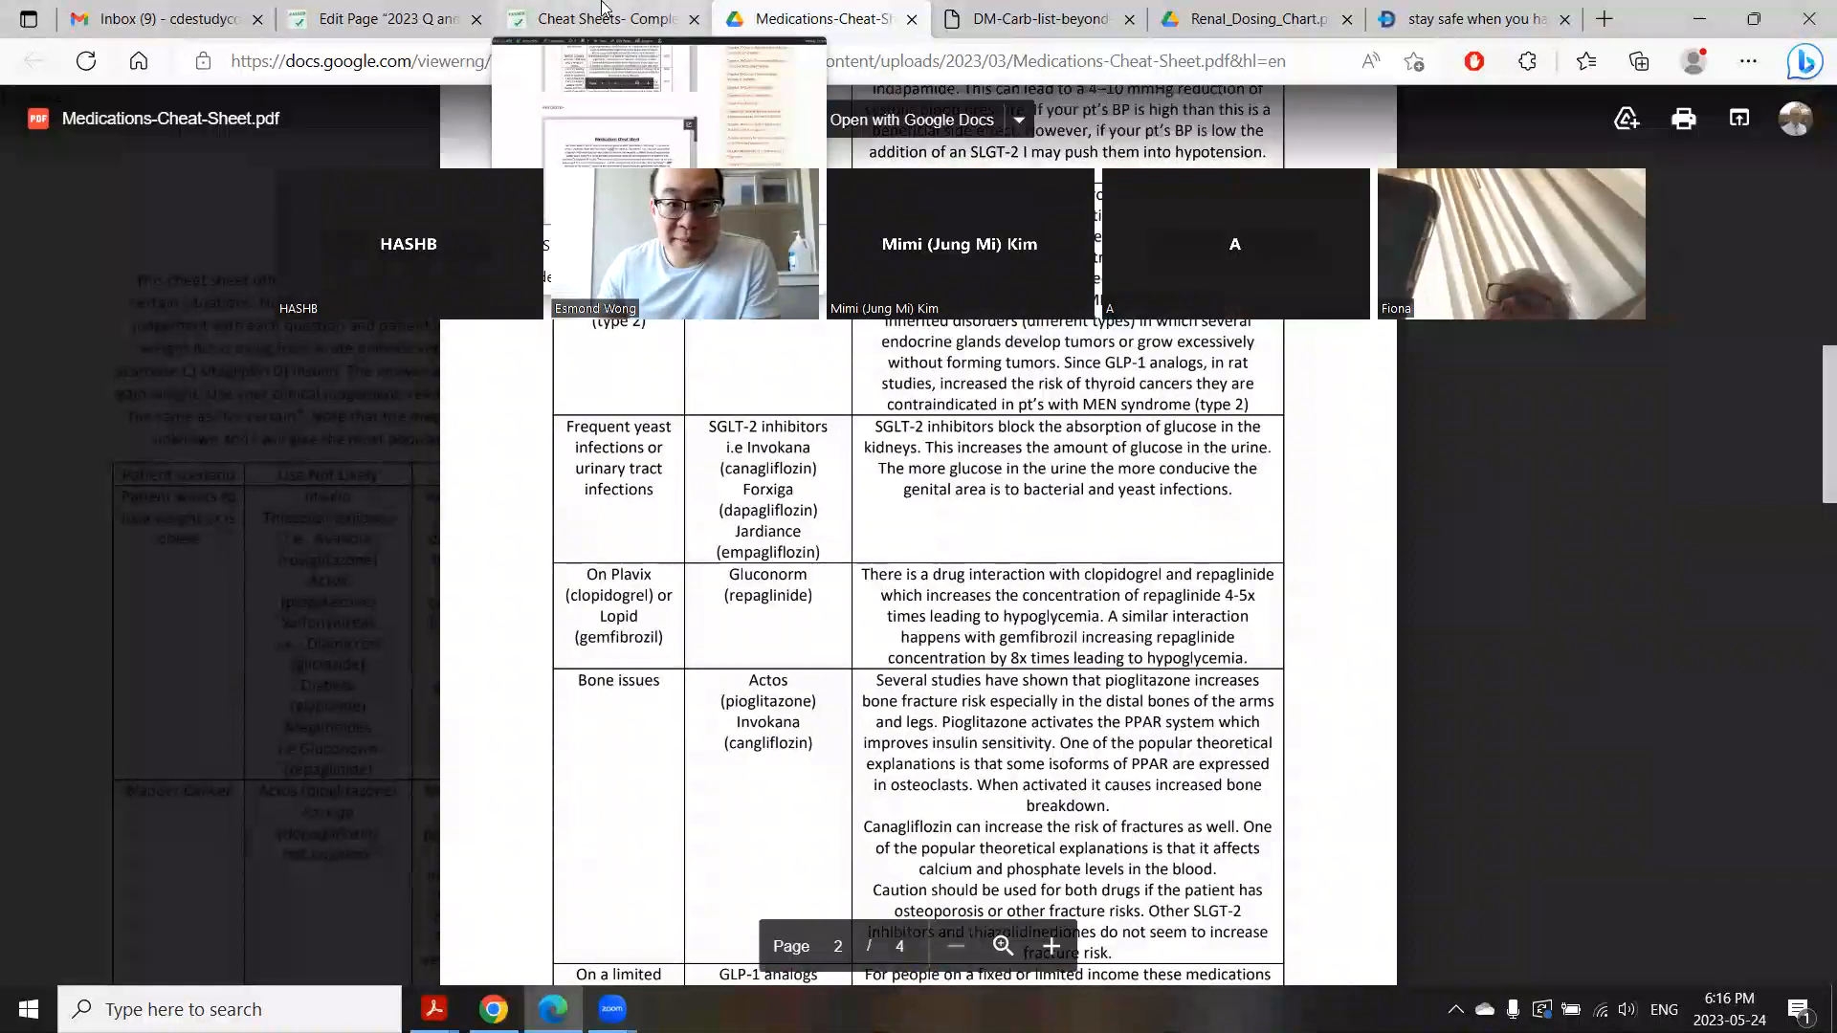
Step: Return to the Q and A page editor with an empty line after the landmark-studies question
{"action": "left_click", "coordinate": [597, 19]}
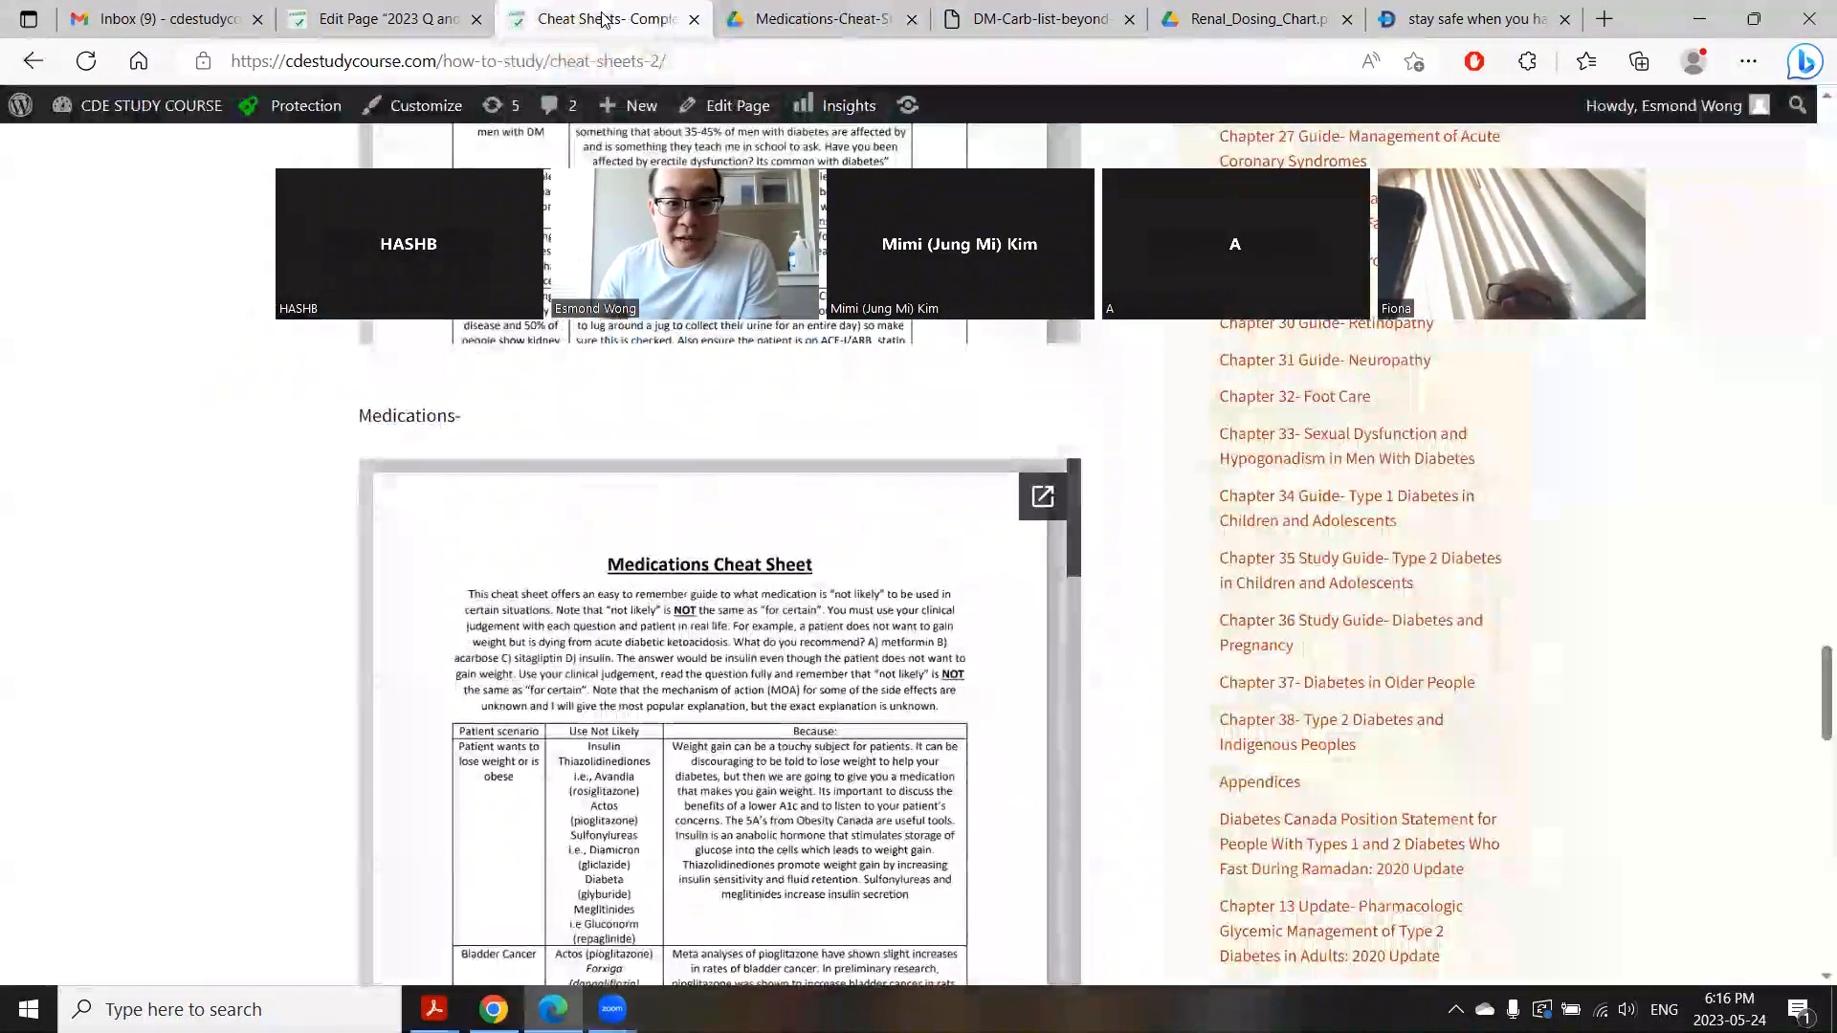
{"action": "left_click", "coordinate": [381, 19]}
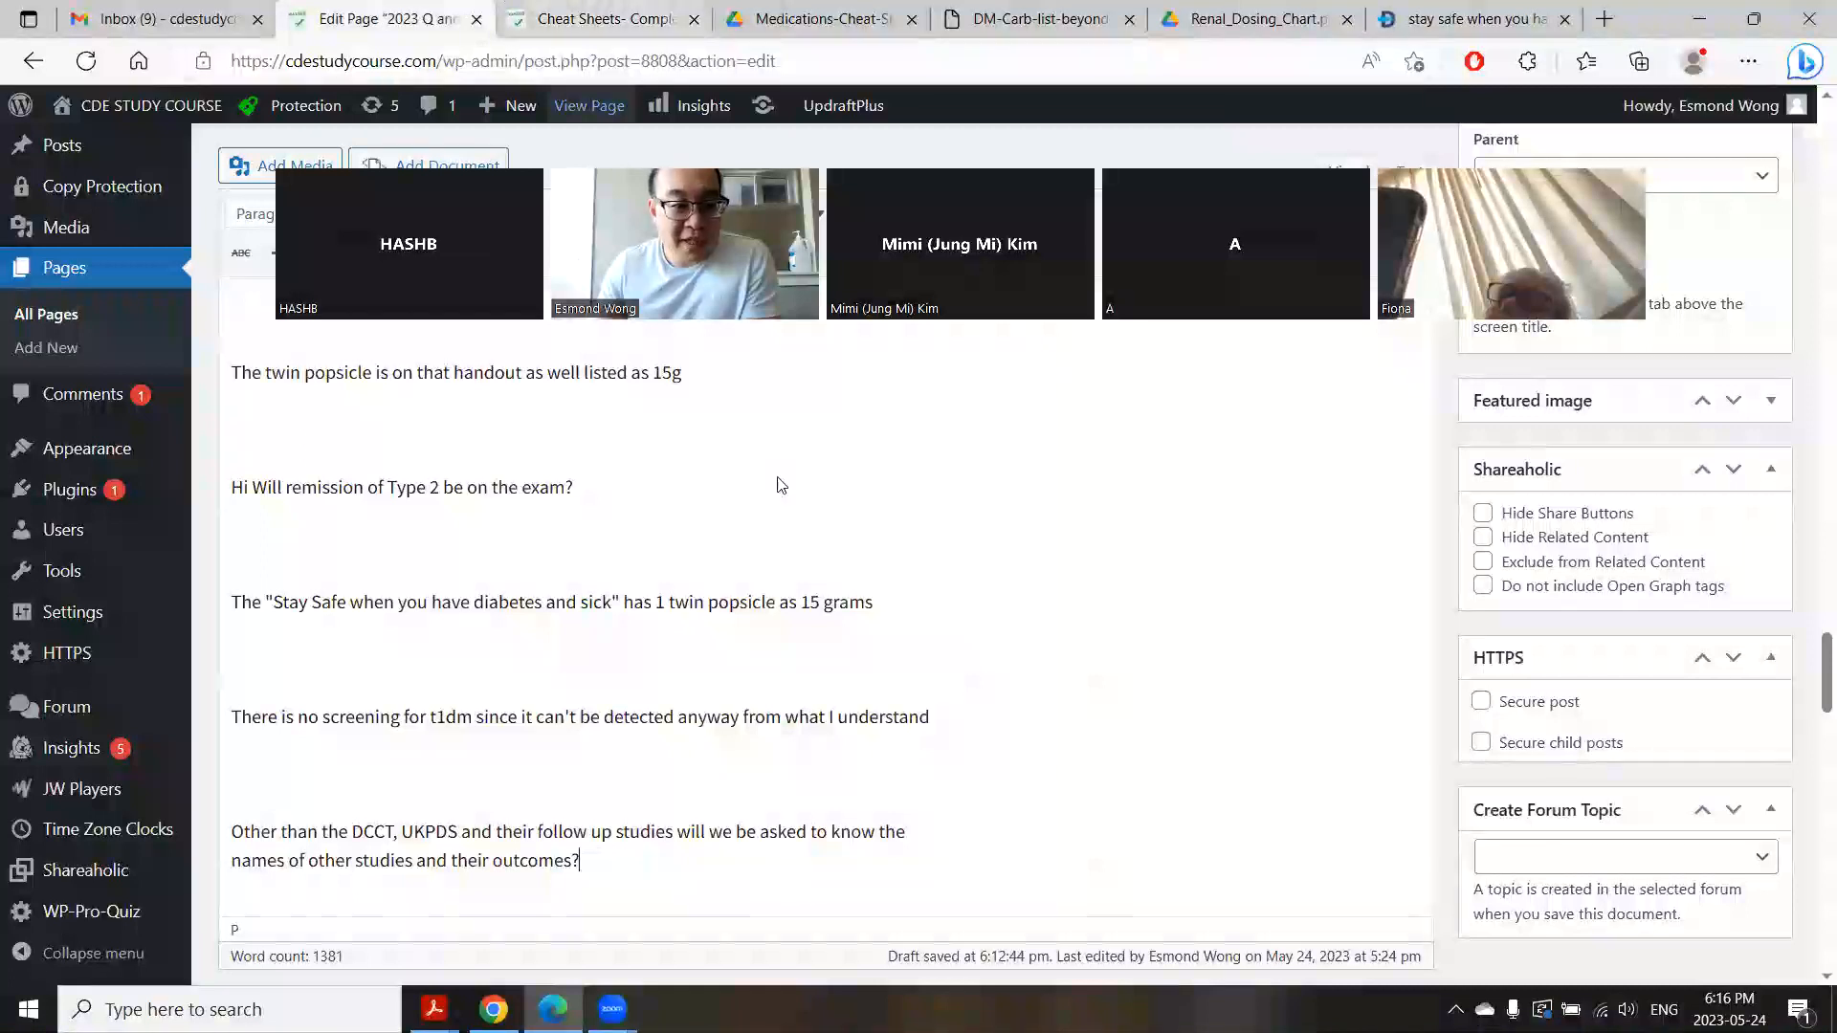
{"action": "scroll", "scroll_direction": "down", "scroll_amount": 3}
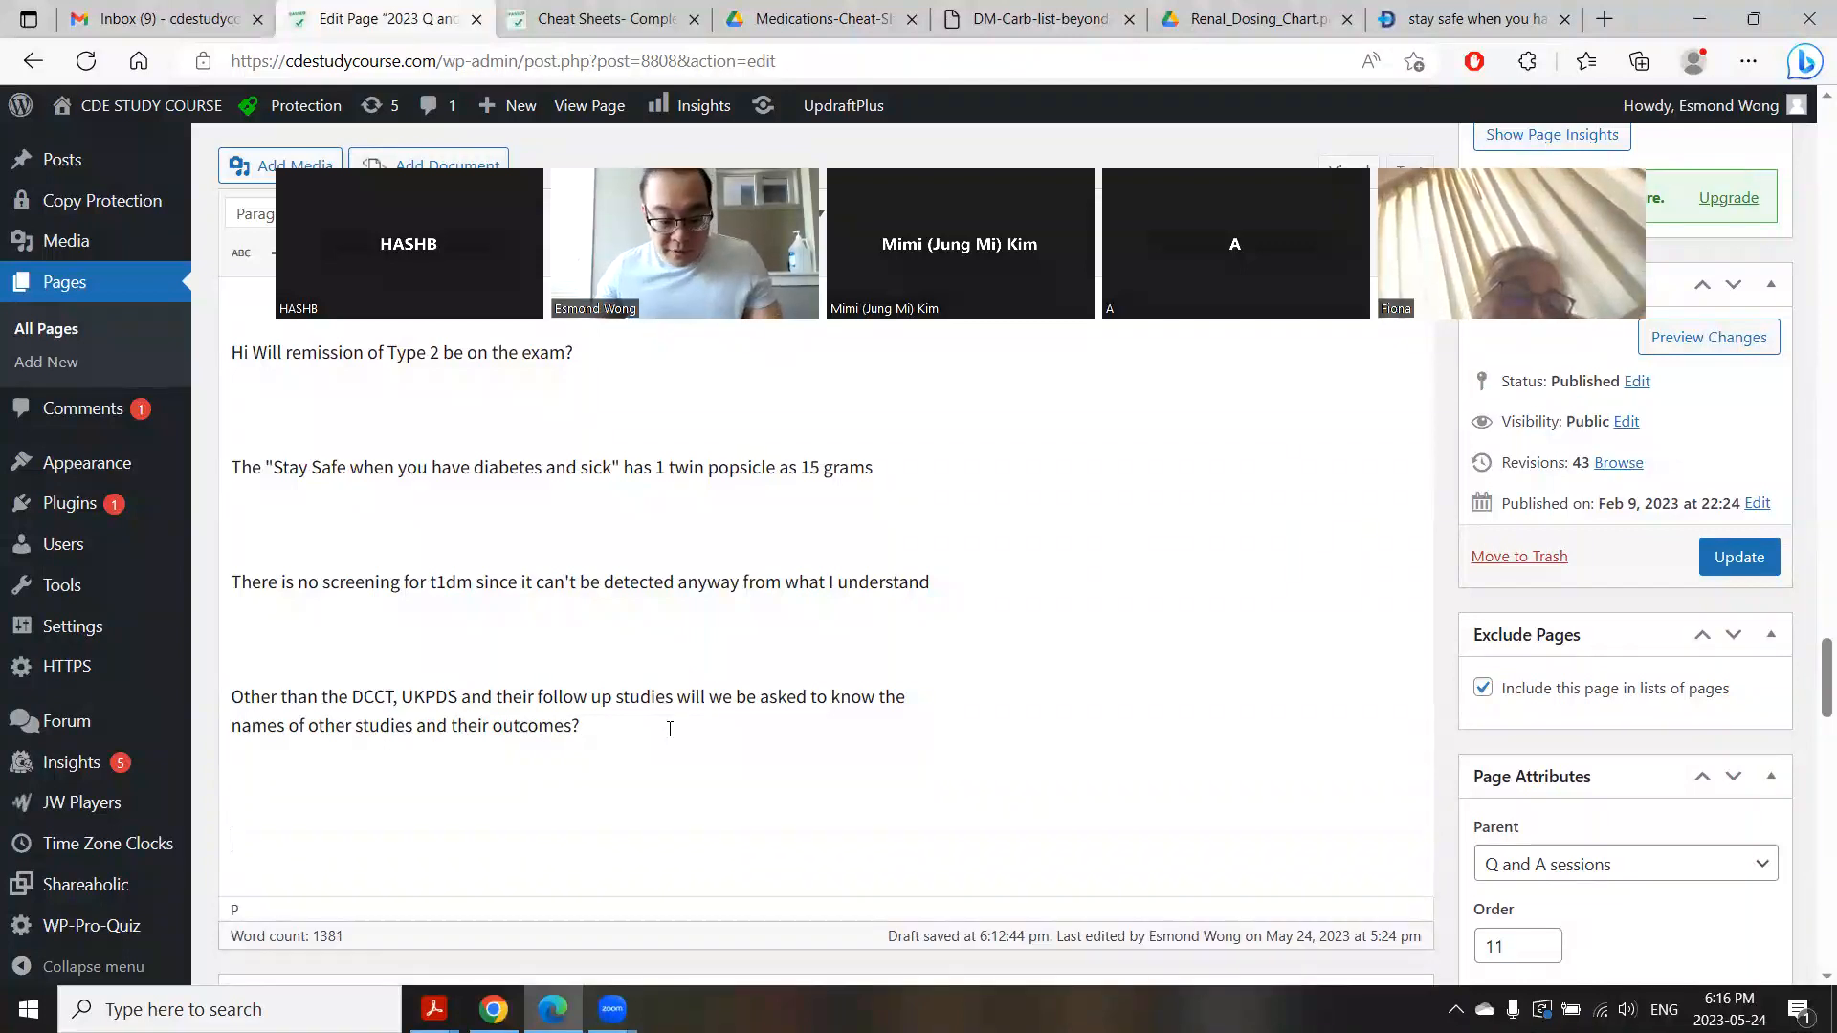
Step: Ask whether 30% or 10% of people with diabetes have major depression, plus the retinopathy question
{"action": "type", "text": "Can you please confirm if its 30% or 10% of people with DM have major depressive disorder? Thank you"}
{"action": "type", "text": "Worsening retinopathy with intense glycemic shifts - T1DM + T2DM? Or just T1DM…"}
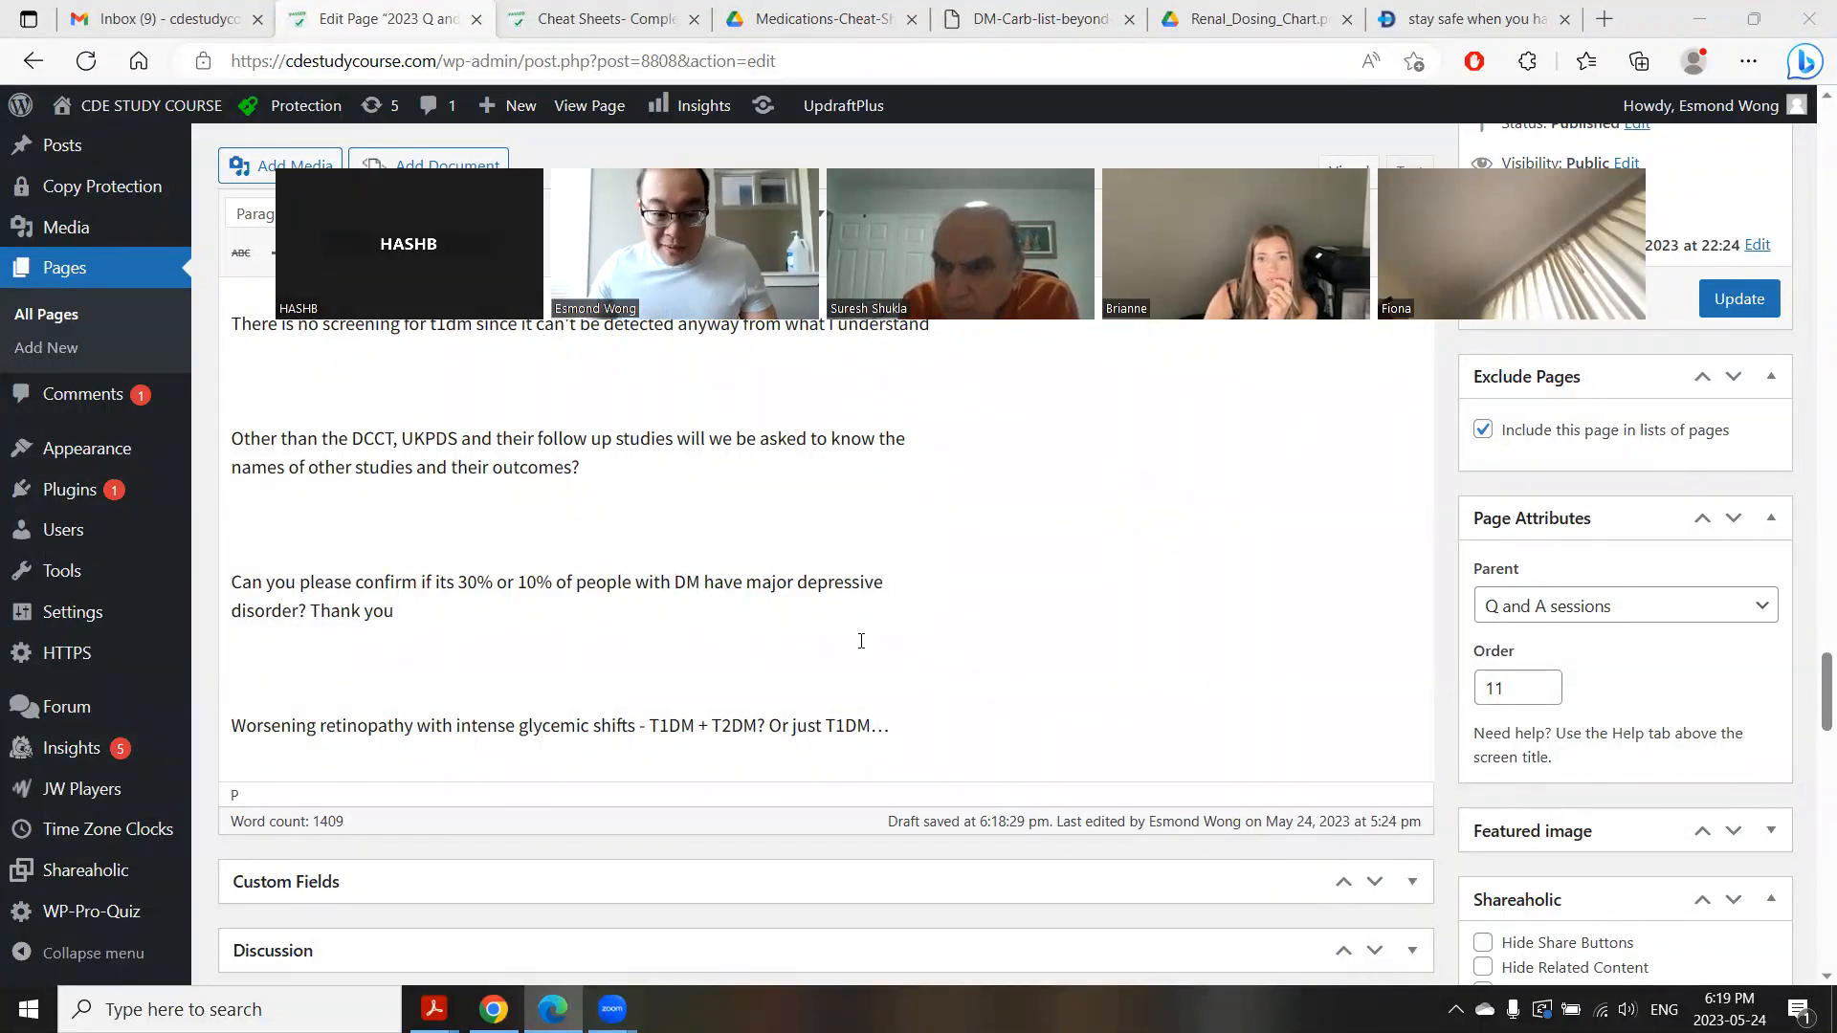
Step: Add the Essentials edition 4 exam answer-key question, then duplicate the Q and A editor tab
{"action": "type", "text": "Do you happen to have the answer key for the essentials edition 4 exam?"}
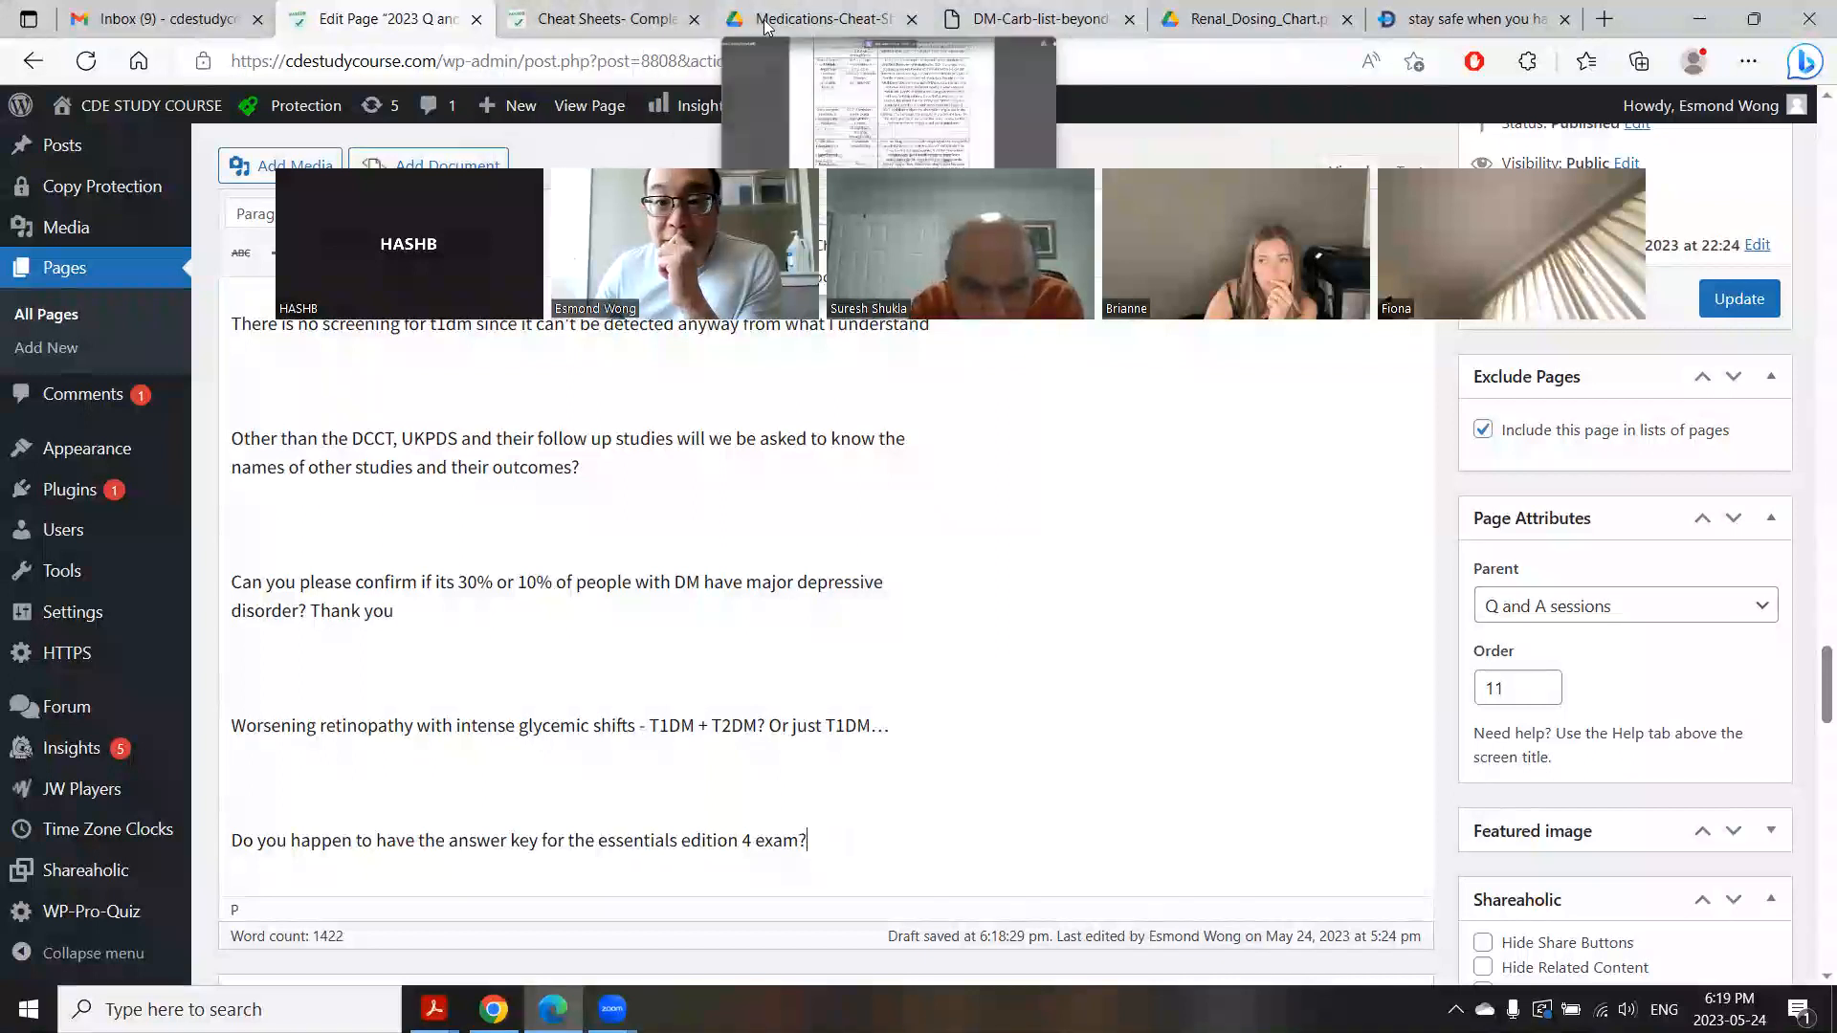
{"action": "left_click", "coordinate": [808, 19]}
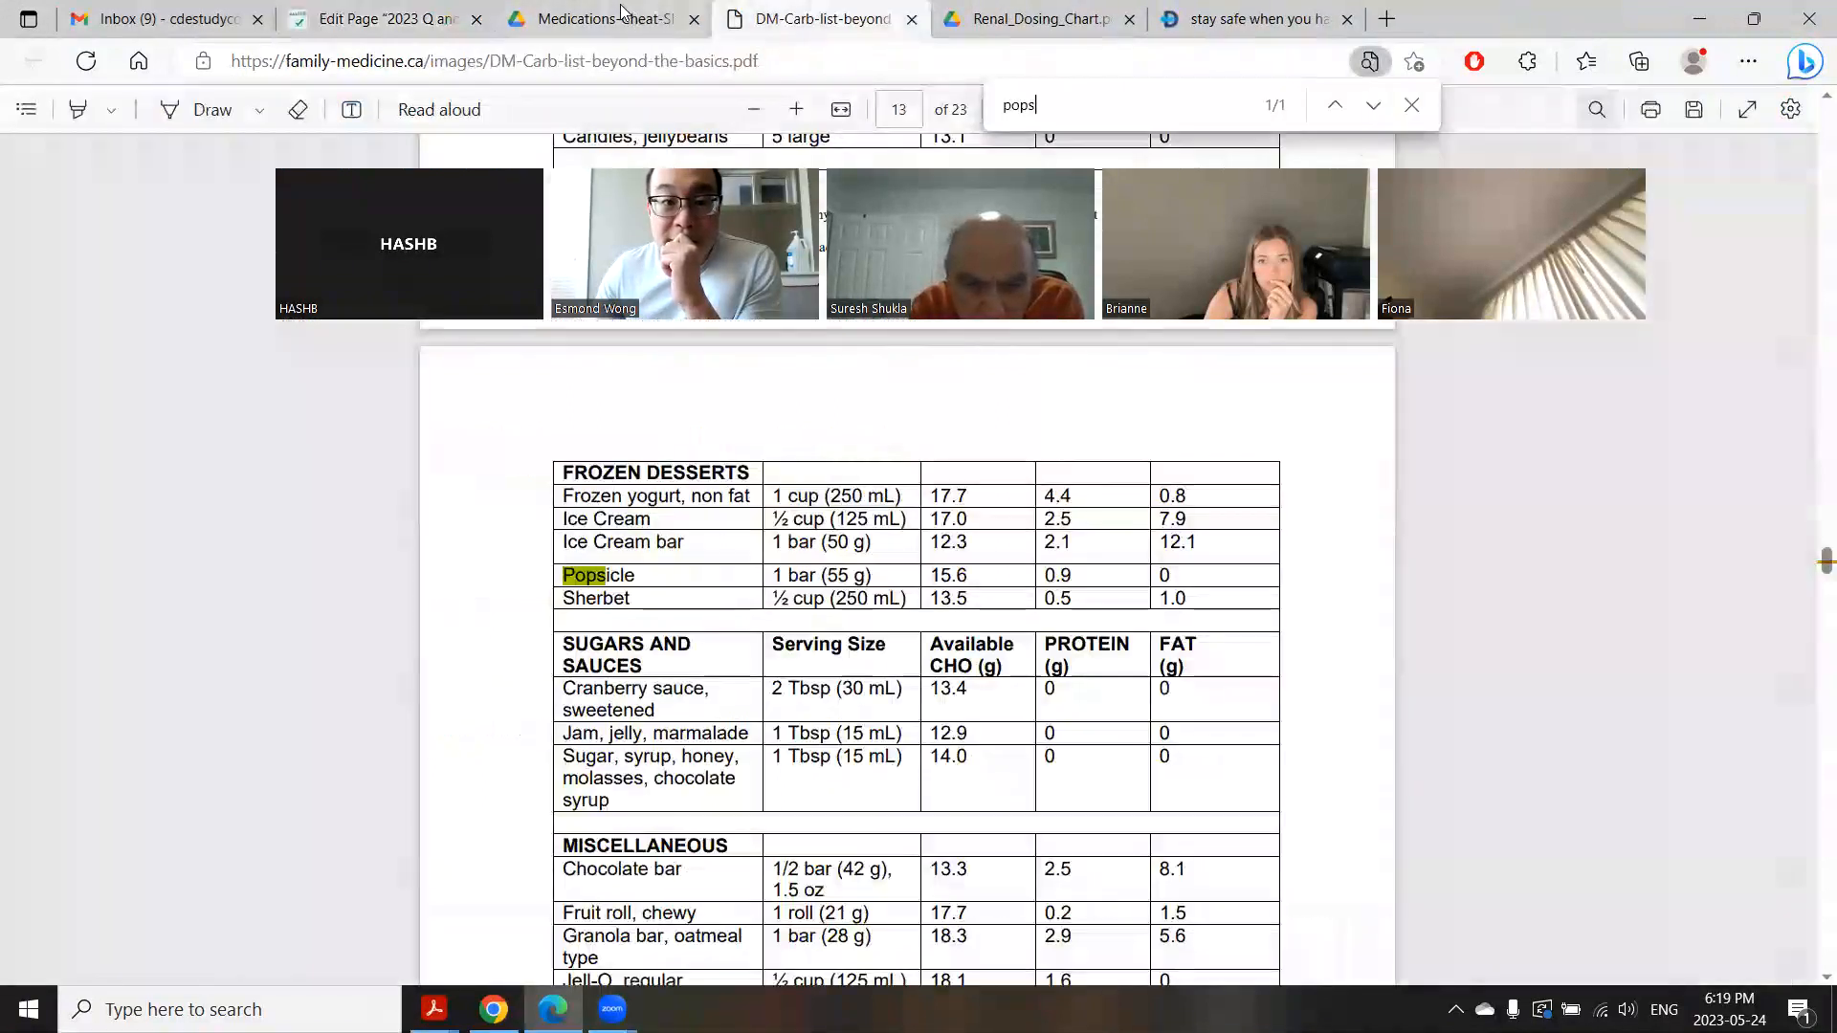
{"action": "right_click", "coordinate": [375, 19]}
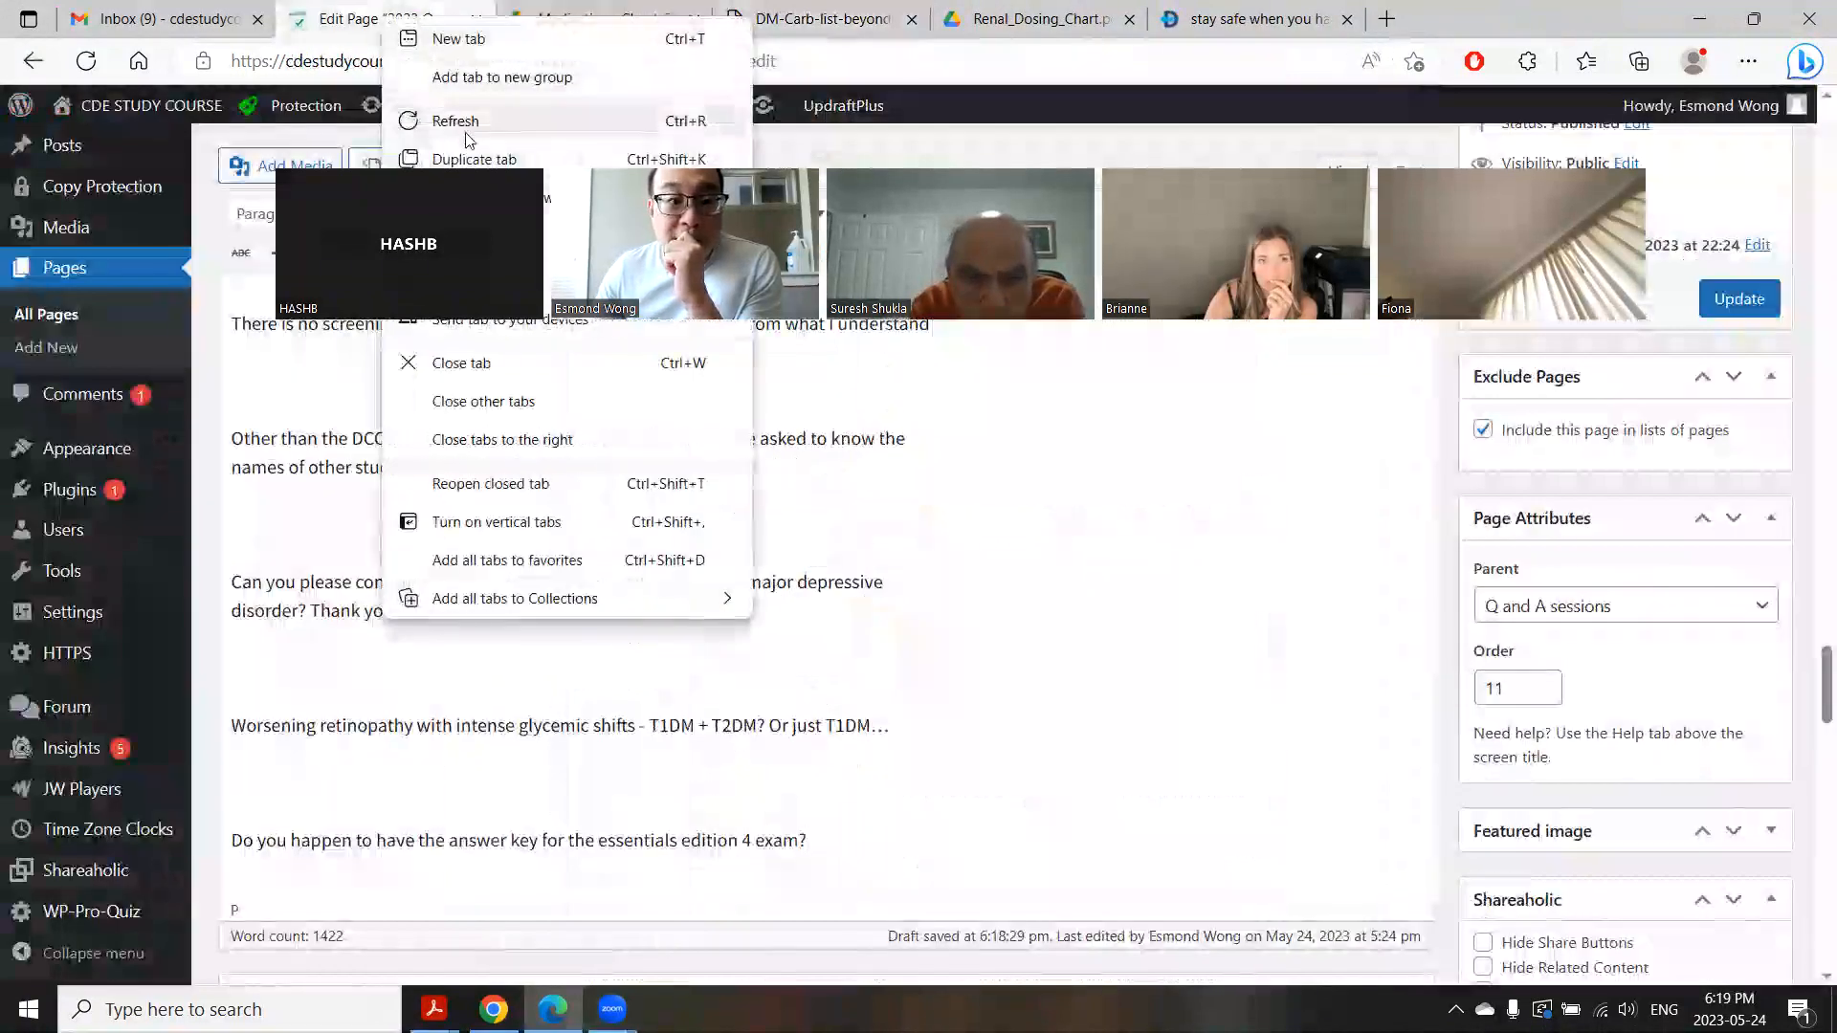
{"action": "left_click", "coordinate": [474, 158]}
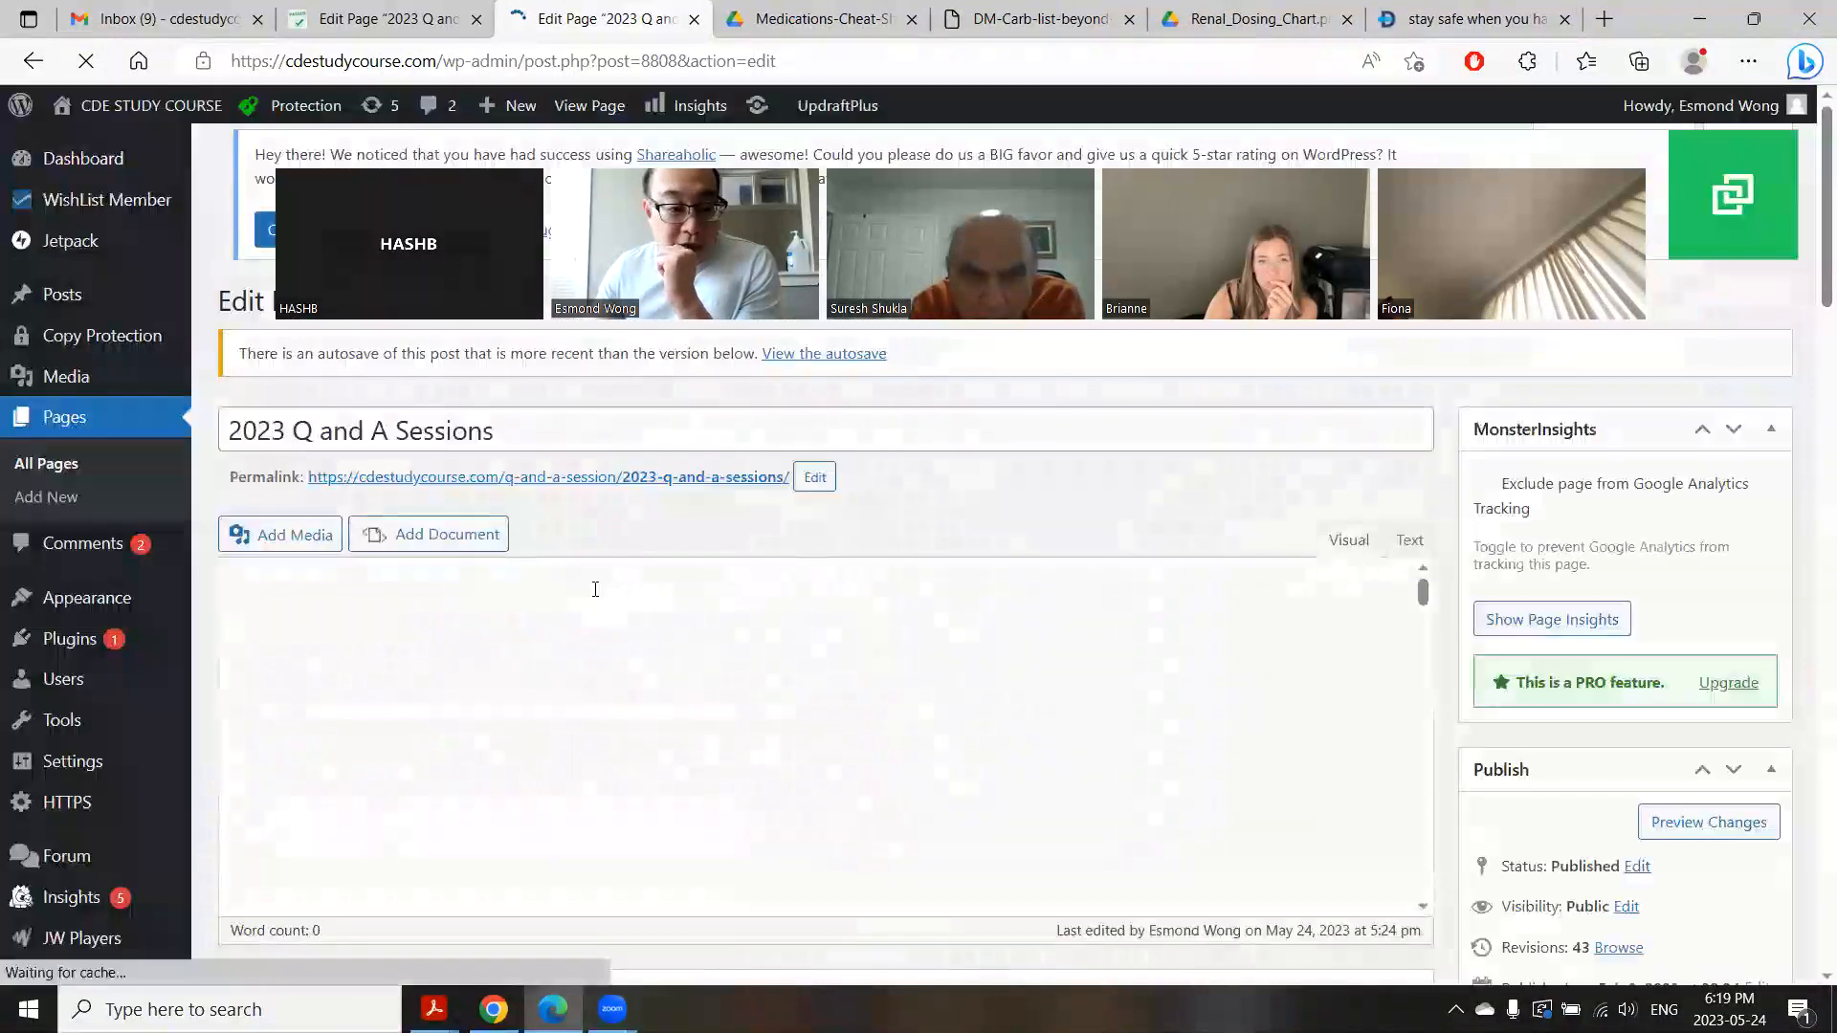
{"action": "scroll", "scroll_direction": "down", "scroll_amount": 3}
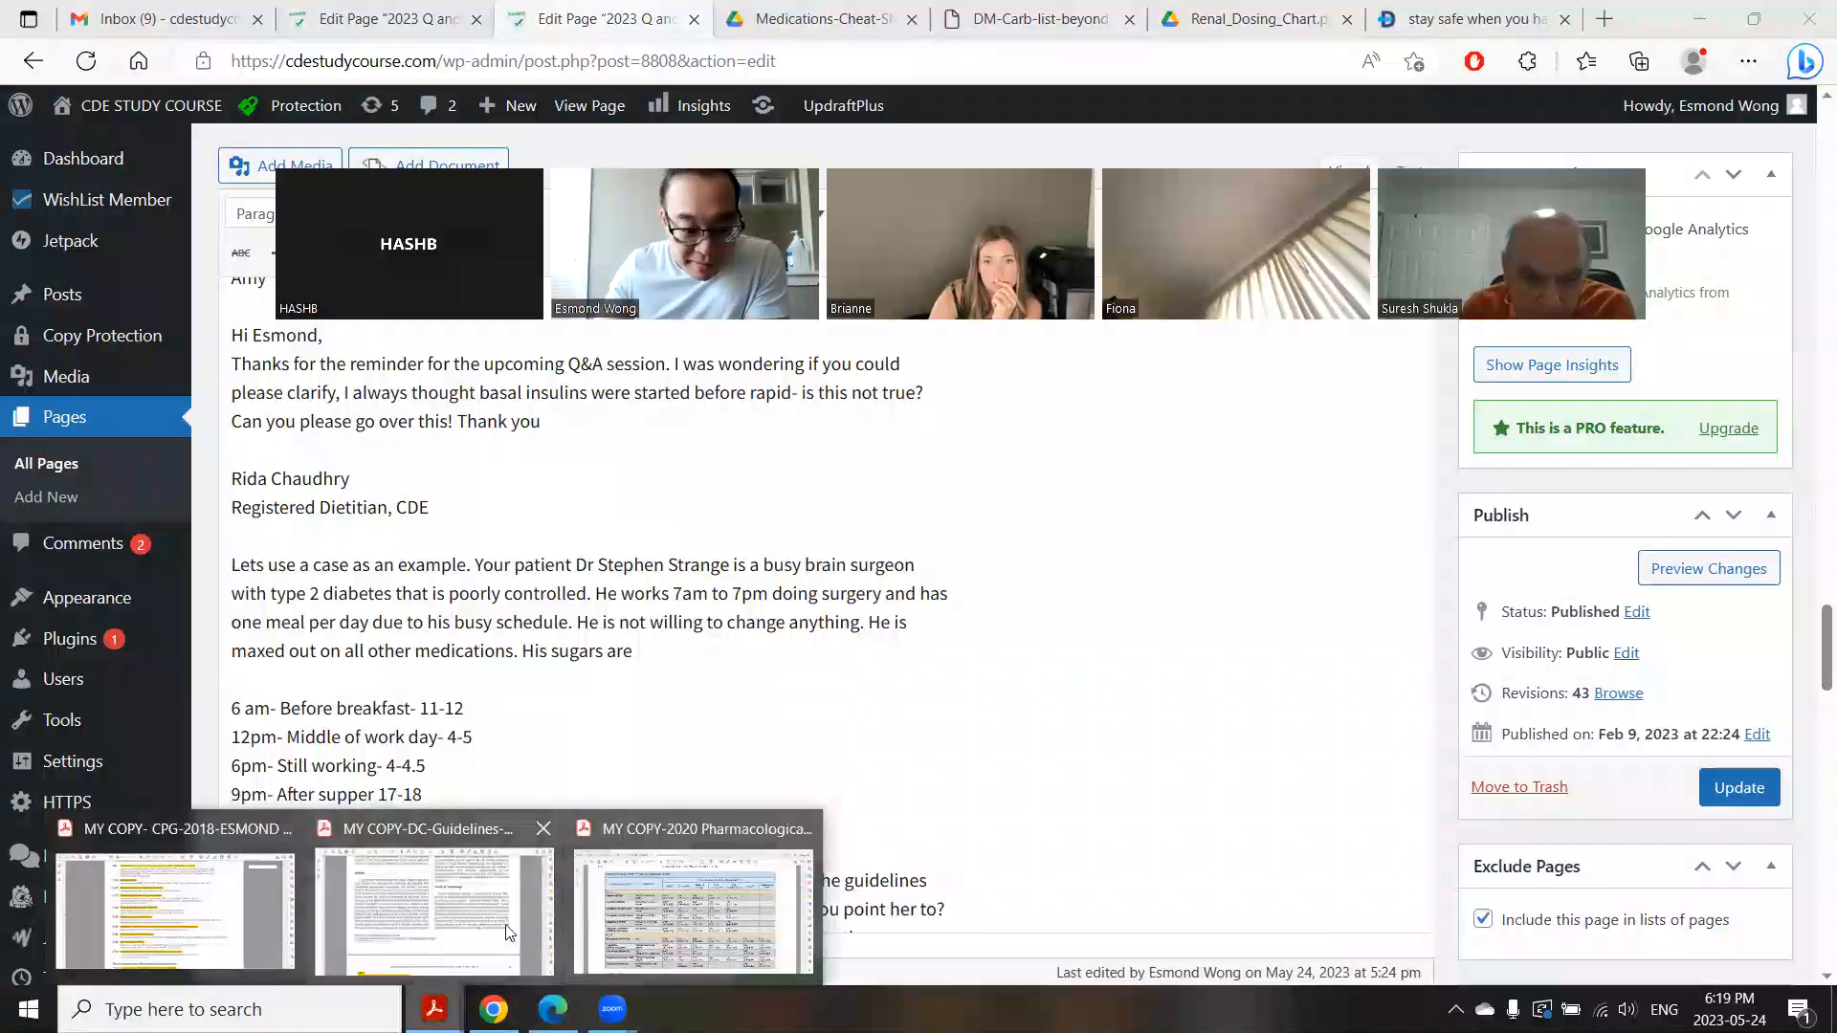
Step: Bring up the Diabetes Canada 2021 blood glucose monitoring guideline PDF in Acrobat Reader
{"action": "left_click", "coordinate": [433, 914]}
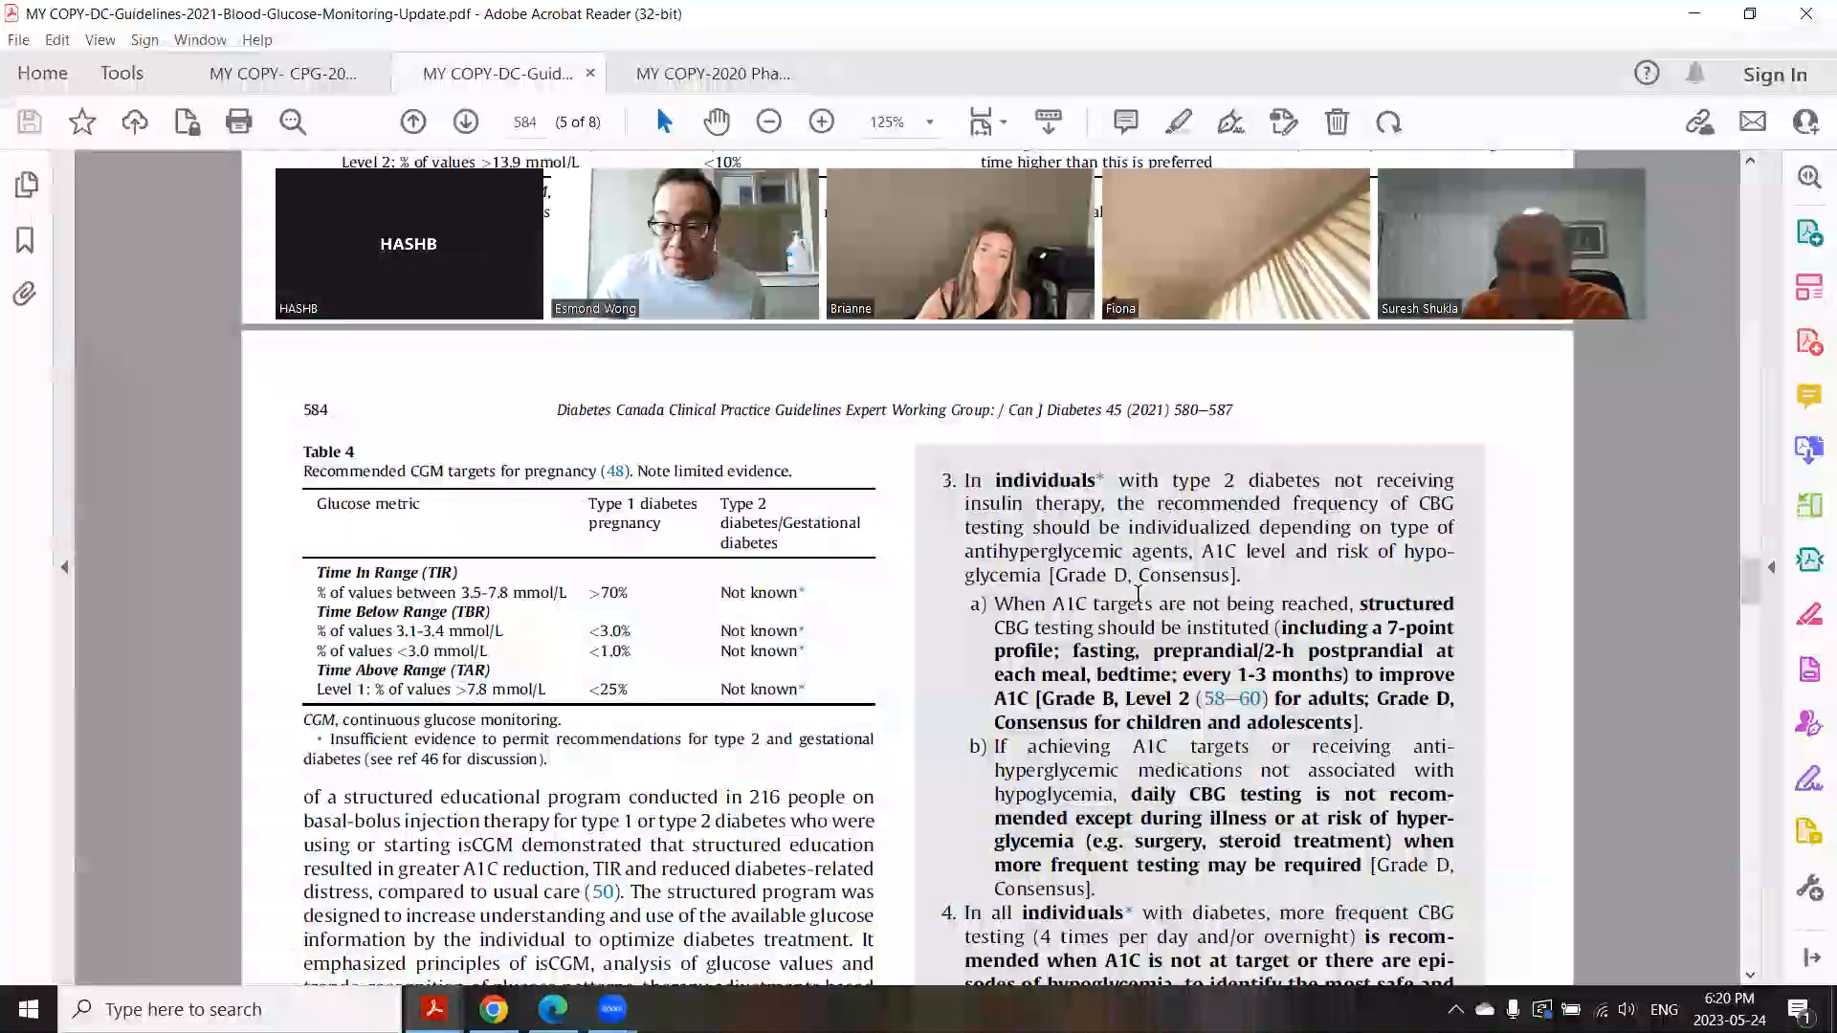
Step: Scroll the guideline to the frequent-testing recommendation for unmet A1C targets on page 584
{"action": "scroll", "scroll_direction": "down", "scroll_amount": 3}
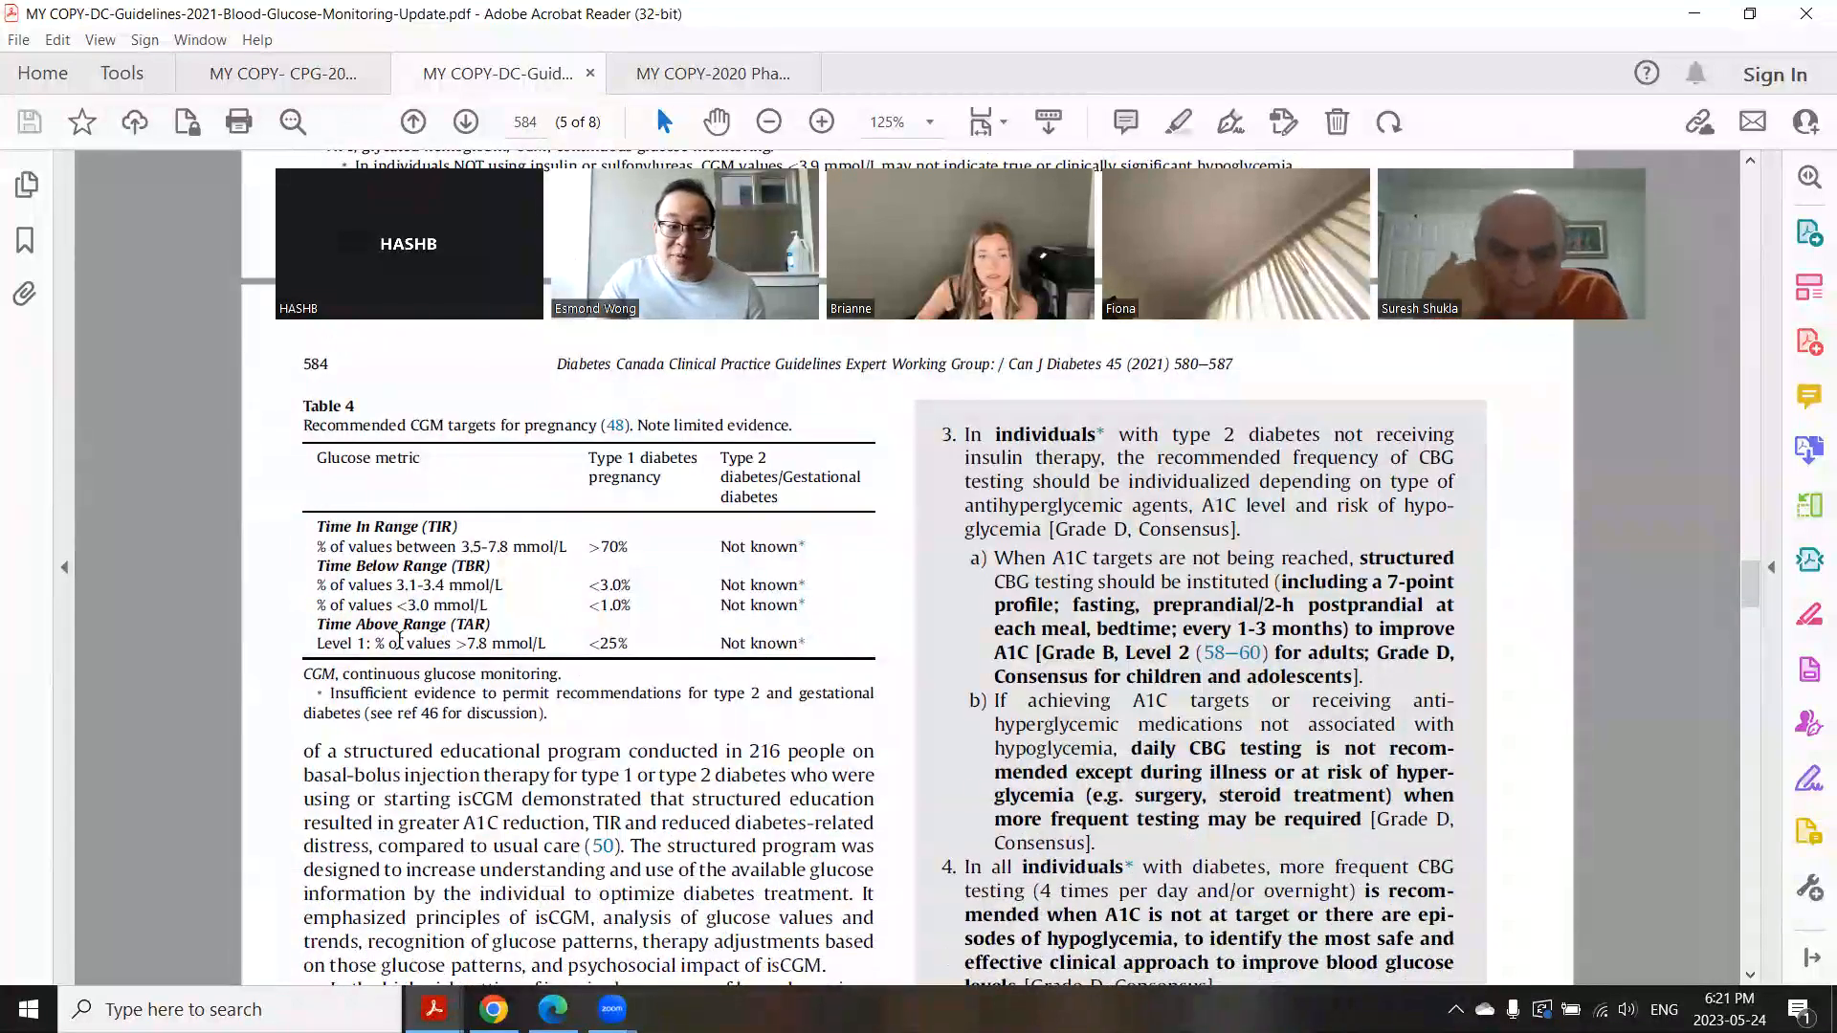
{"action": "mouse_move", "coordinate": [252, 490]}
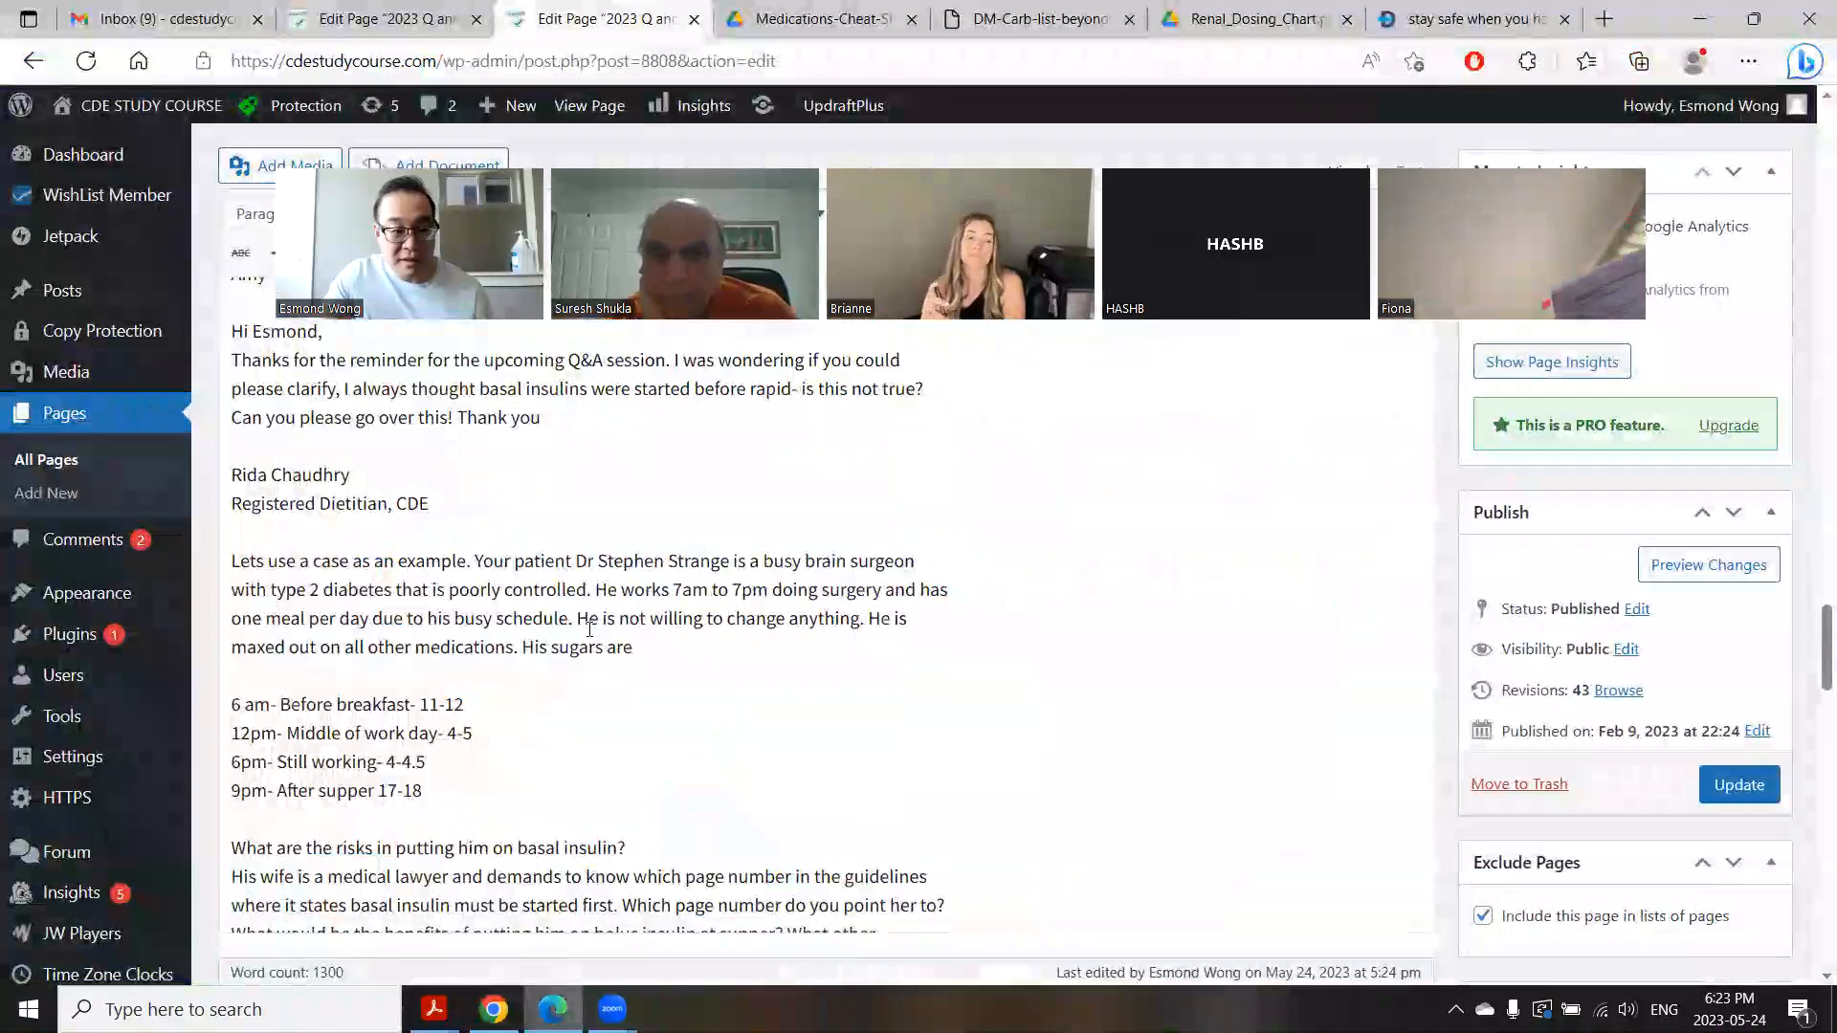
Step: Add the gemfibrozil page 181 question and the 7-point-profile question to the Q&A page
{"action": "scroll", "scroll_direction": "down", "scroll_amount": 3}
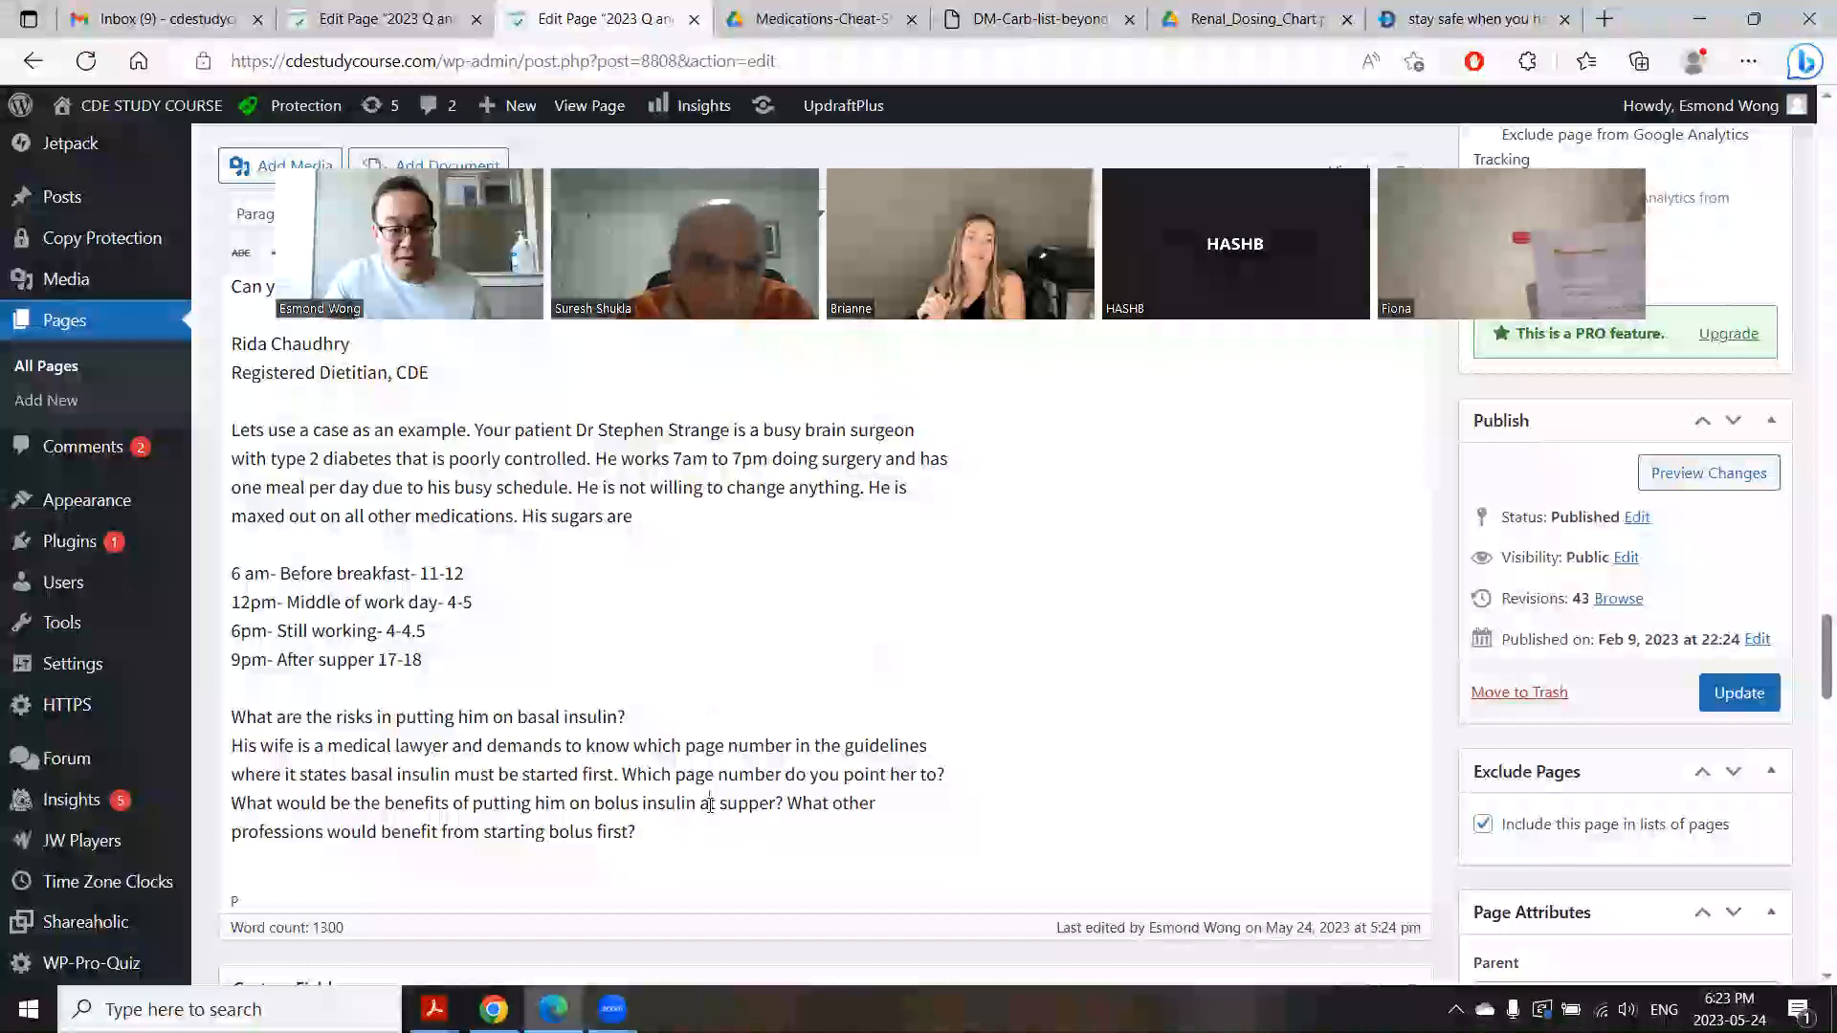
{"action": "scroll", "scroll_direction": "down", "scroll_amount": 3}
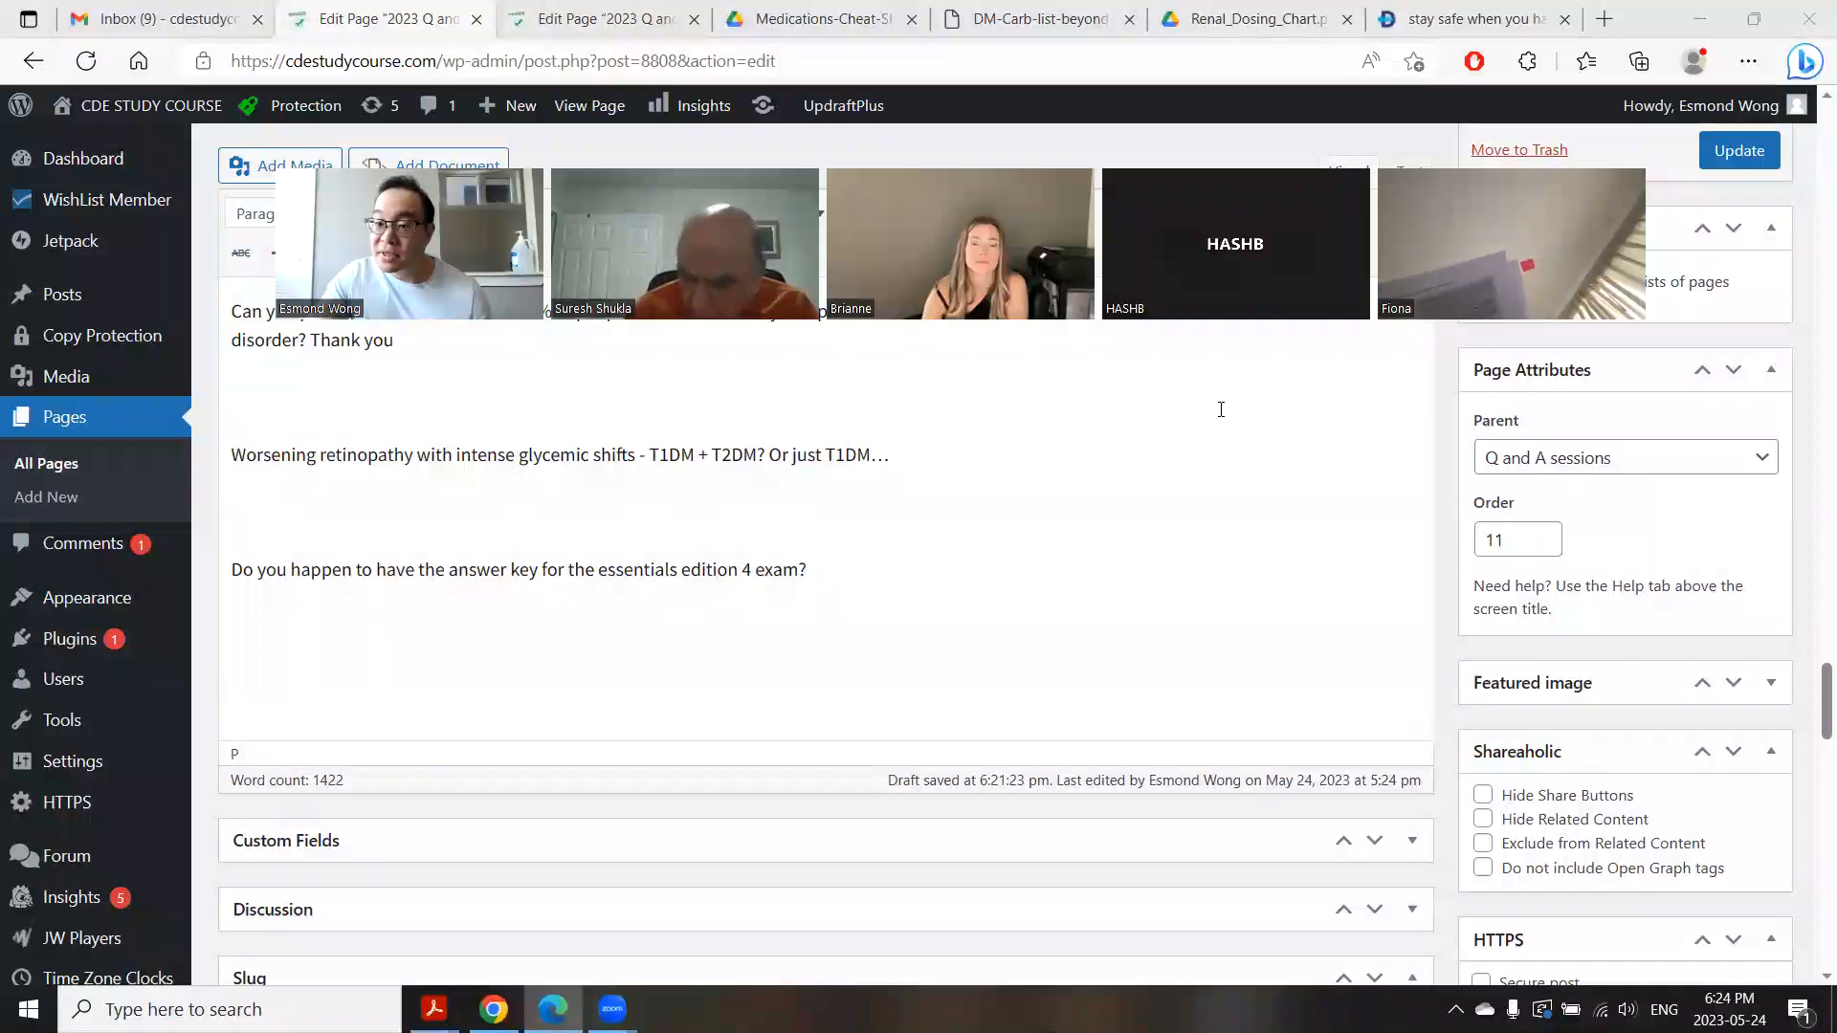
{"action": "left_click", "coordinate": [1739, 150]}
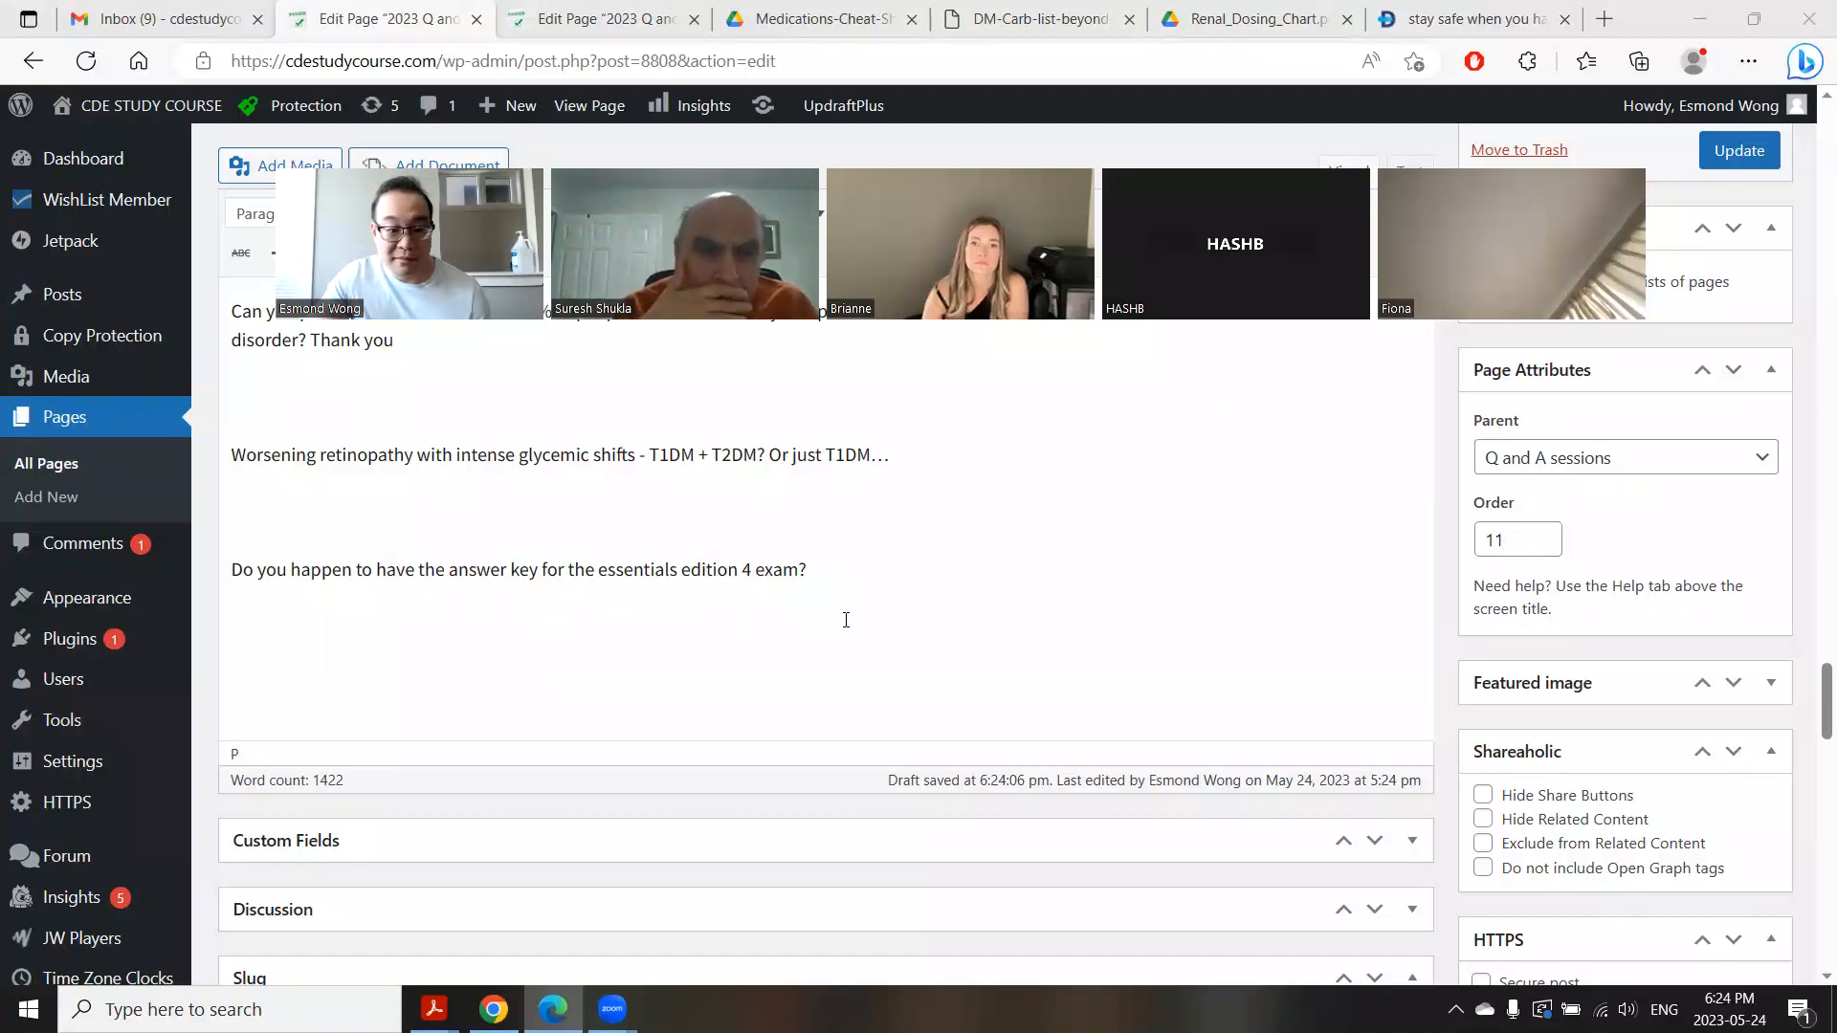
{"action": "type", "text": "Esmond sorry again for the same question, page 181 table 3 also said Do not use gemfibrozil in combination with a statin due to increased risk of myopathy and rhabdo."}
{"action": "type", "text": "do we need to know all just the basics cups = 15 g serving for each fruit as an example"}
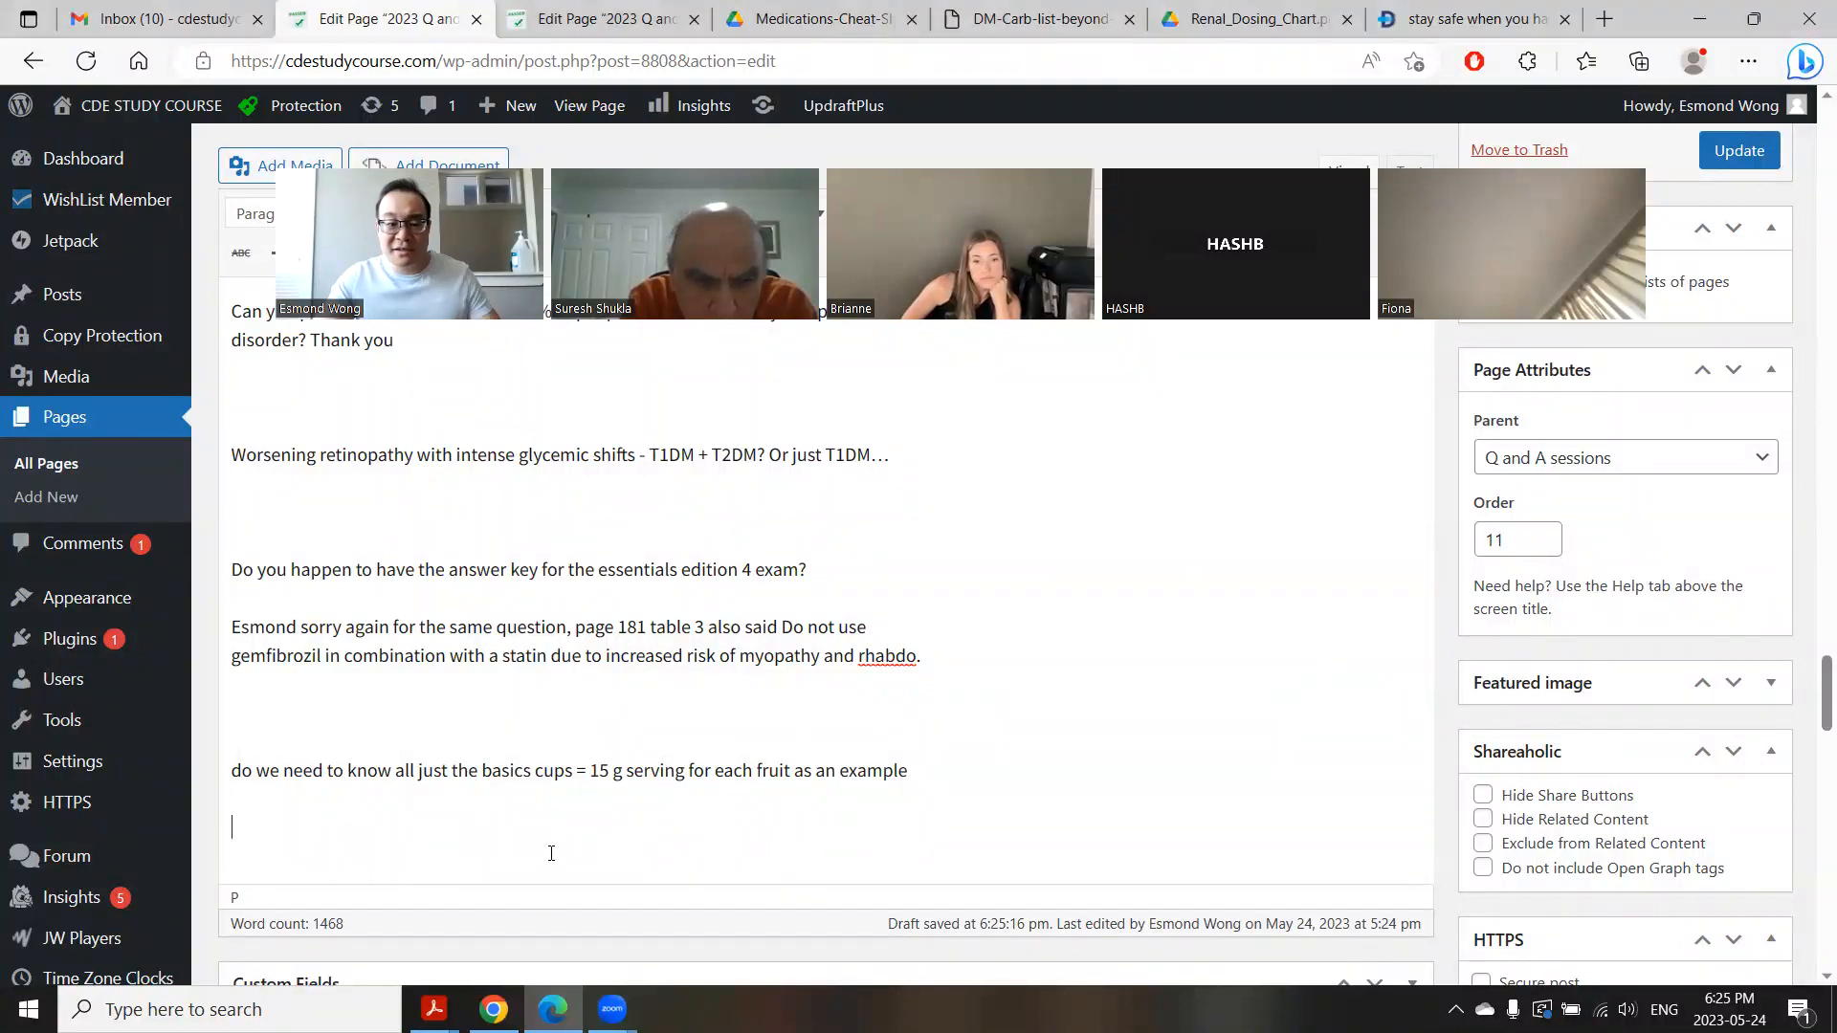
{"action": "type", "text": "why do they call it a 7 point profile when it's 8 tests"}
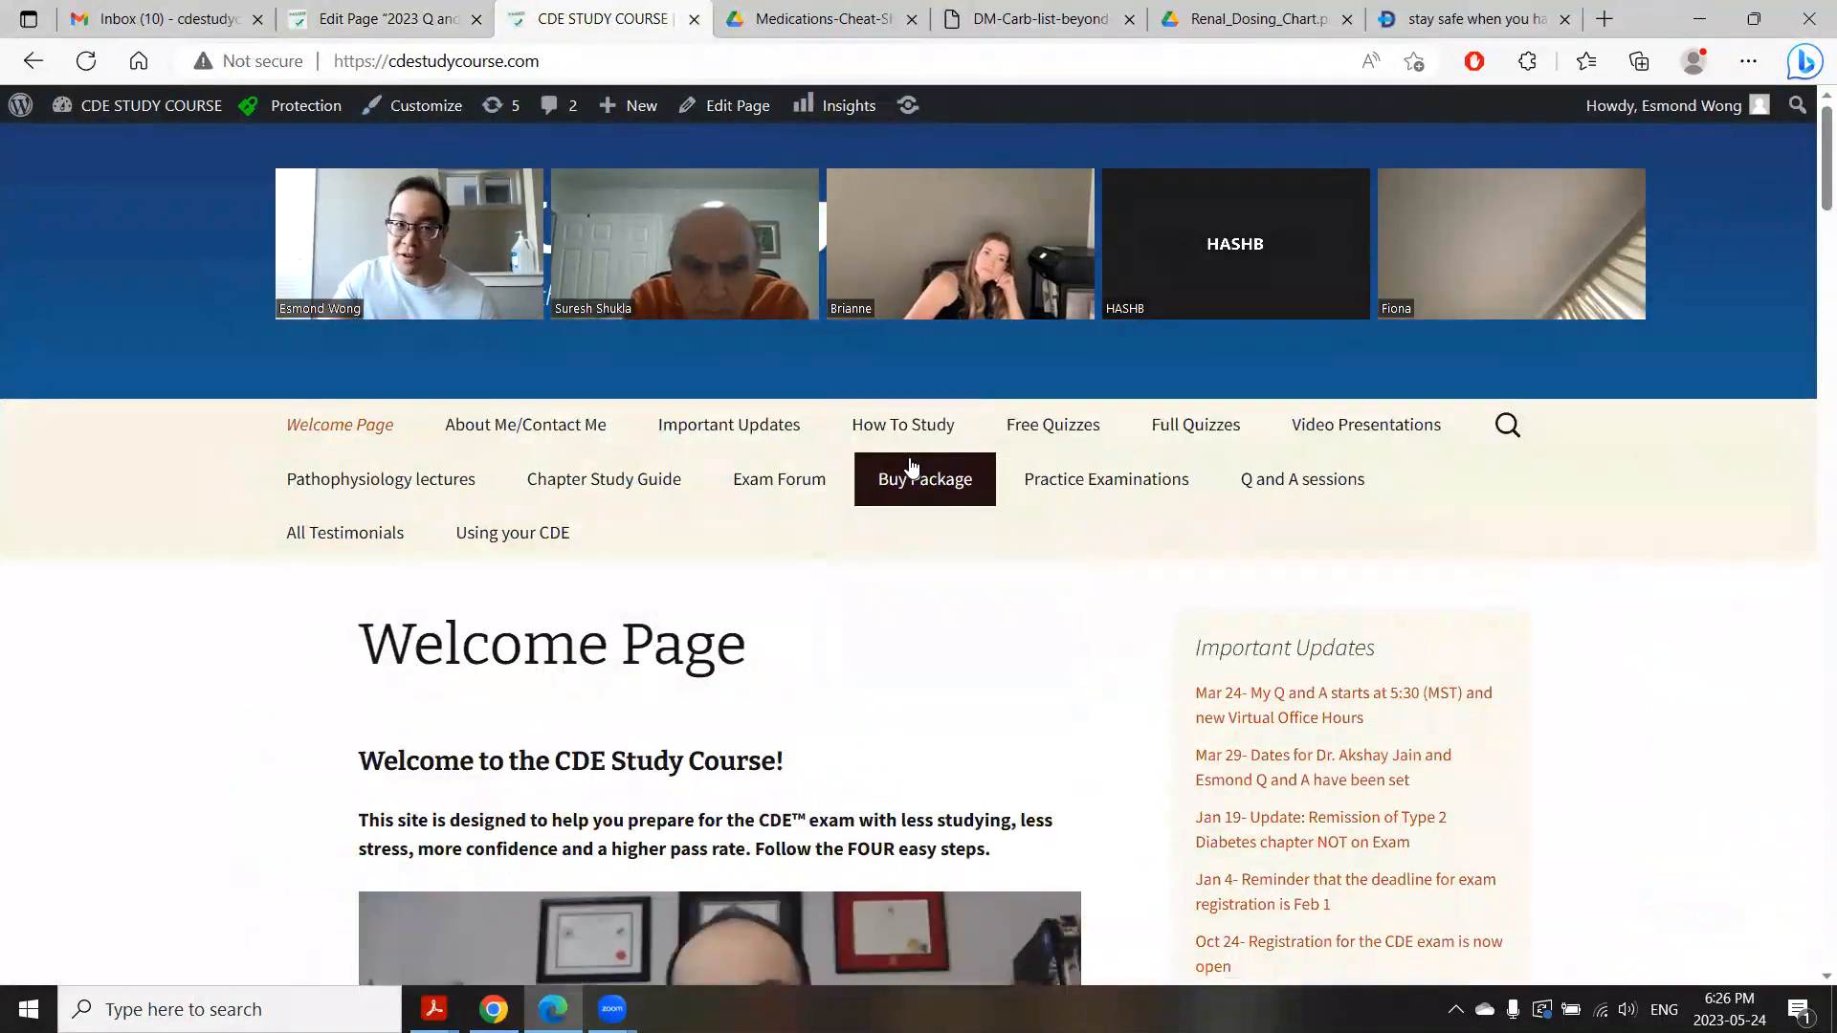
{"action": "mouse_move", "coordinate": [840, 478]}
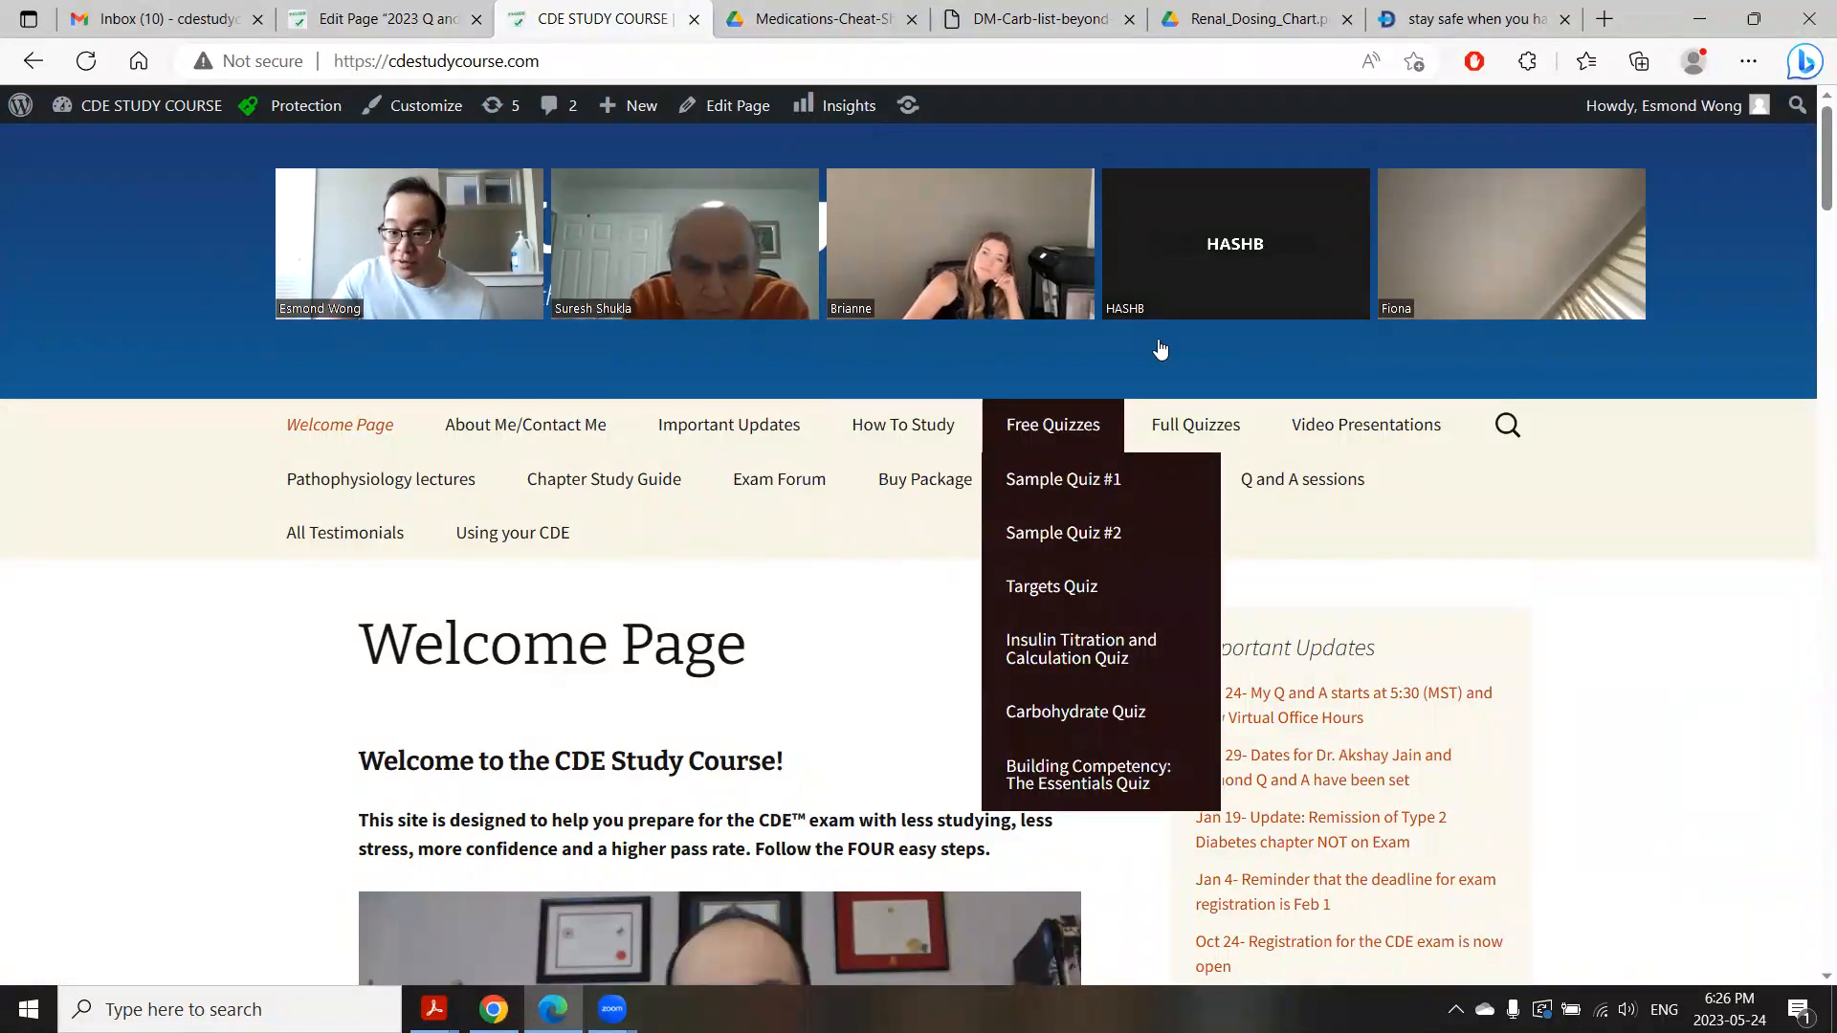
{"action": "mouse_move", "coordinate": [1195, 424]}
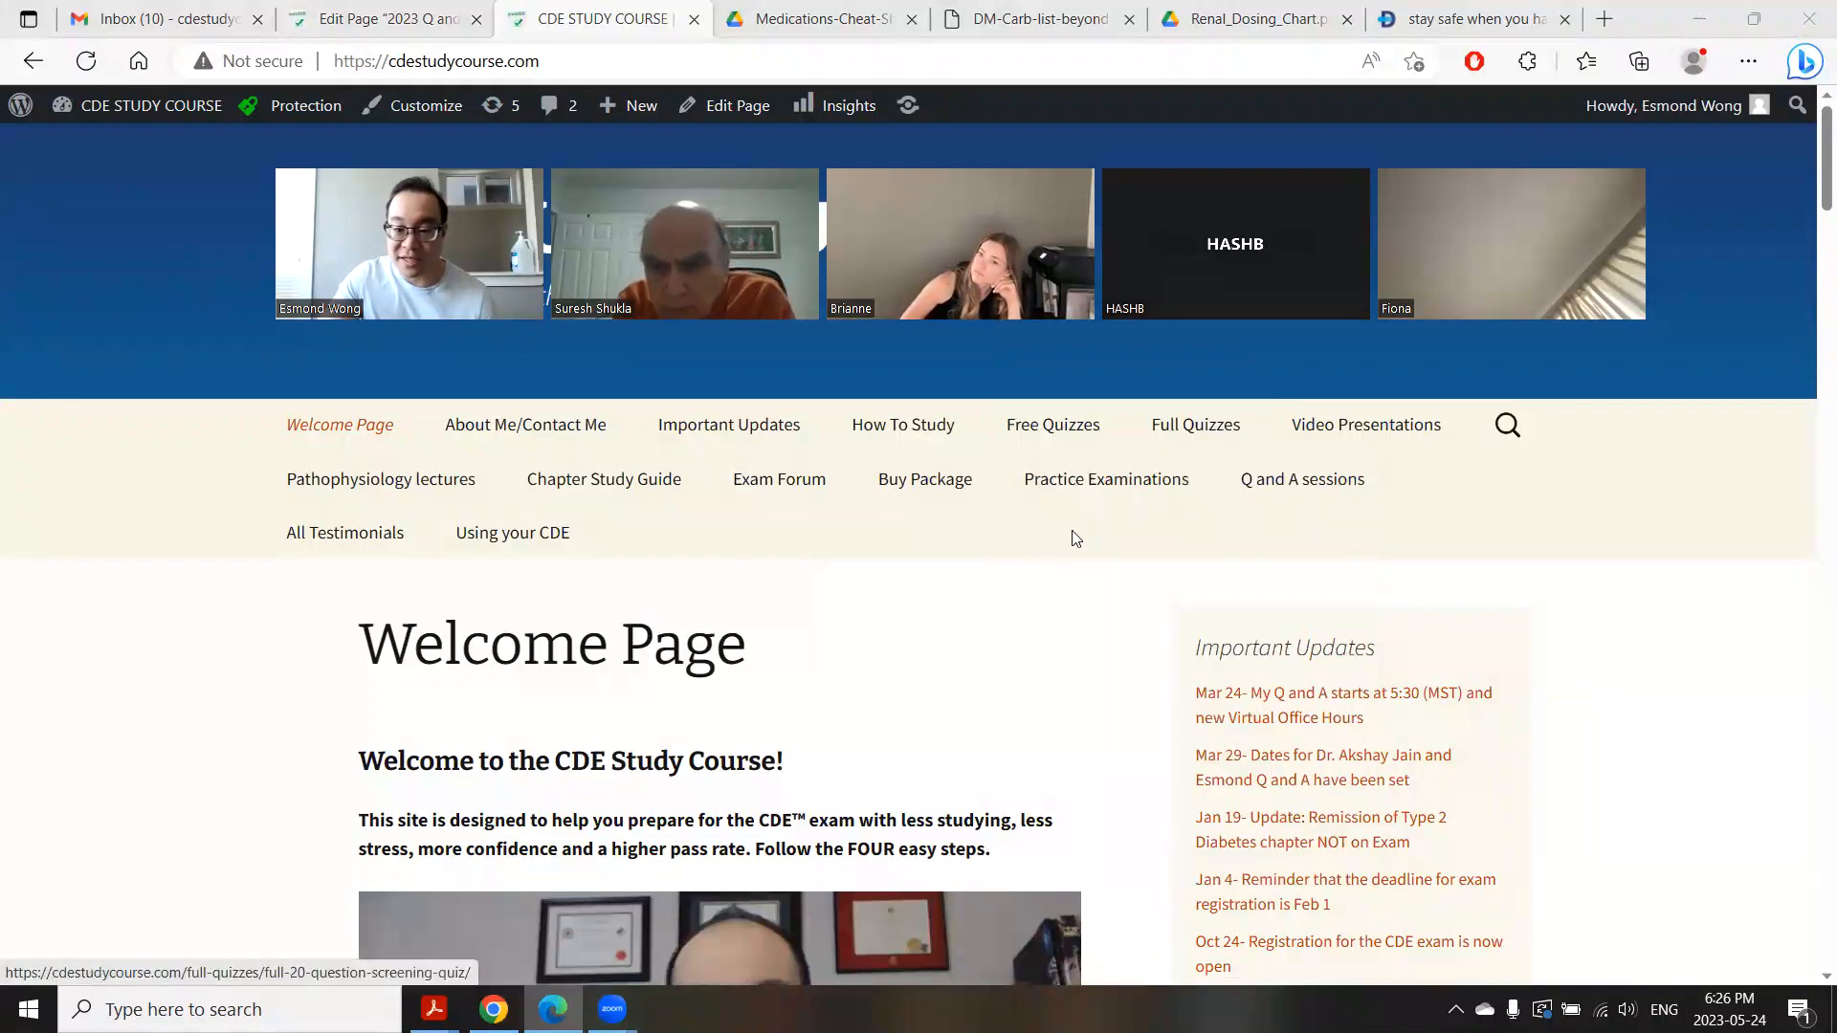
{"action": "mouse_move", "coordinate": [902, 424]}
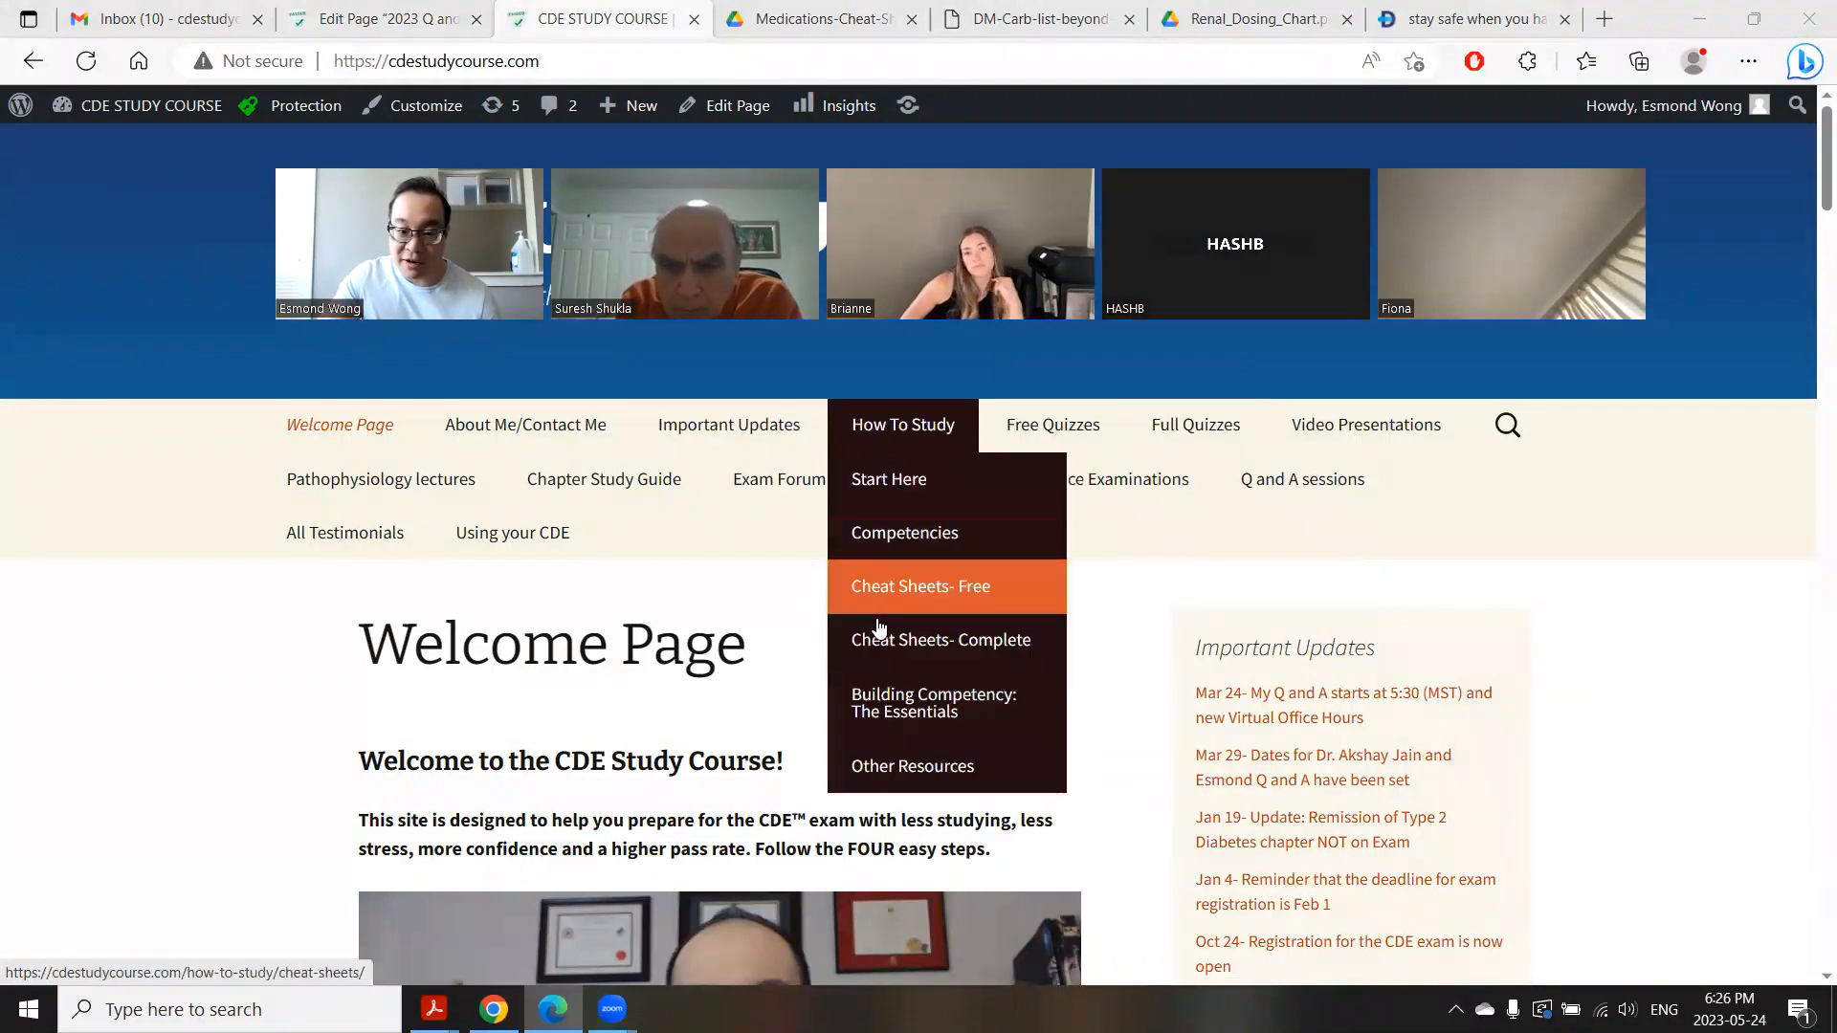
{"action": "mouse_move", "coordinate": [934, 704]}
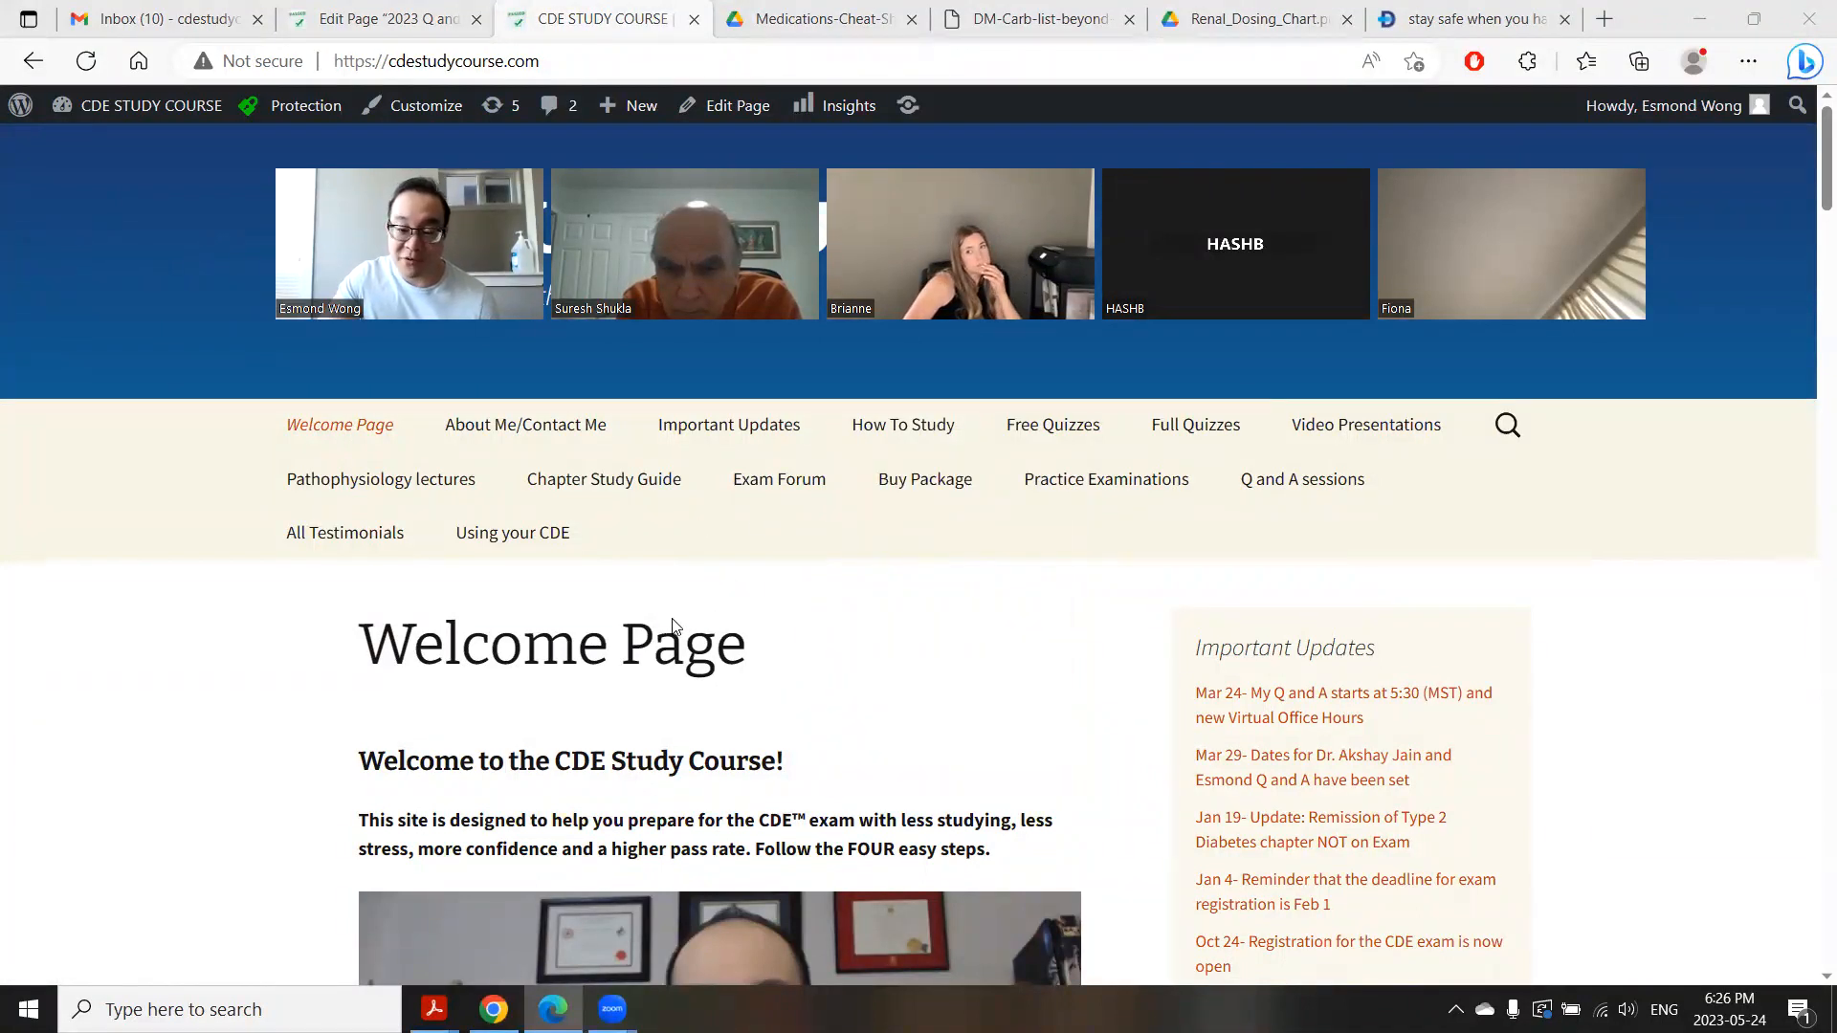
{"action": "mouse_move", "coordinate": [1196, 424]}
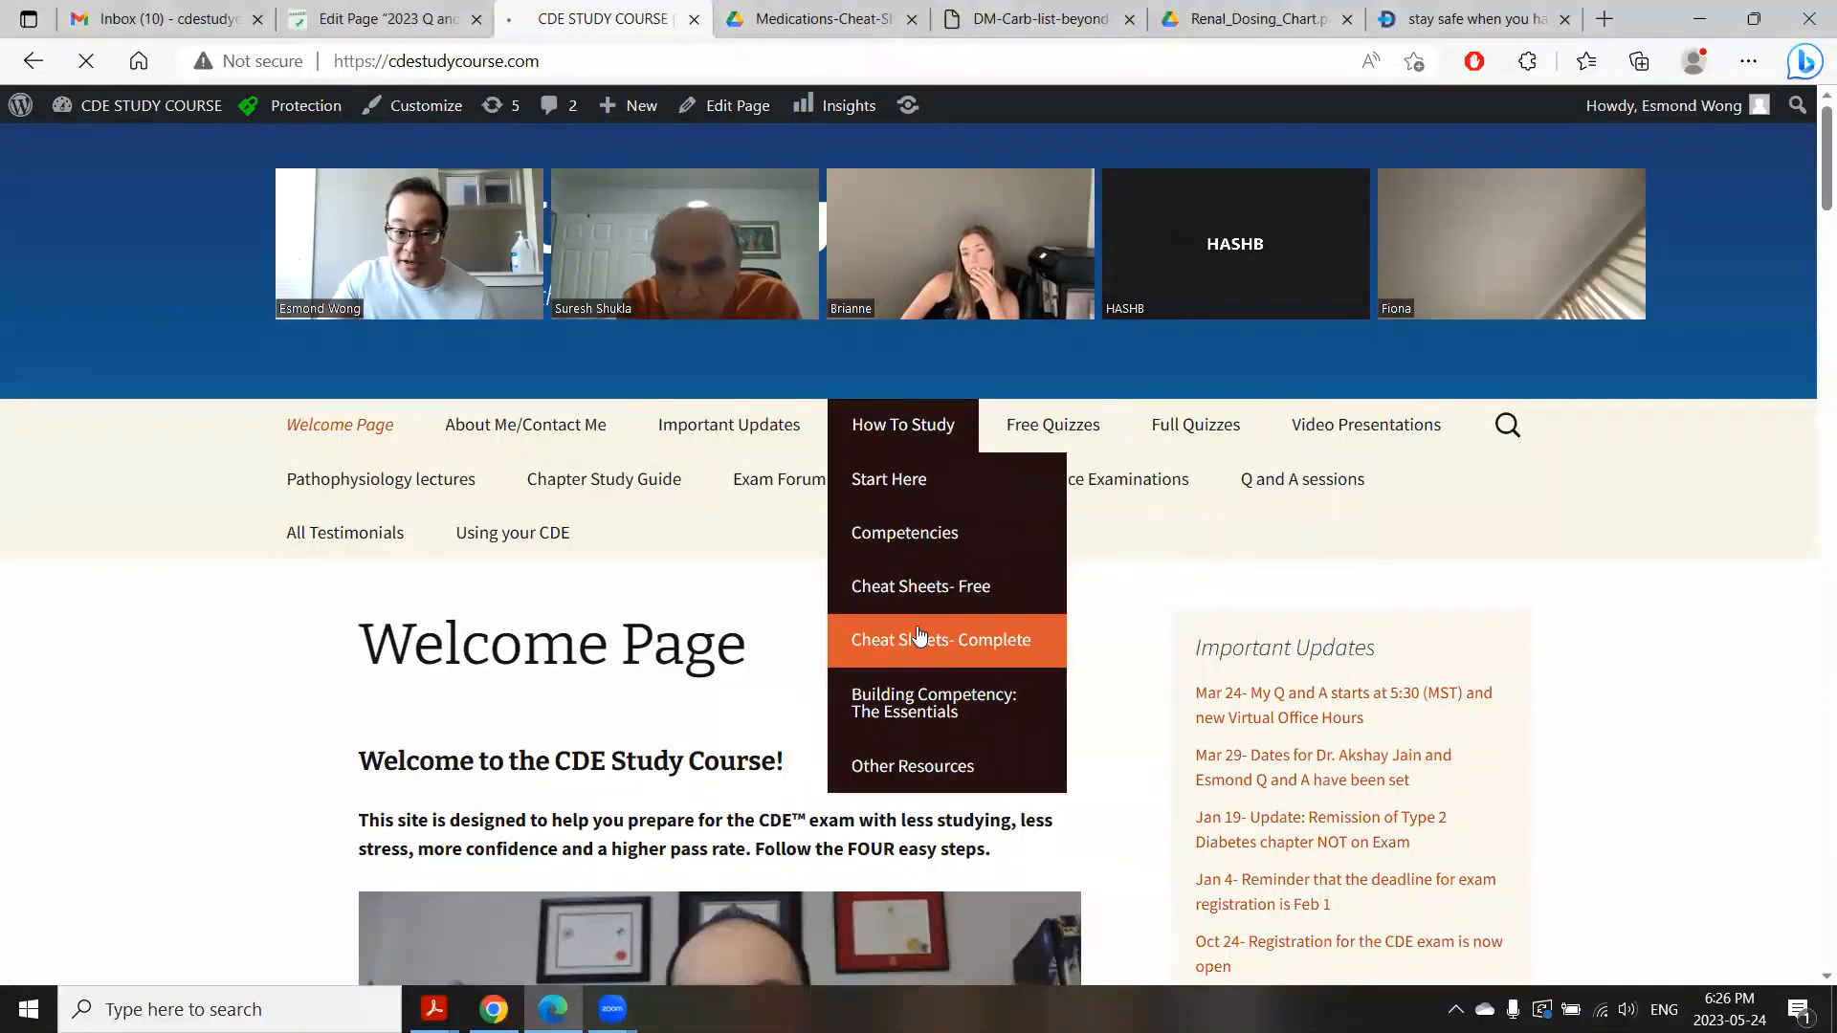
Step: Open the Cheat Sheets- Complete page from the How To Study menu
{"action": "left_click", "coordinate": [940, 640]}
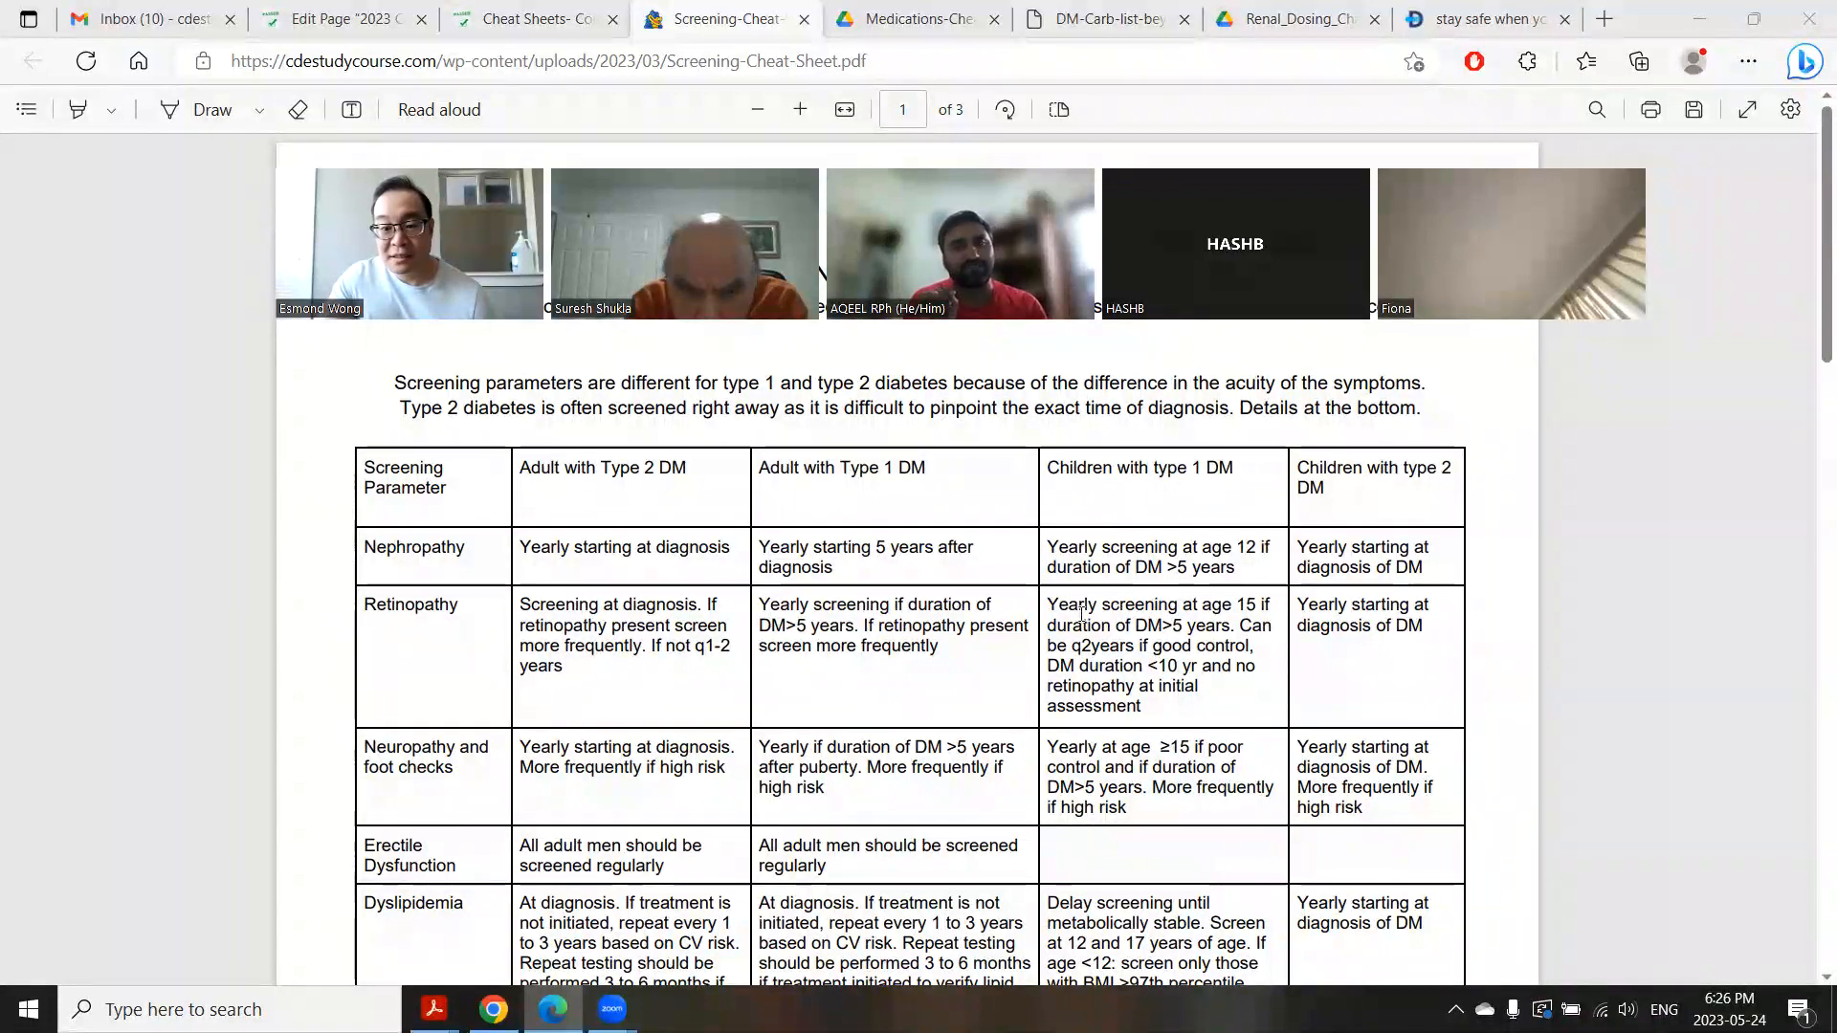
Step: Scroll the Screening Cheat Sheet to page 2's hypertension, depression and reference rows
{"action": "scroll", "scroll_direction": "down", "scroll_amount": 3}
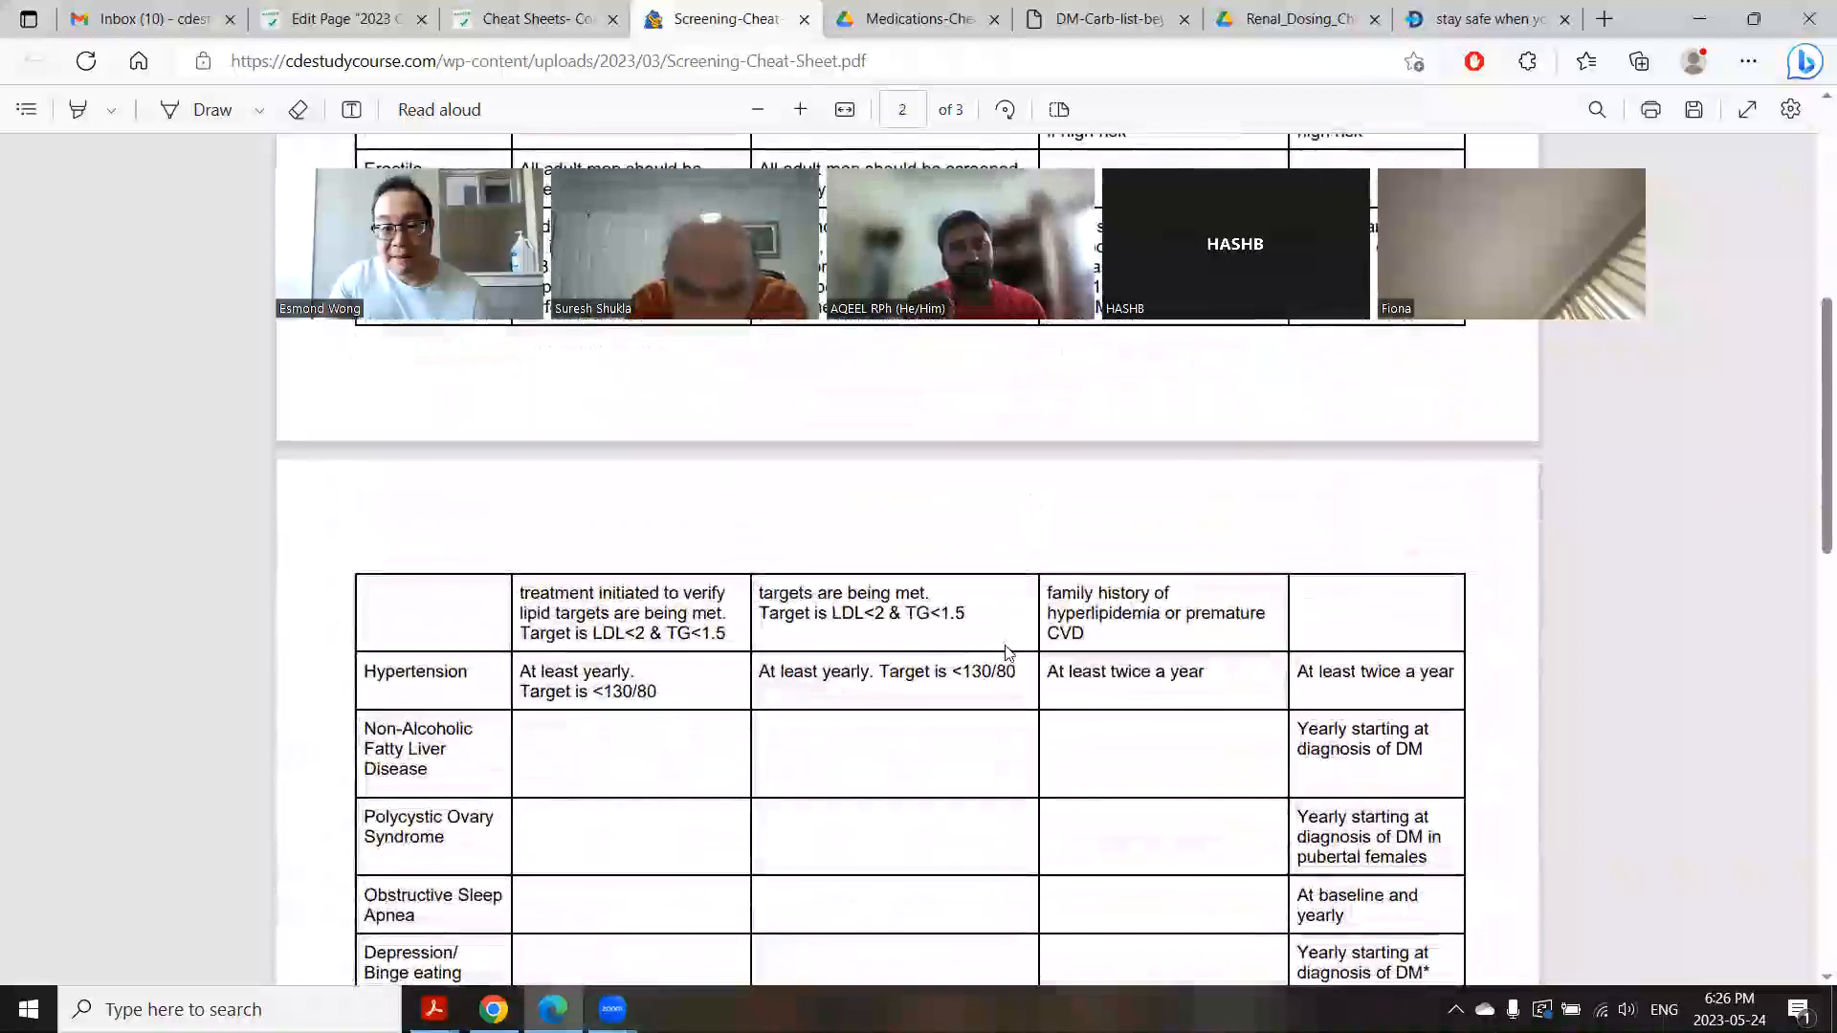
{"action": "scroll", "scroll_direction": "down", "scroll_amount": 3}
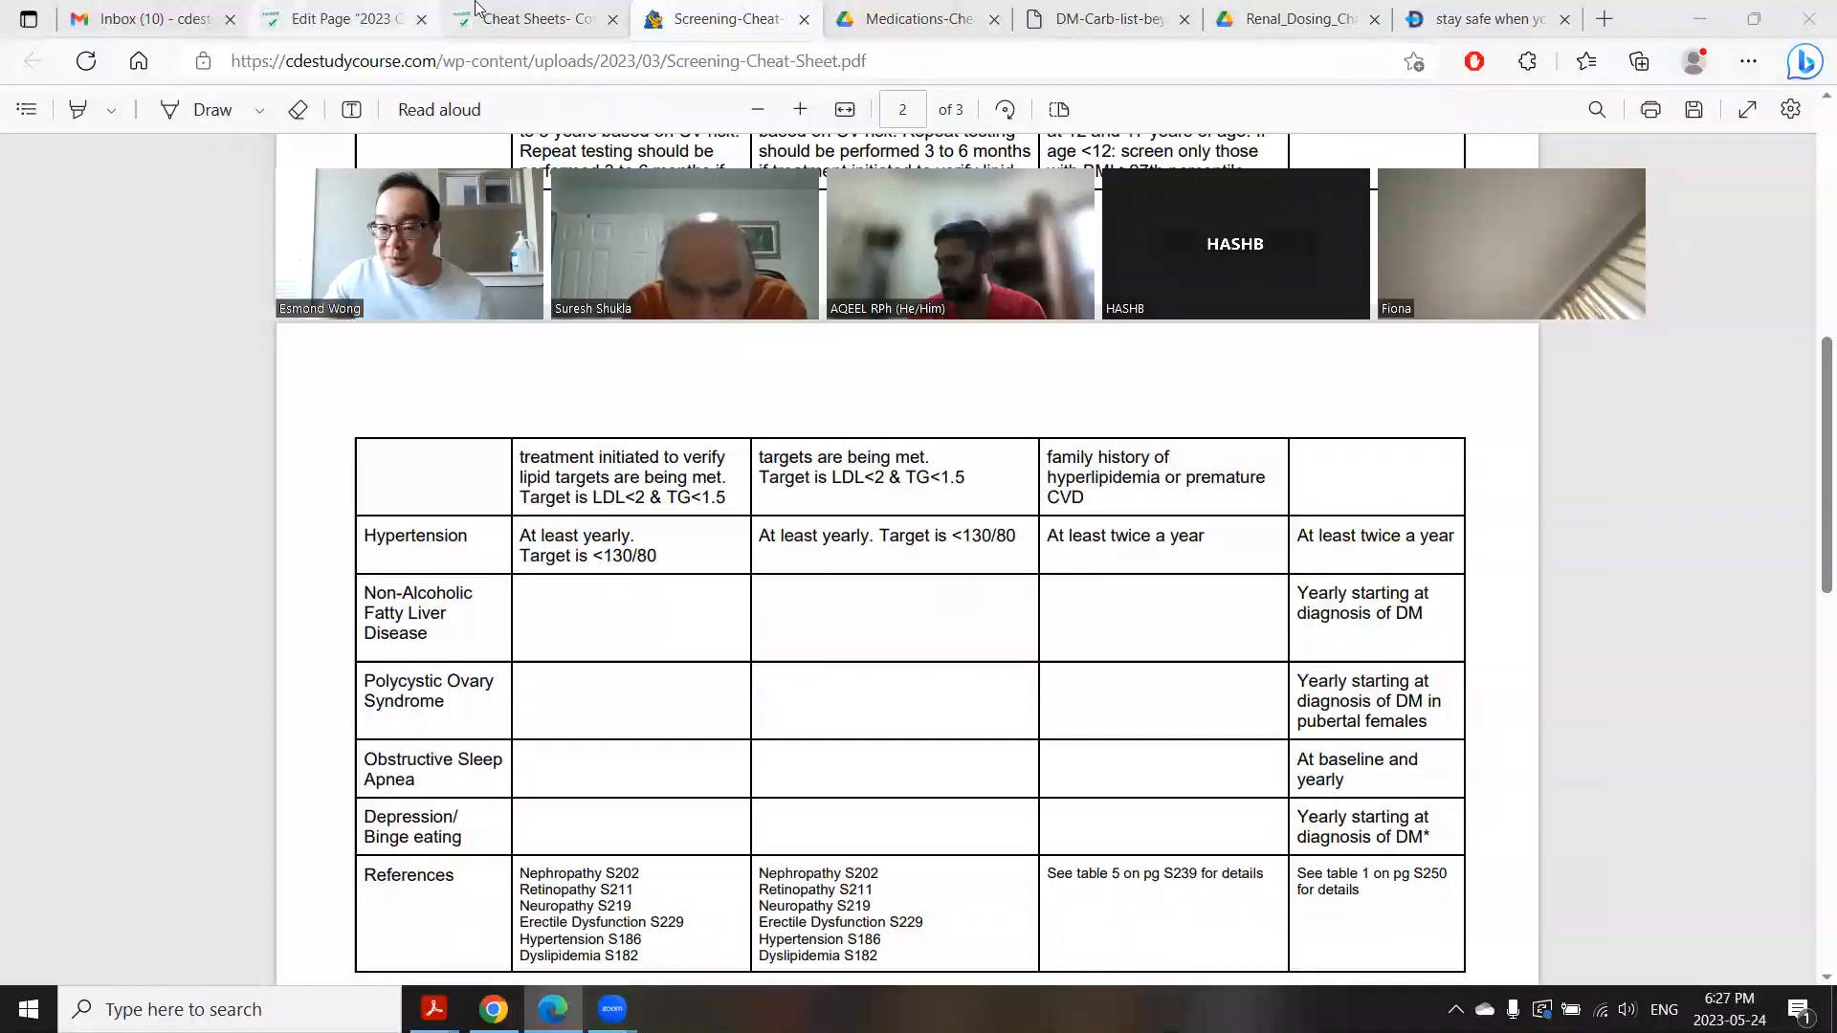
{"action": "left_click", "coordinate": [339, 19]}
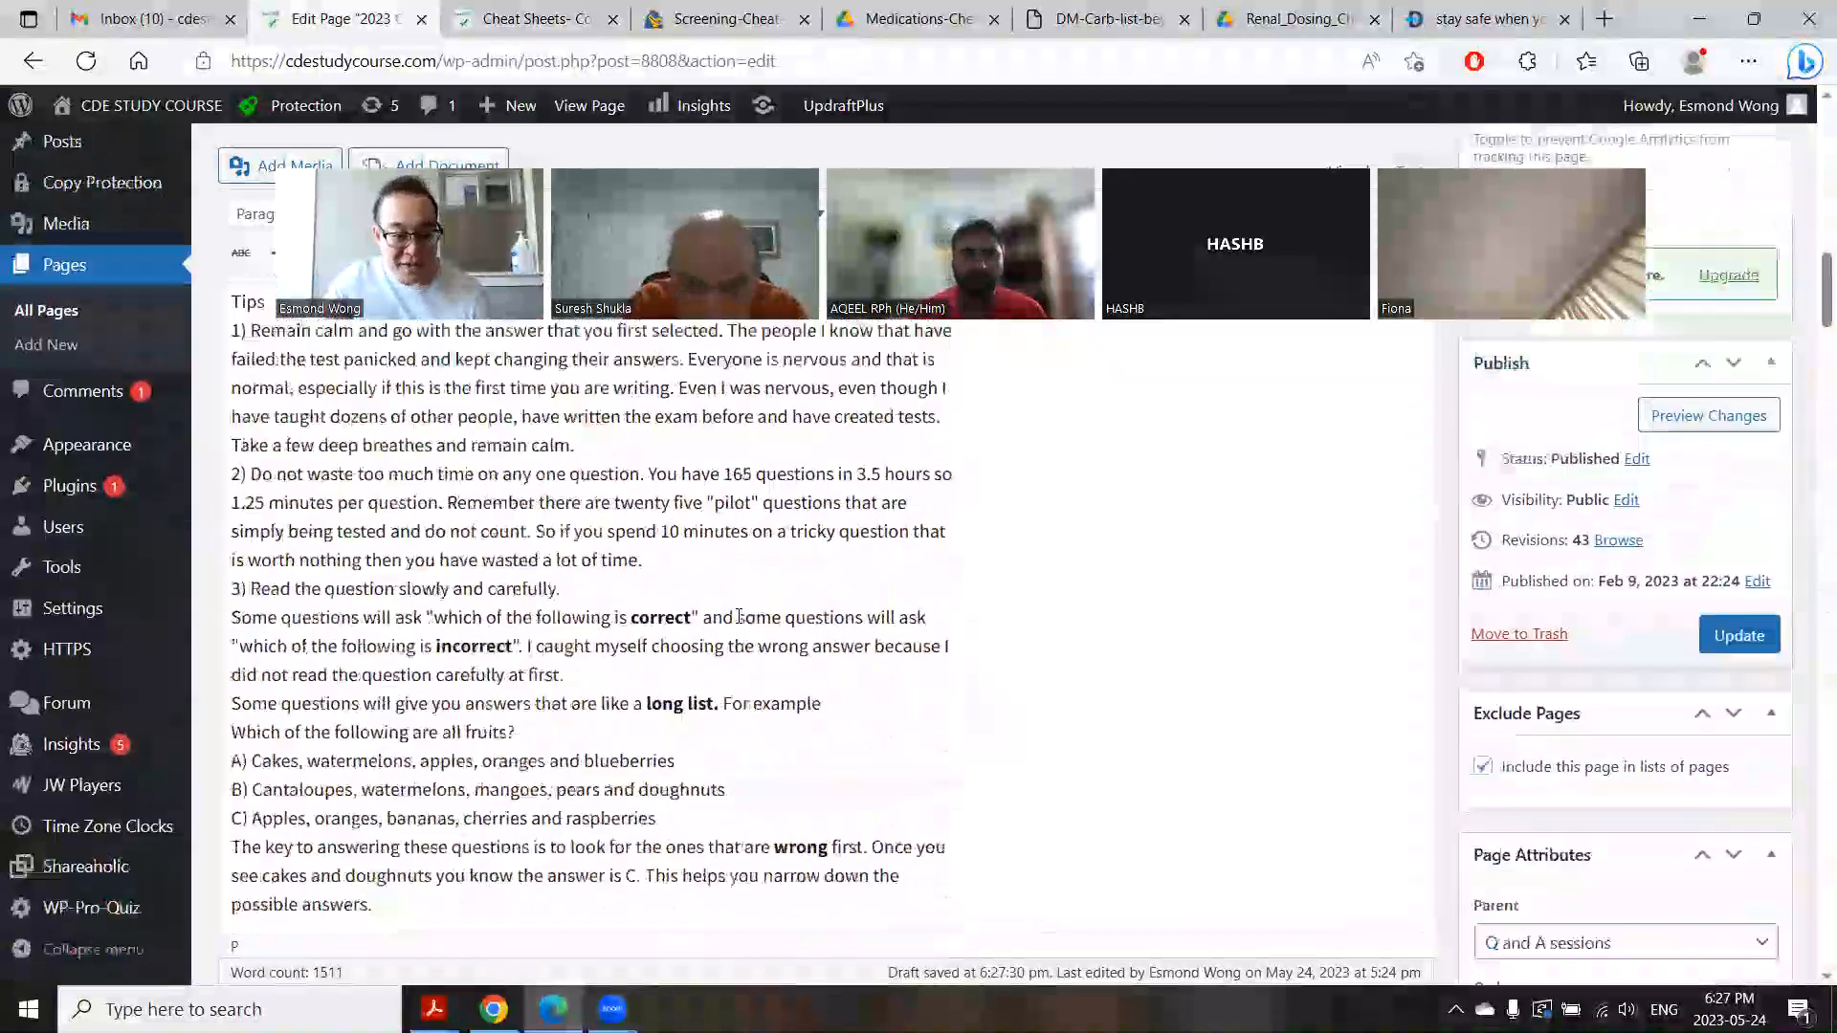
{"action": "scroll", "scroll_direction": "down", "scroll_amount": 3}
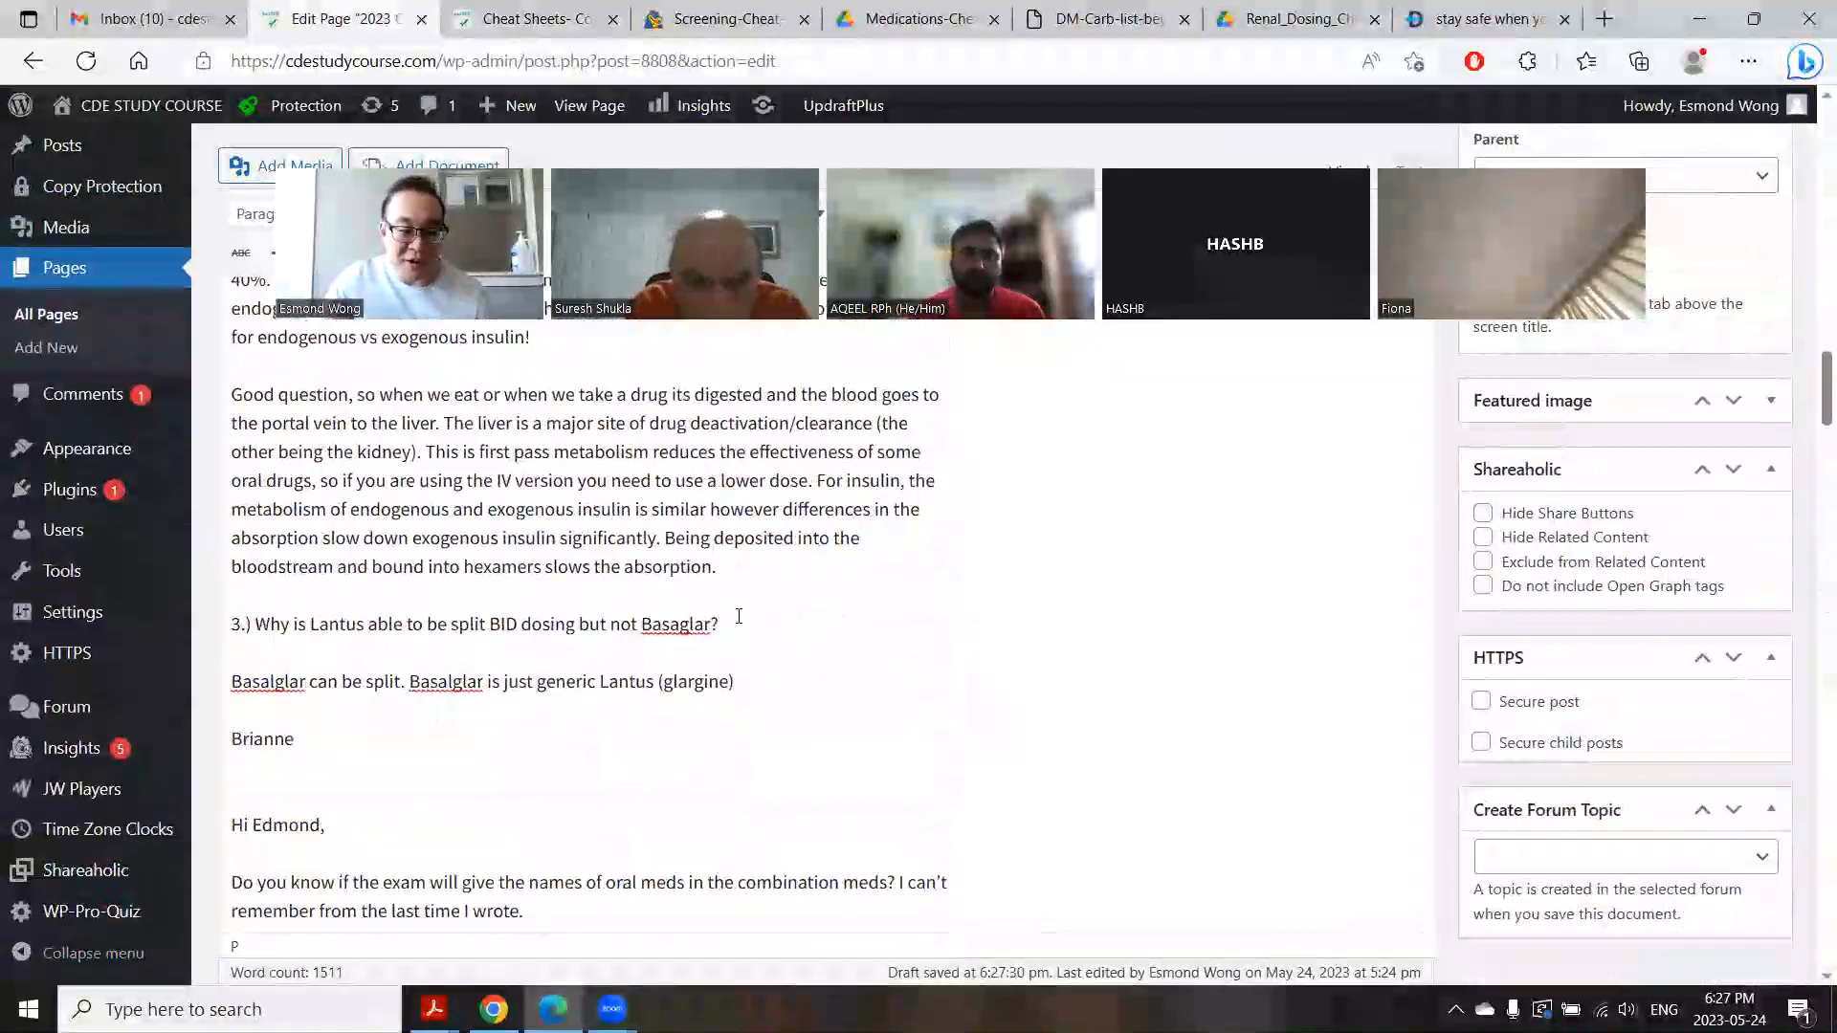
{"action": "scroll", "scroll_direction": "down", "scroll_amount": 3}
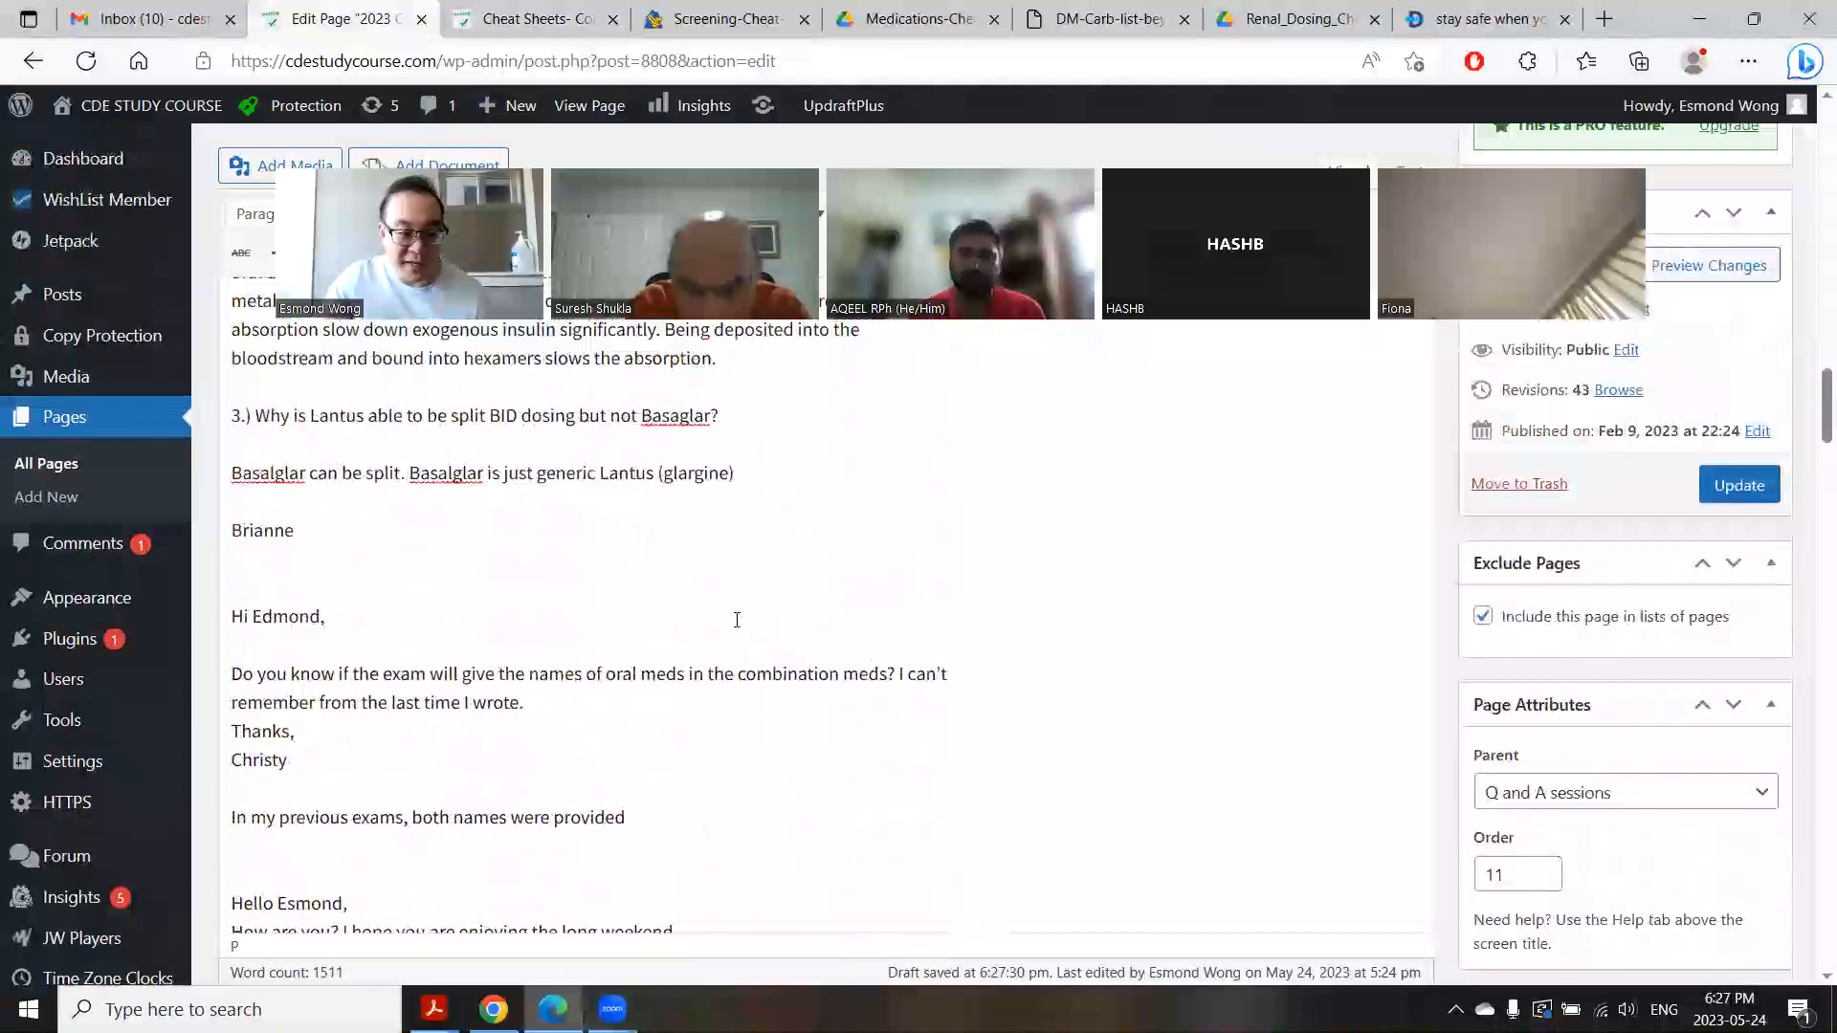
{"action": "scroll", "scroll_direction": "down", "scroll_amount": 3}
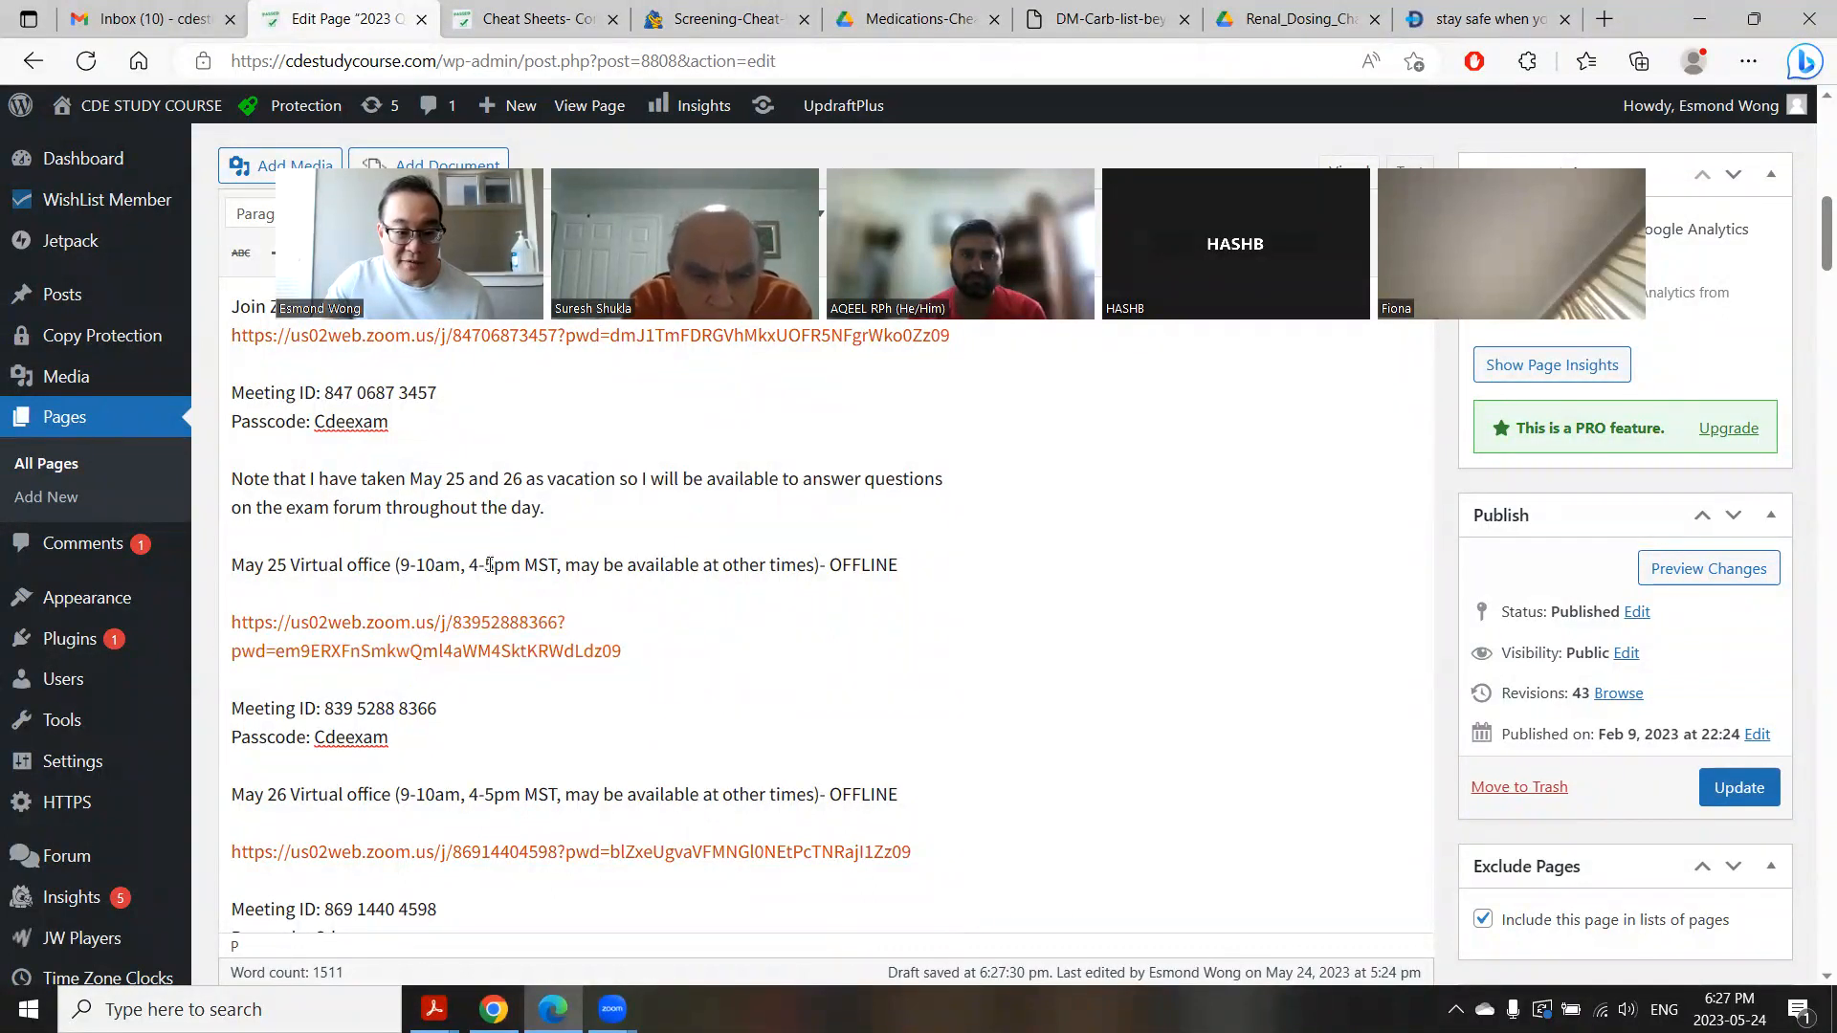
{"action": "double_click", "coordinate": [862, 565]}
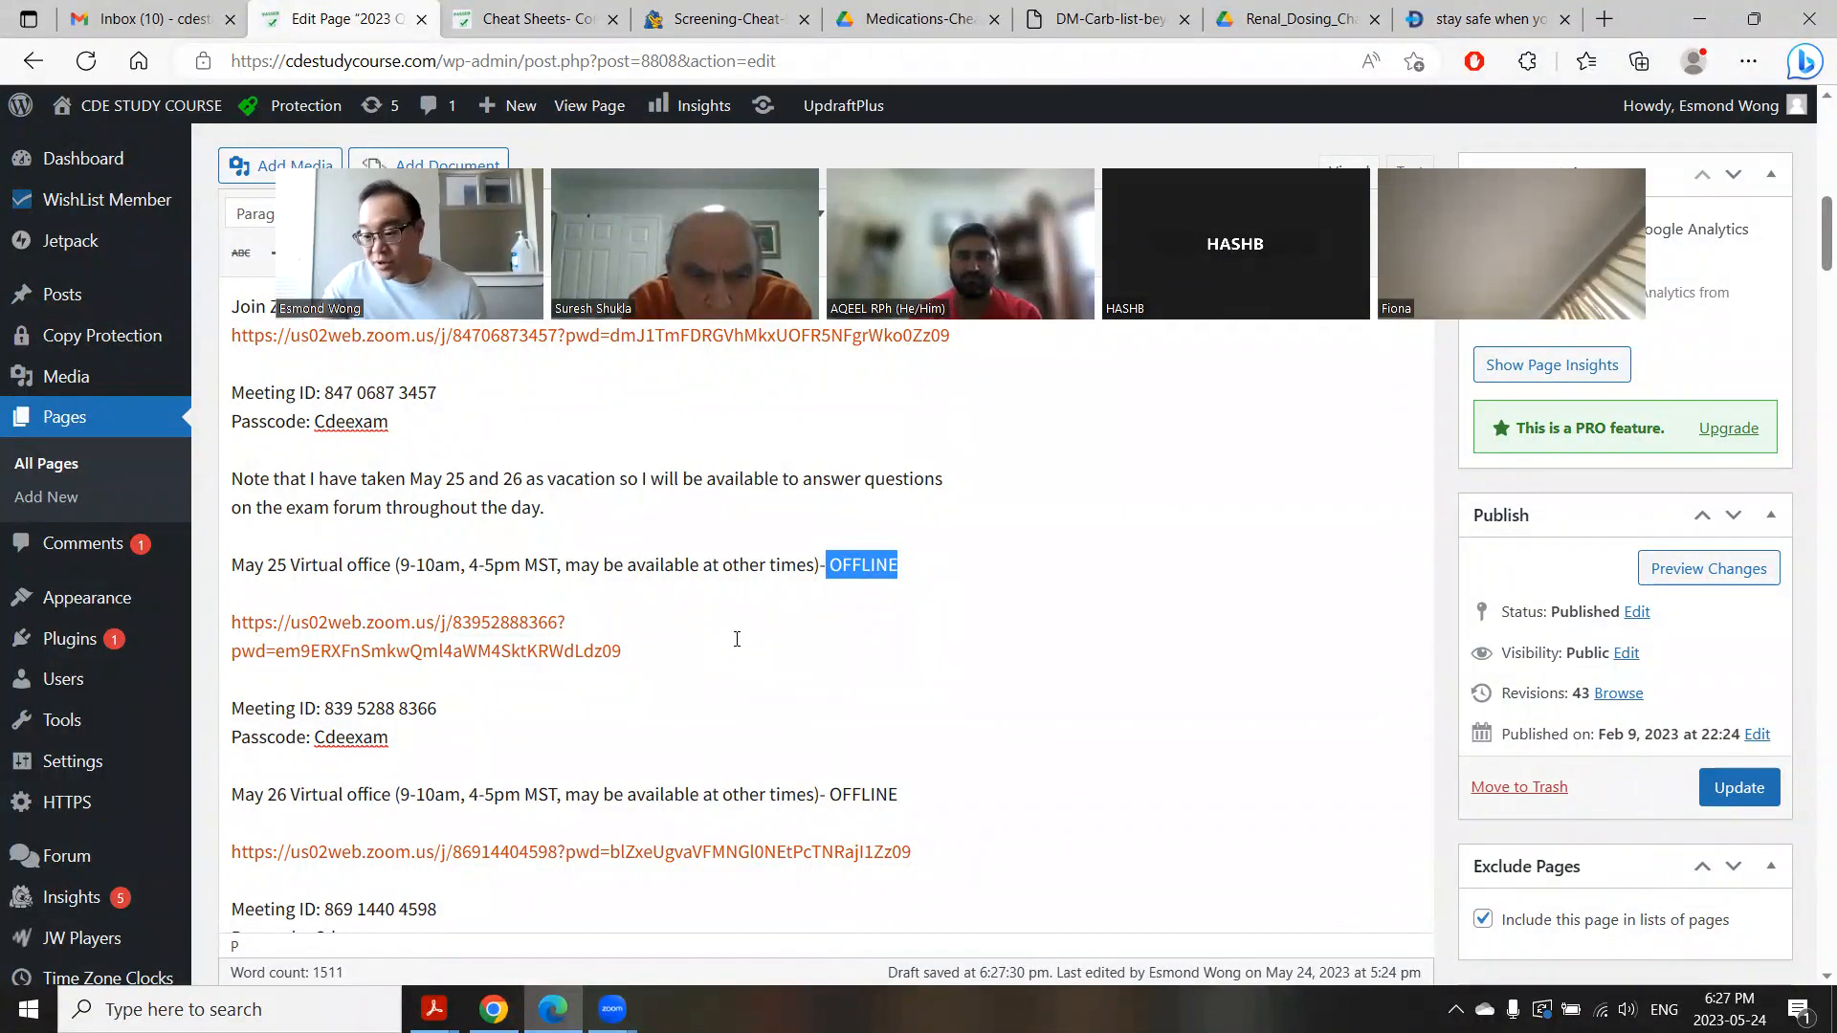
{"action": "mouse_move", "coordinate": [727, 677]}
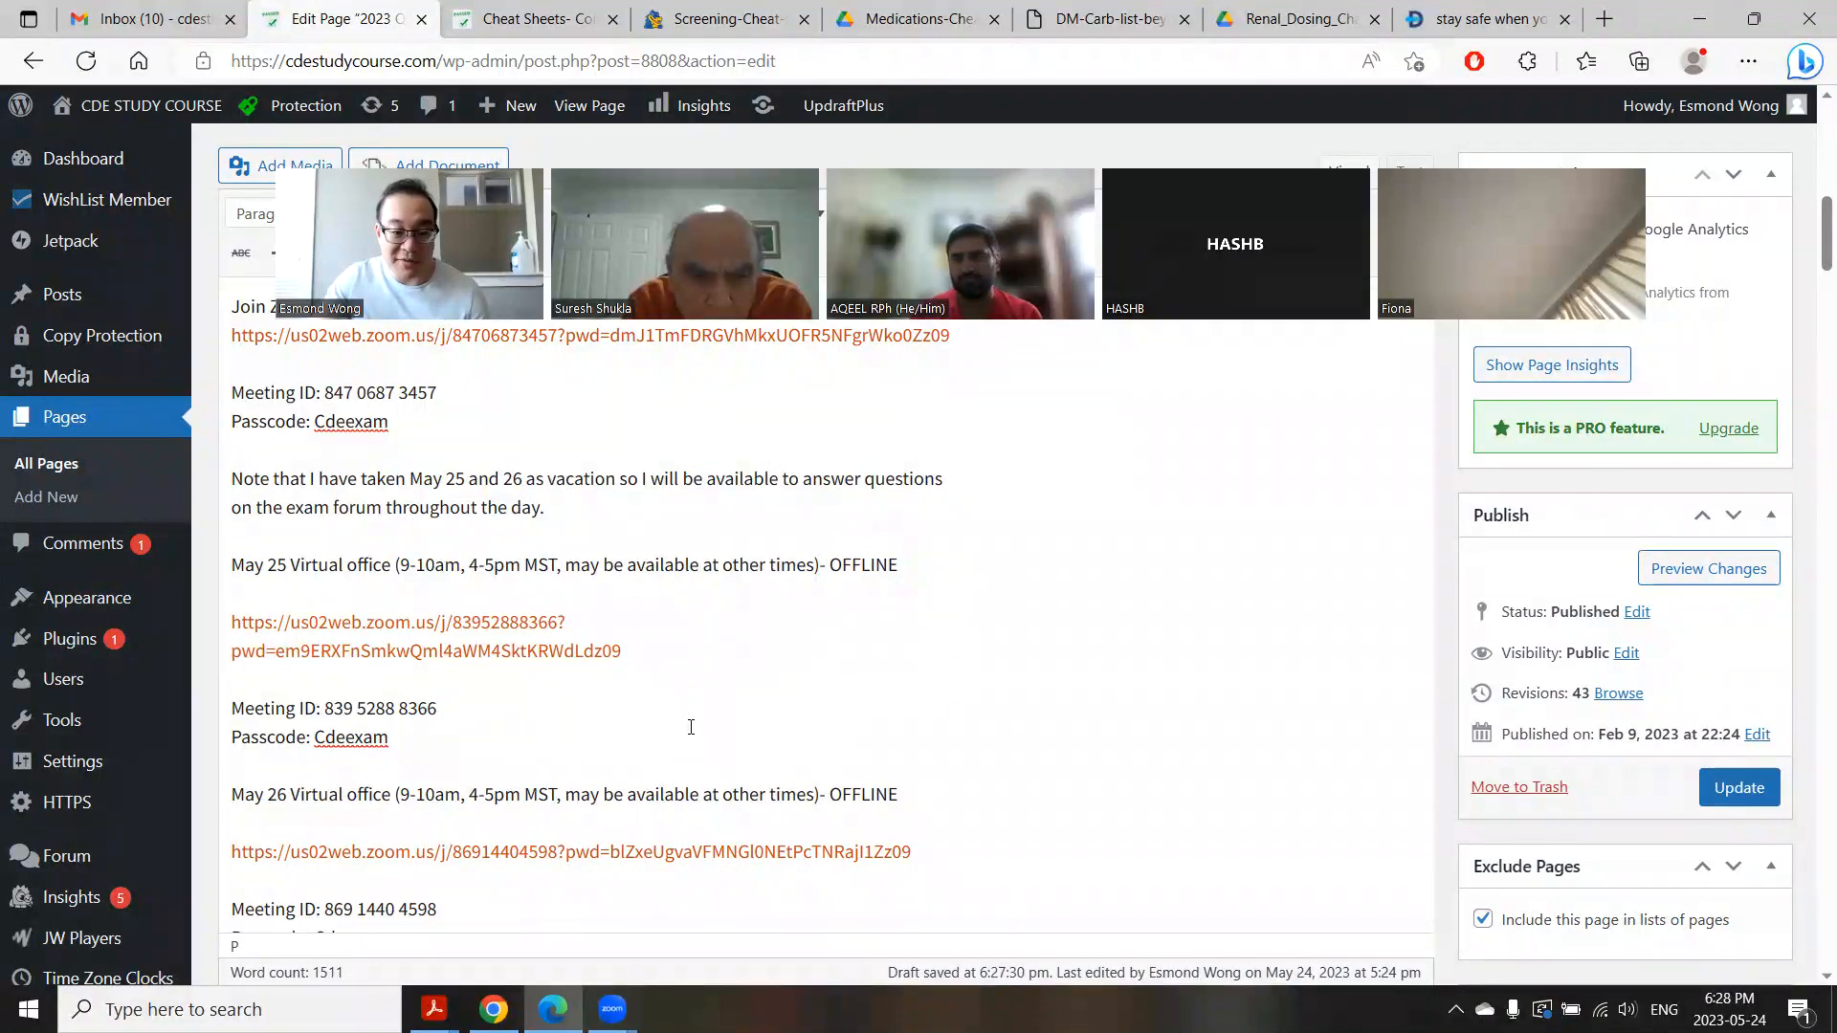
{"action": "scroll", "scroll_direction": "down", "scroll_amount": 3}
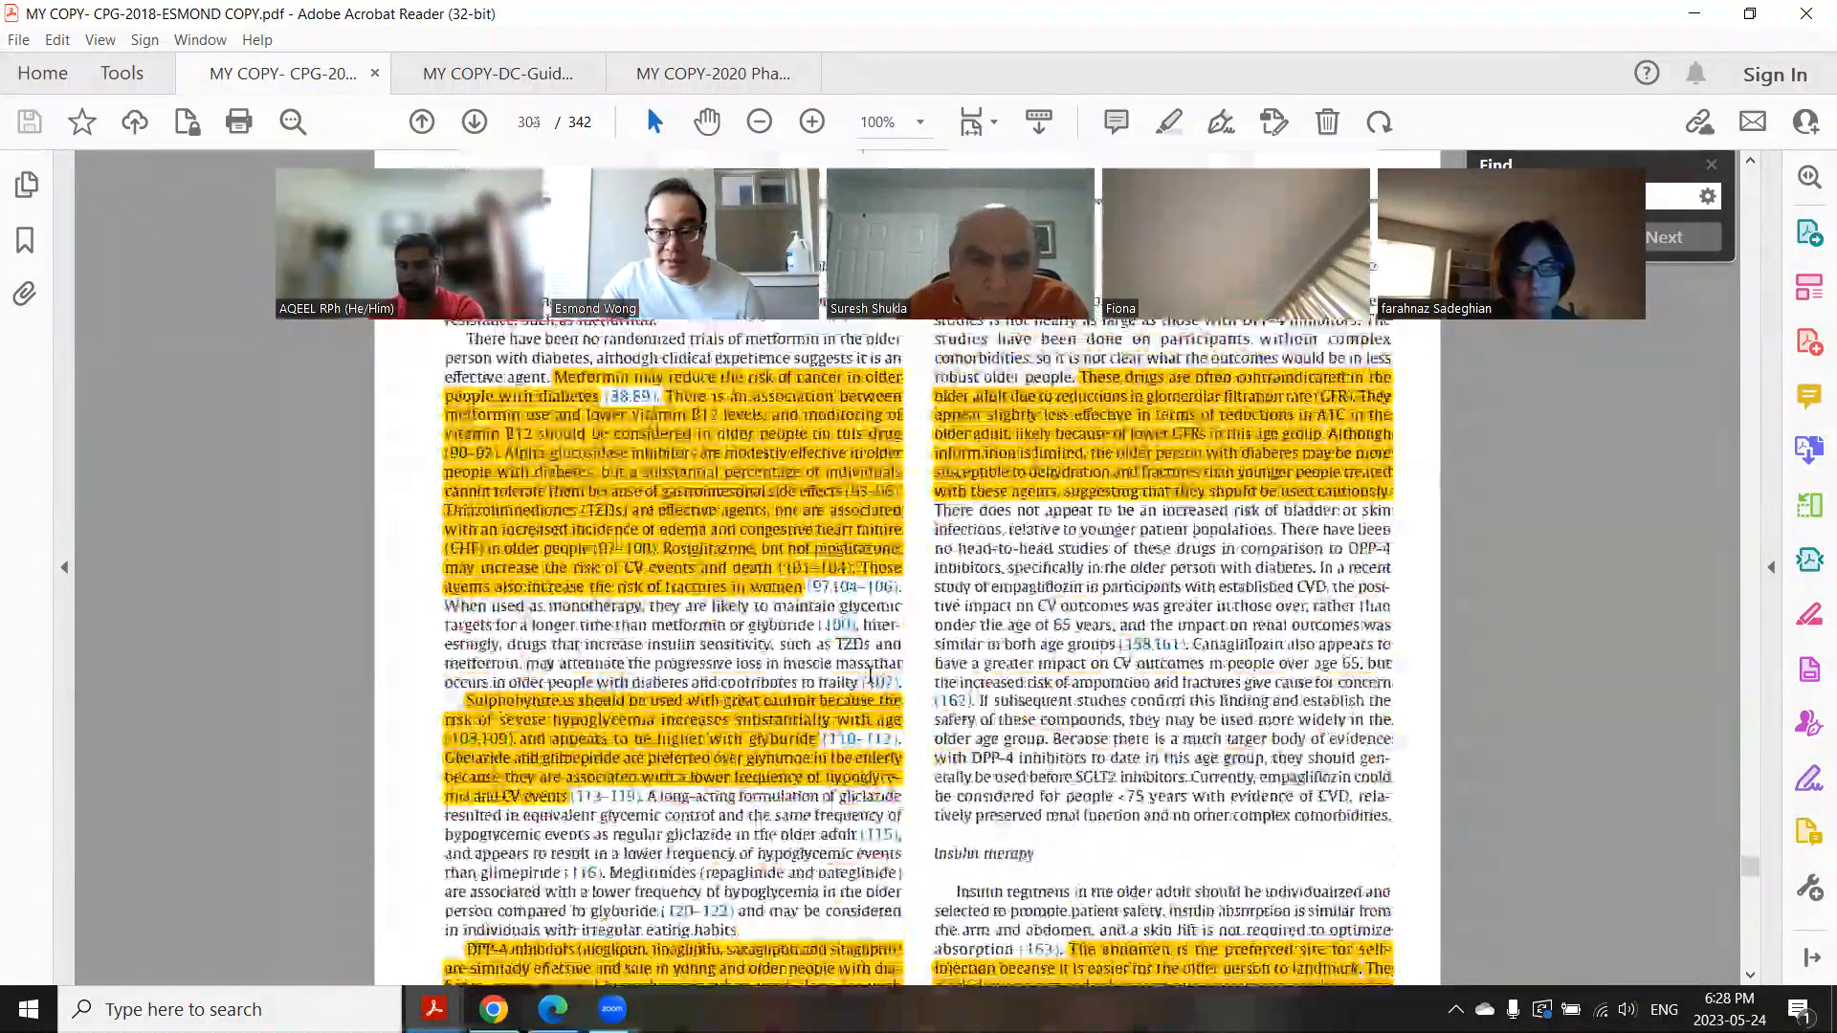
Step: Scroll the CPG-2018 guideline to the older-adult pages on dementia, polypharmacy and blood pressure
{"action": "scroll", "scroll_direction": "down", "scroll_amount": 3}
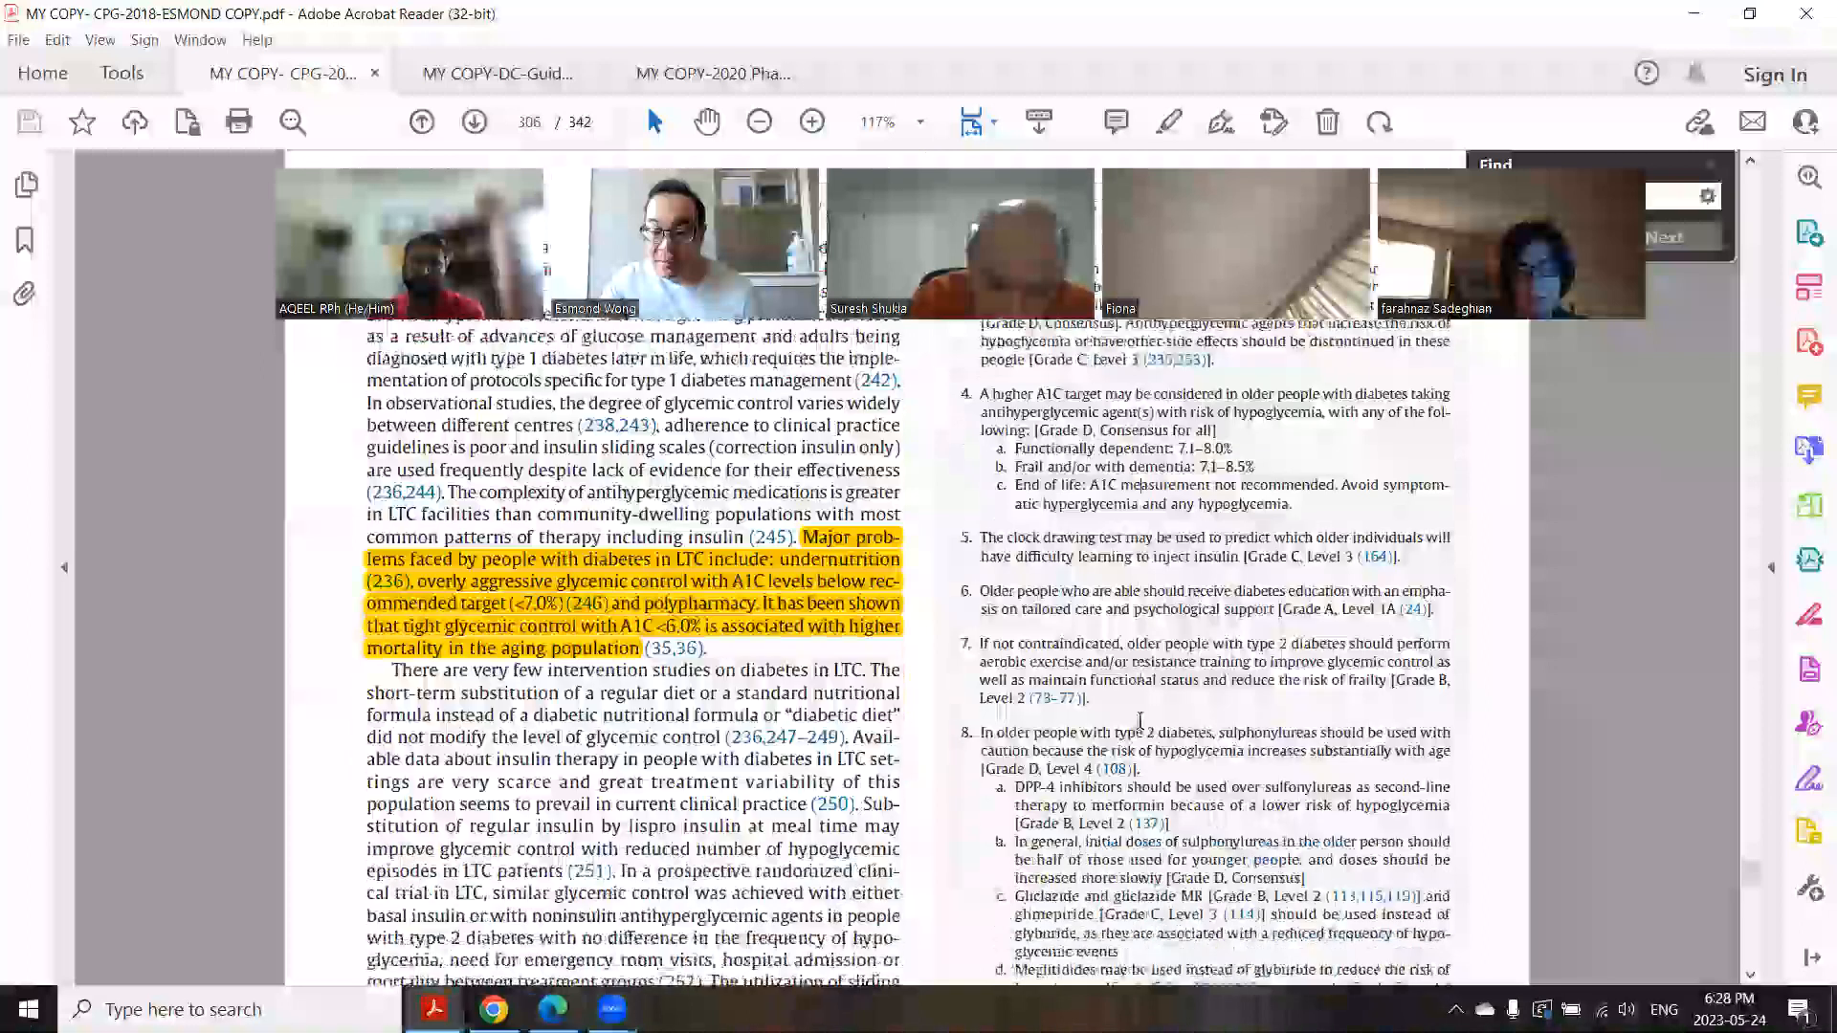
{"action": "scroll", "scroll_direction": "down", "scroll_amount": 3}
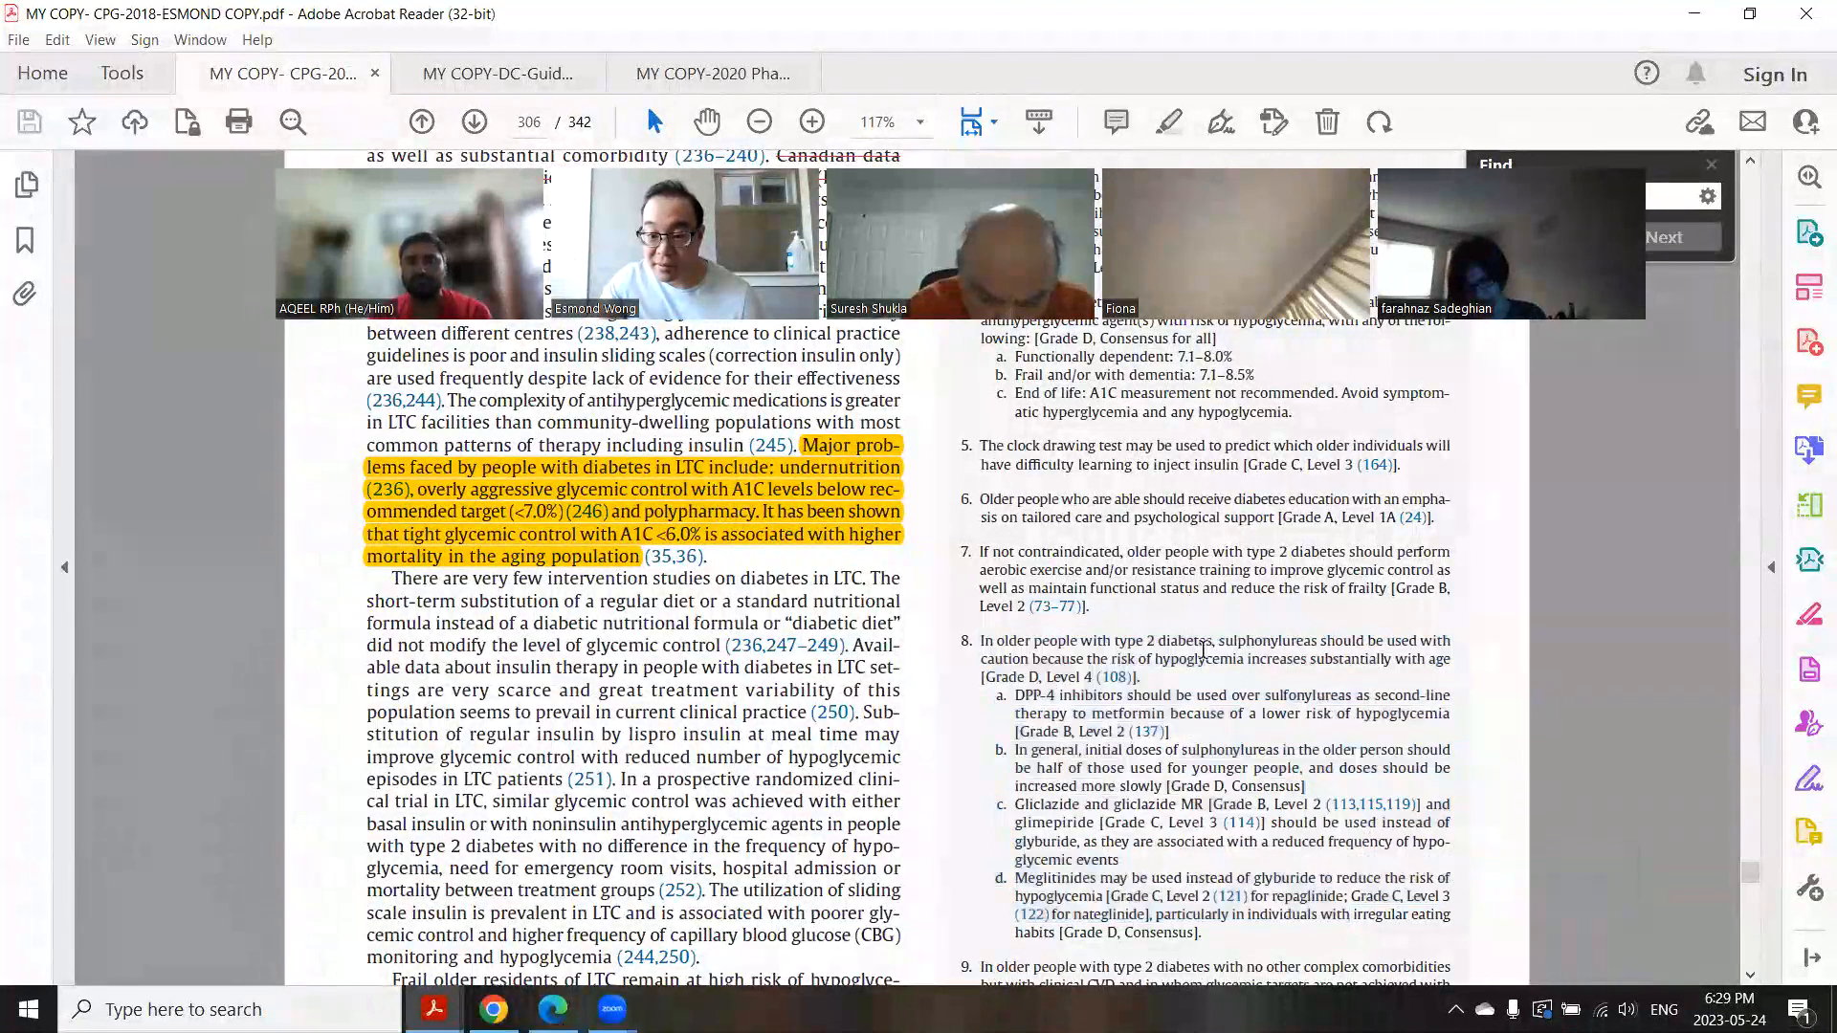
{"action": "scroll", "scroll_direction": "down", "scroll_amount": 3}
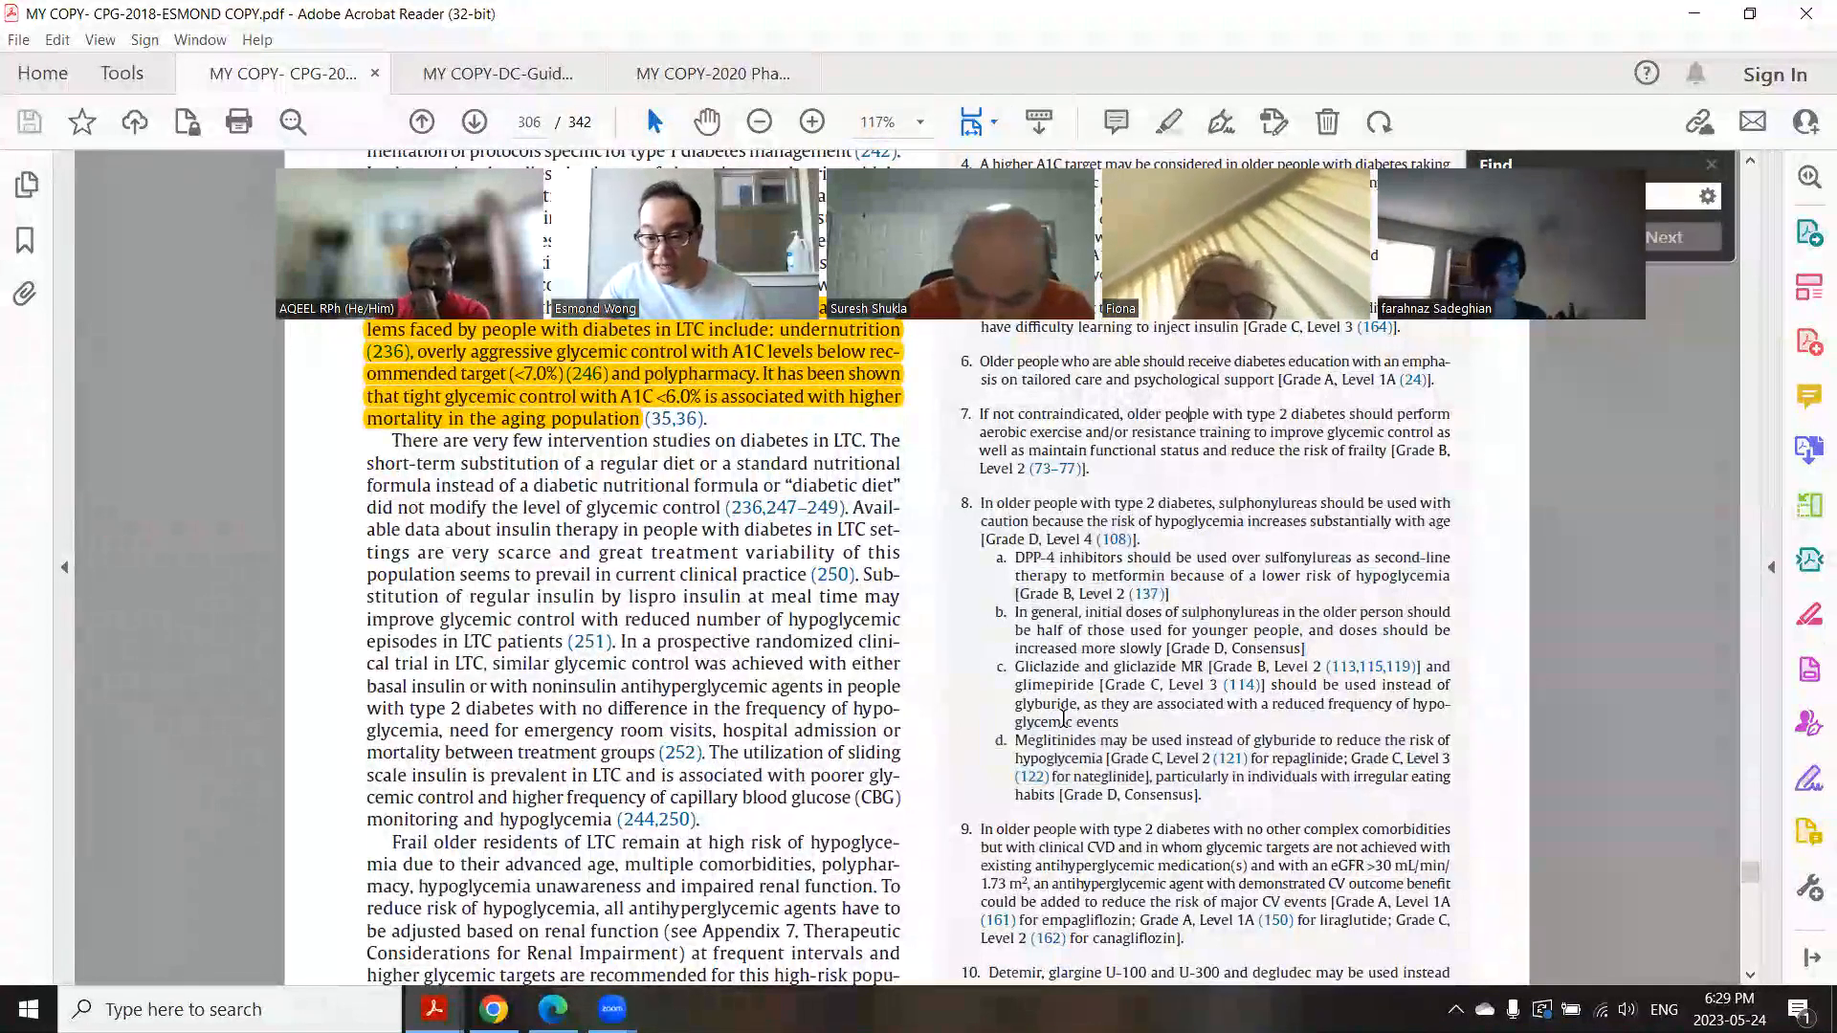
{"action": "scroll", "scroll_direction": "down", "scroll_amount": 3}
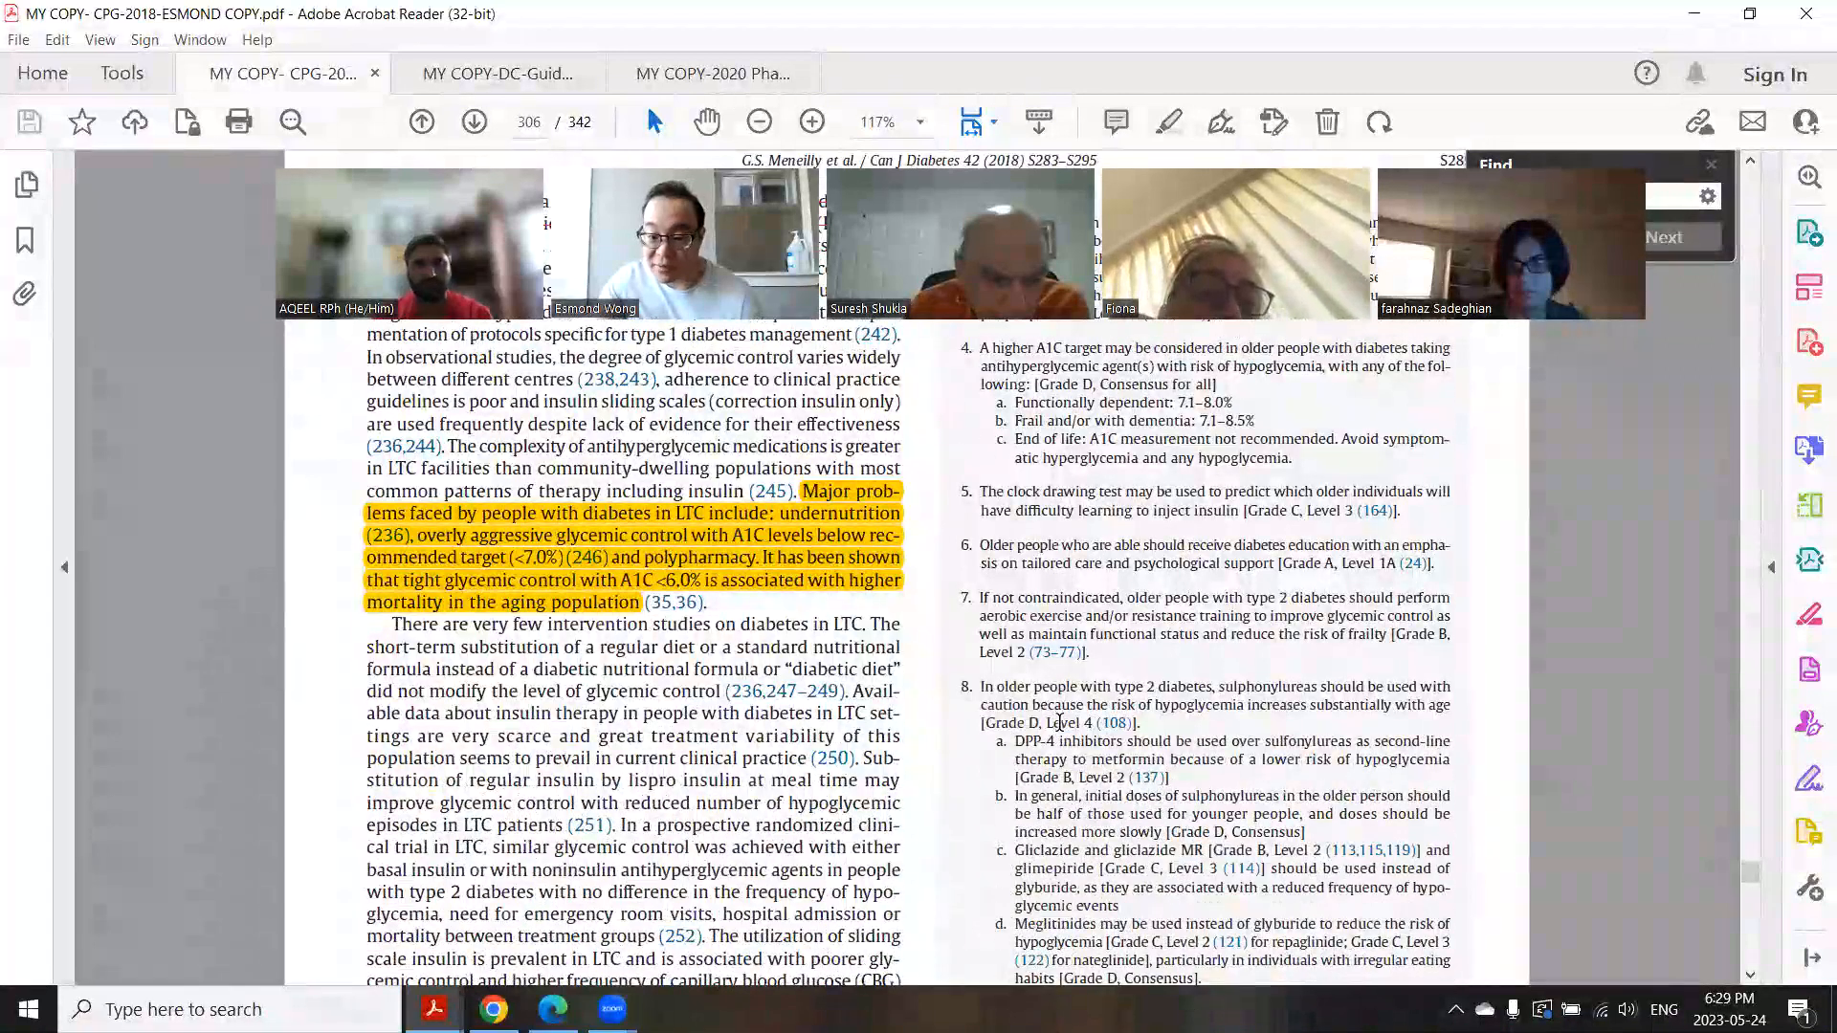
{"action": "scroll", "scroll_direction": "down", "scroll_amount": 3}
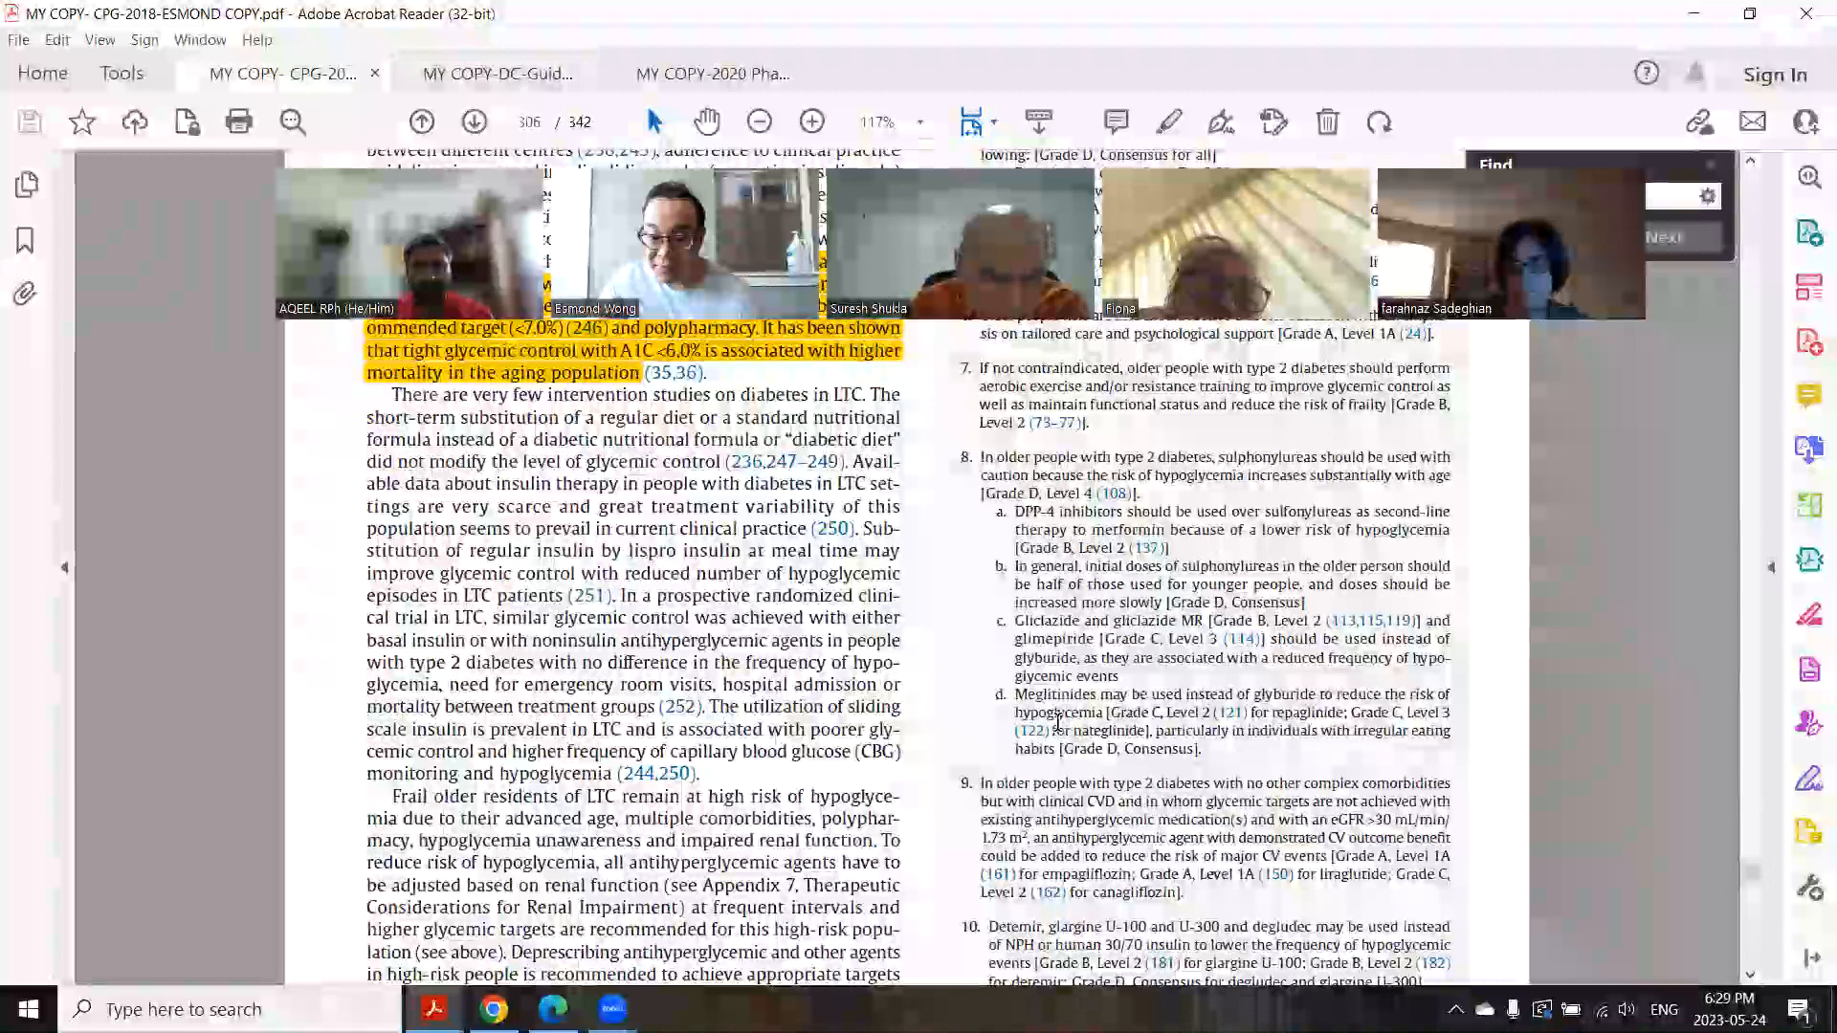
{"action": "scroll", "scroll_direction": "down", "scroll_amount": 3}
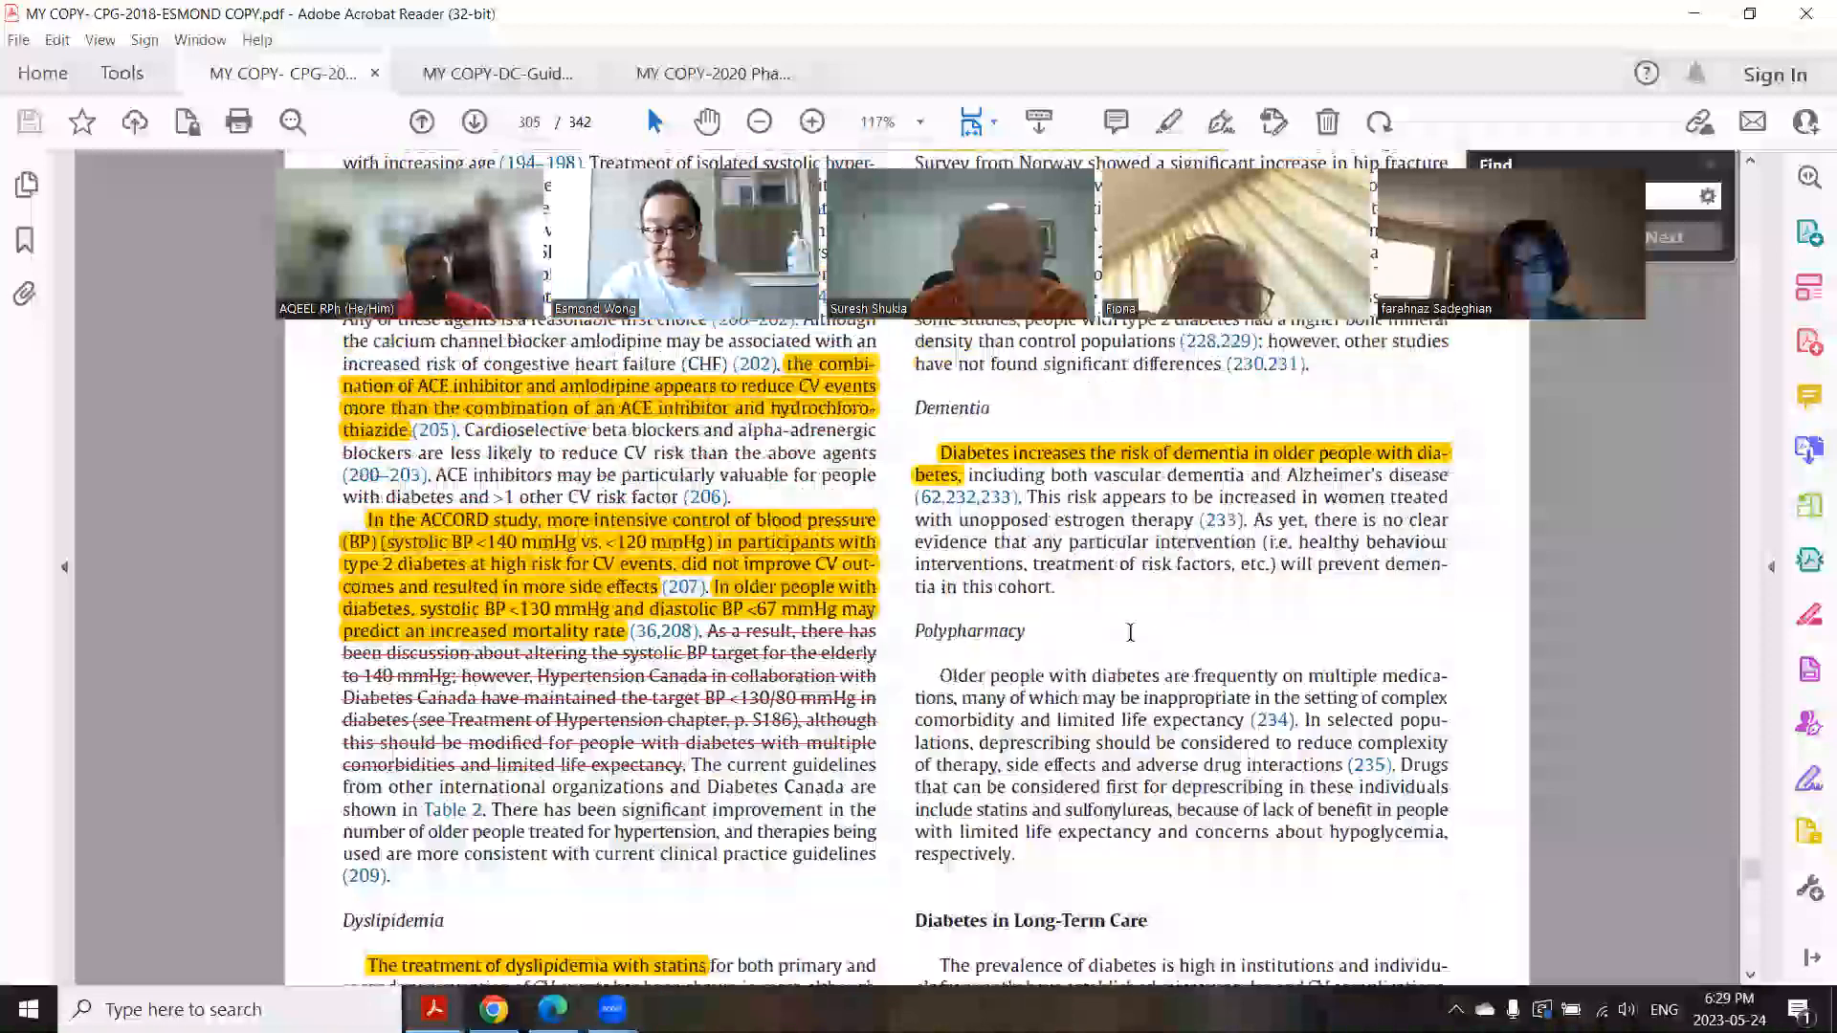
Step: Move to page 303's noninsulin agents passage comparing lean and obese older adults
{"action": "left_click", "coordinate": [421, 121]}
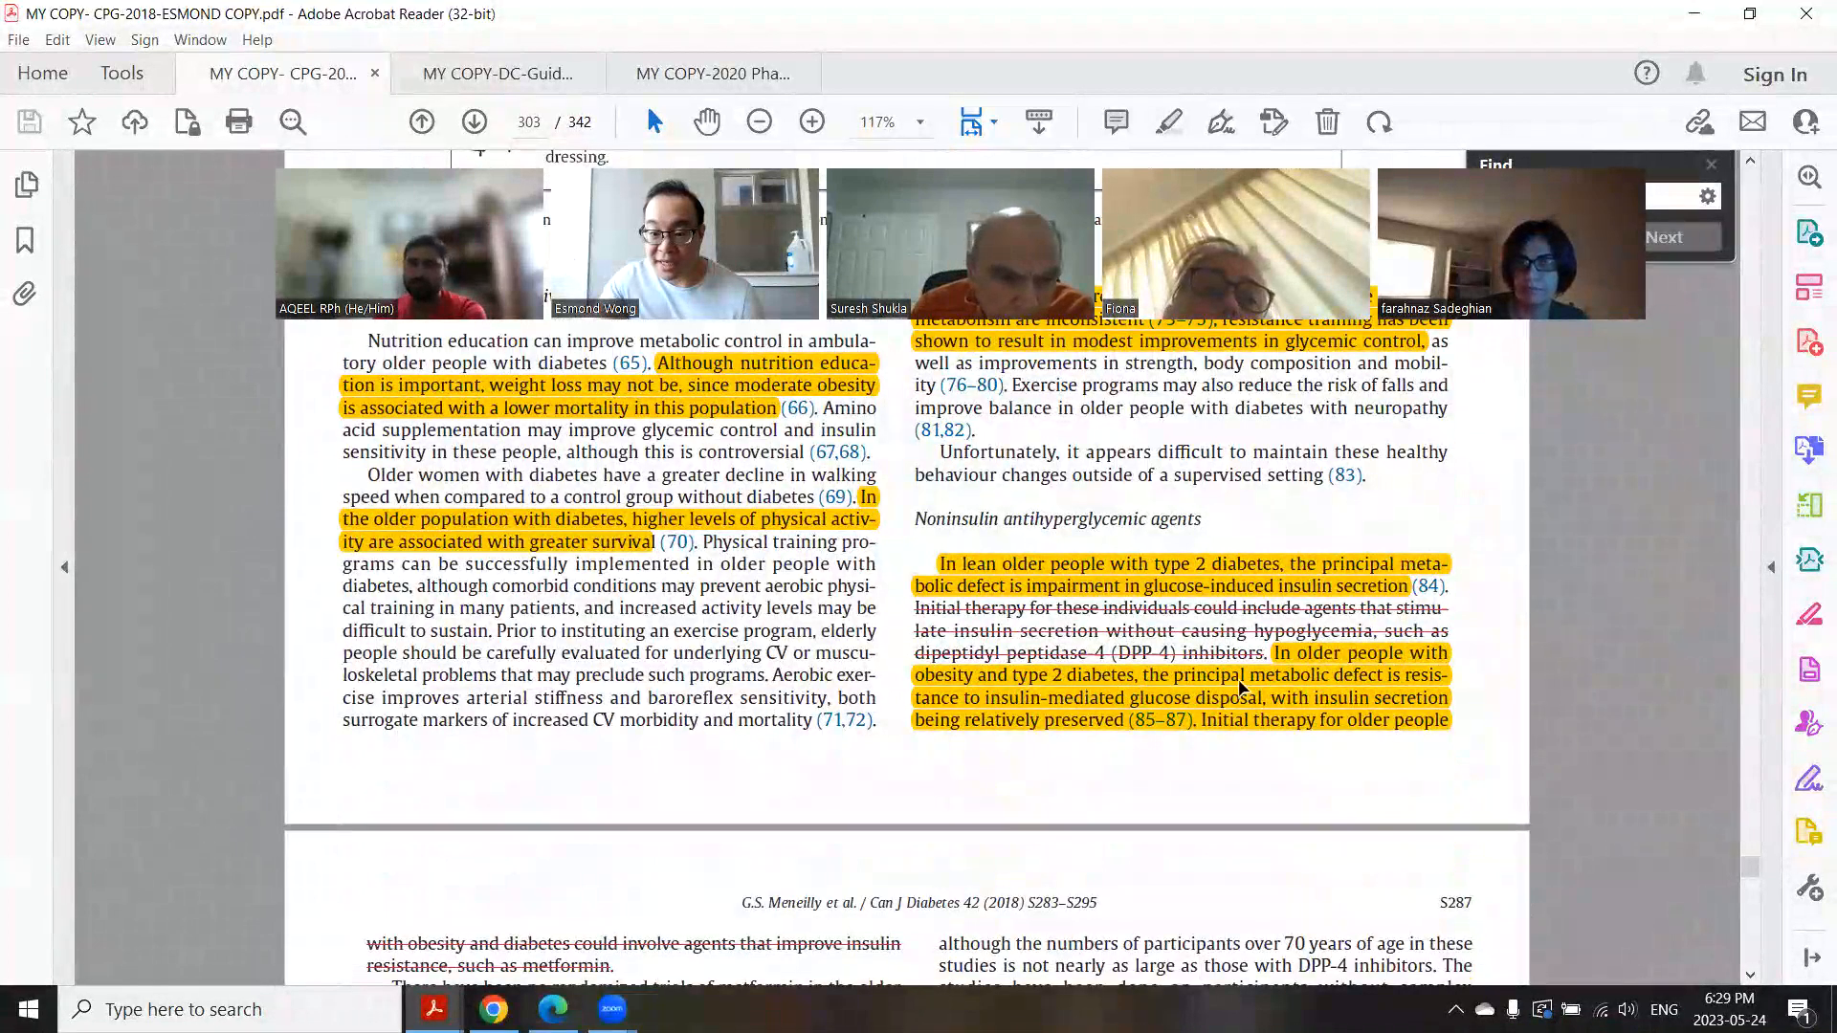
{"action": "scroll", "scroll_direction": "down", "scroll_amount": 3}
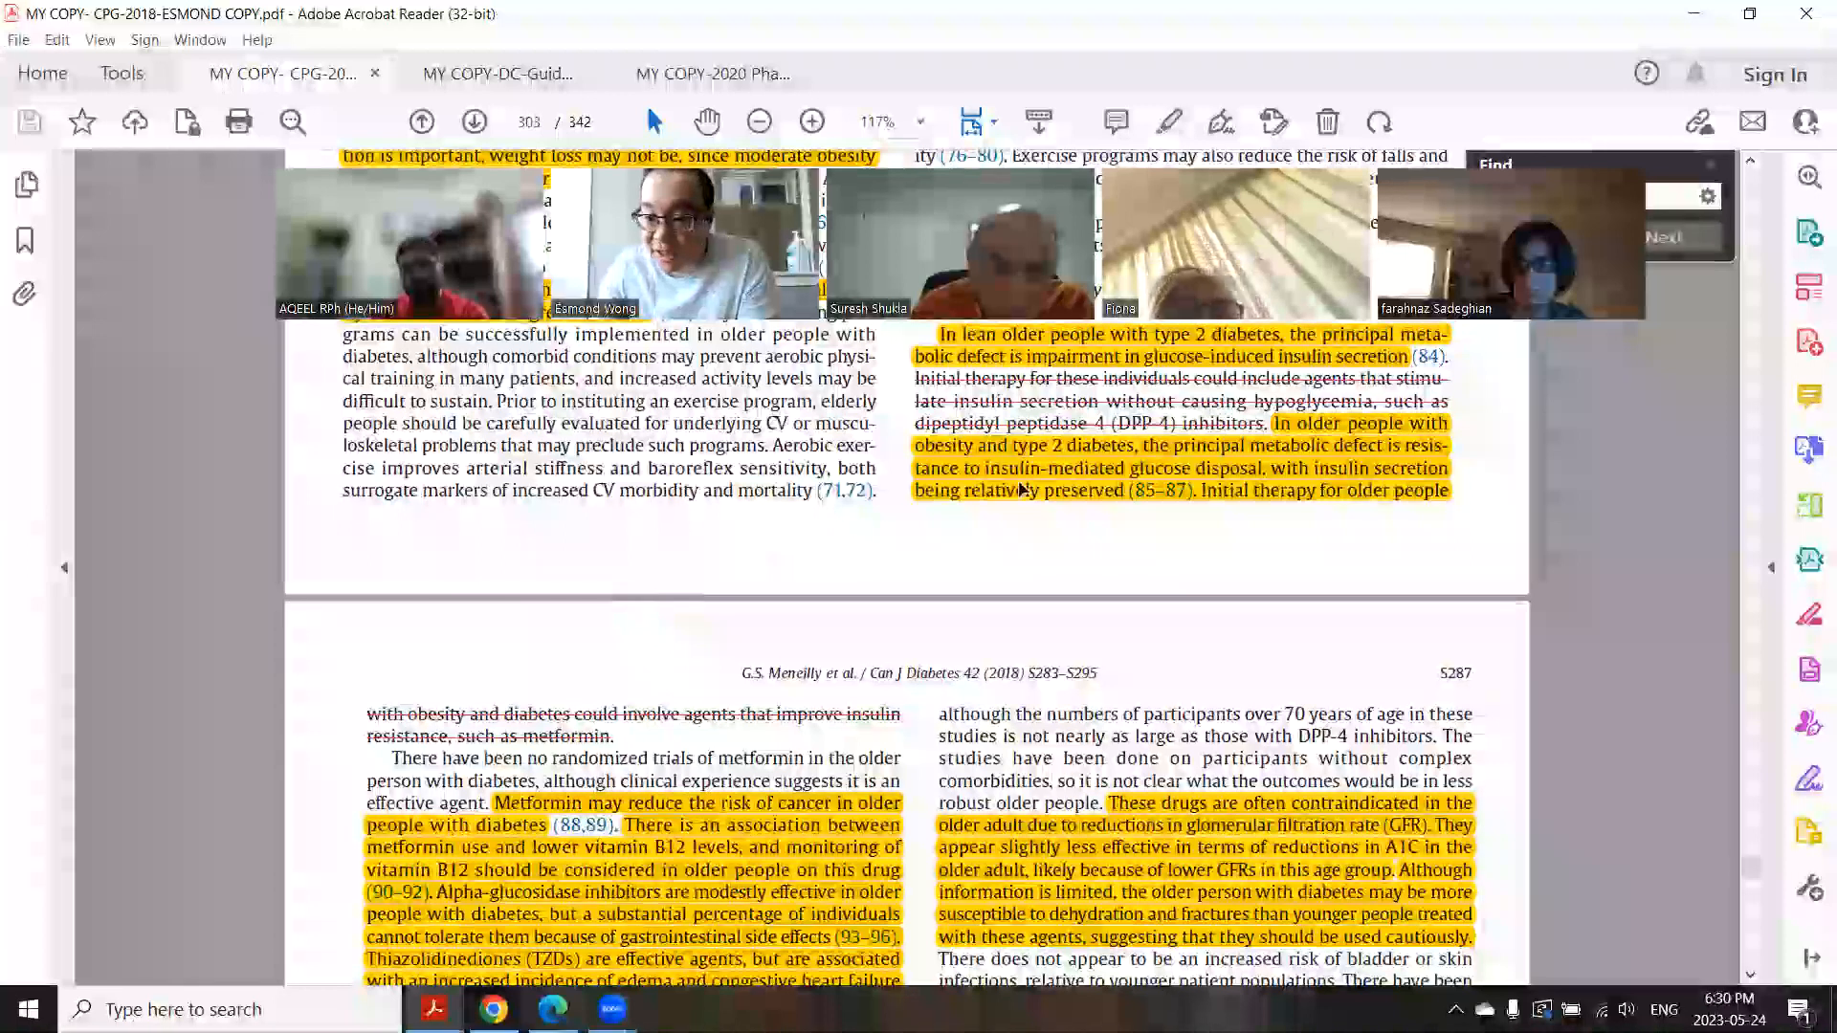
{"action": "scroll", "scroll_direction": "down", "scroll_amount": 3}
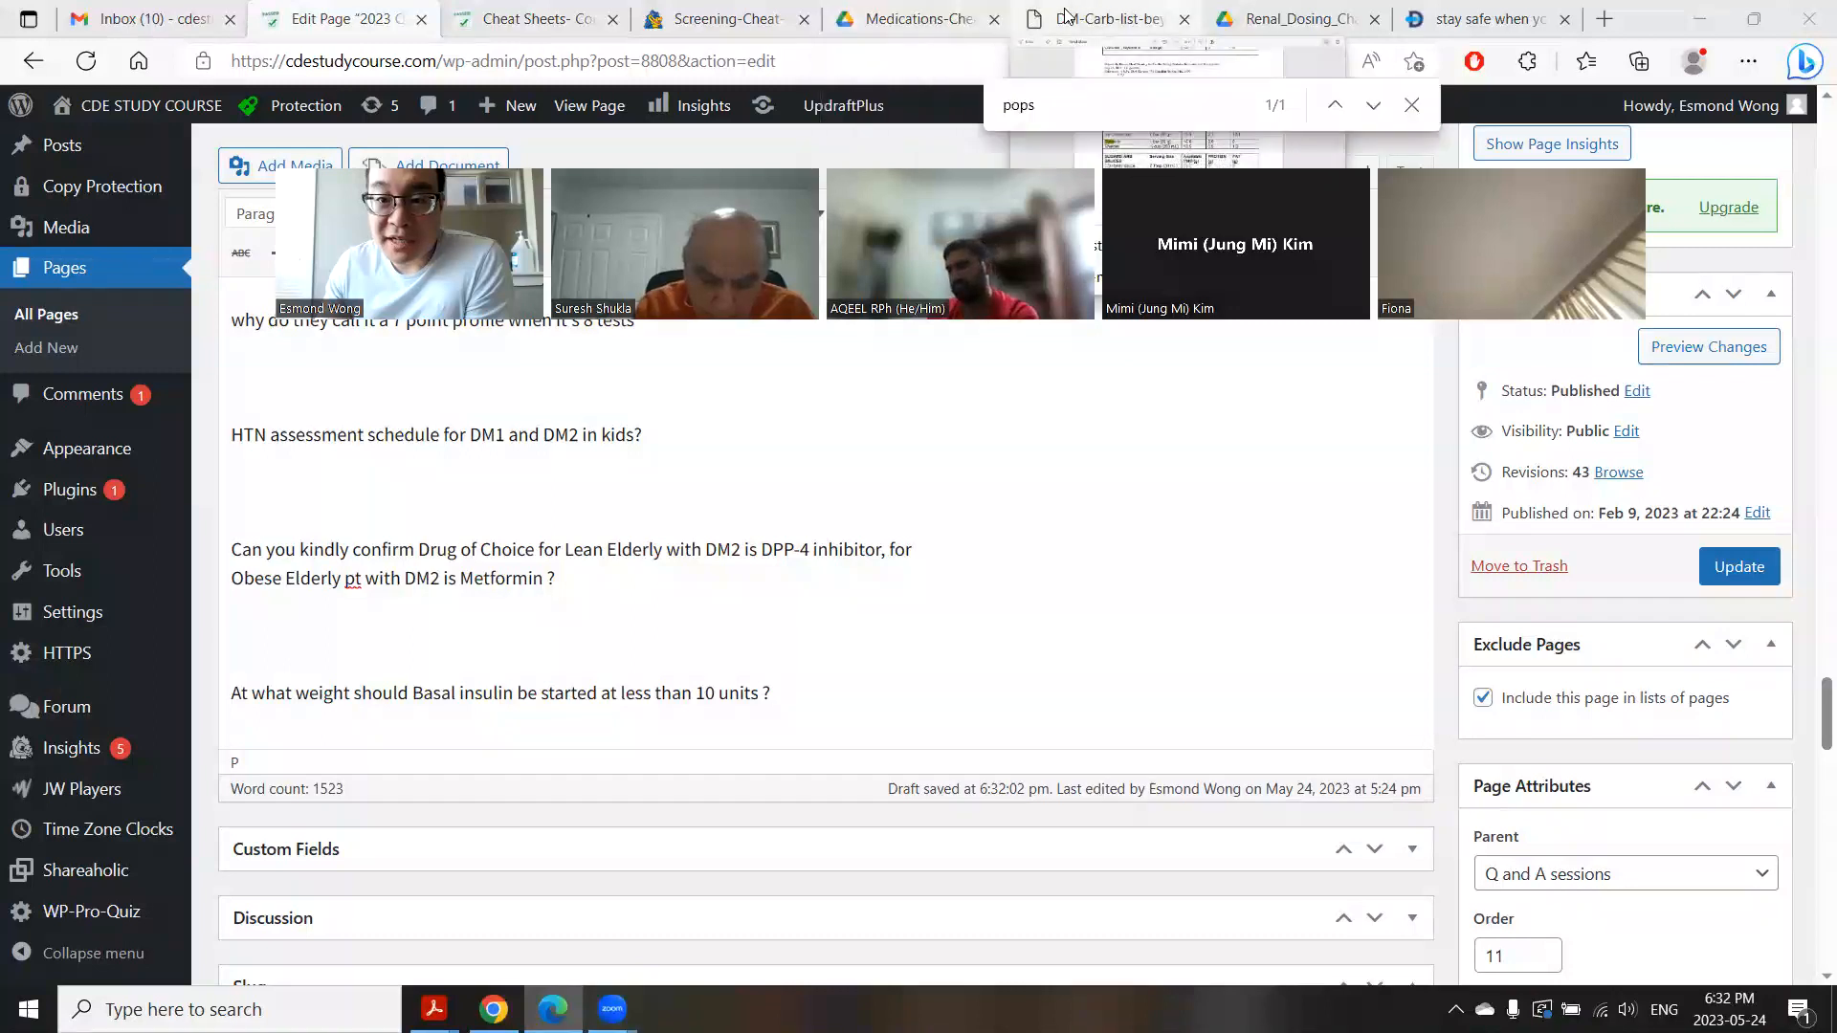
Step: Switch to the carbohydrate list PDF tab
{"action": "left_click", "coordinate": [1102, 20]}
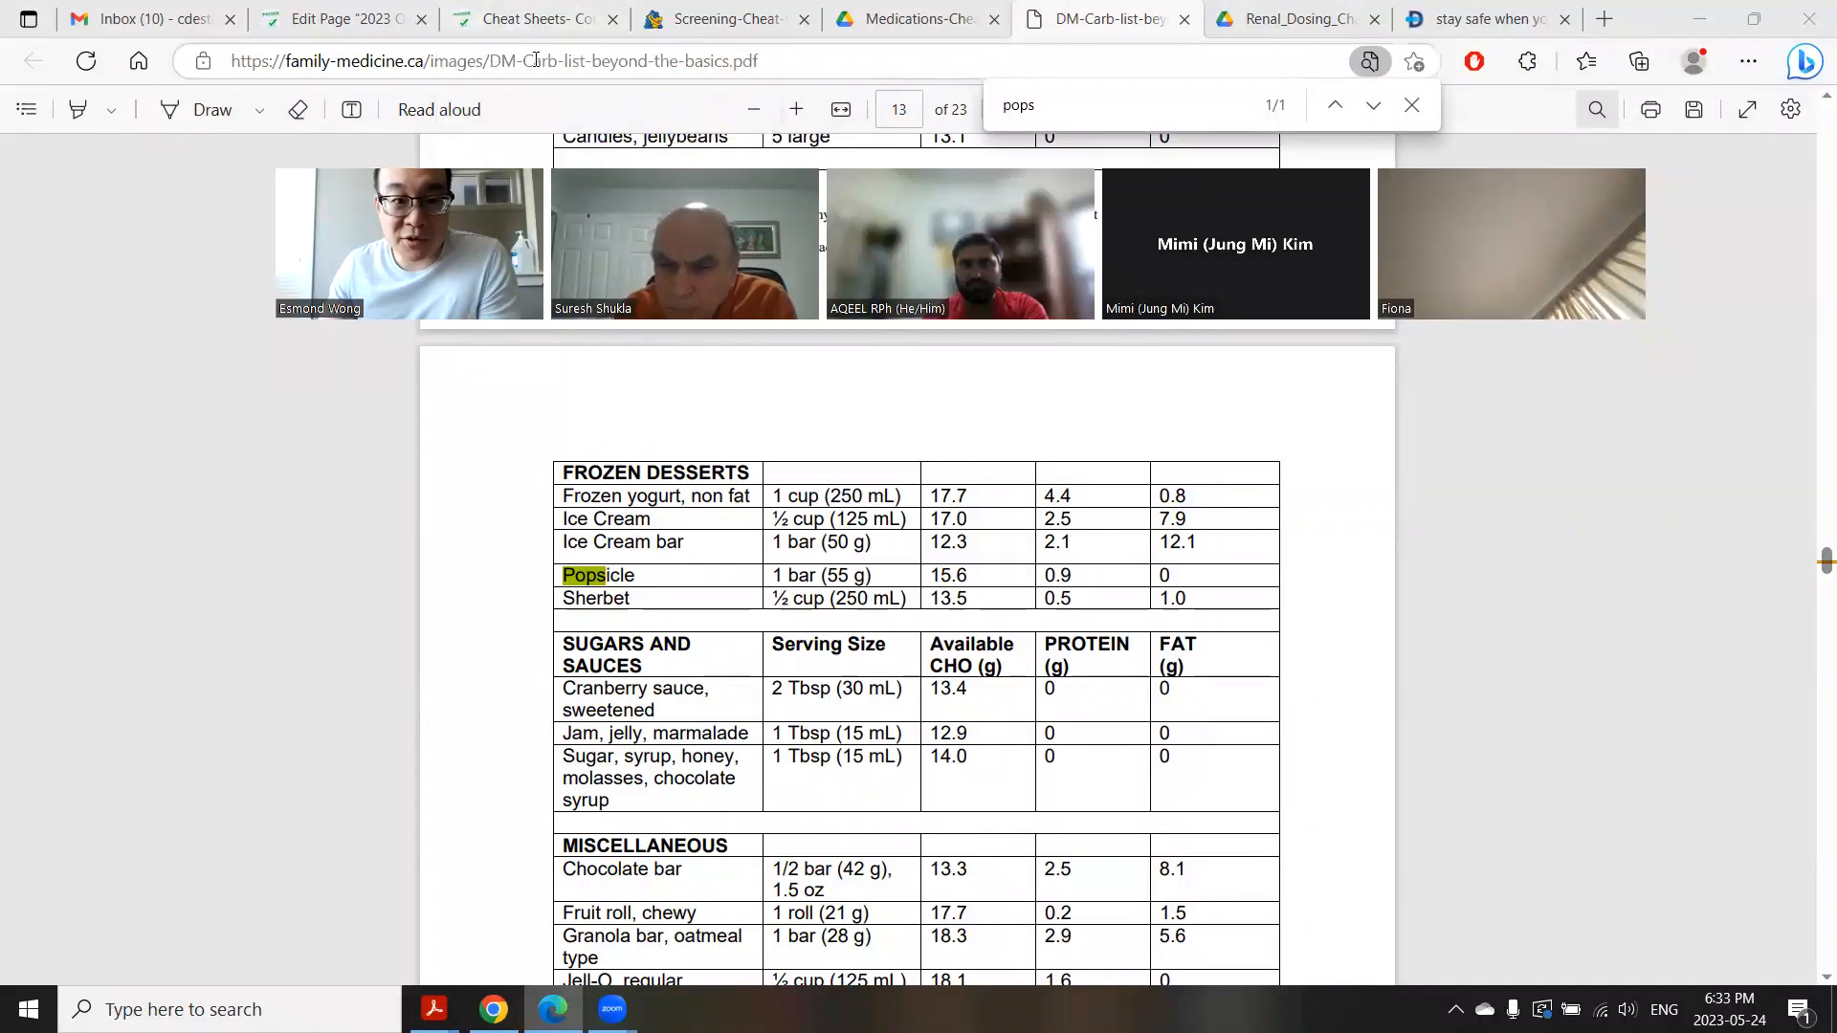
Step: Return to the Q&A page editor showing the potassium and insulin answer
{"action": "left_click", "coordinate": [340, 19]}
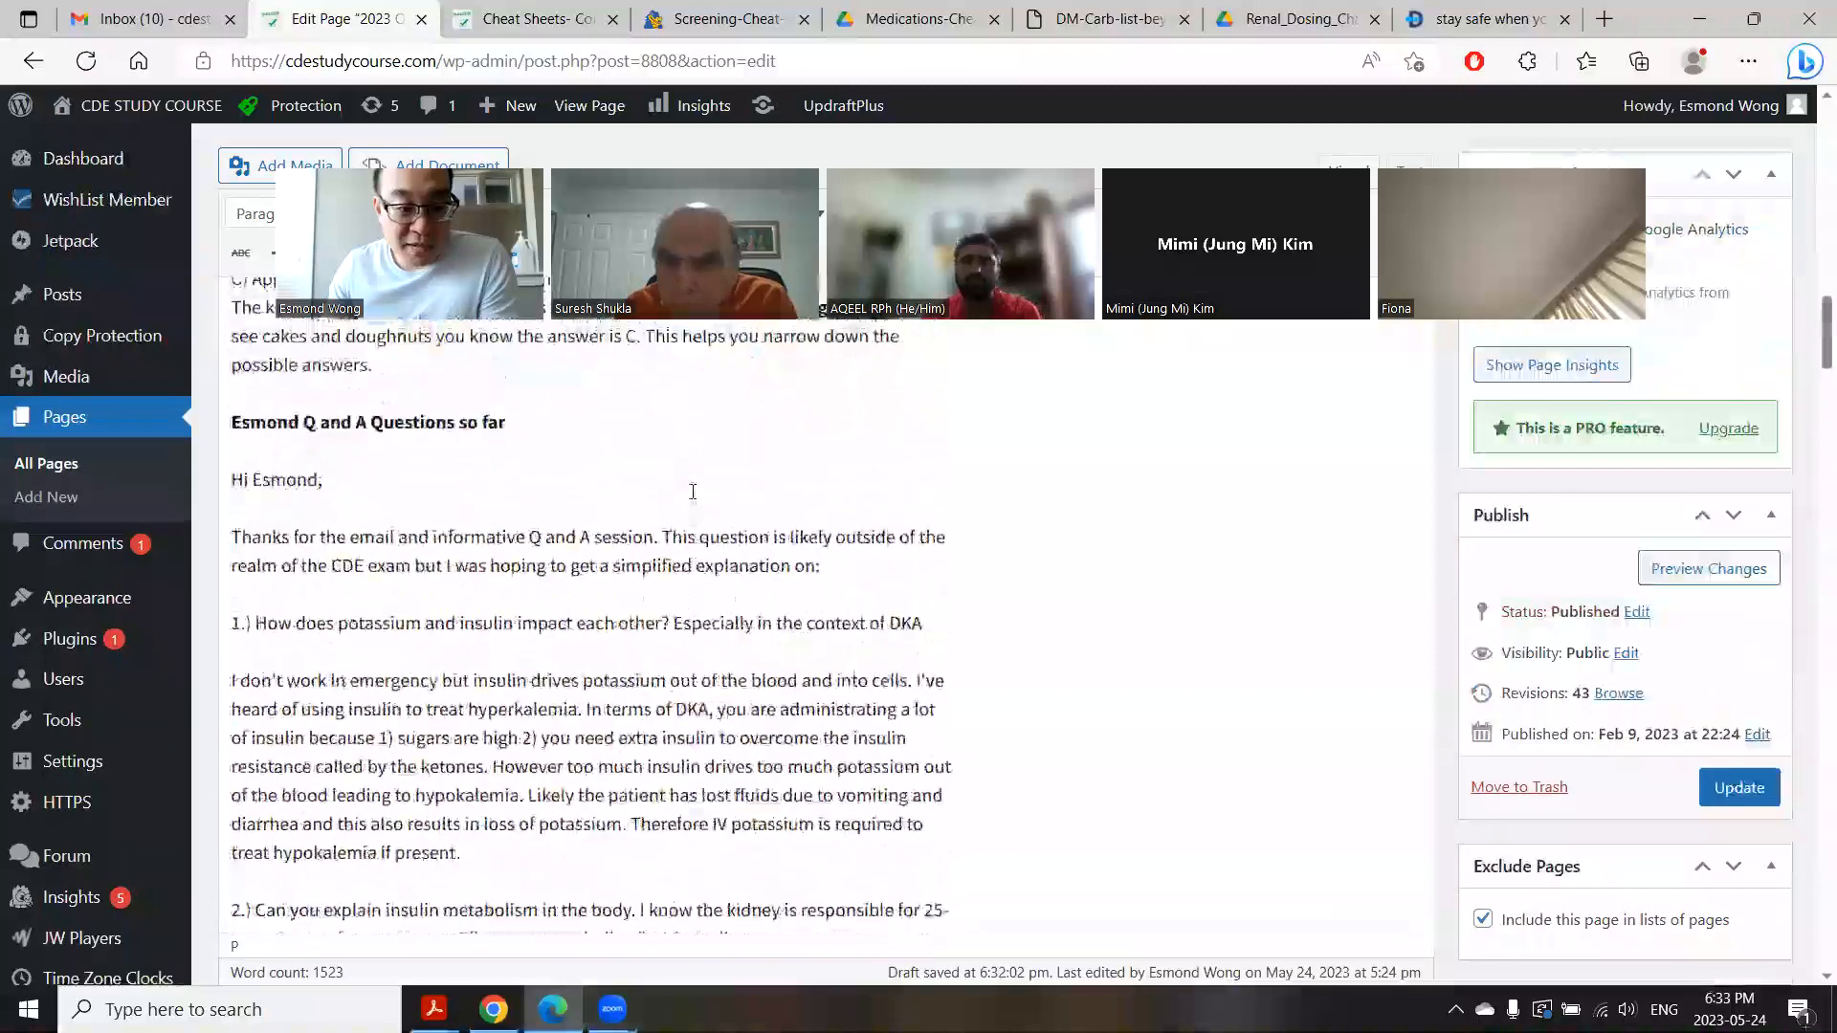
Step: Leave the Q and A page editor for the Cheat Sheets- Complete page
{"action": "scroll", "scroll_direction": "down", "scroll_amount": 3}
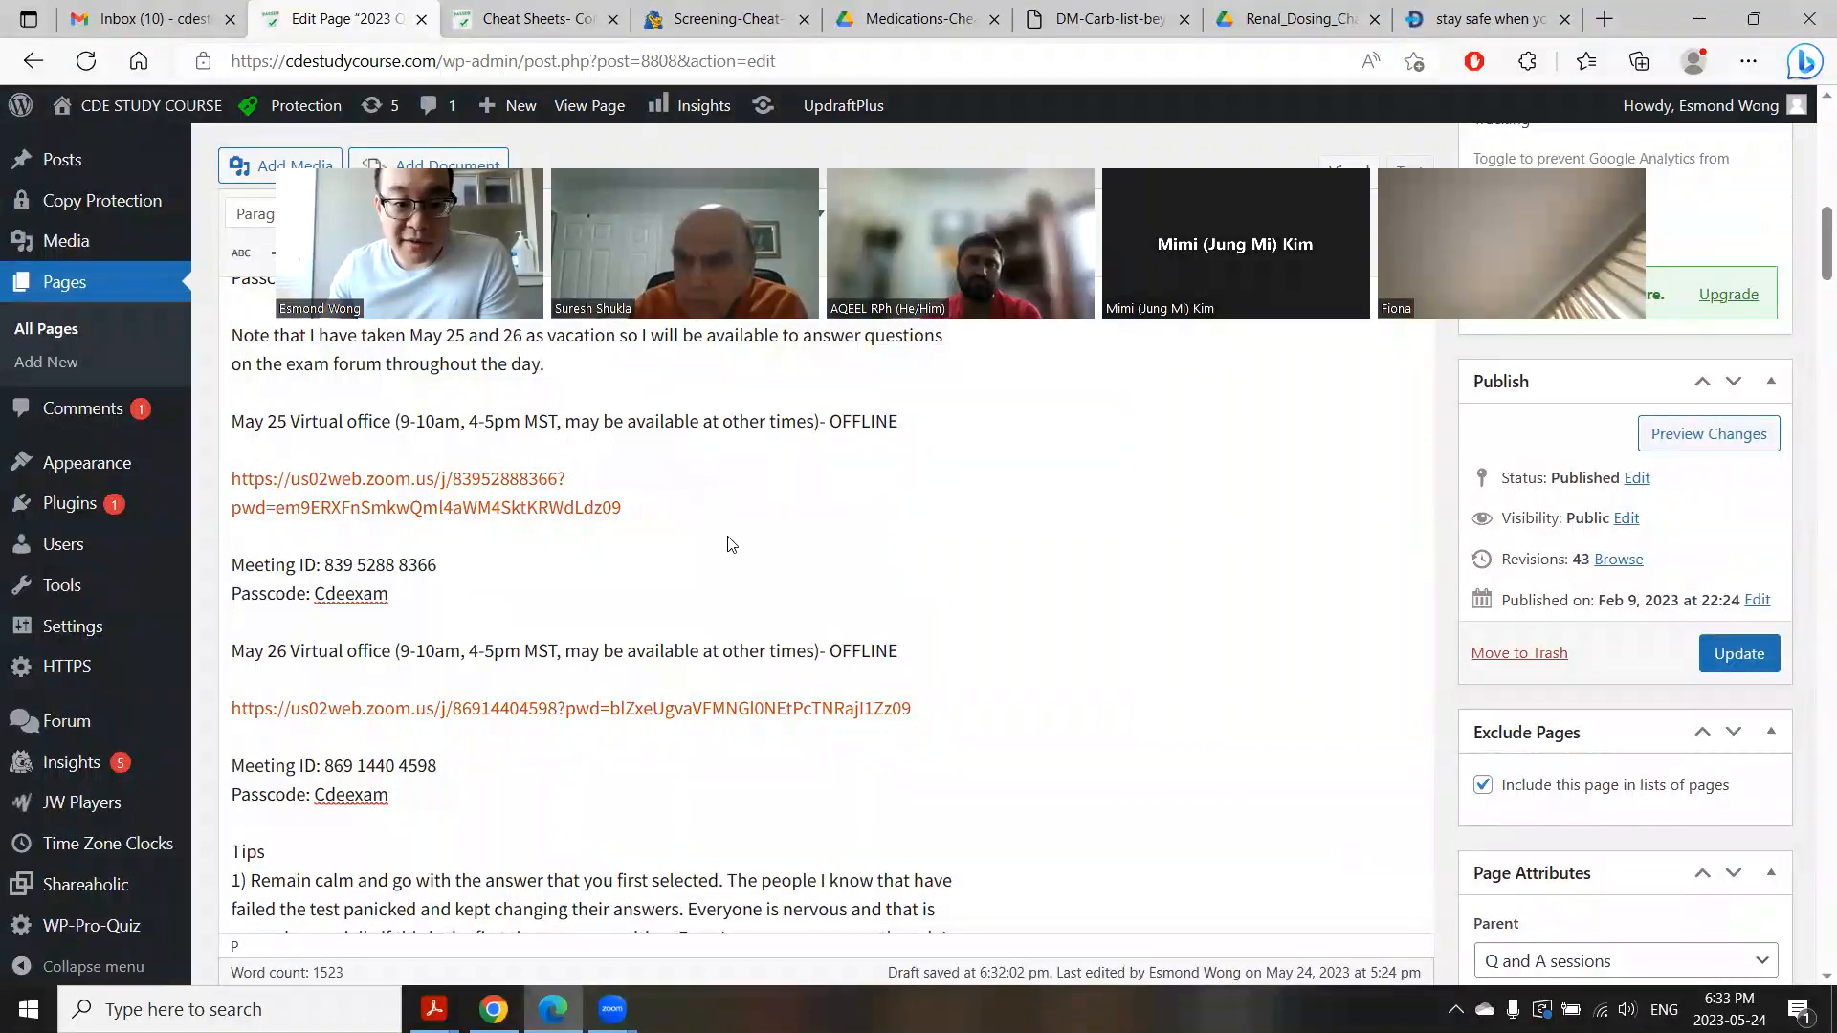
{"action": "left_click", "coordinate": [527, 19]}
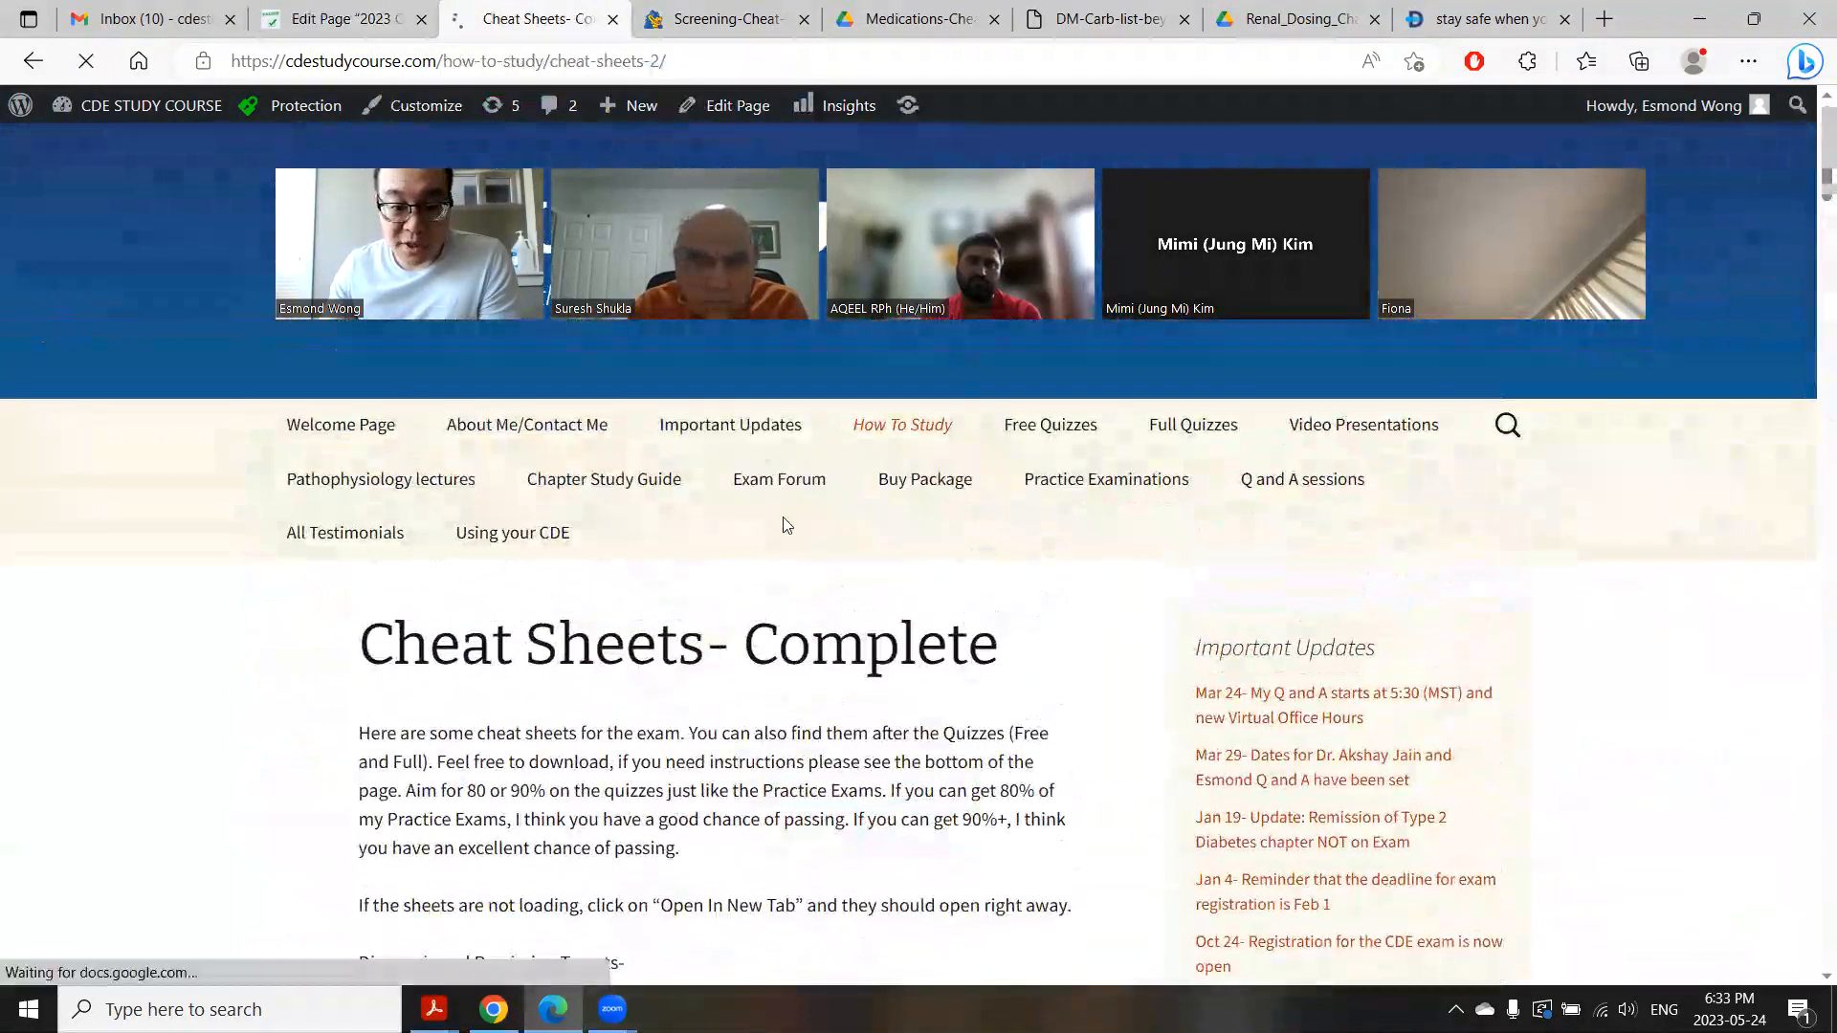
Step: Open the Exam Forum and scroll to its 2023 categories like Pathophysiology and Nutrition
{"action": "left_click", "coordinate": [778, 479]}
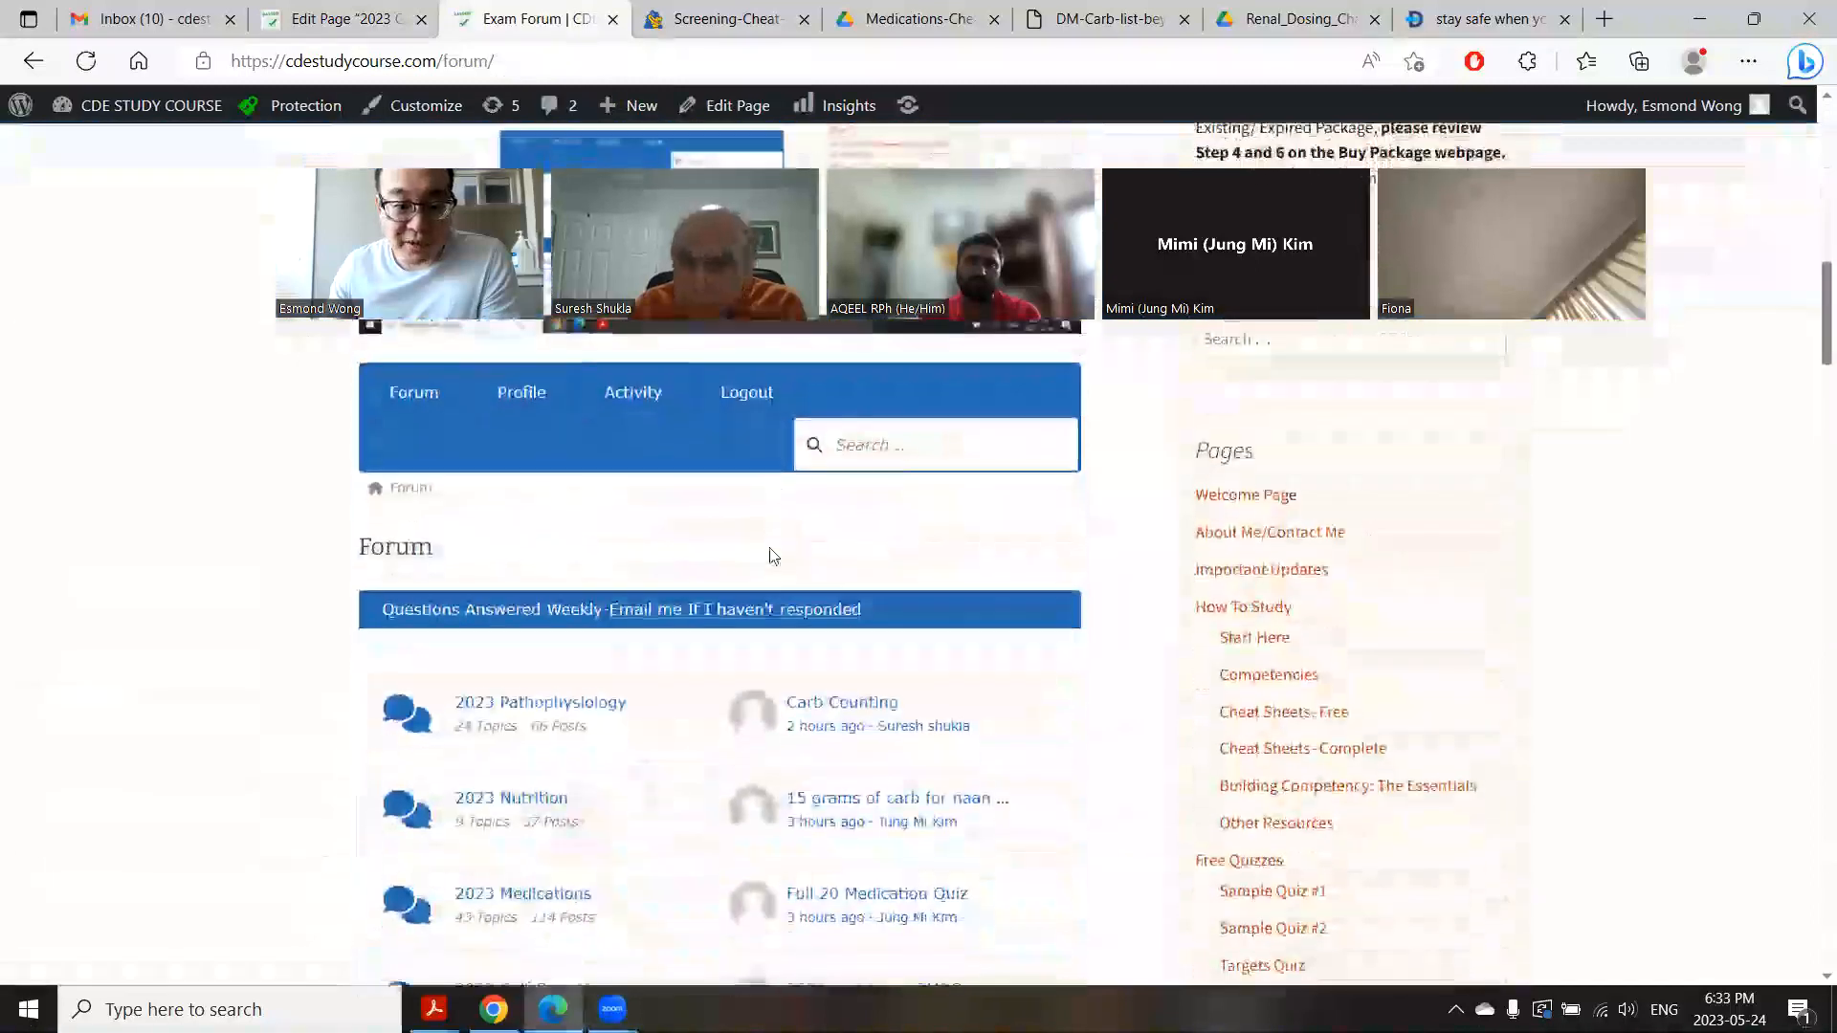
{"action": "scroll", "scroll_direction": "down", "scroll_amount": 3}
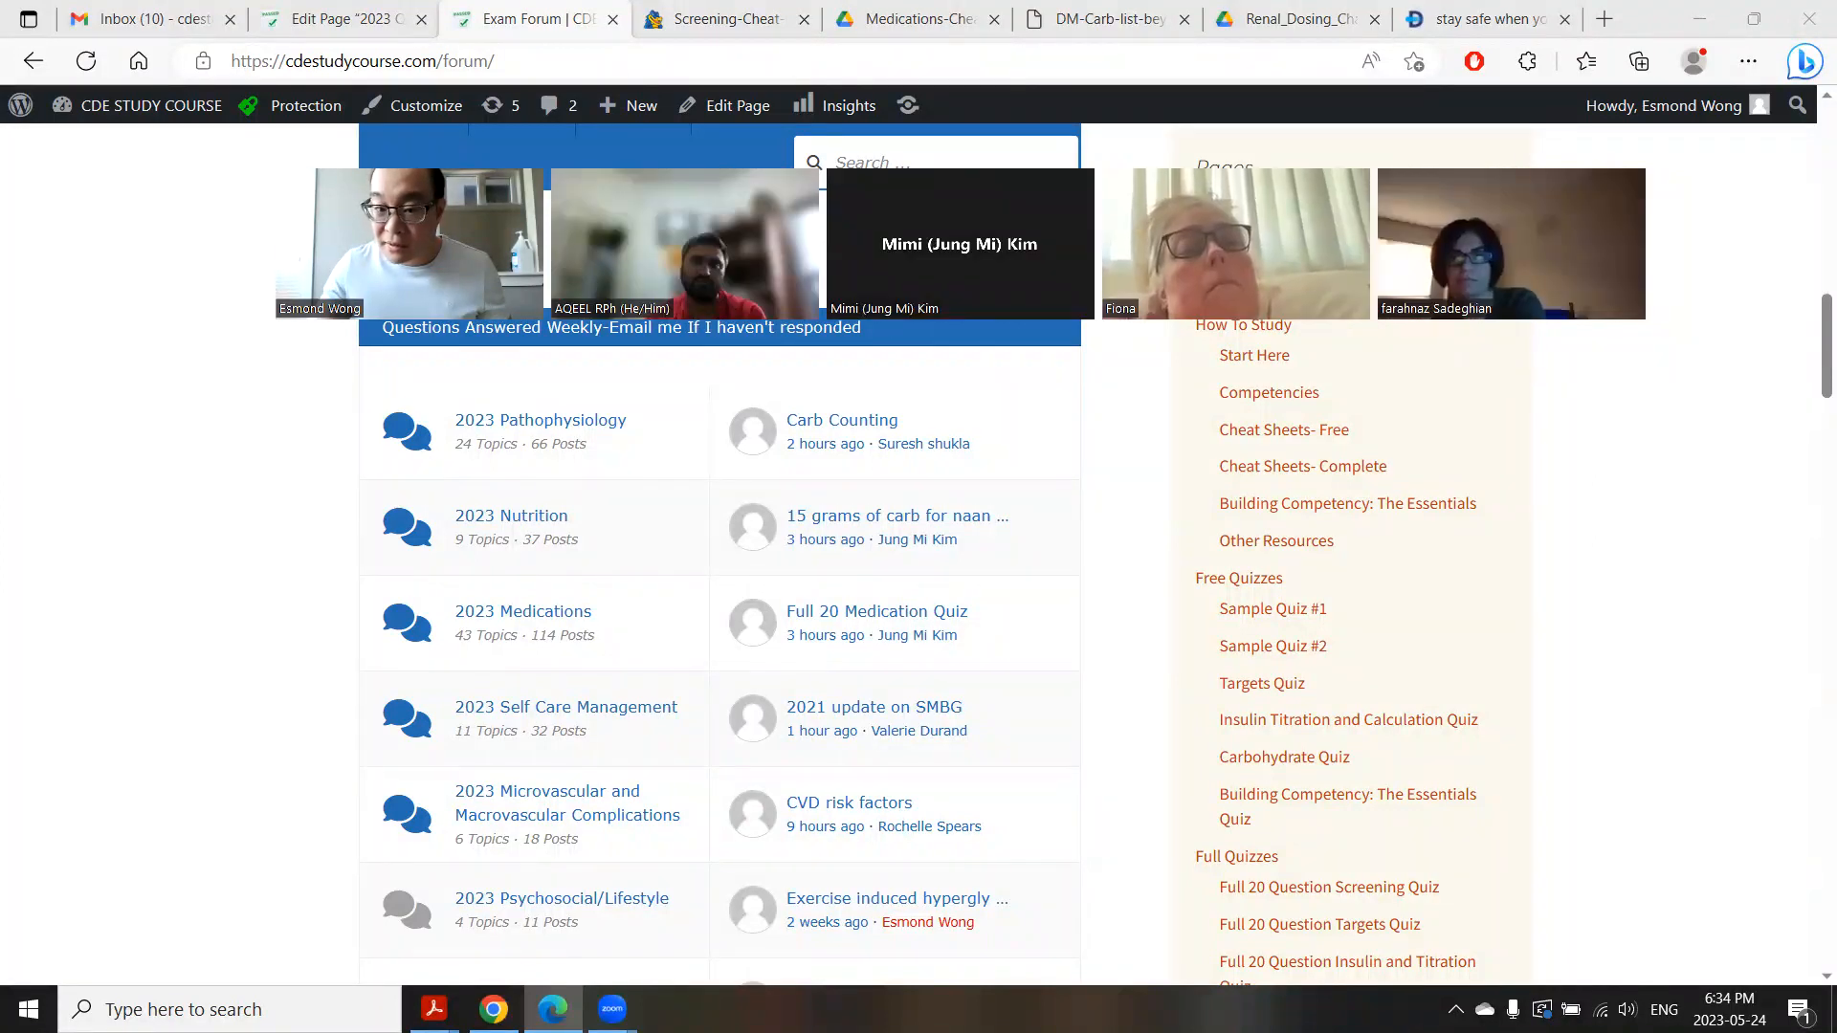
{"action": "mouse_move", "coordinate": [1042, 957]}
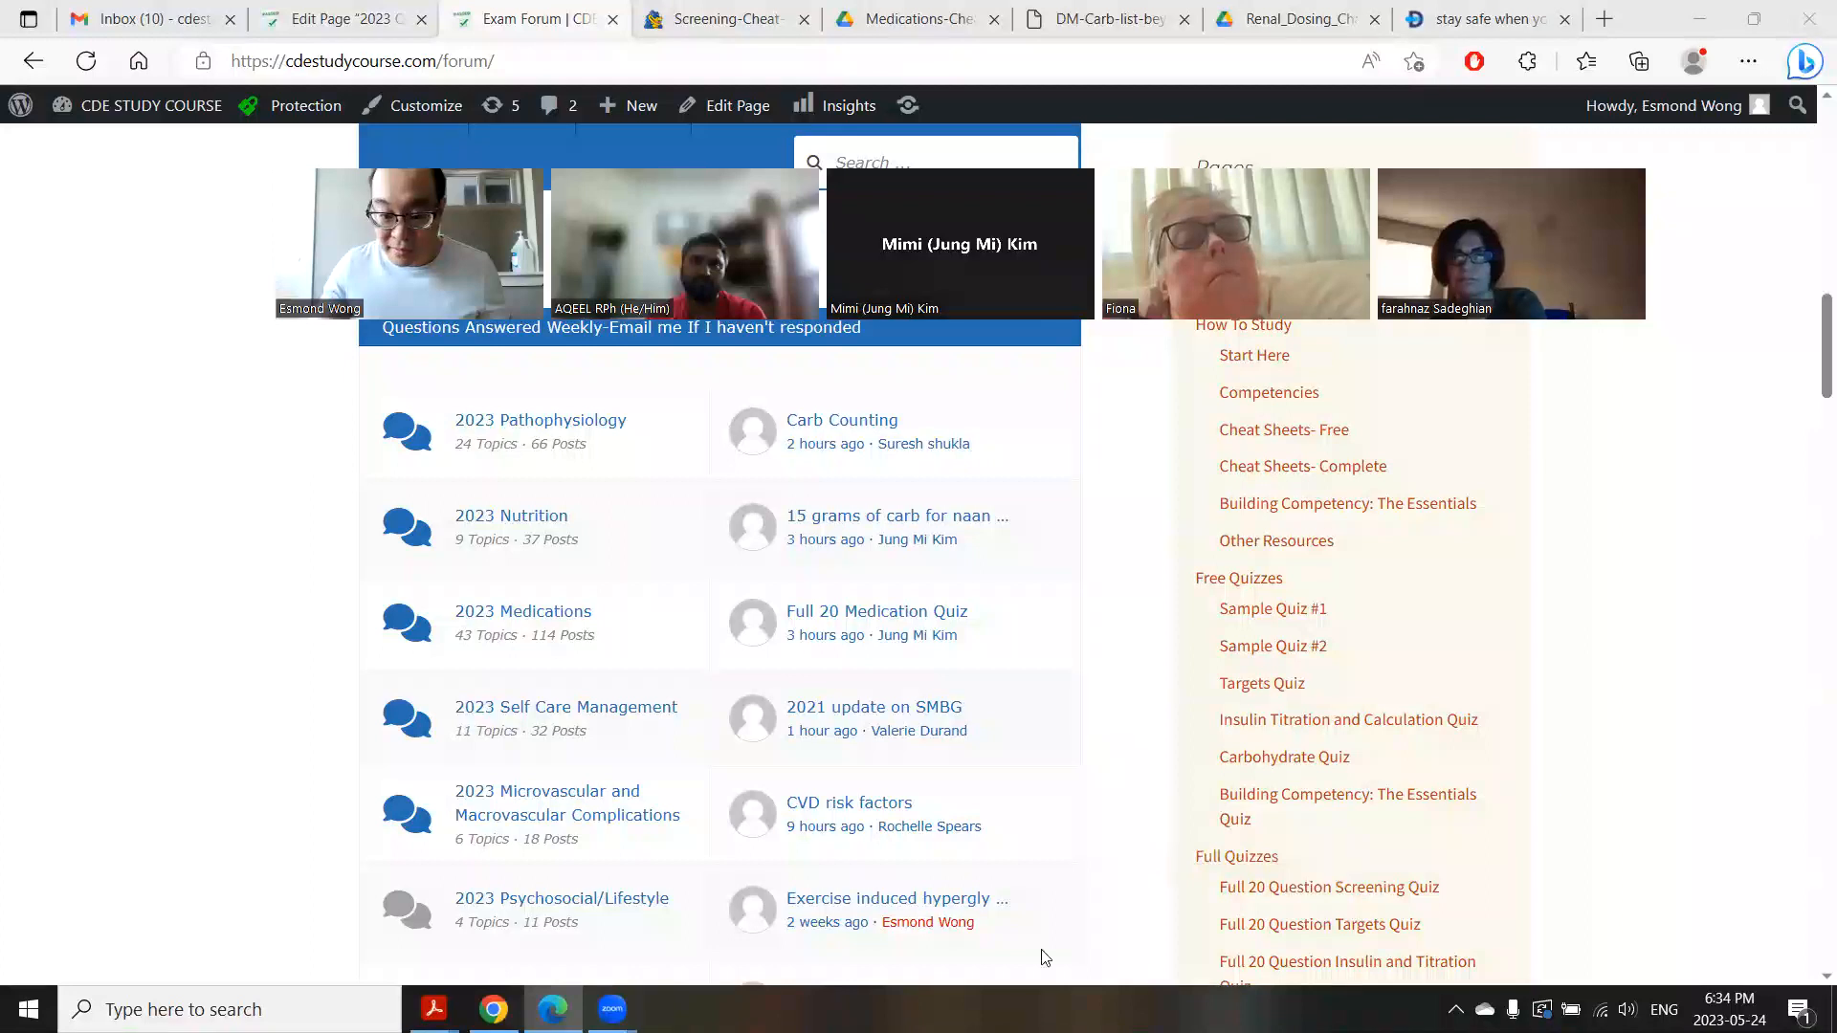